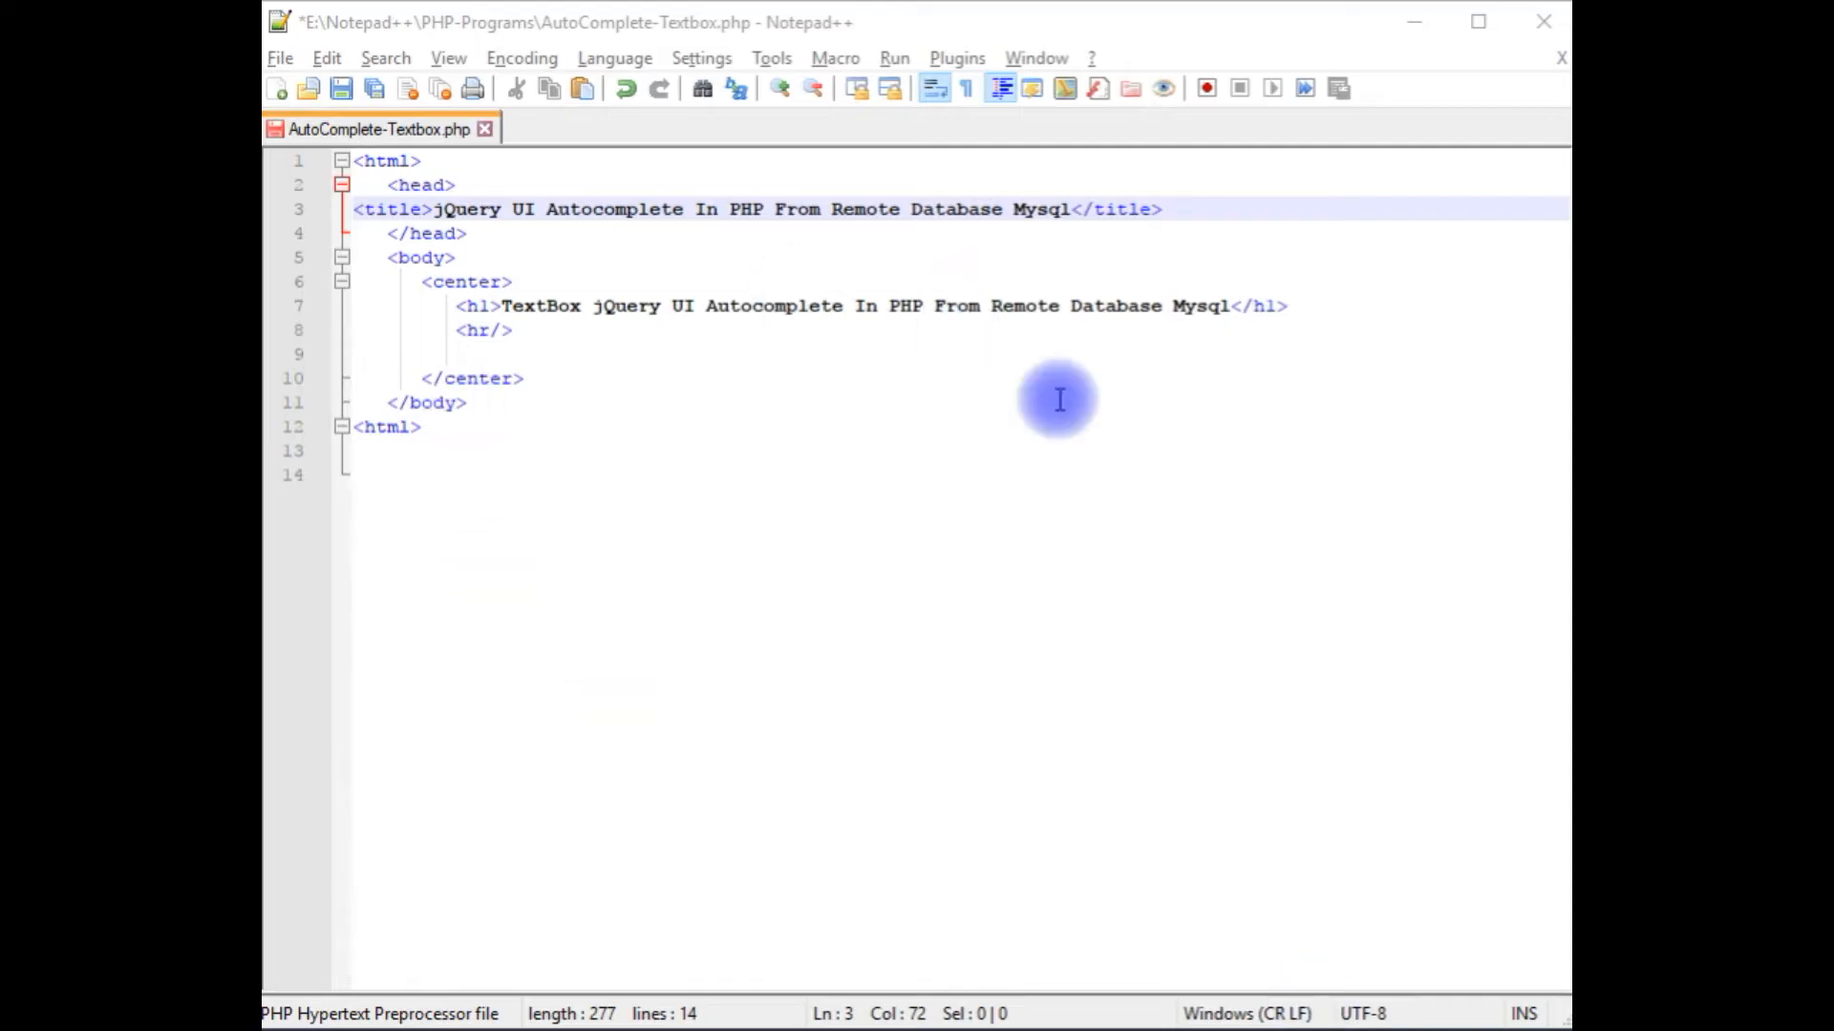
mouse_move(874, 140)
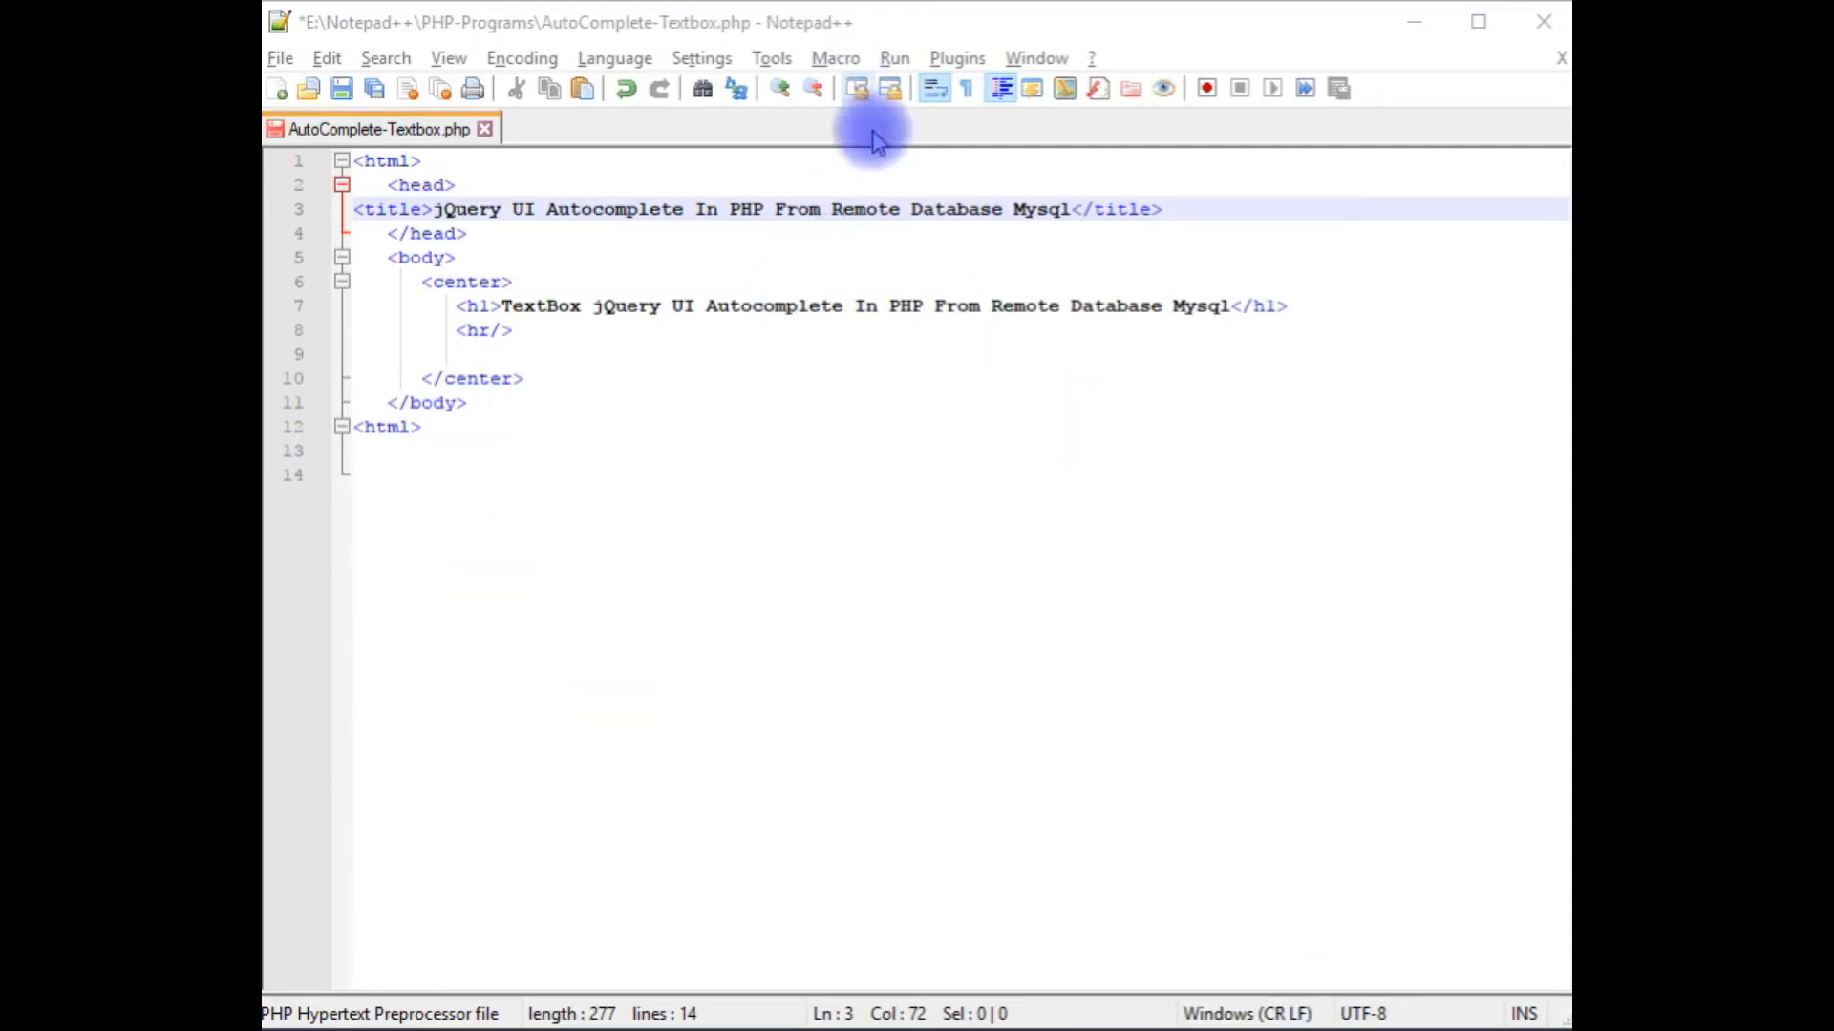
mouse_move(555, 400)
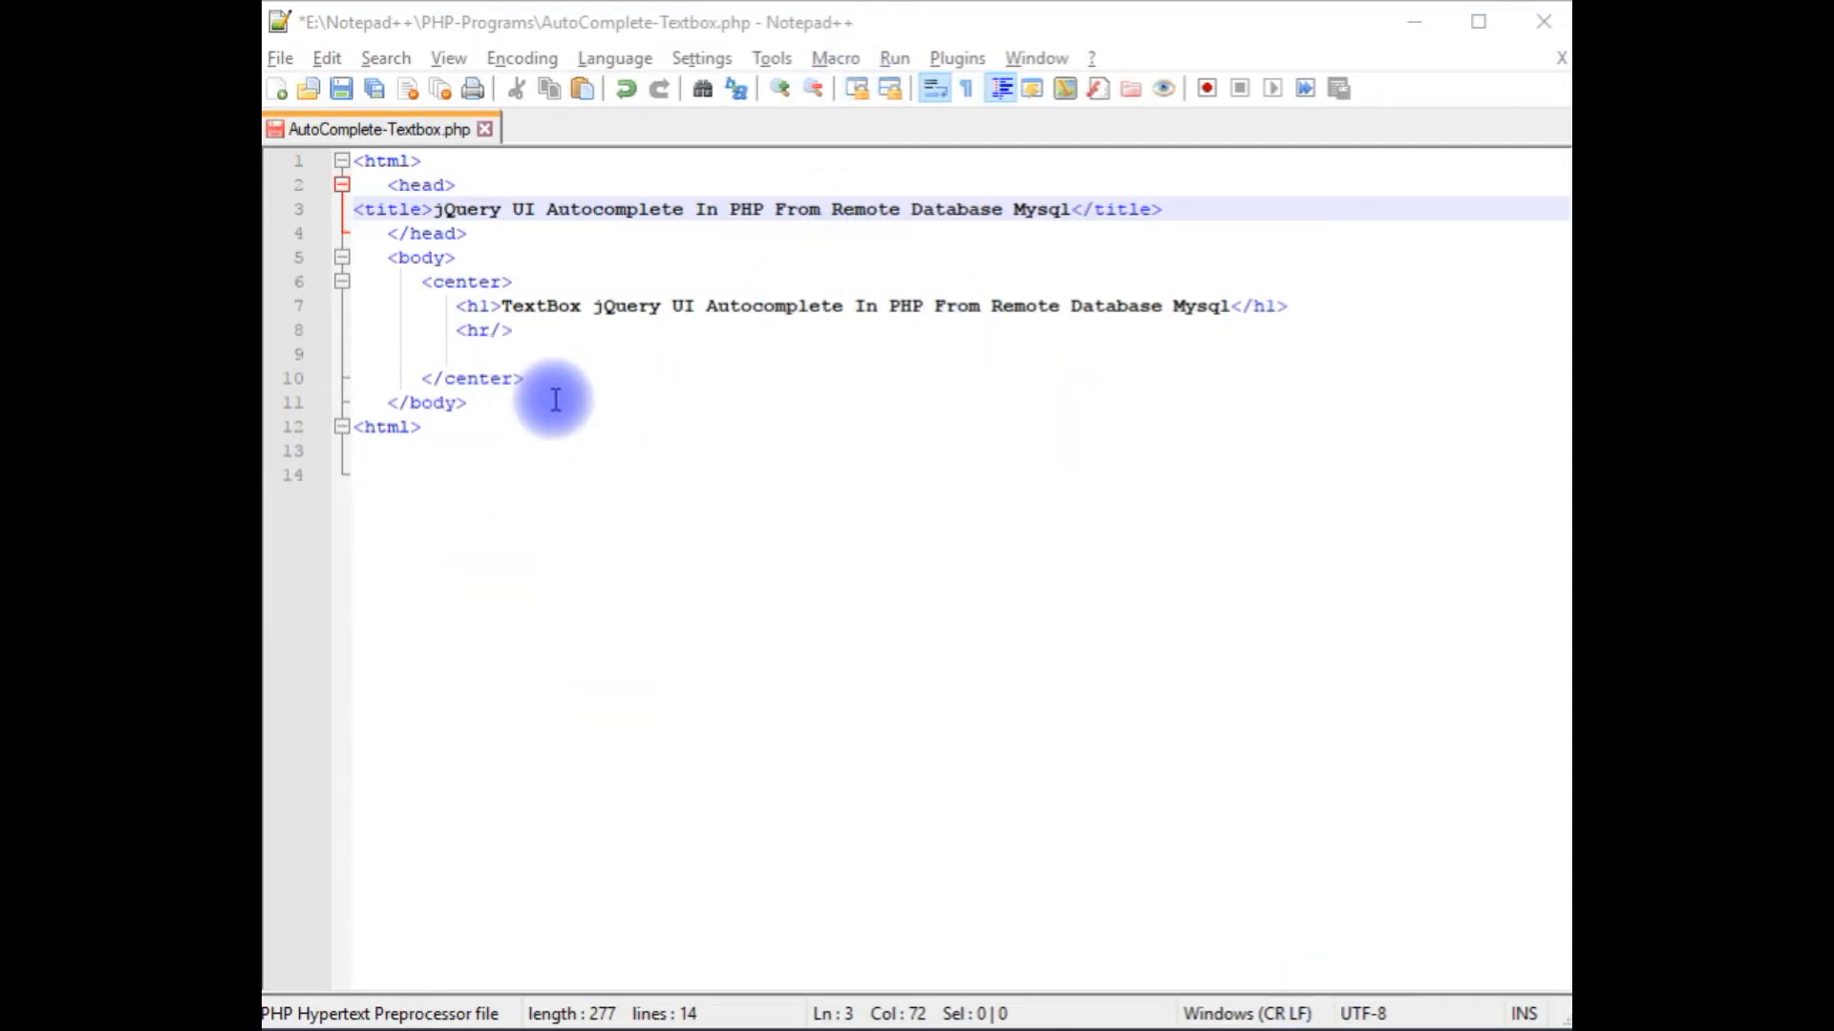
mouse_move(477, 435)
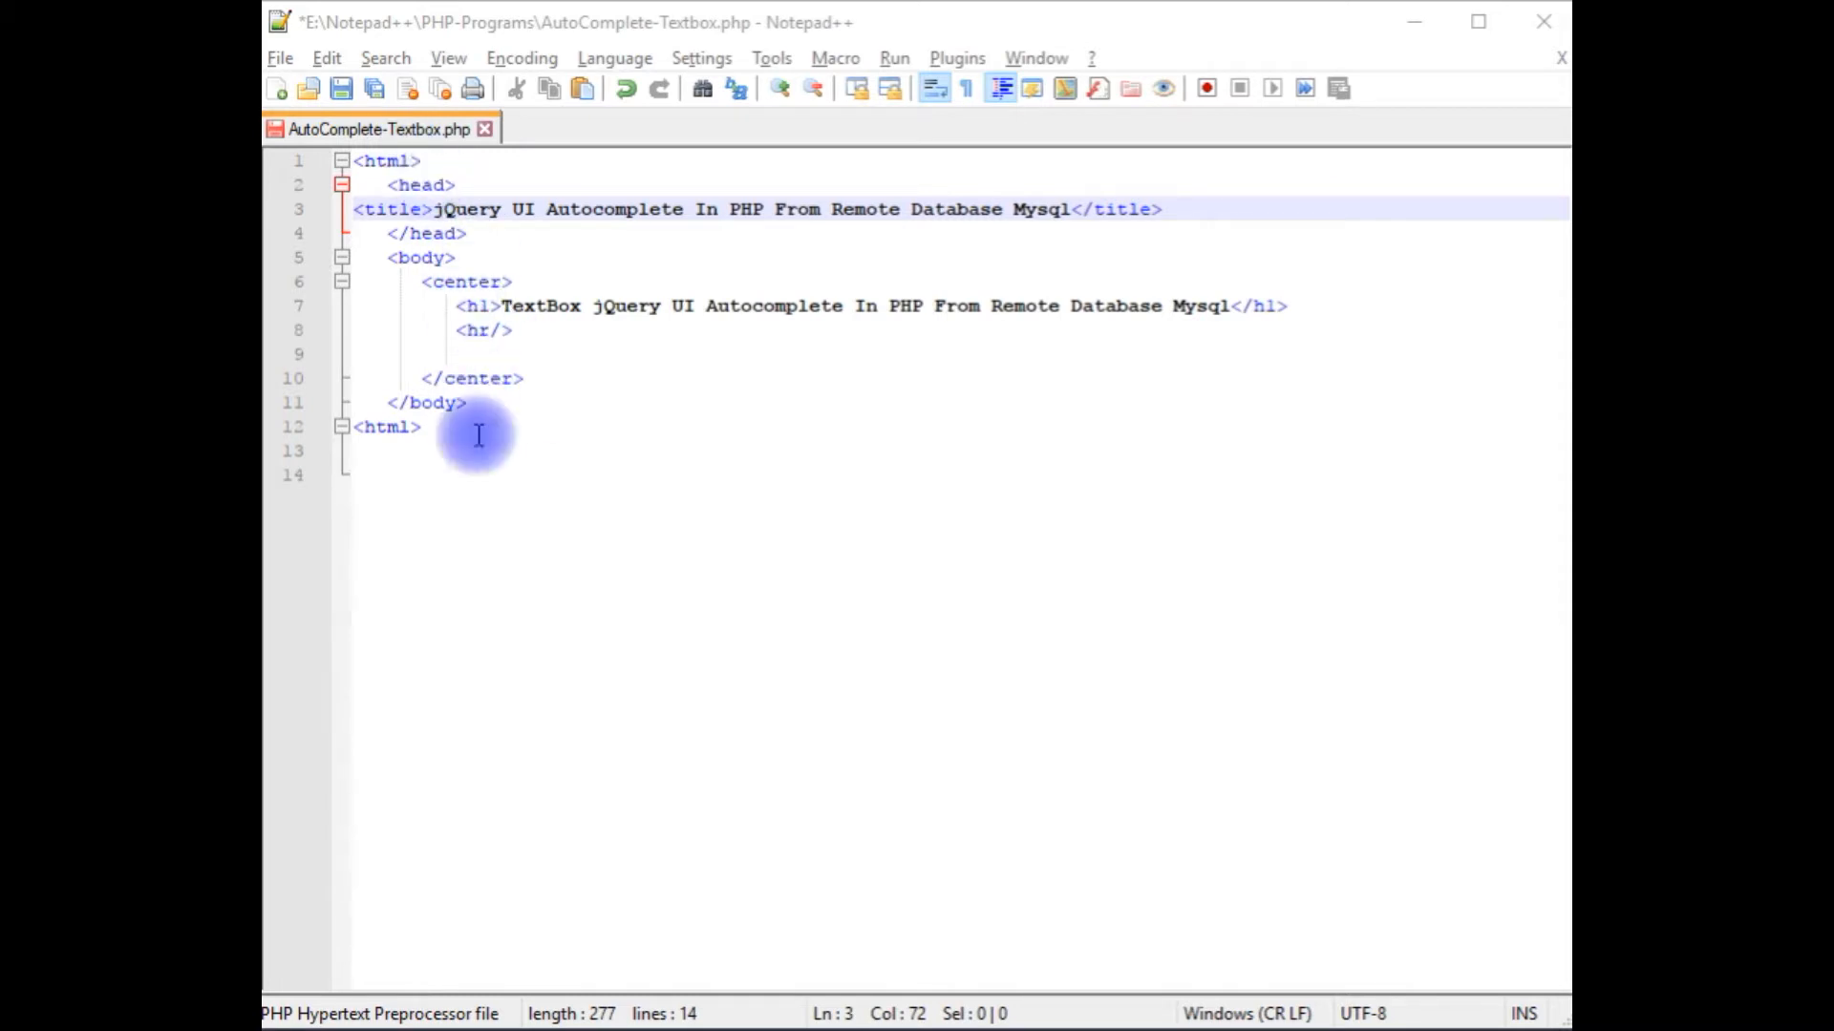
mouse_move(341, 89)
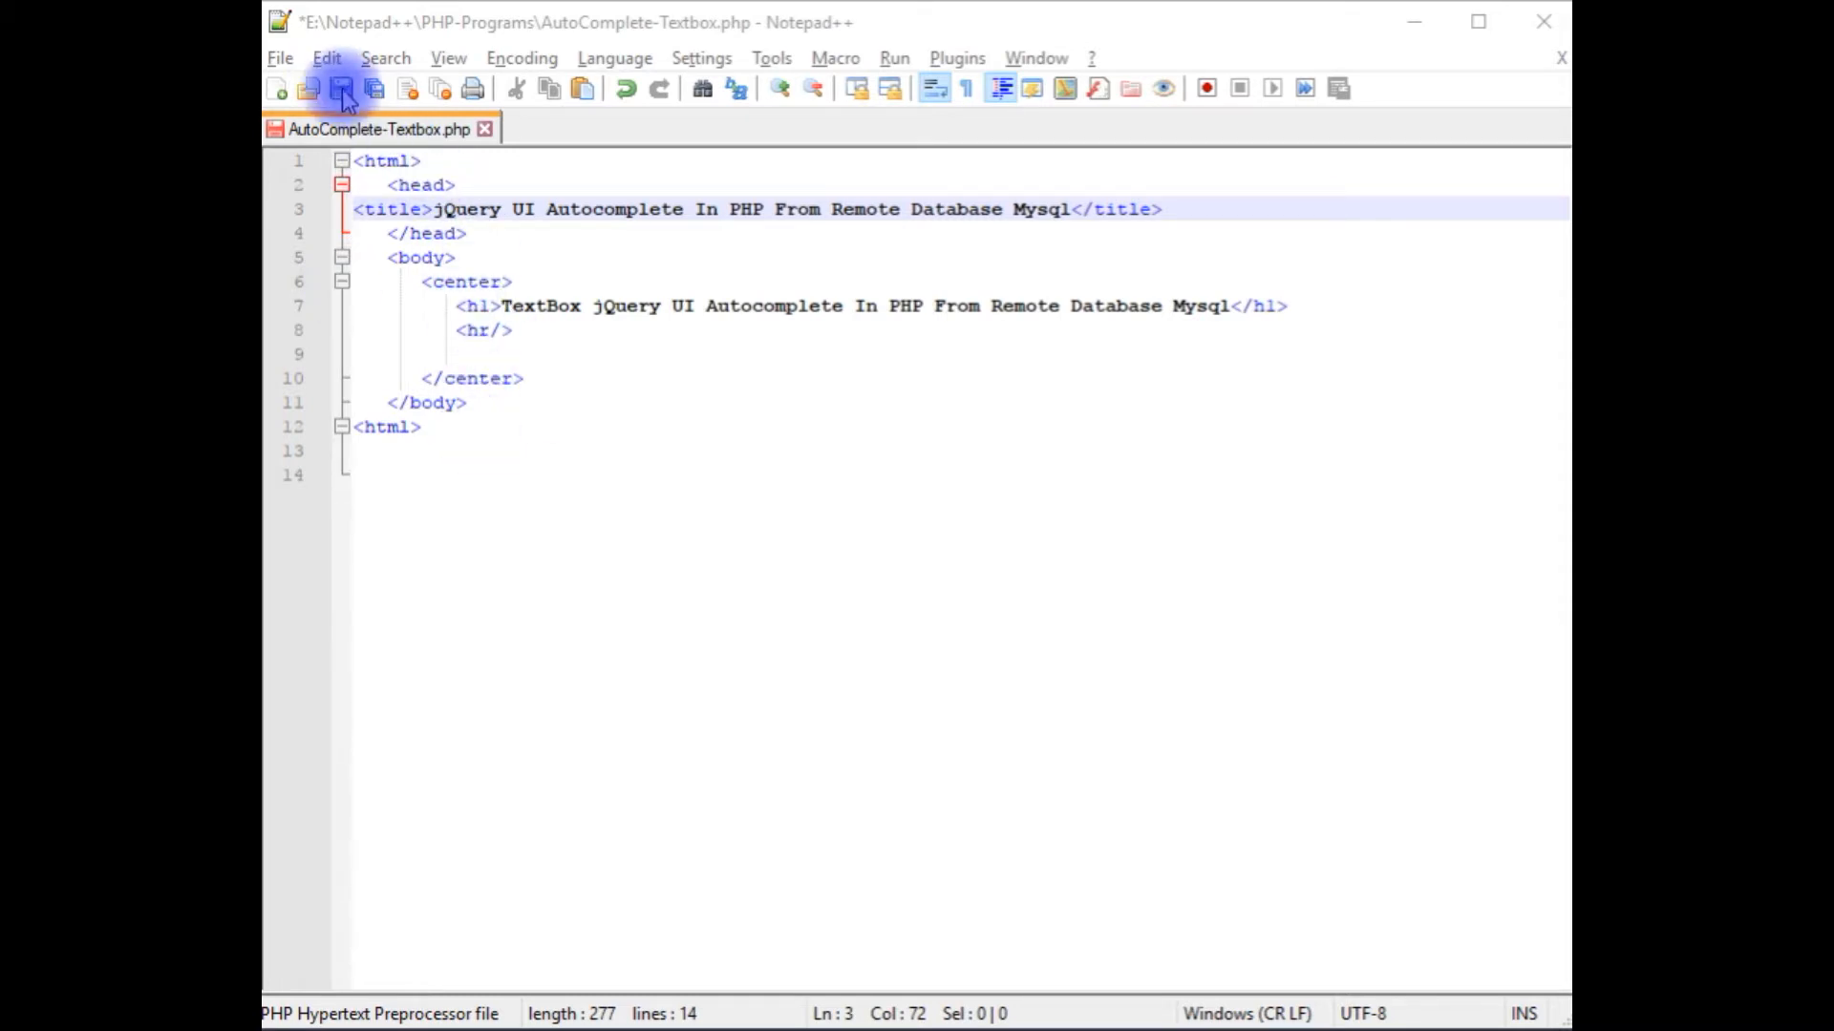
Save AutoComplete-Textbox.php with its jQuery UI autocomplete title and heading markup.
click(340, 88)
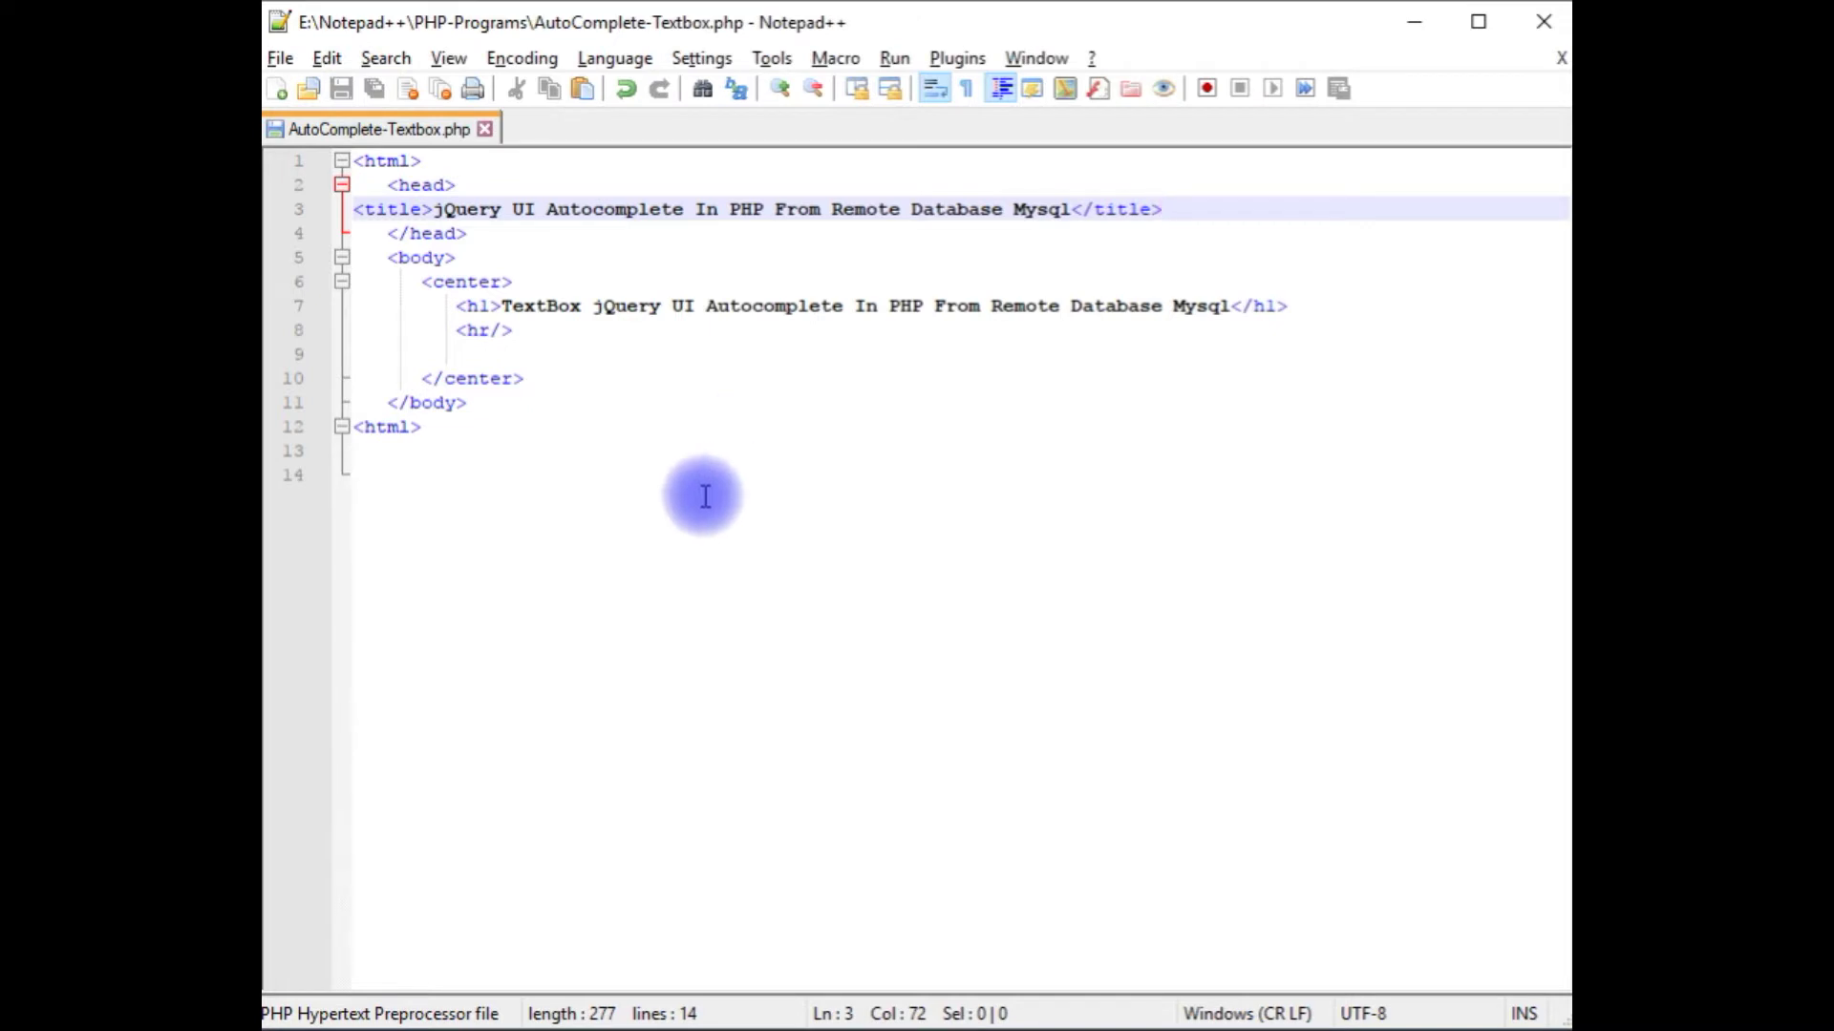
mouse_move(778, 444)
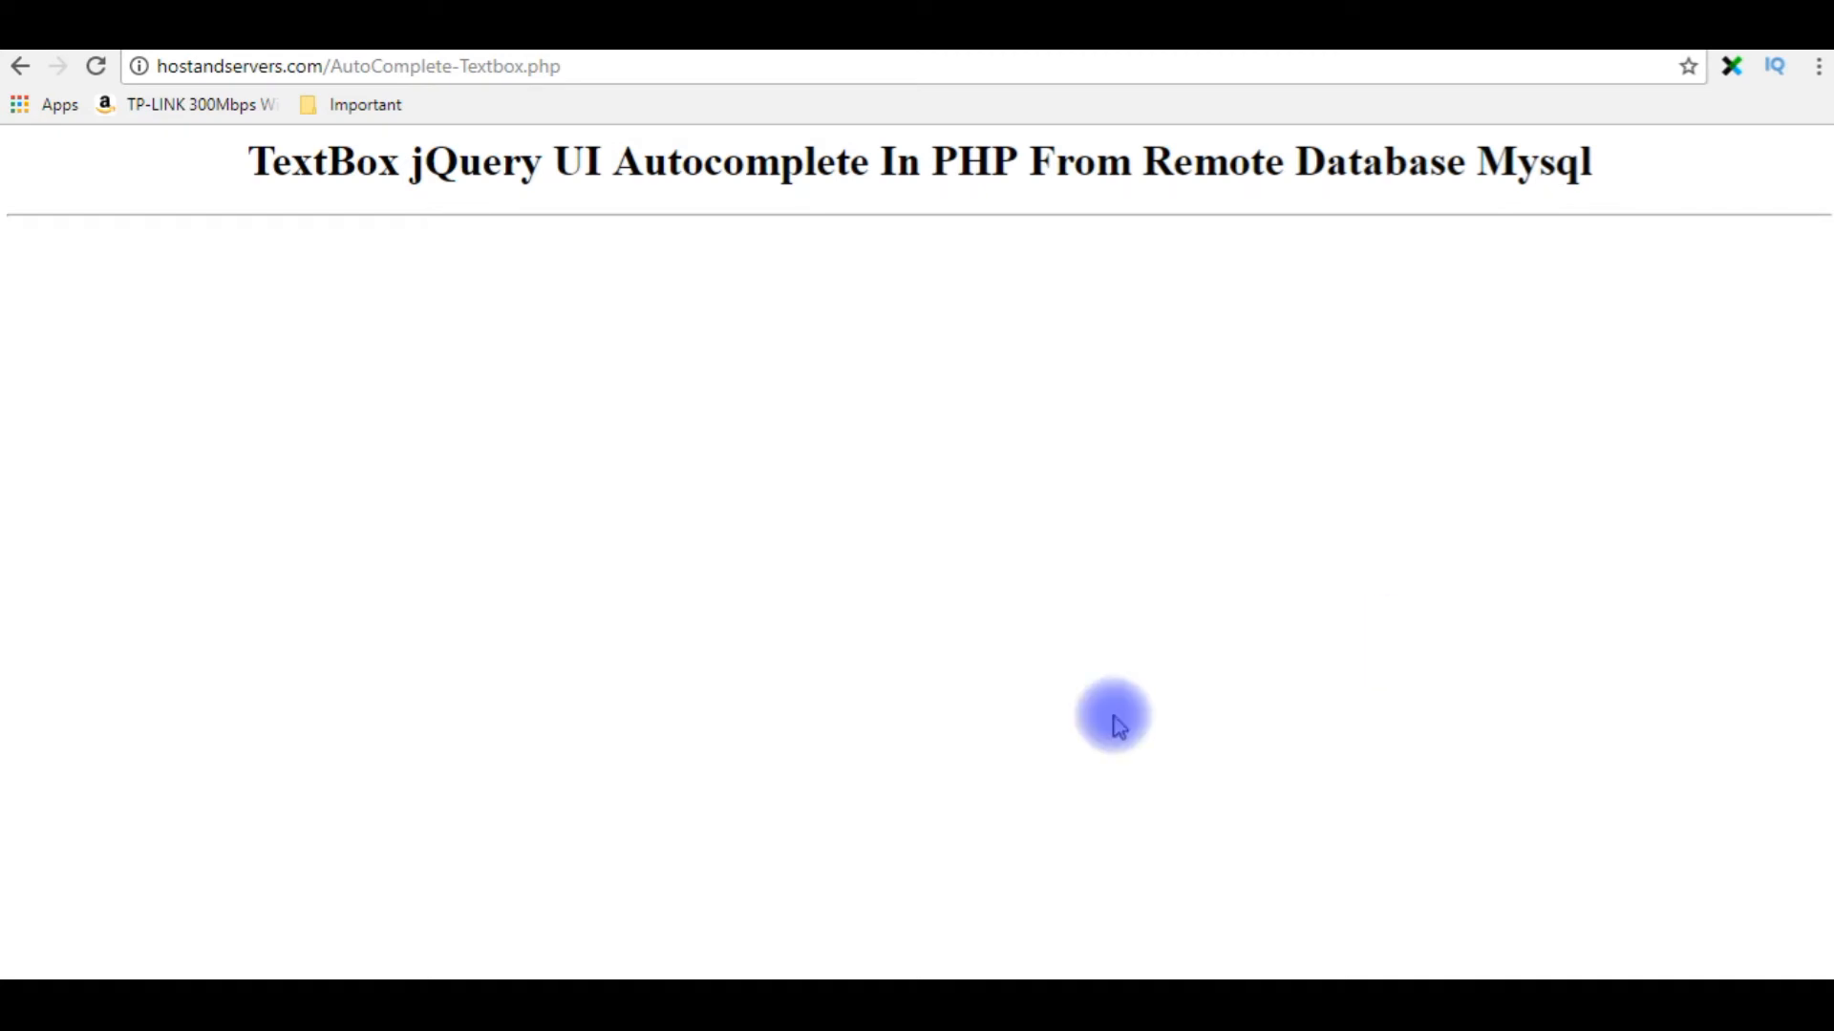
mouse_move(1374, 386)
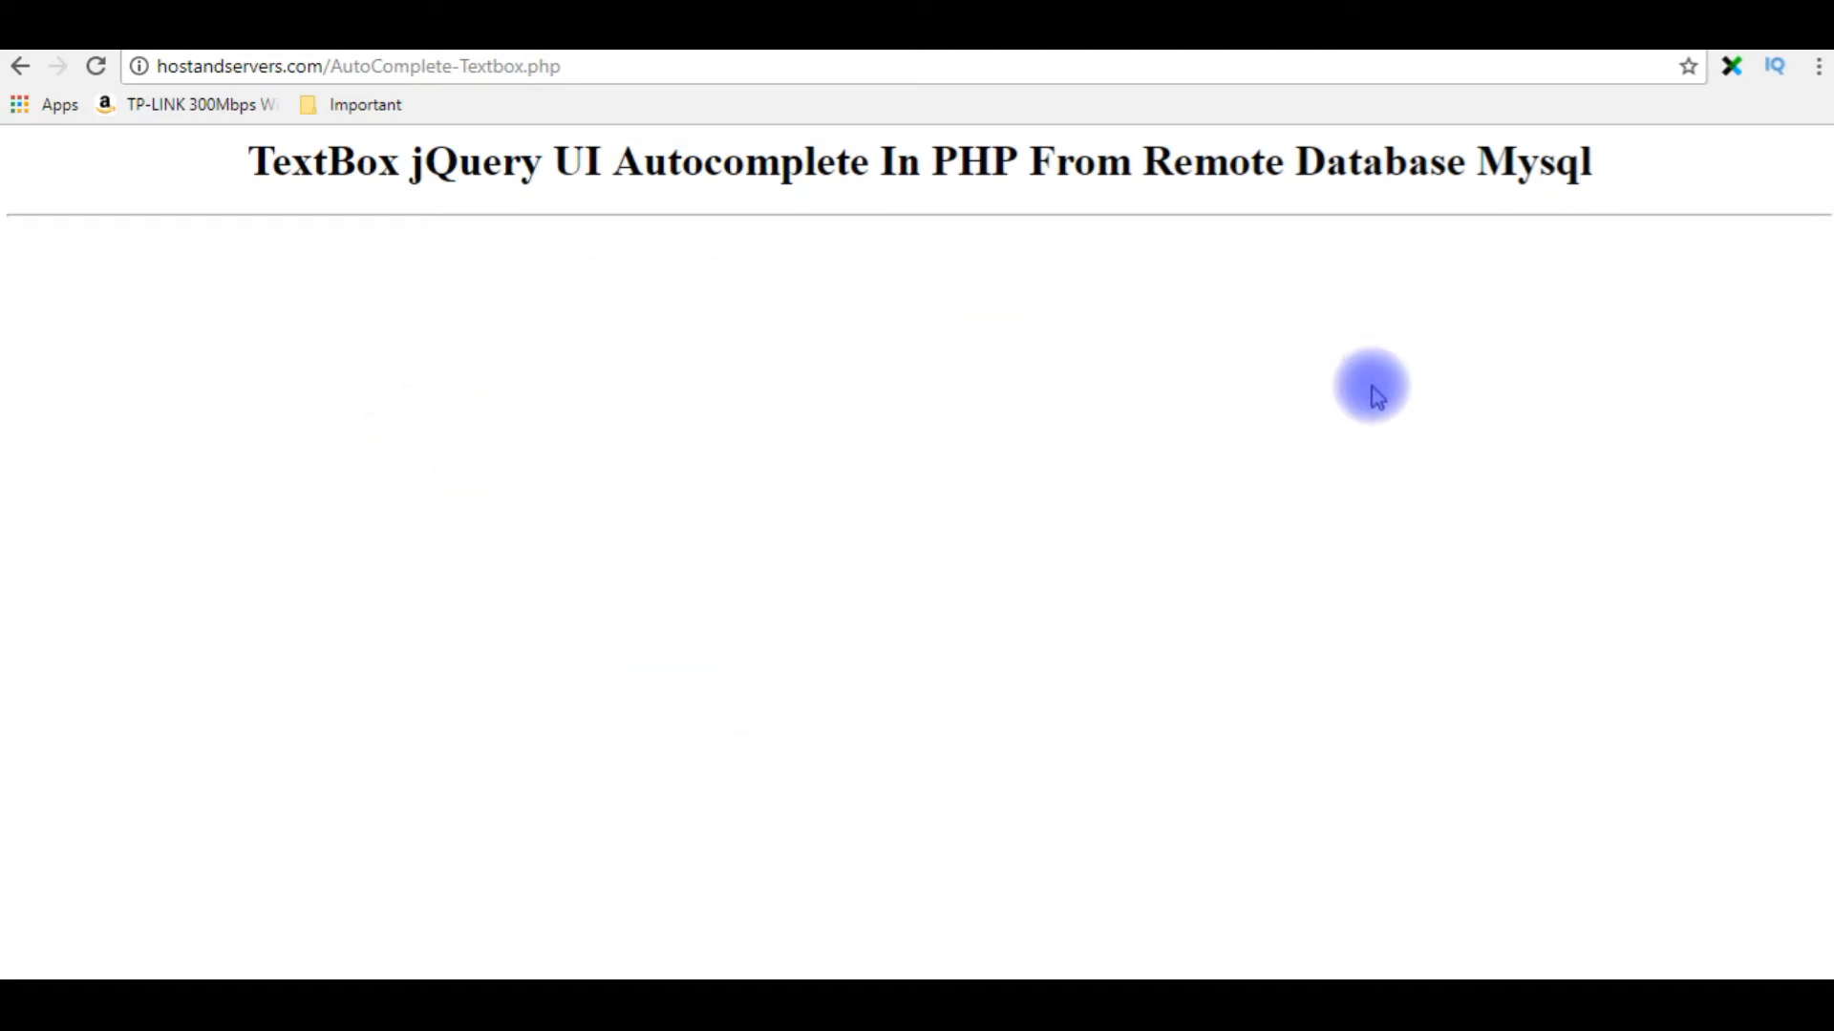
mouse_move(111, 164)
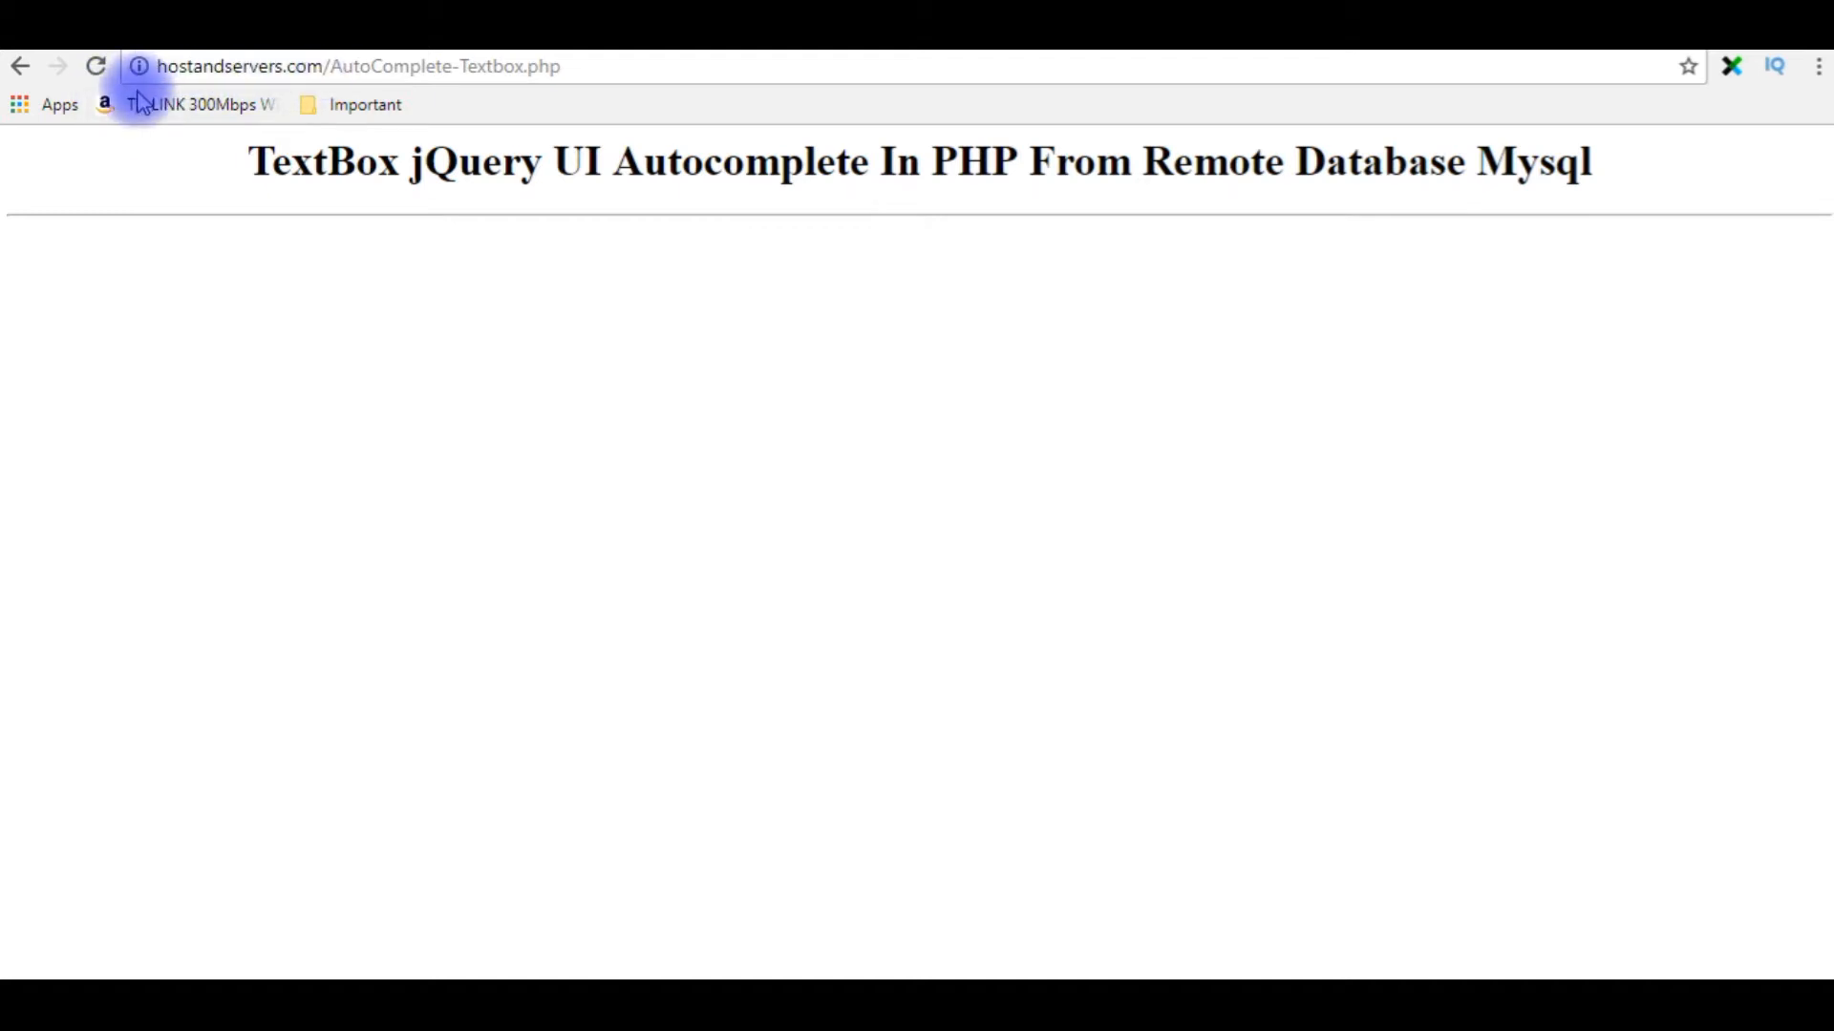
mouse_move(609, 285)
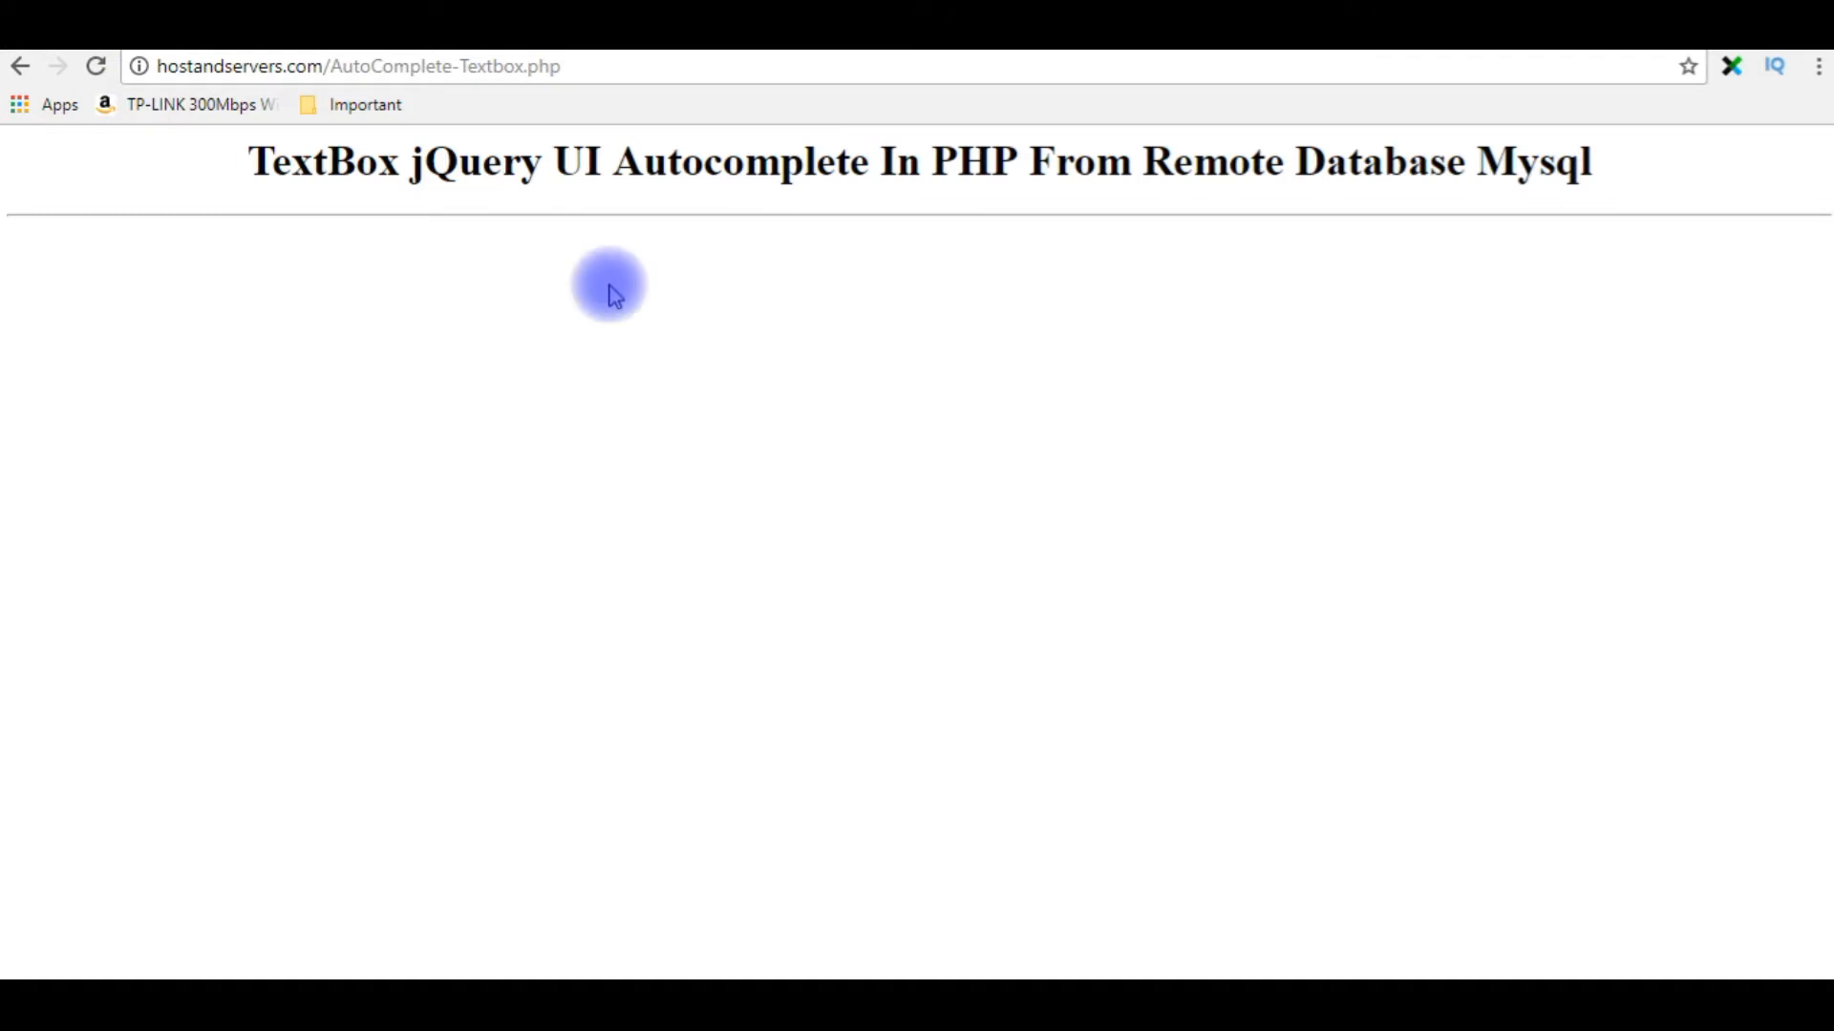
mouse_move(976, 348)
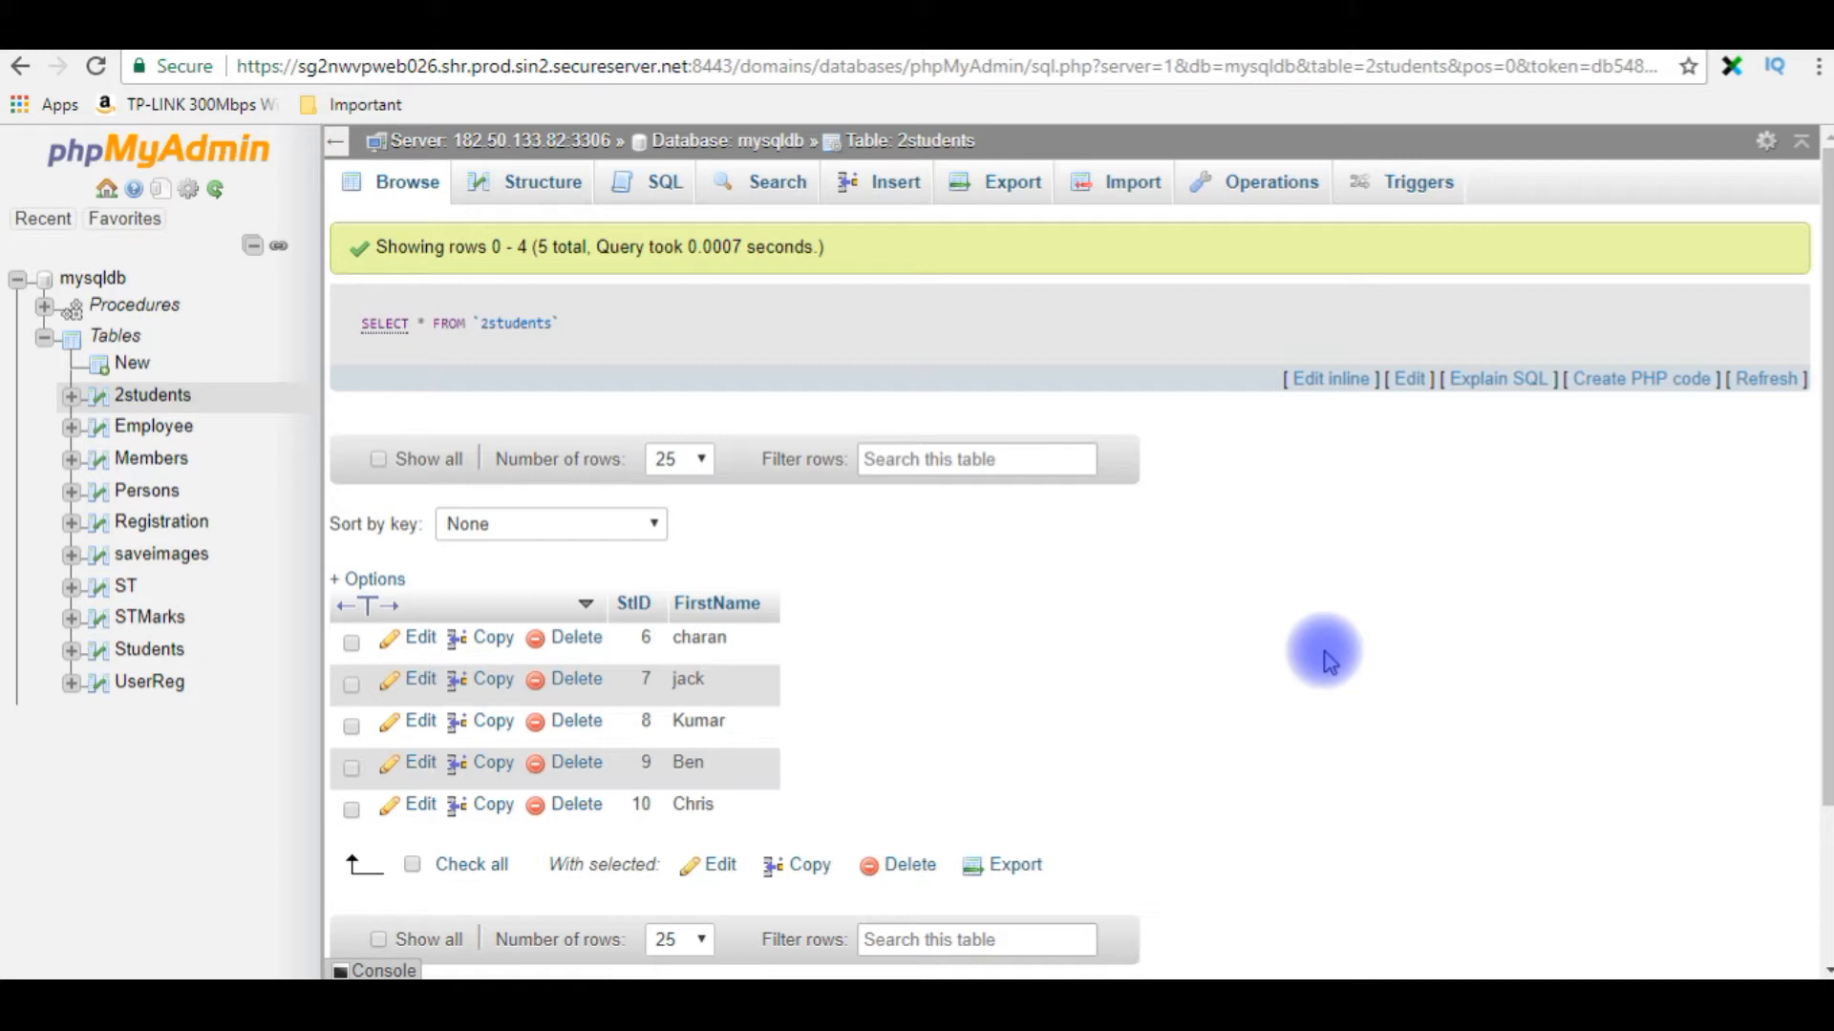
mouse_move(88, 369)
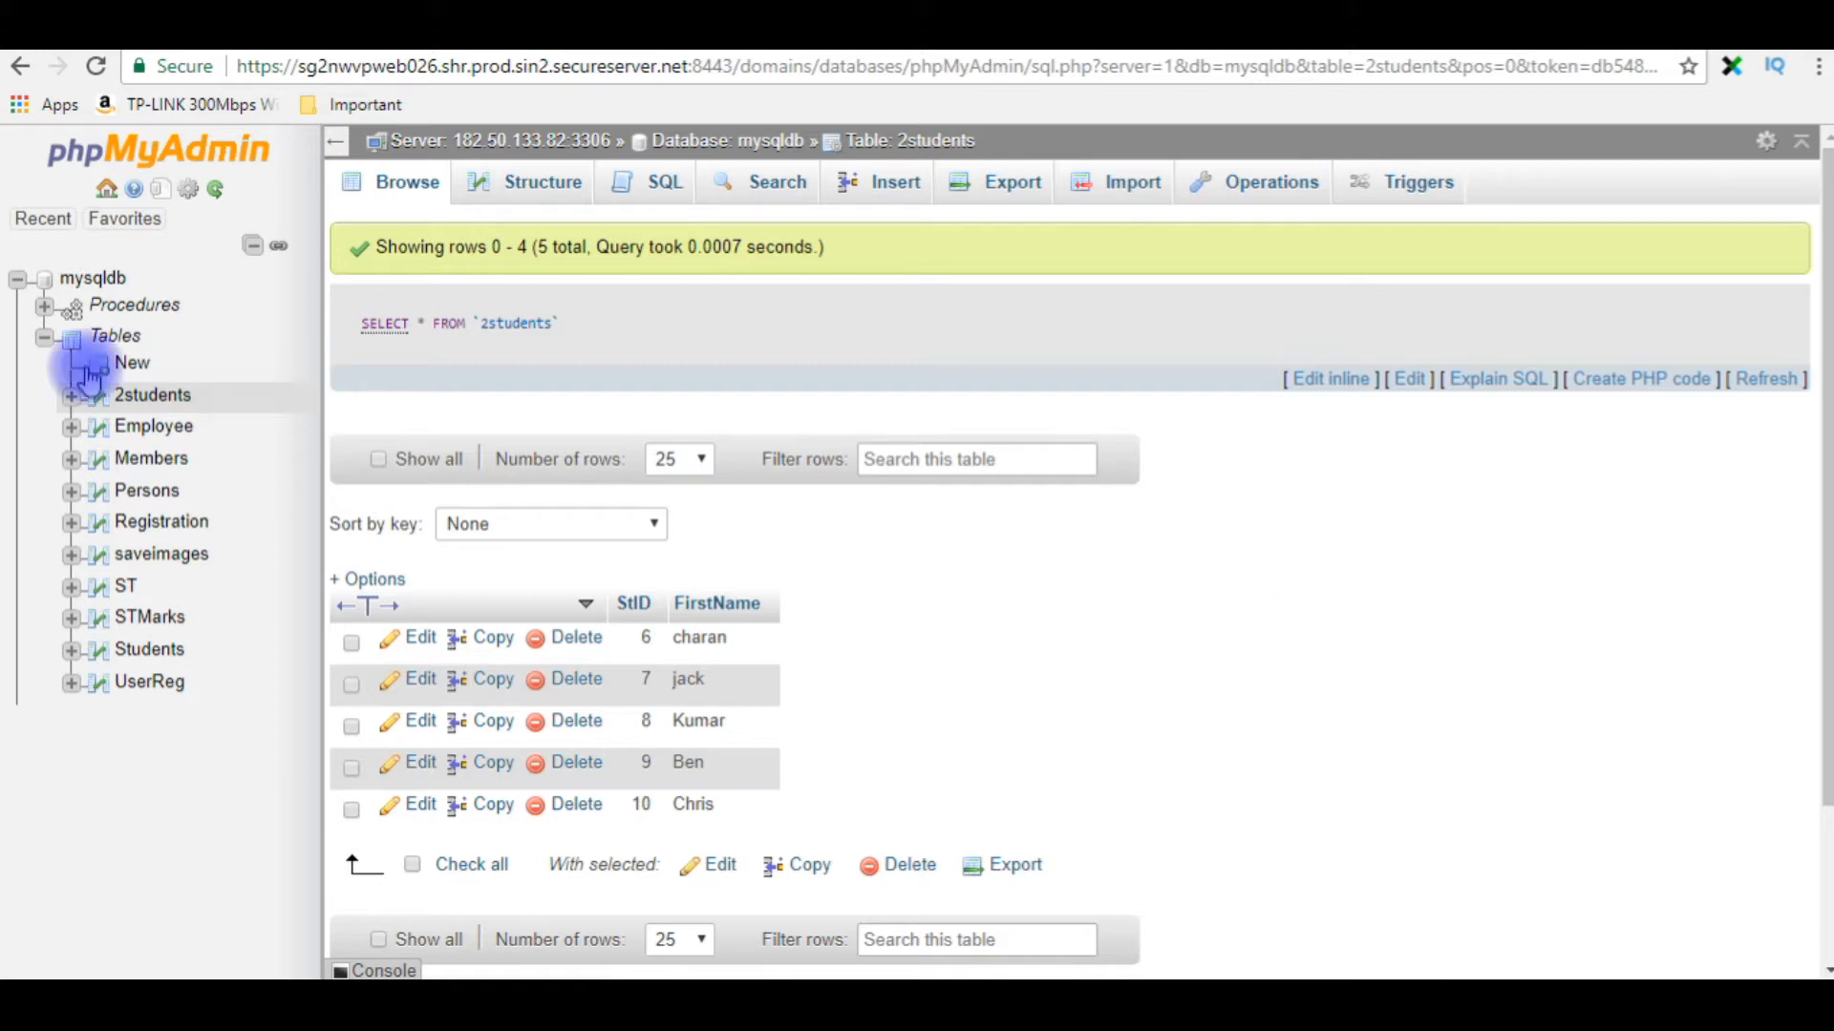
mouse_move(92, 277)
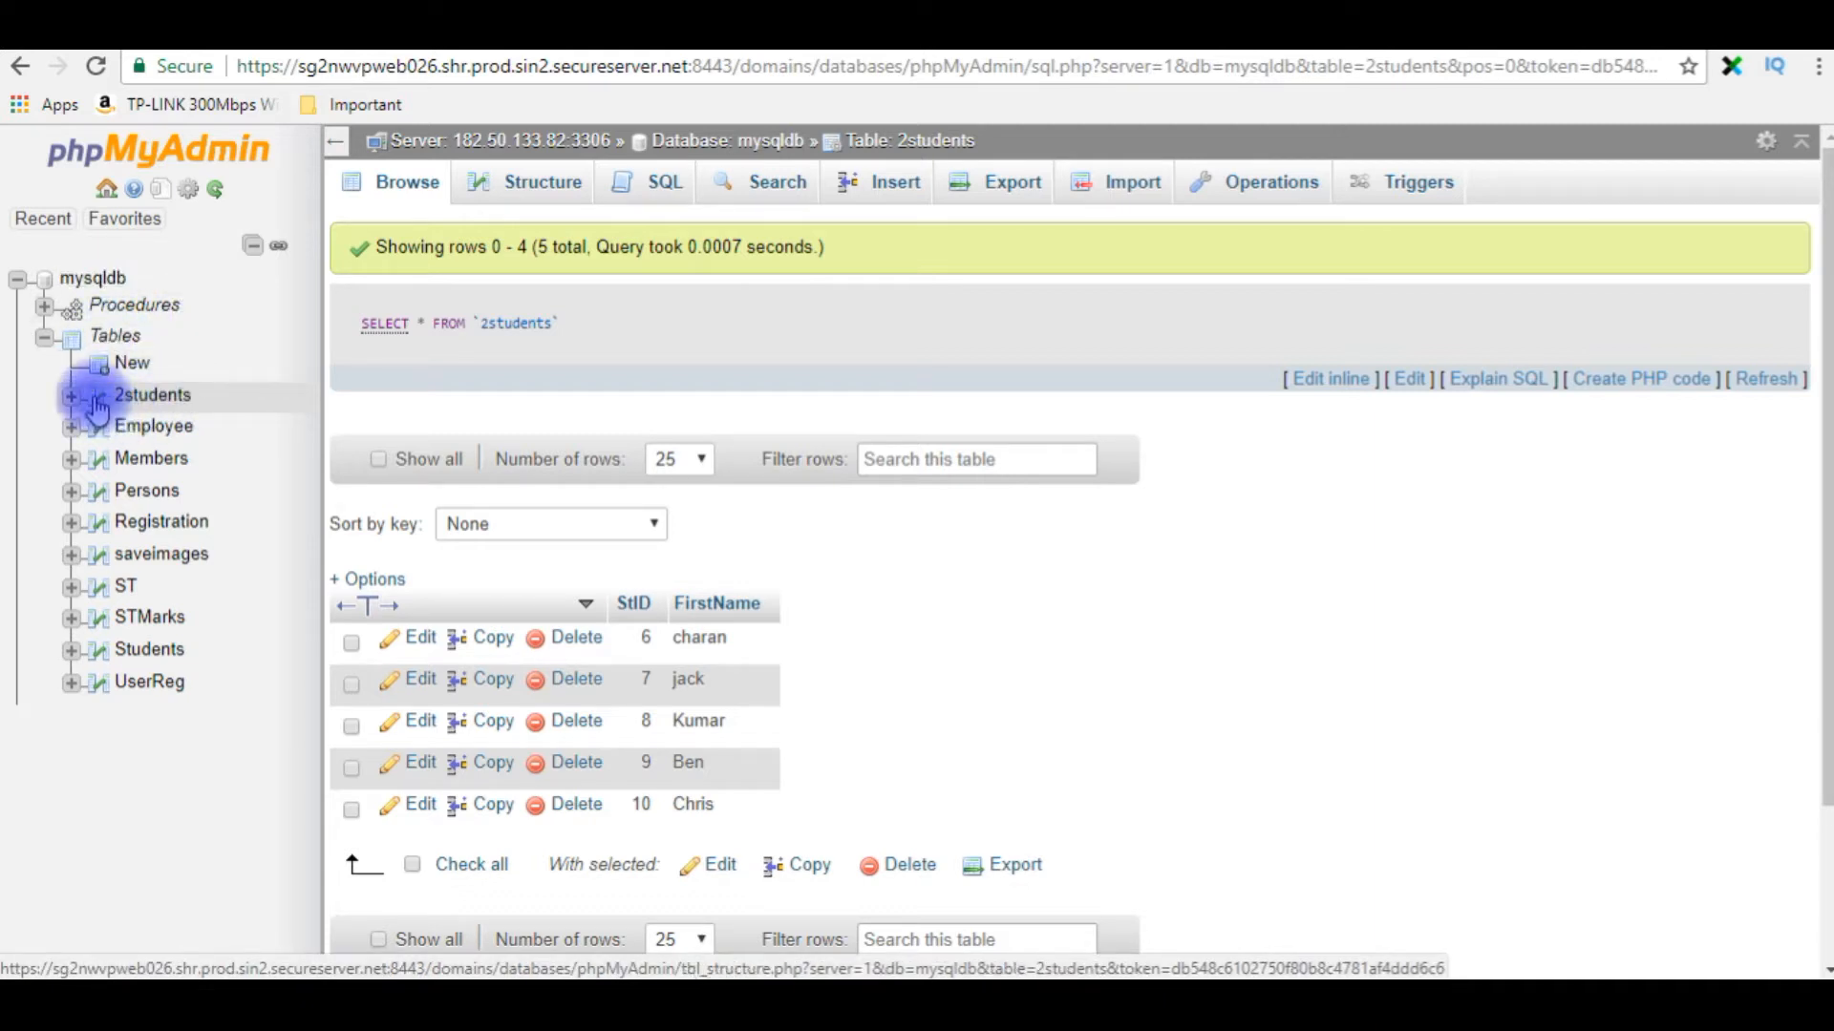
mouse_move(416, 397)
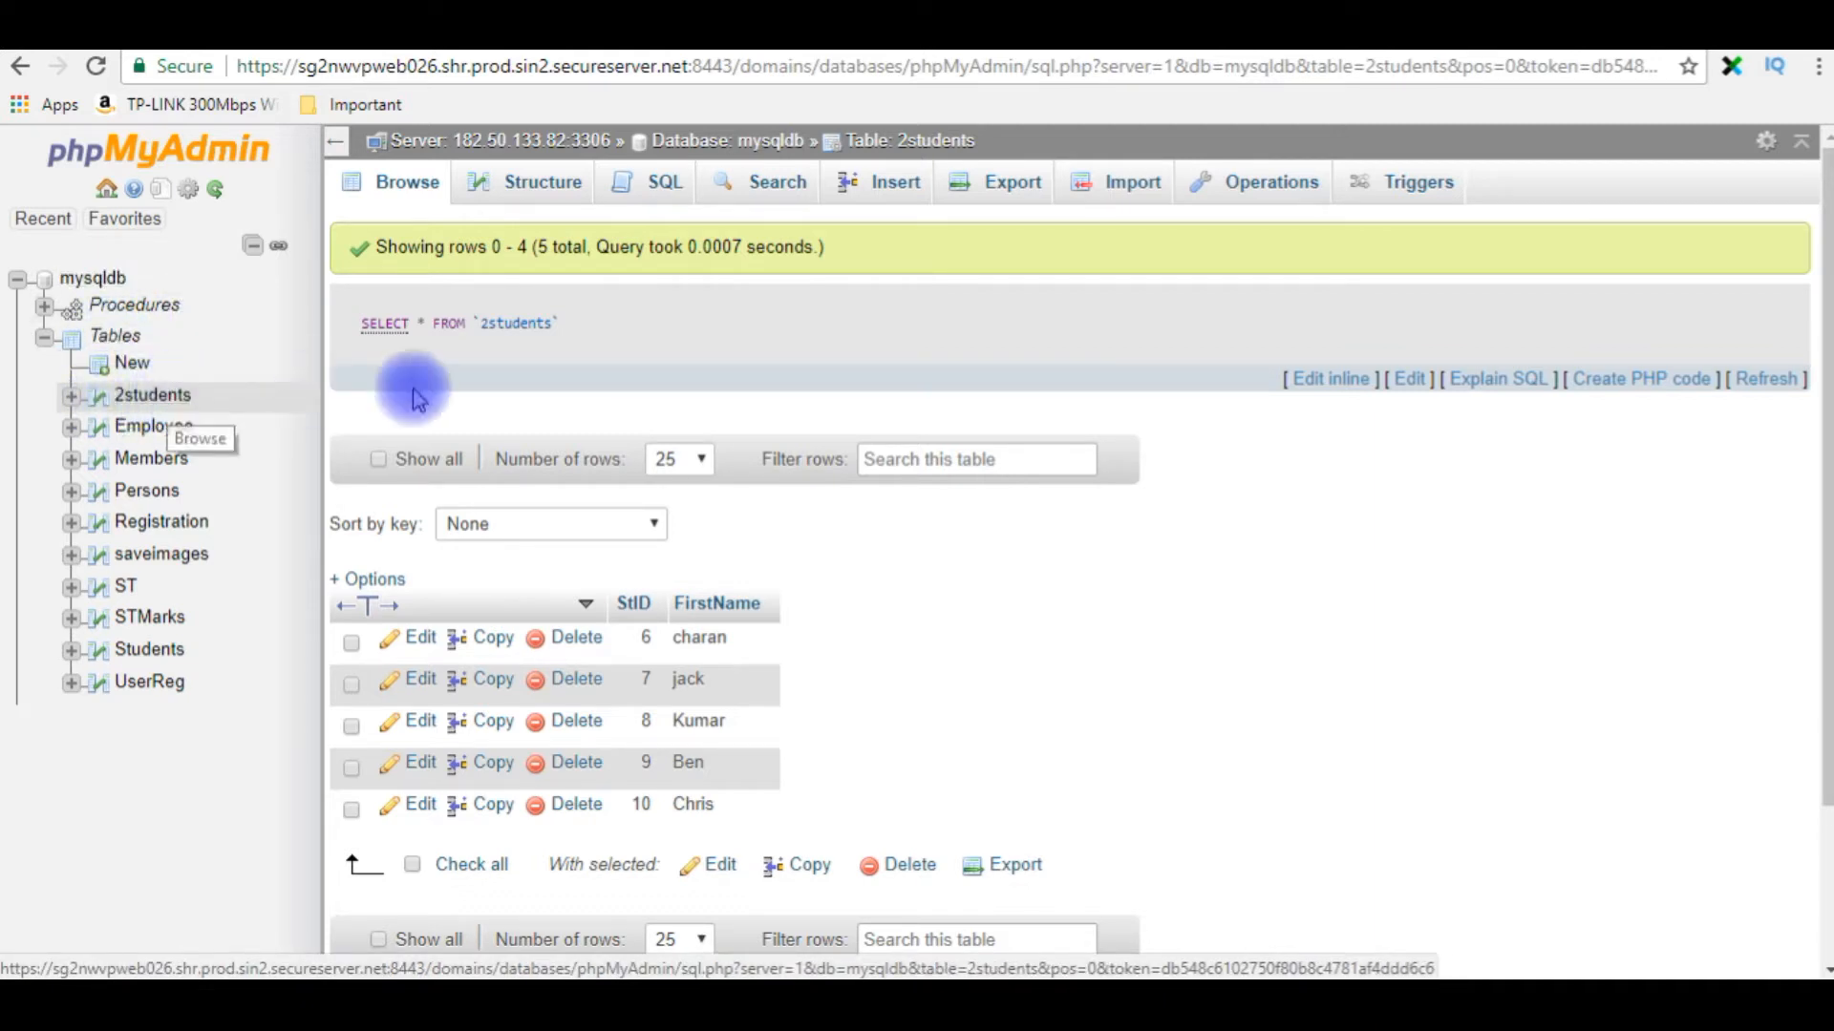
mouse_move(152, 396)
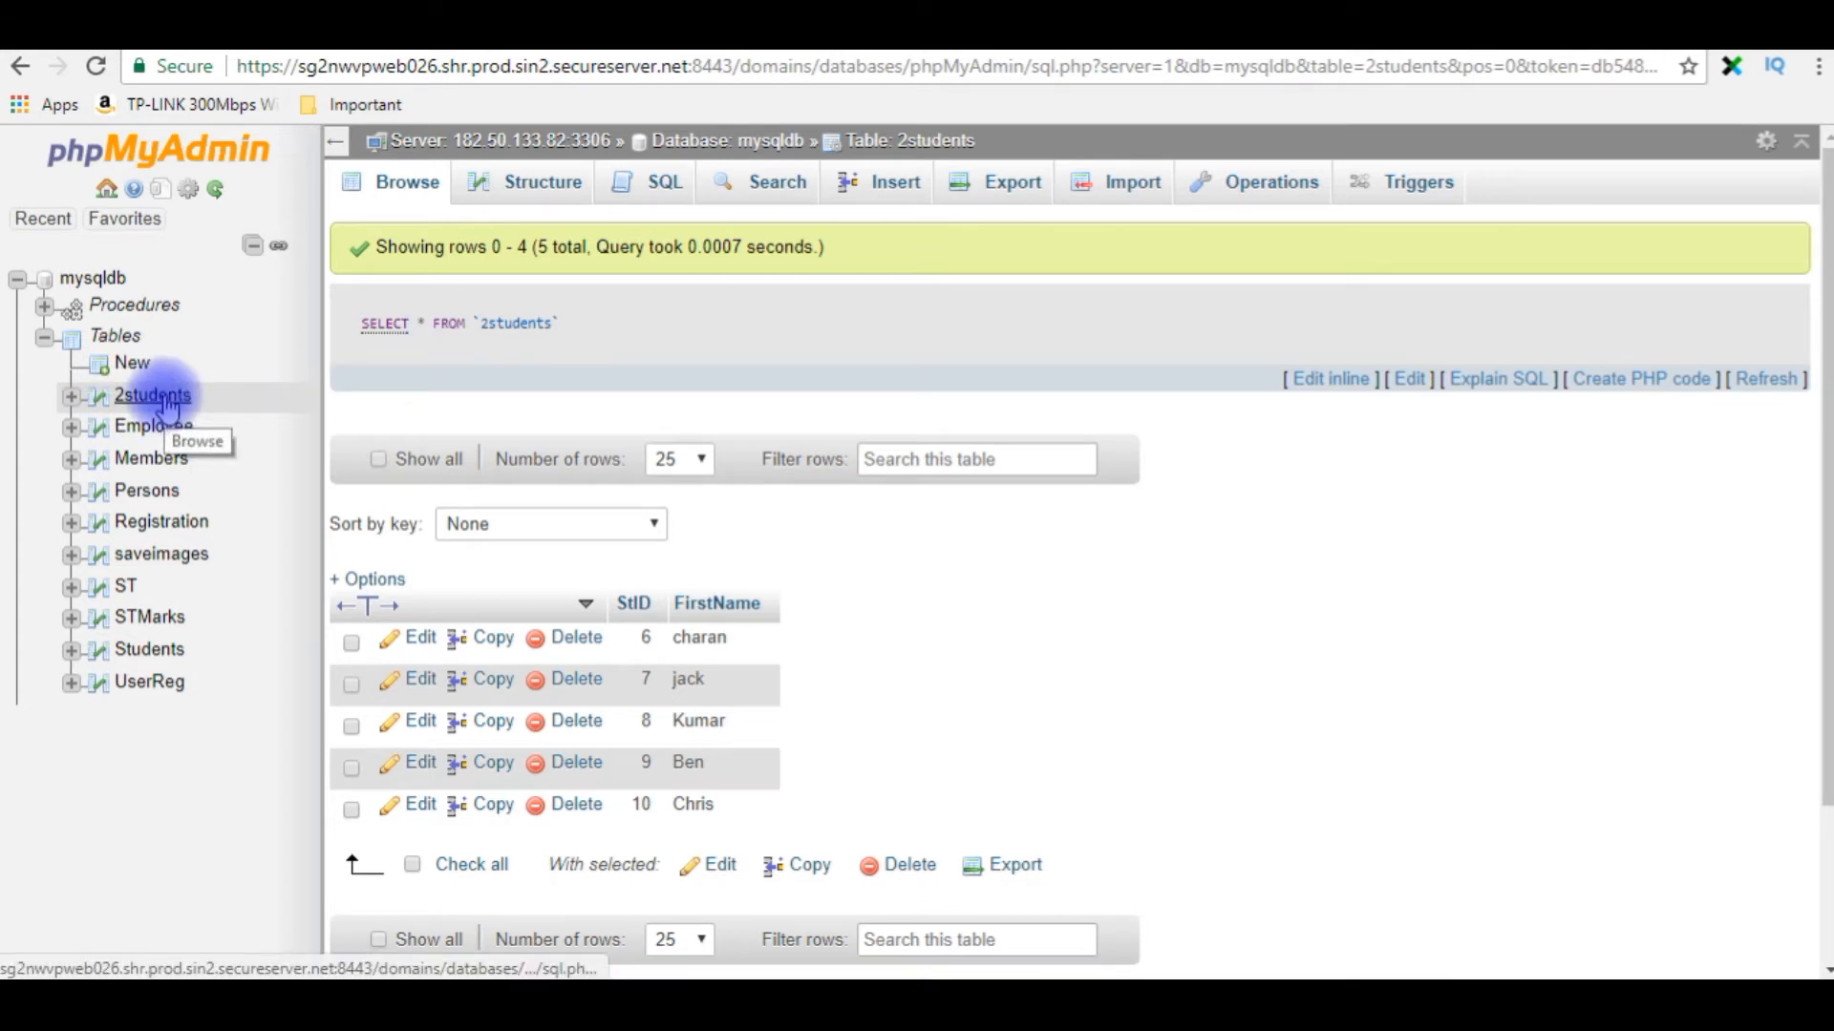
mouse_move(812, 731)
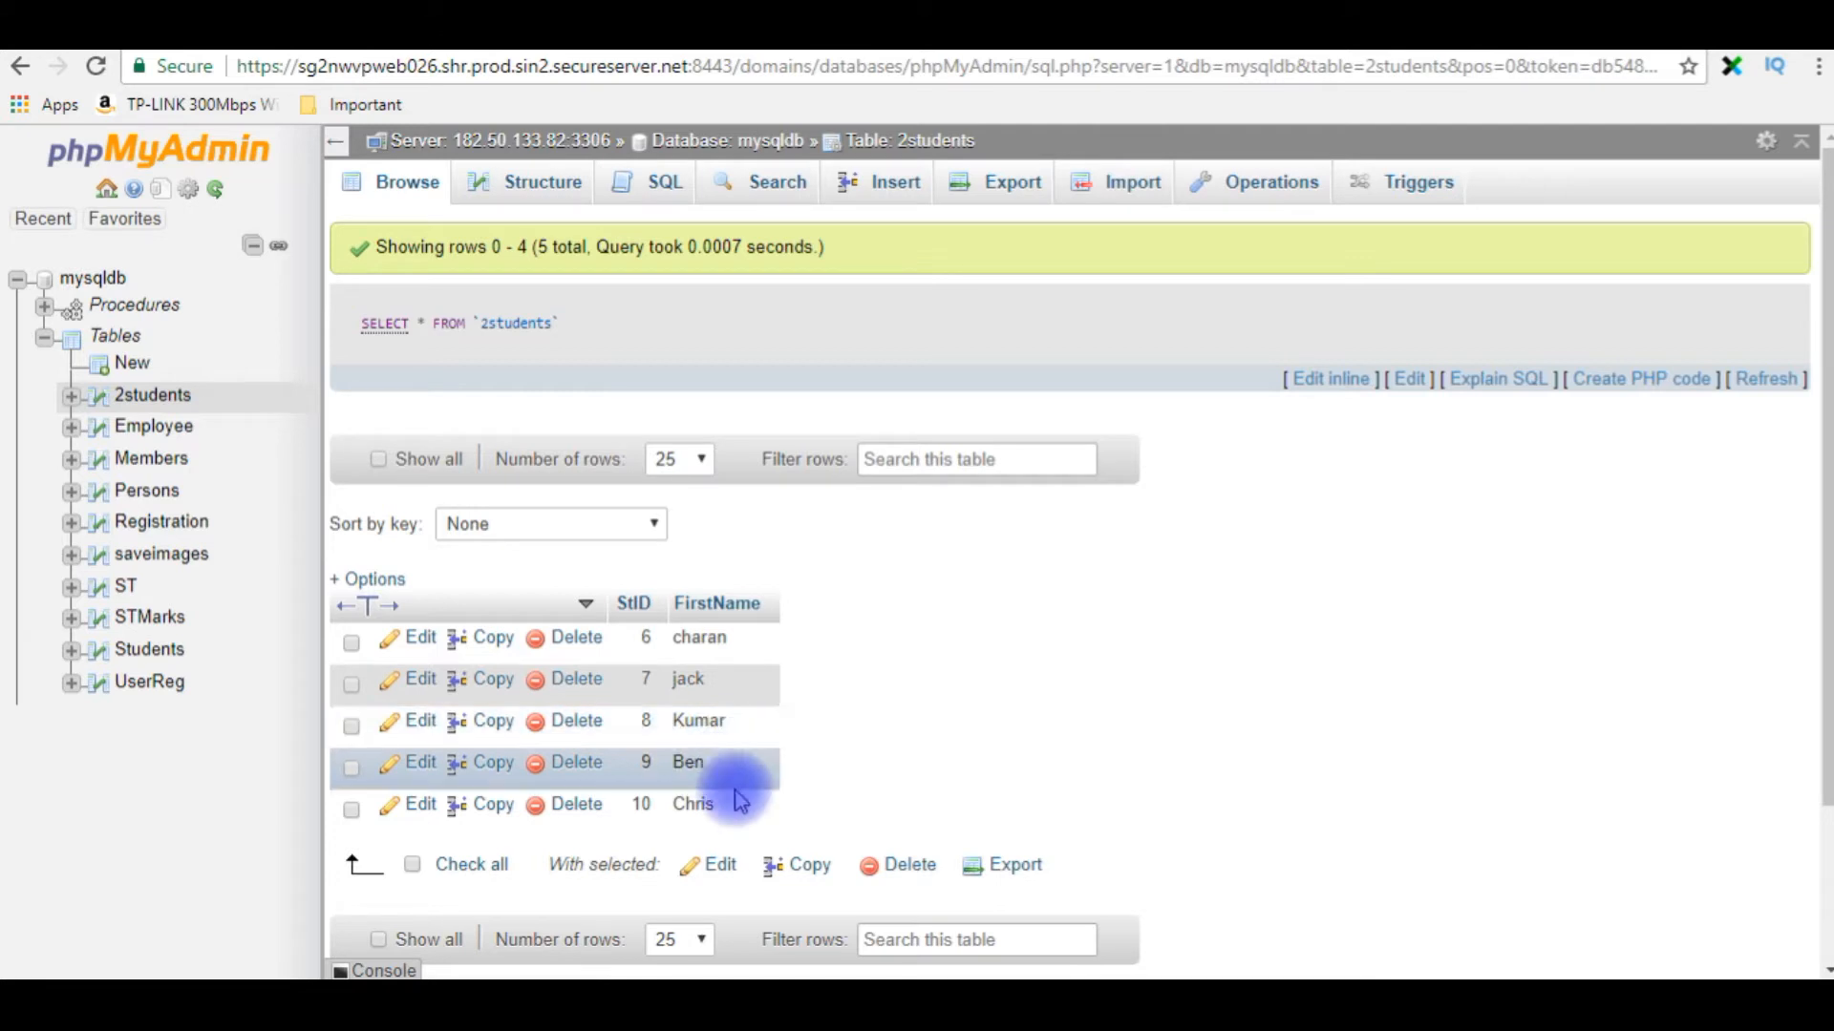
mouse_move(840, 813)
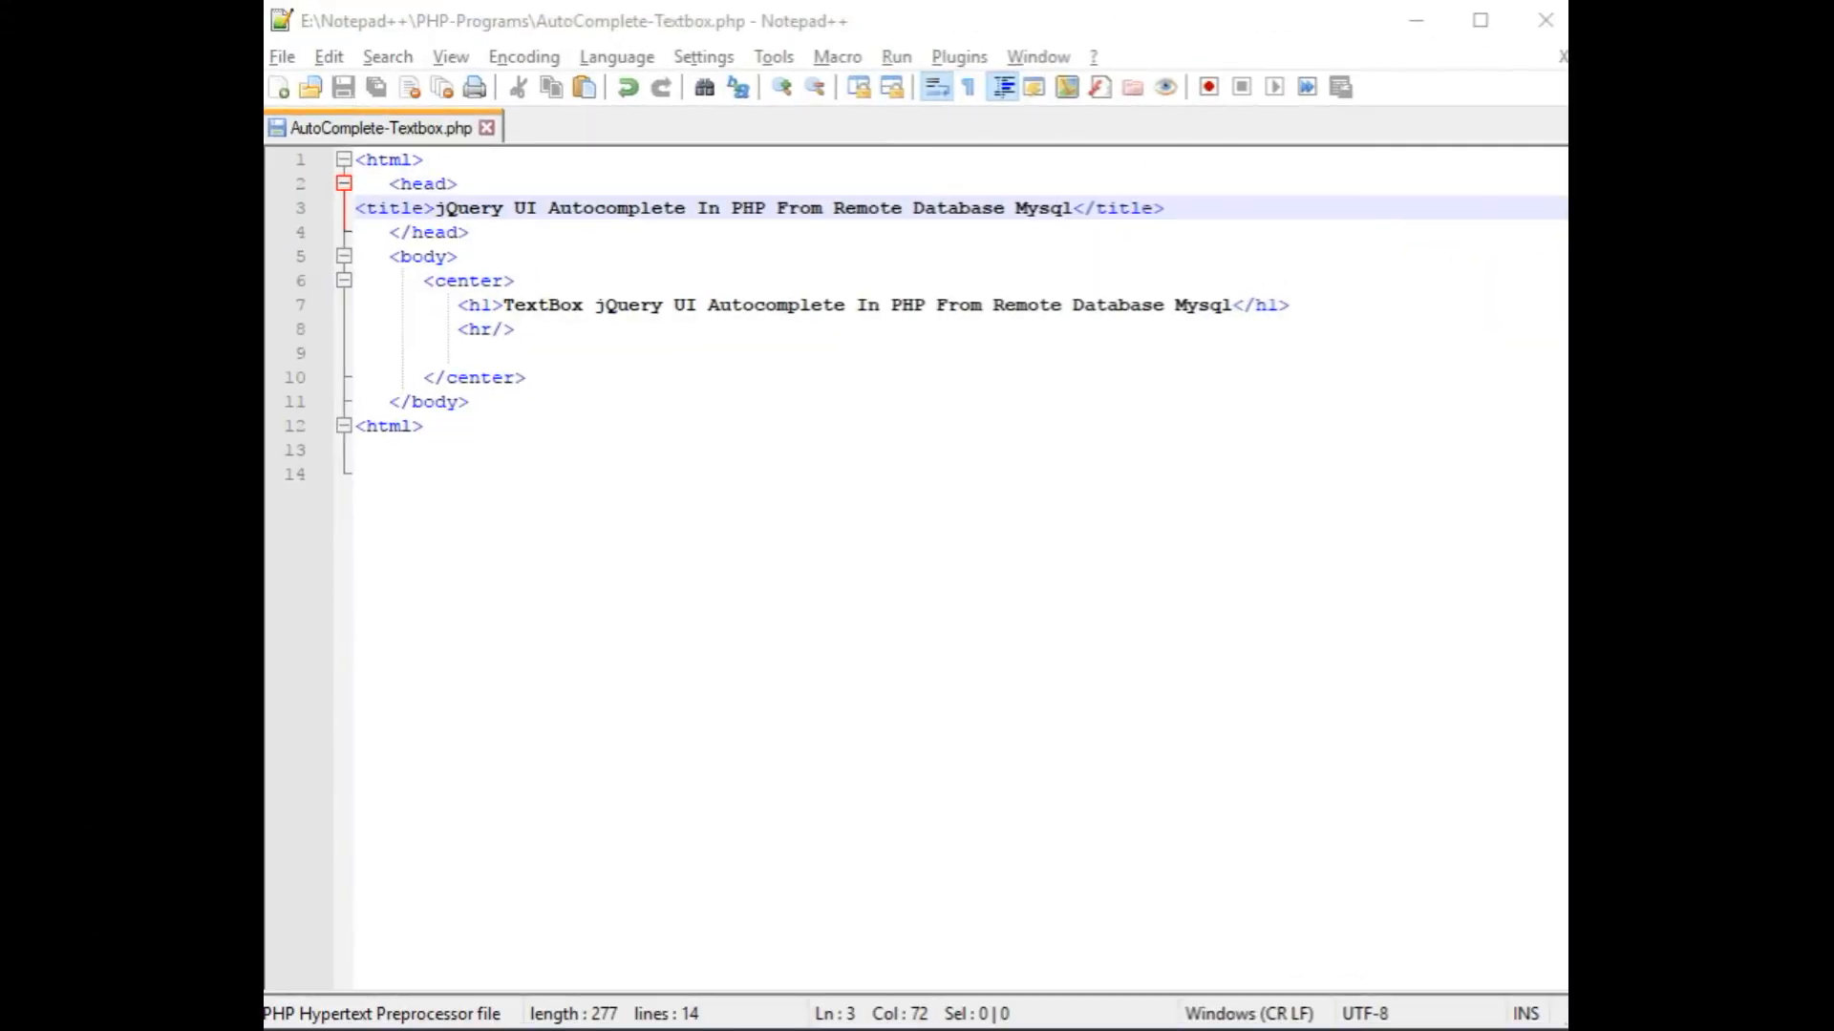
Wrap the centred body content in a <form method="post" action=""> tag.
click(476, 256)
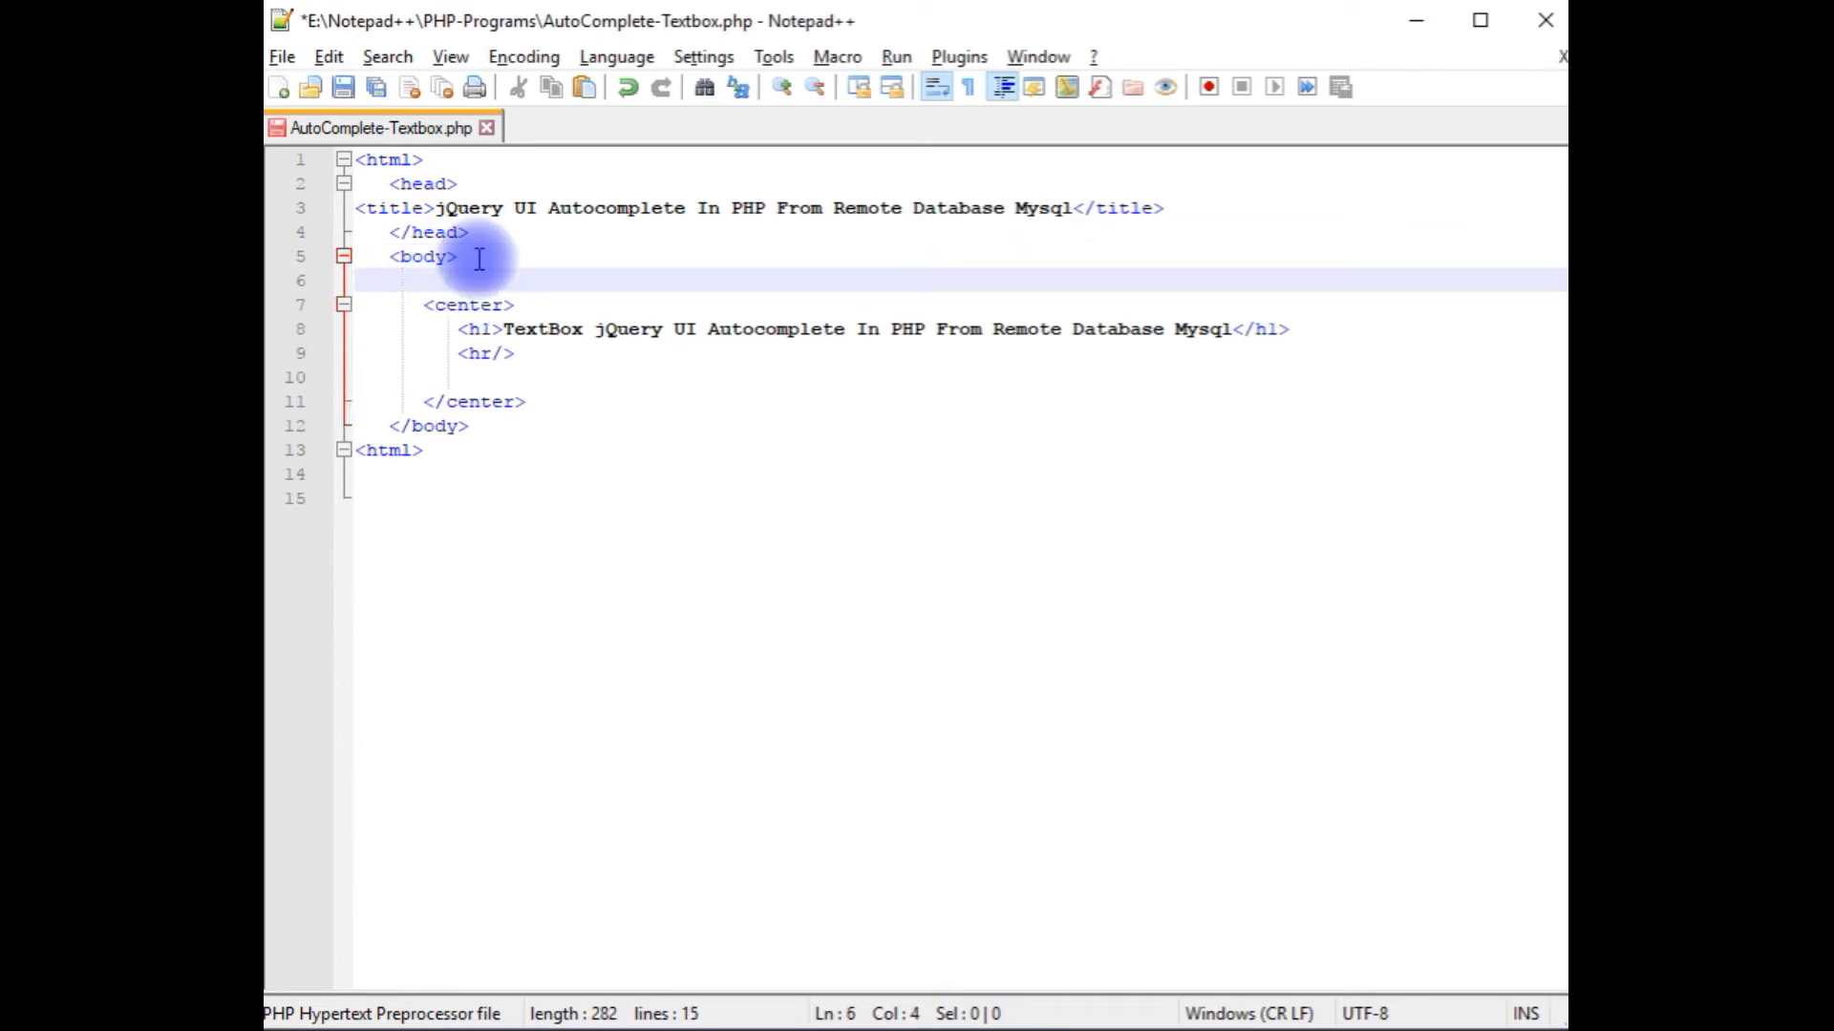
text(<form)
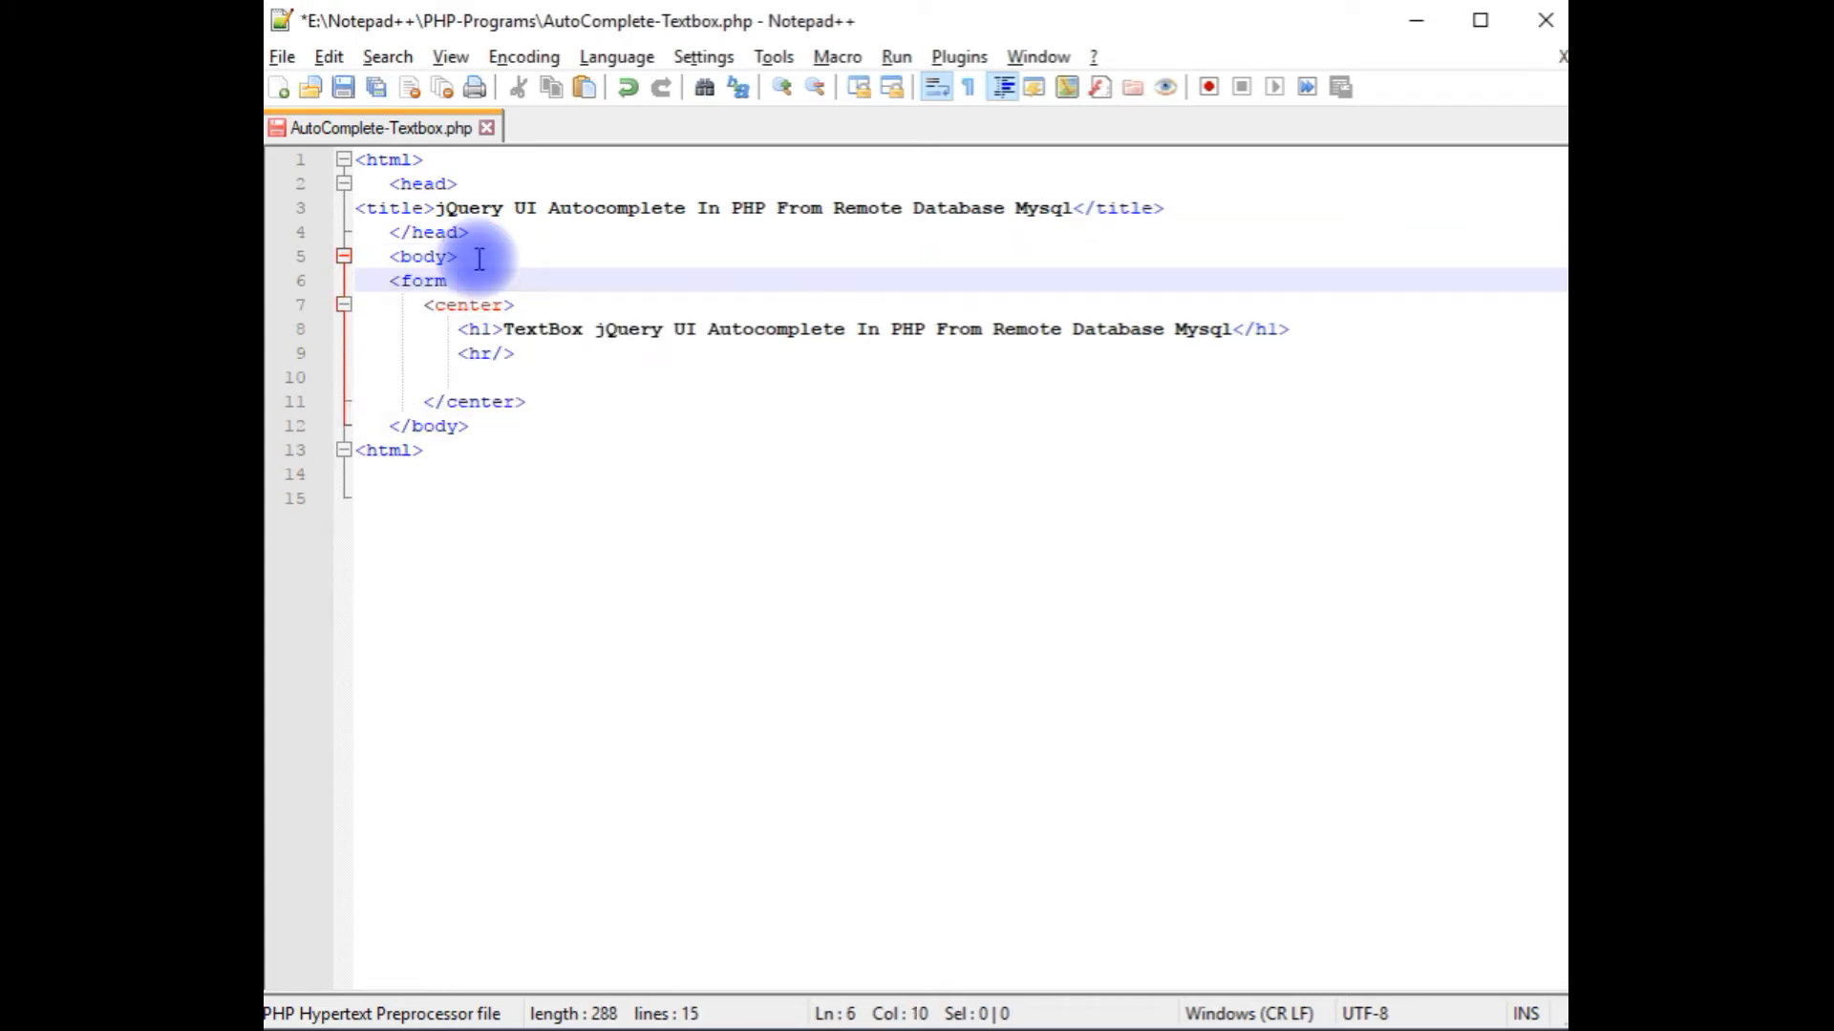
text(method="")
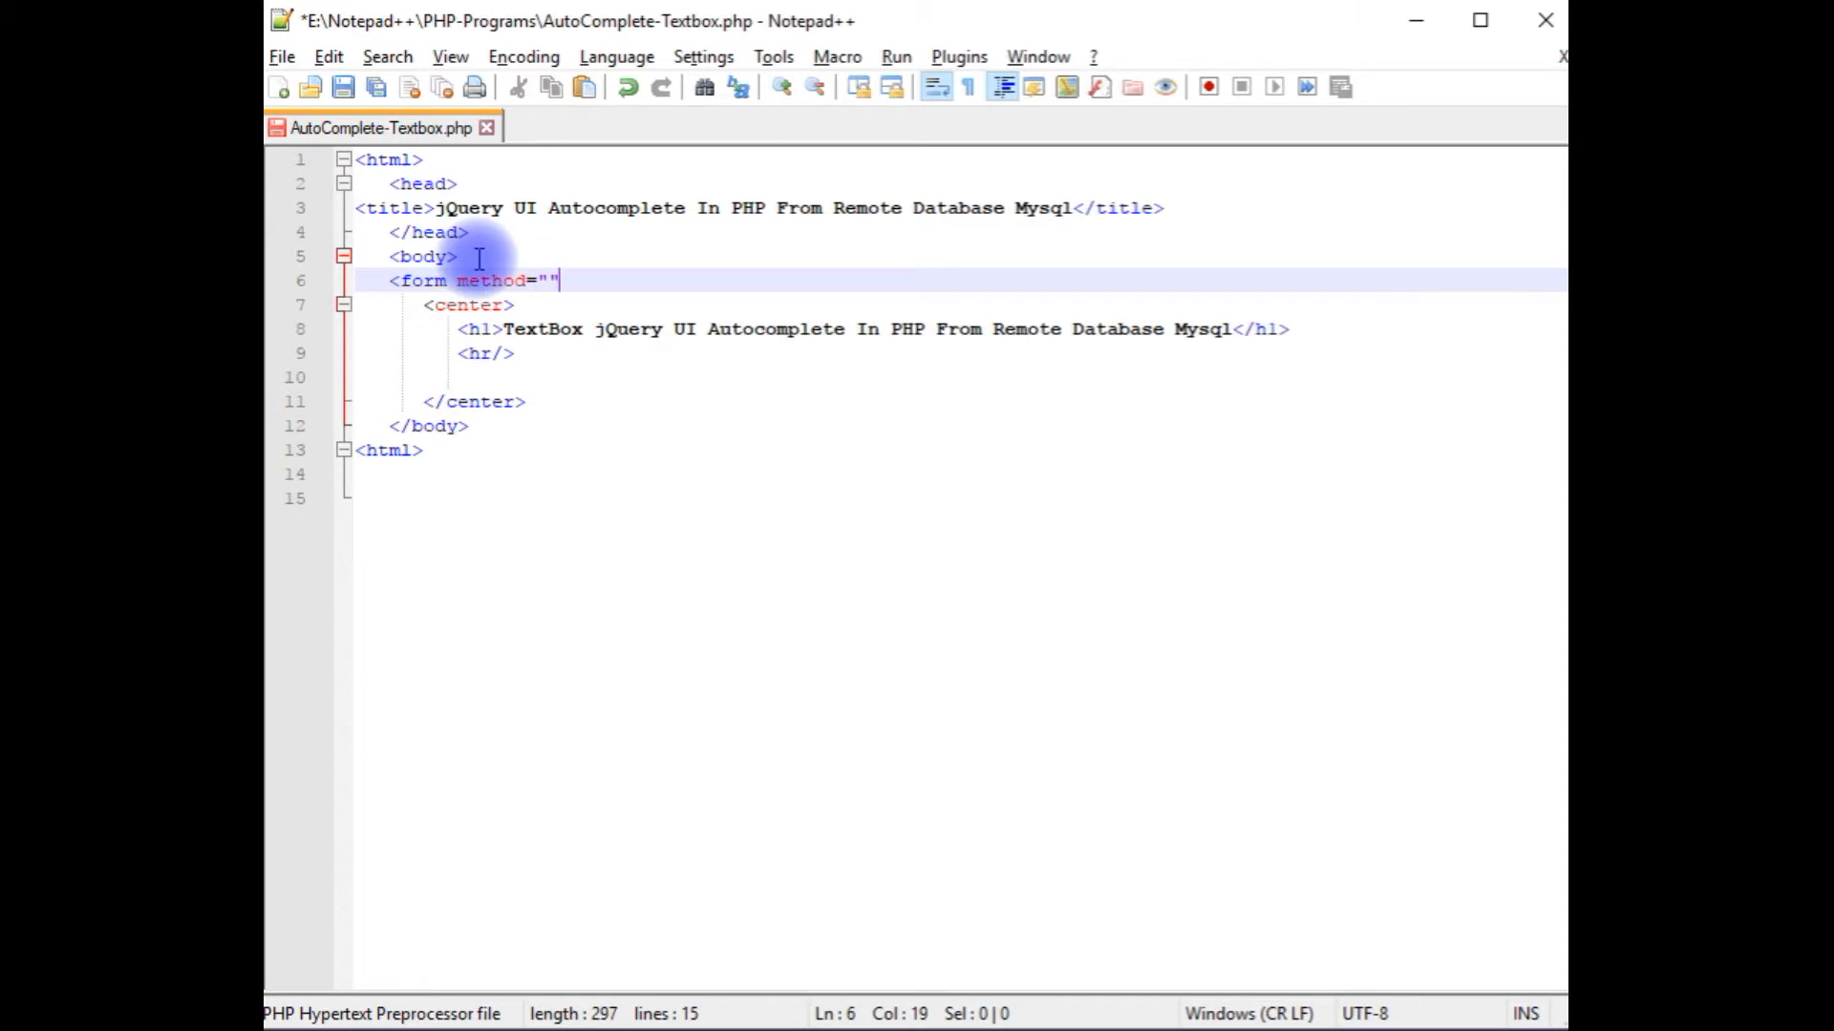
text(post)
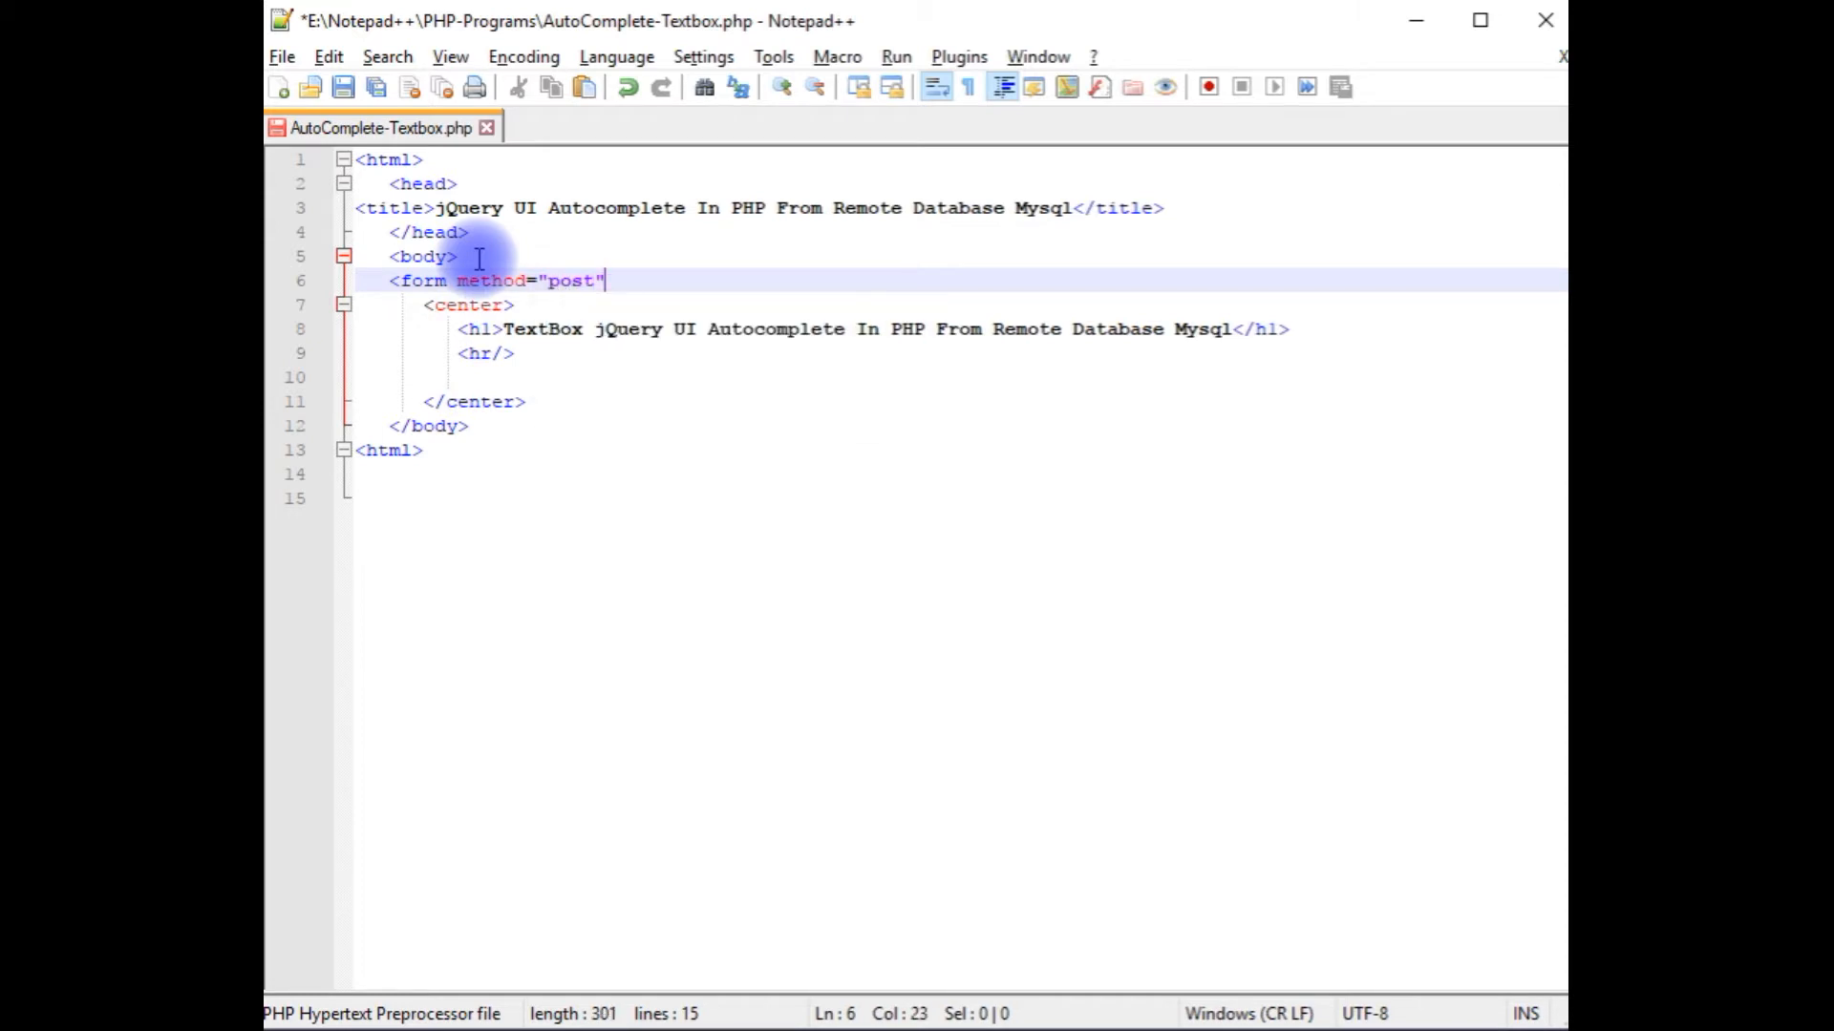
text(action=)
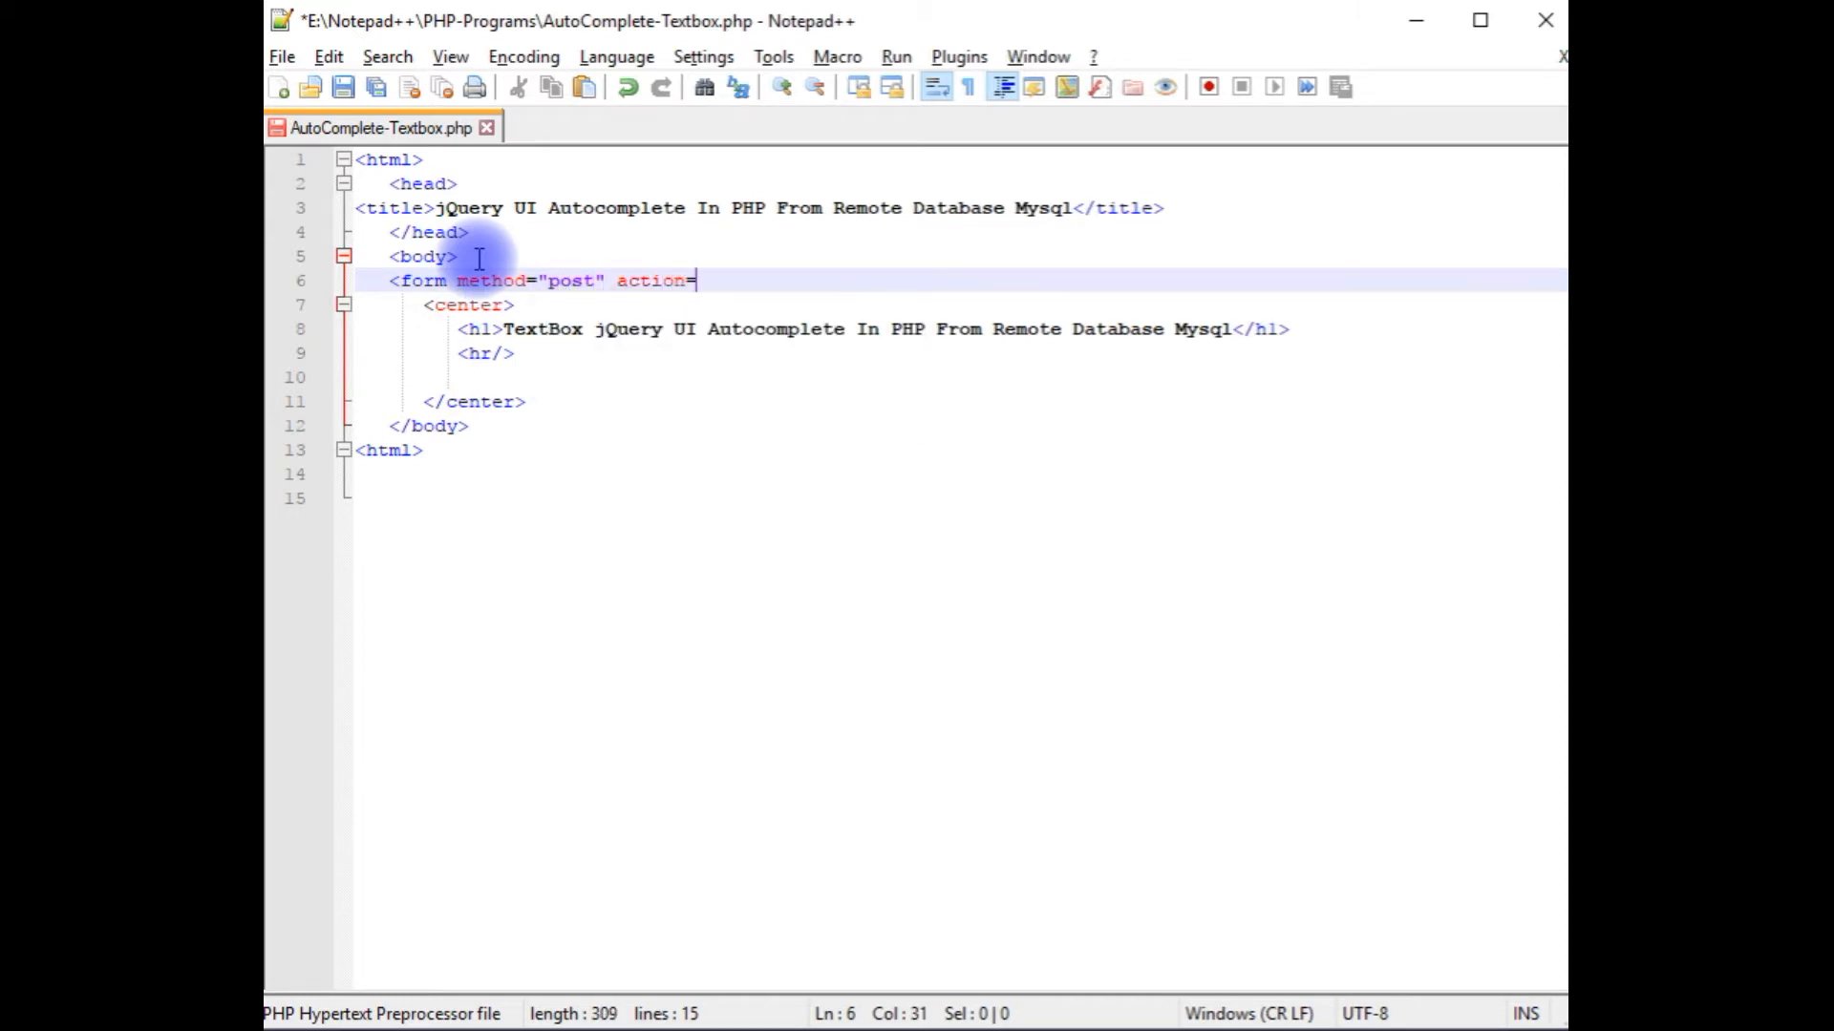
text("">)
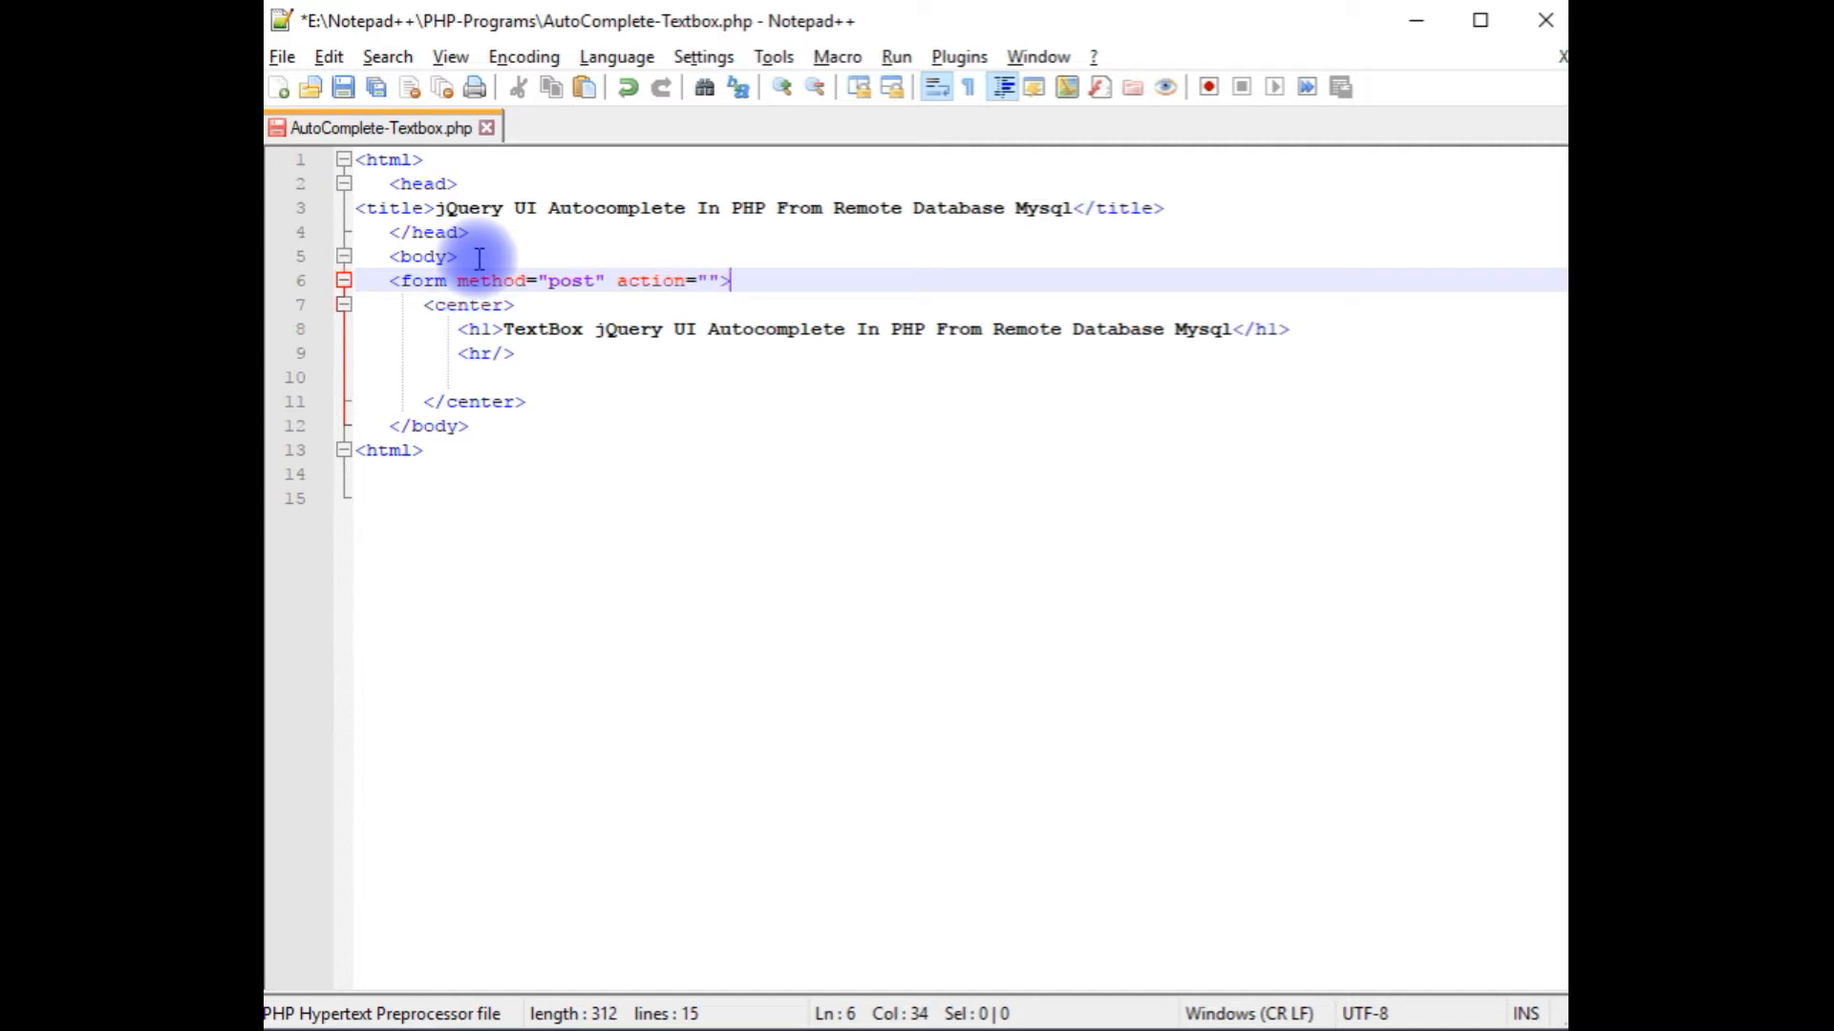
key(enter)
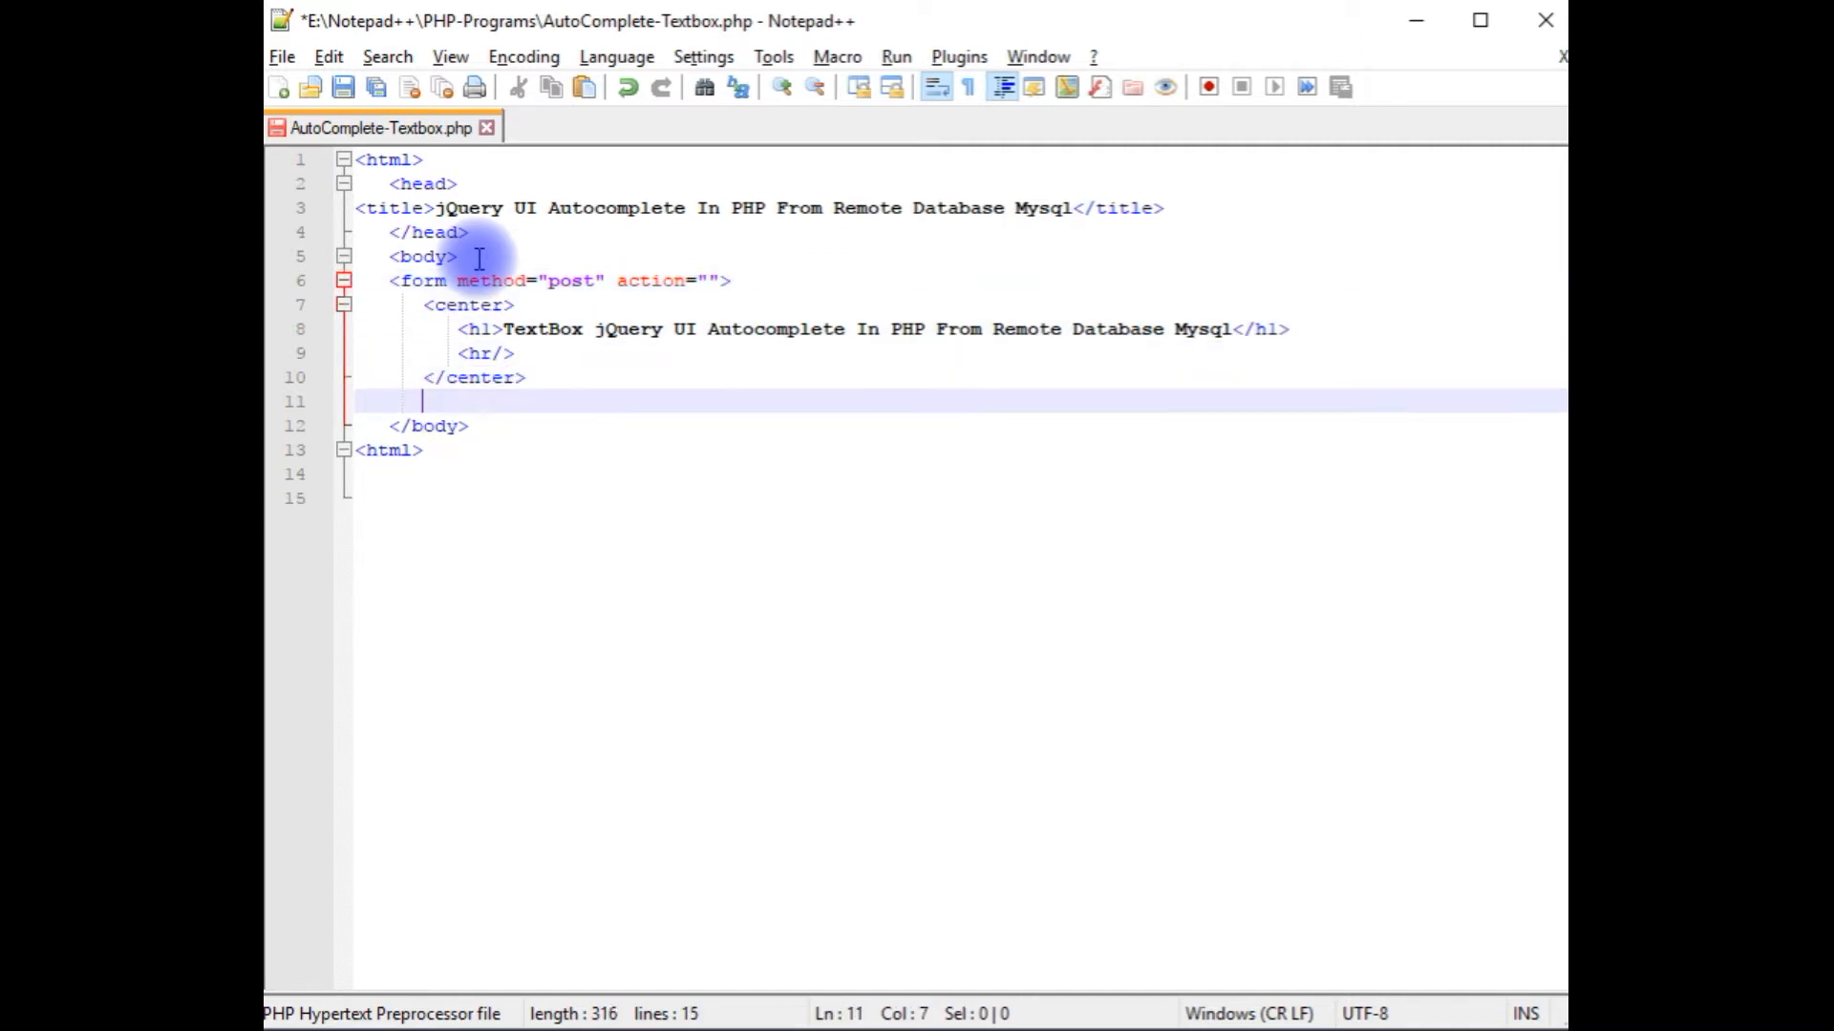
text(</form>)
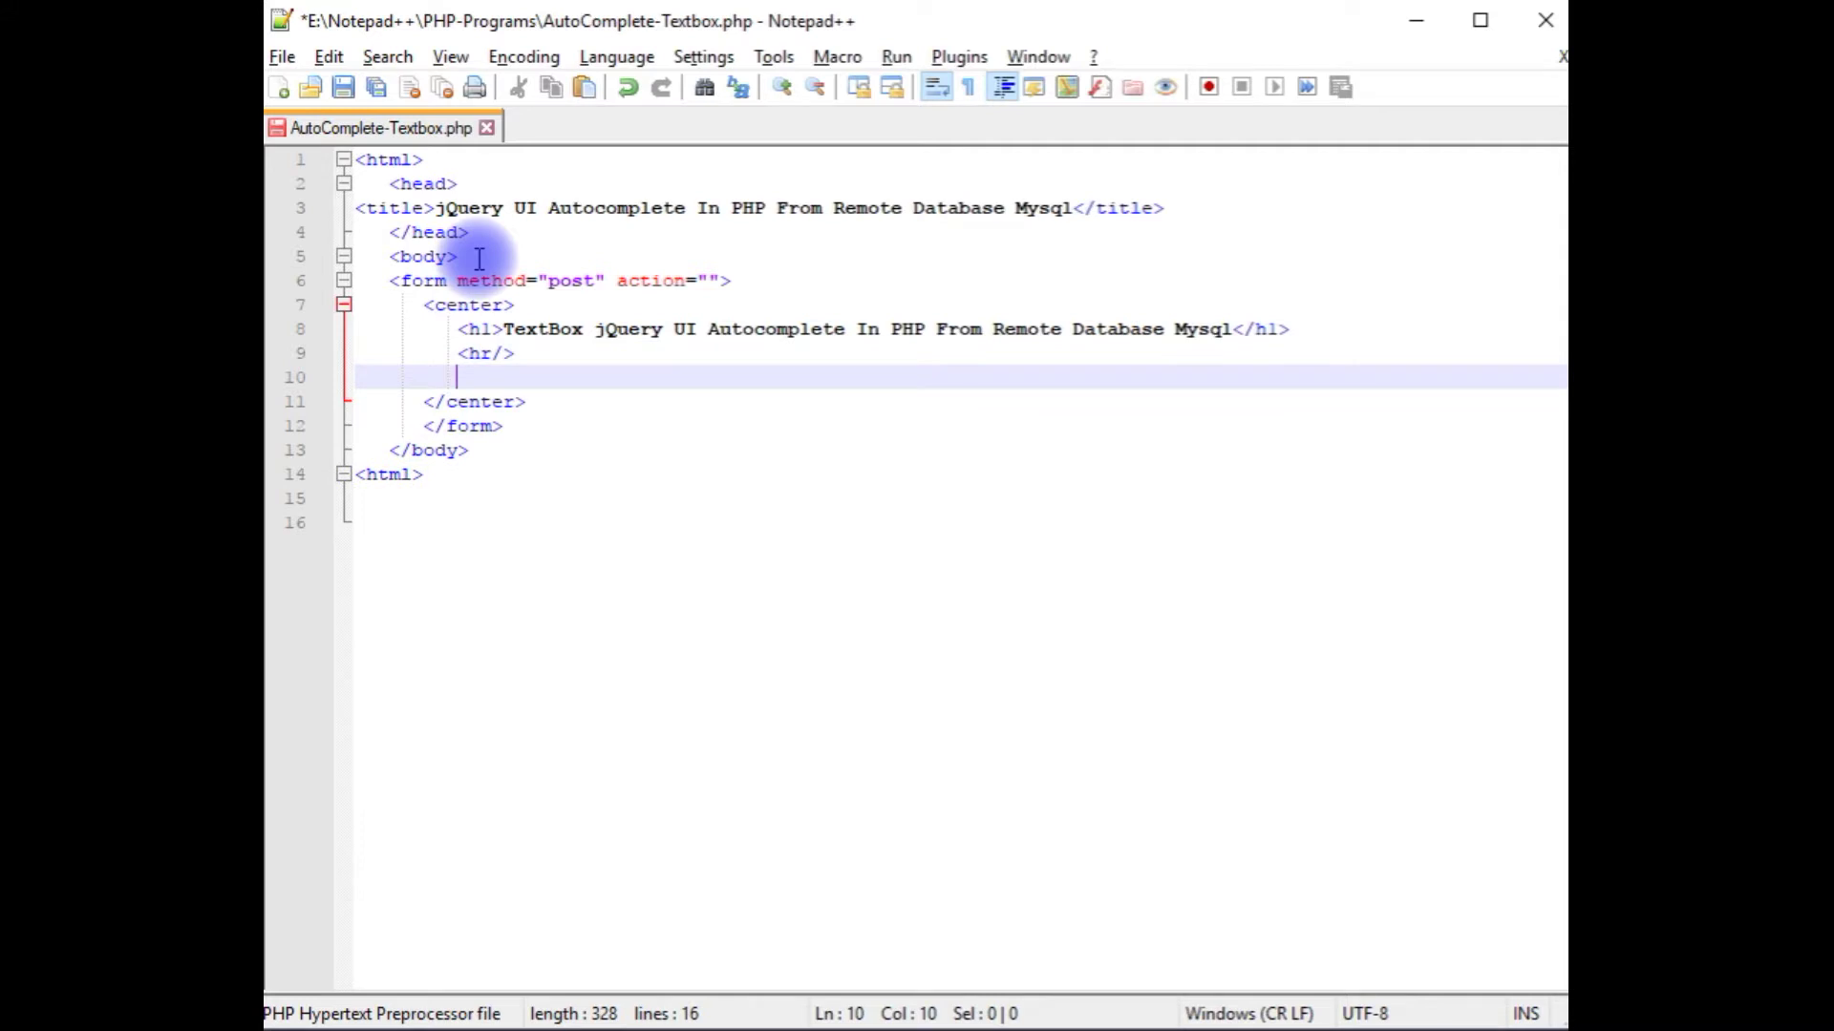
Add the label 'Enter Name' with a text input whose id is "name".
text(Enter Name : <)
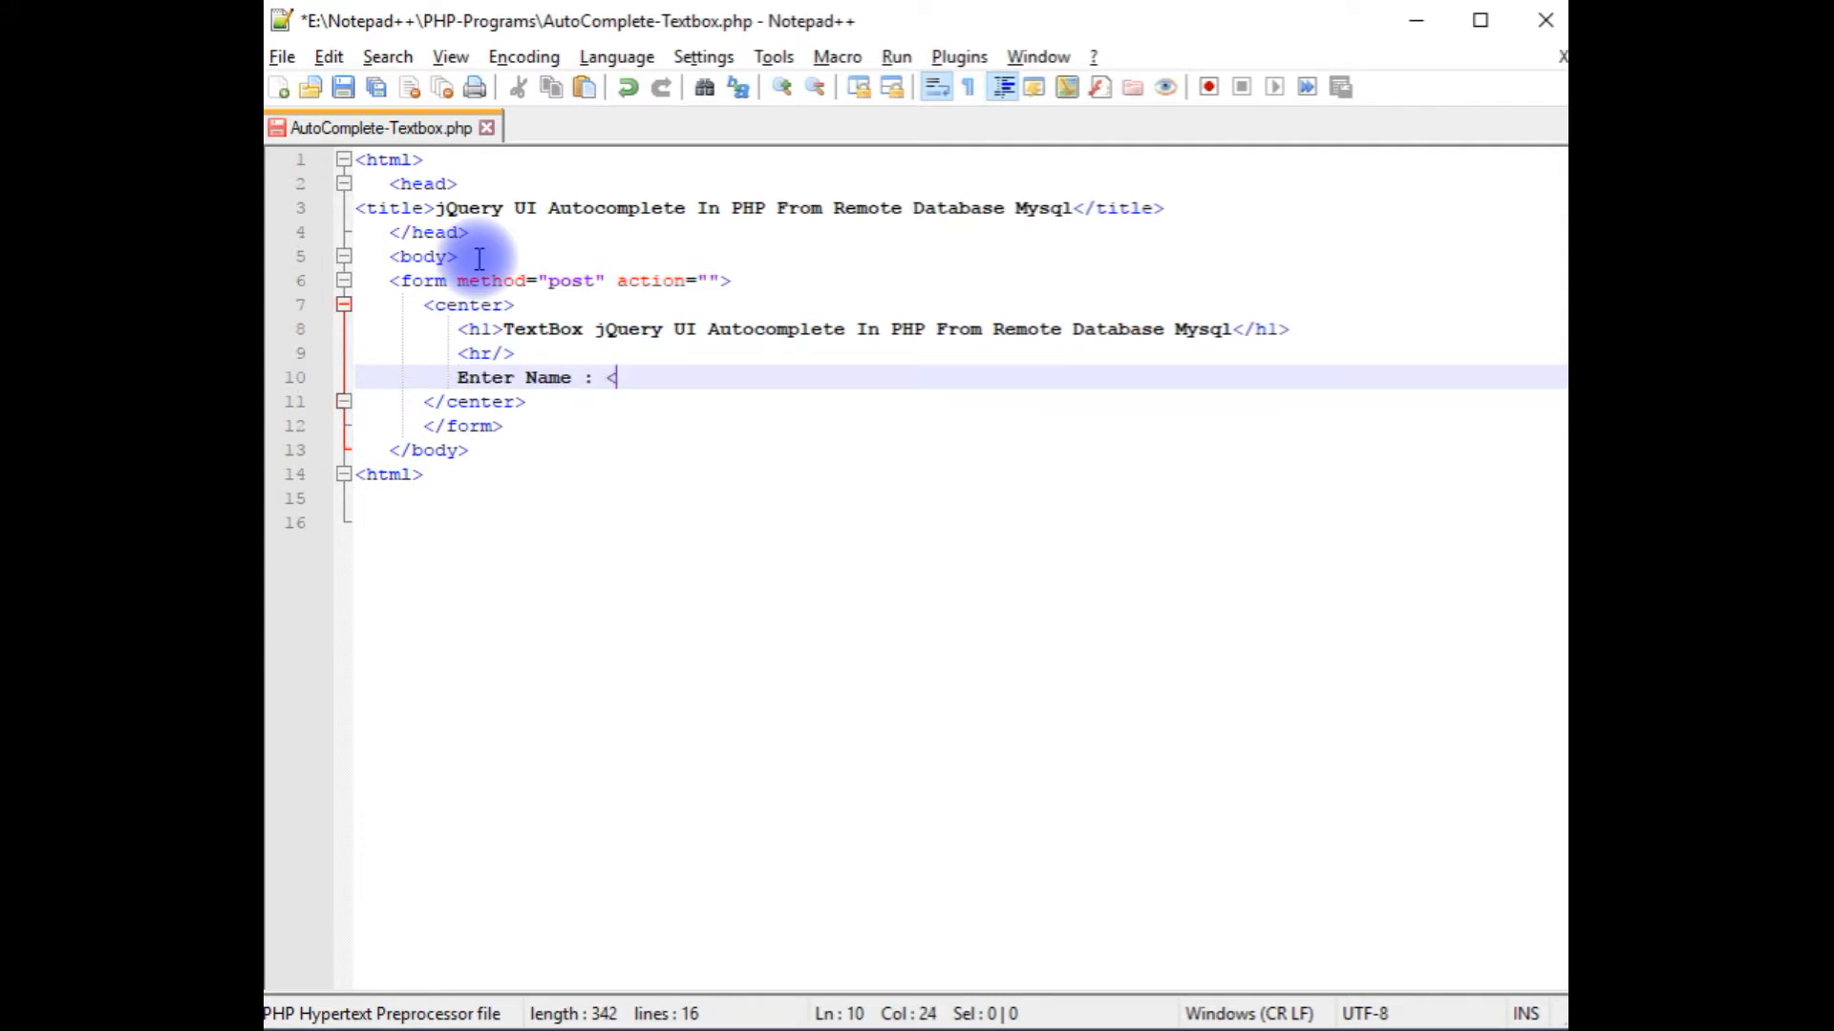
text(input type)
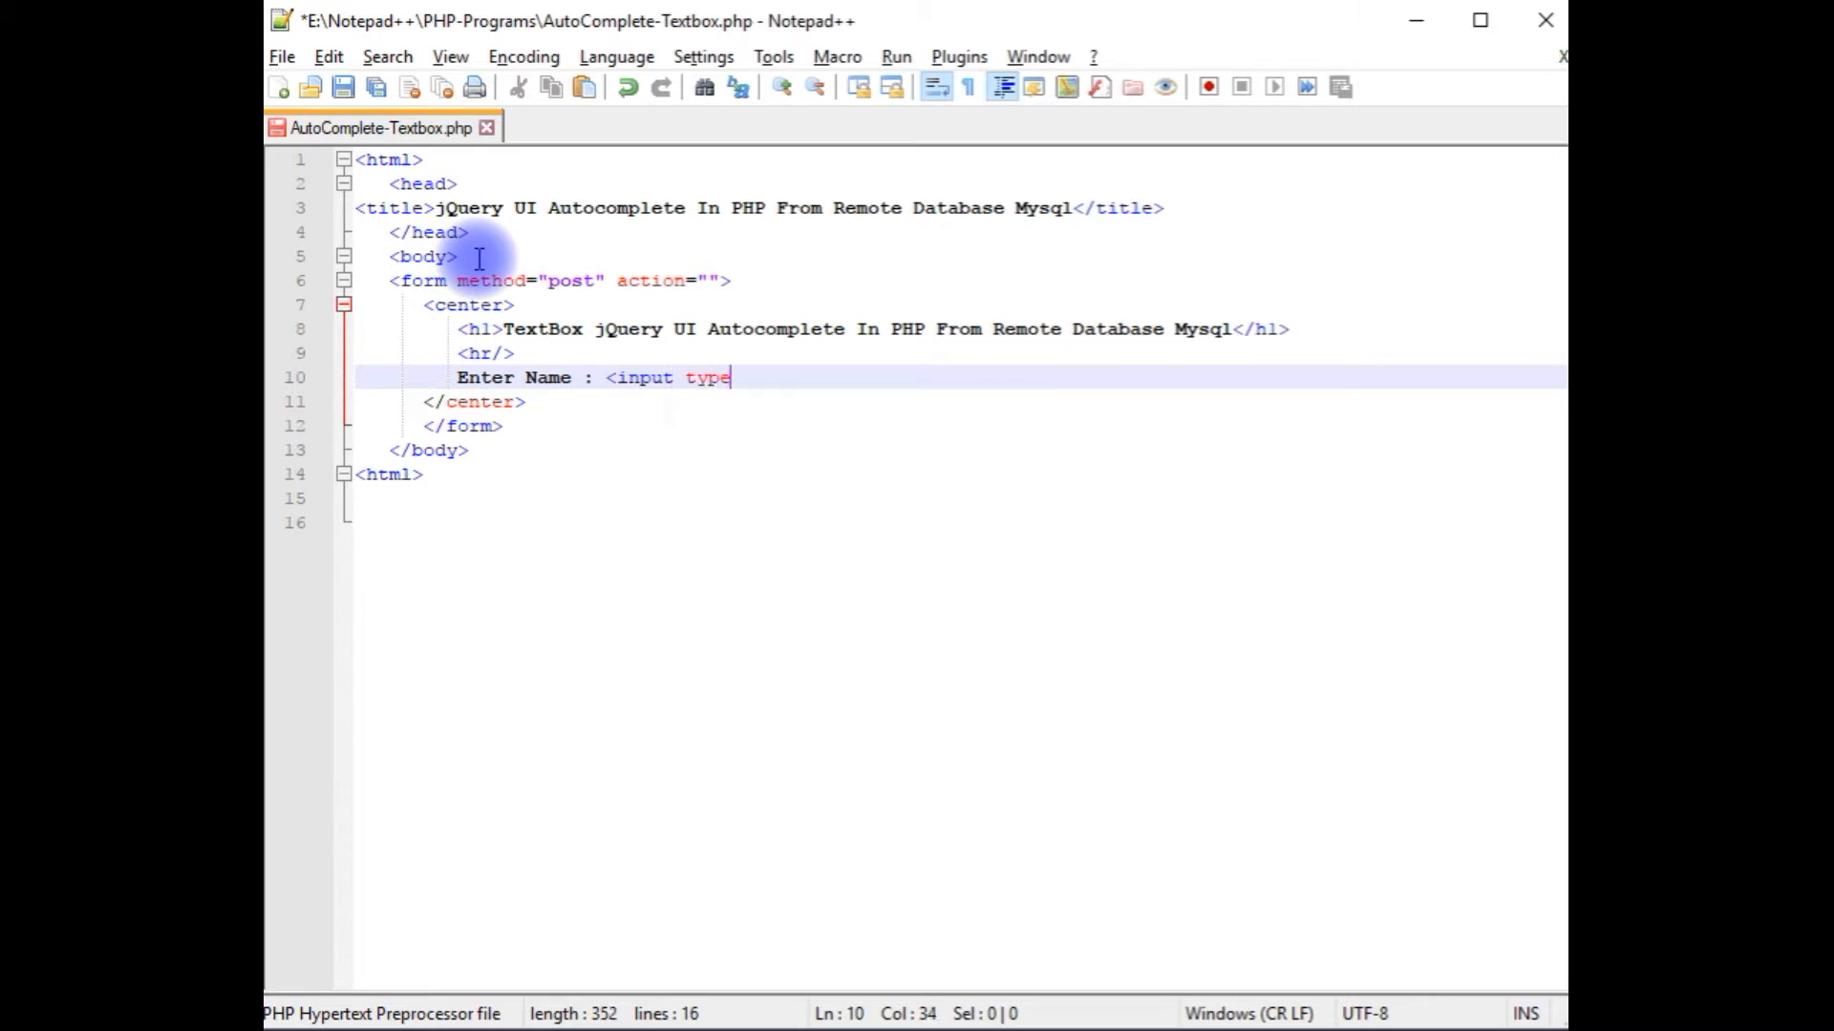
text(="text" id=")
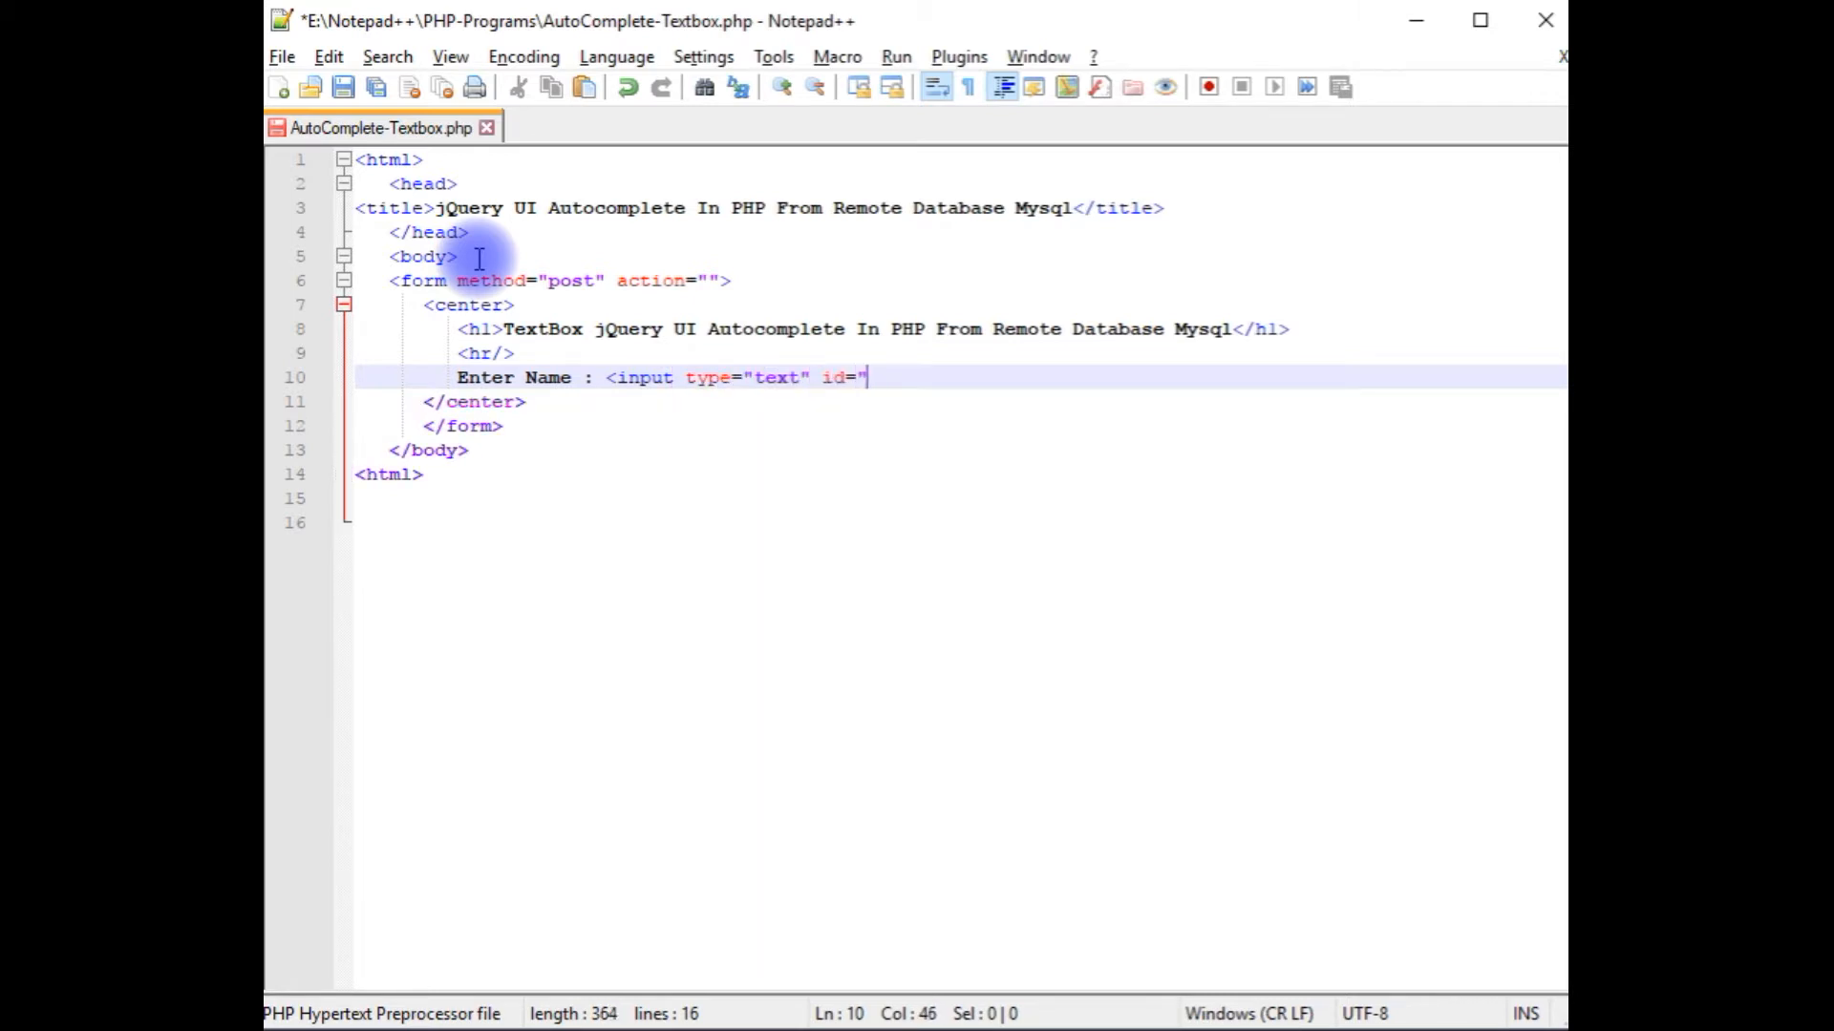
text(name)
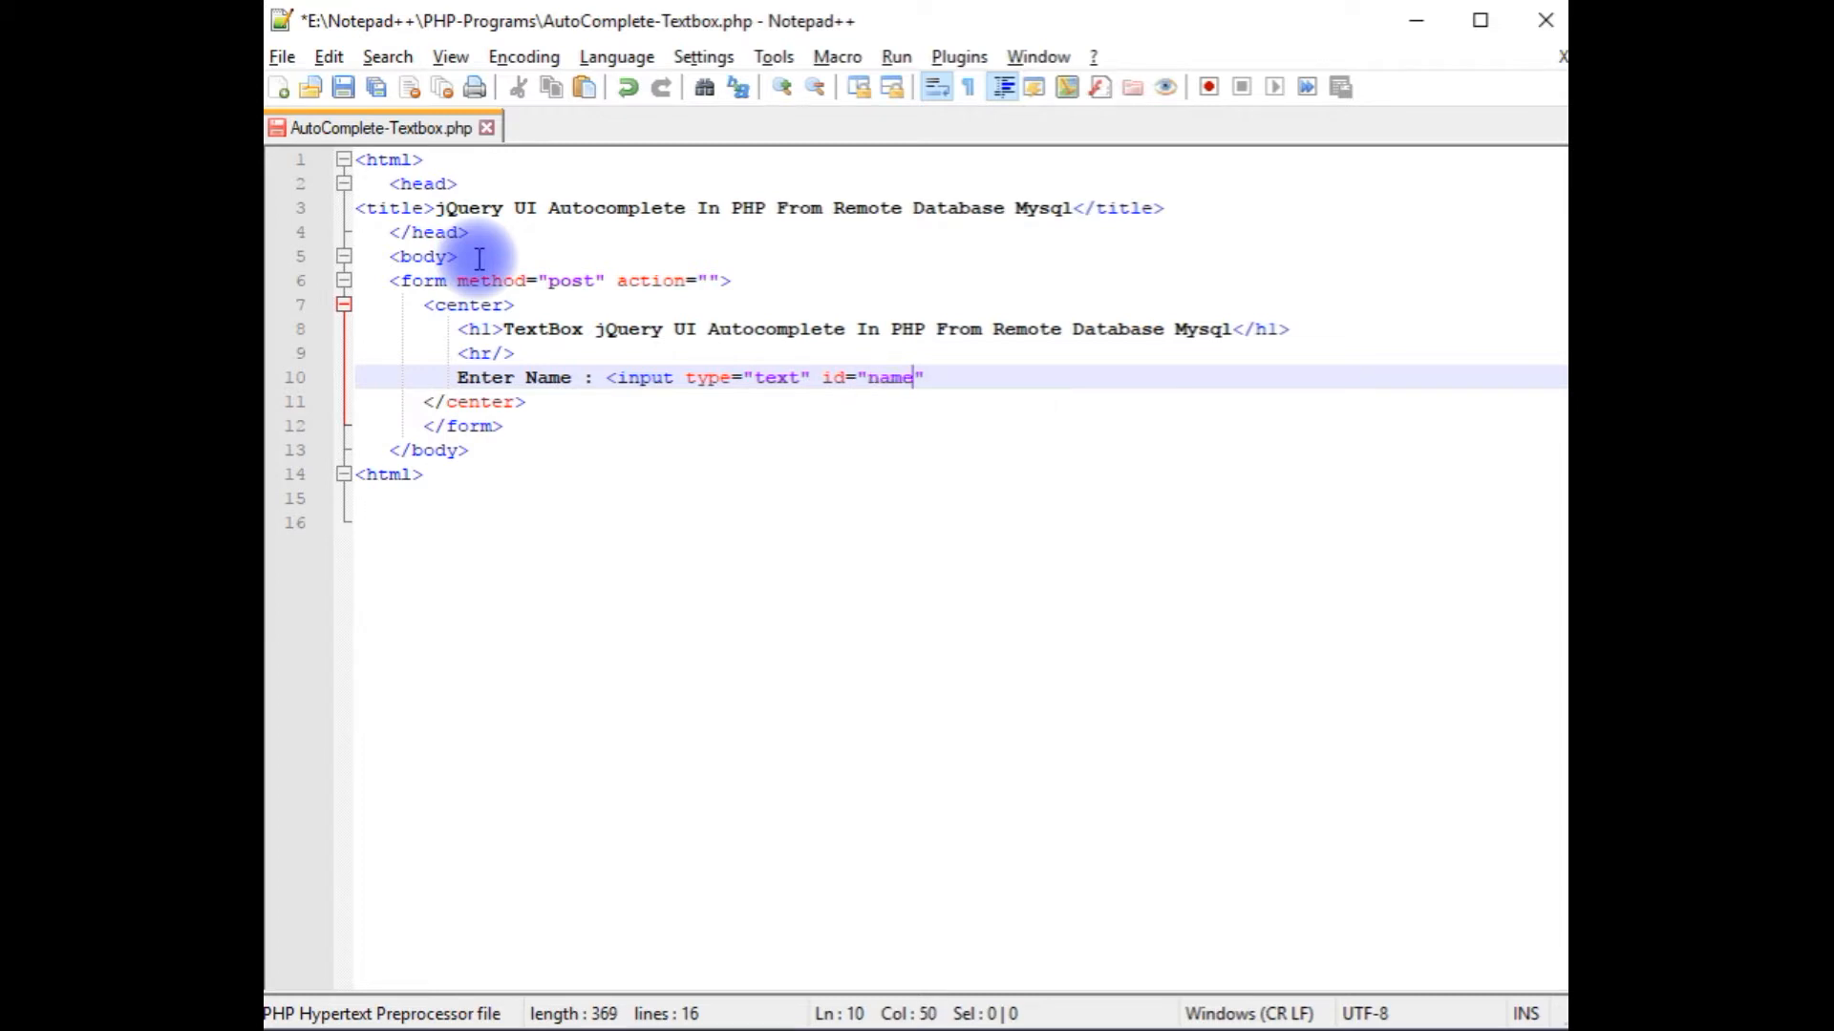
text(/>)
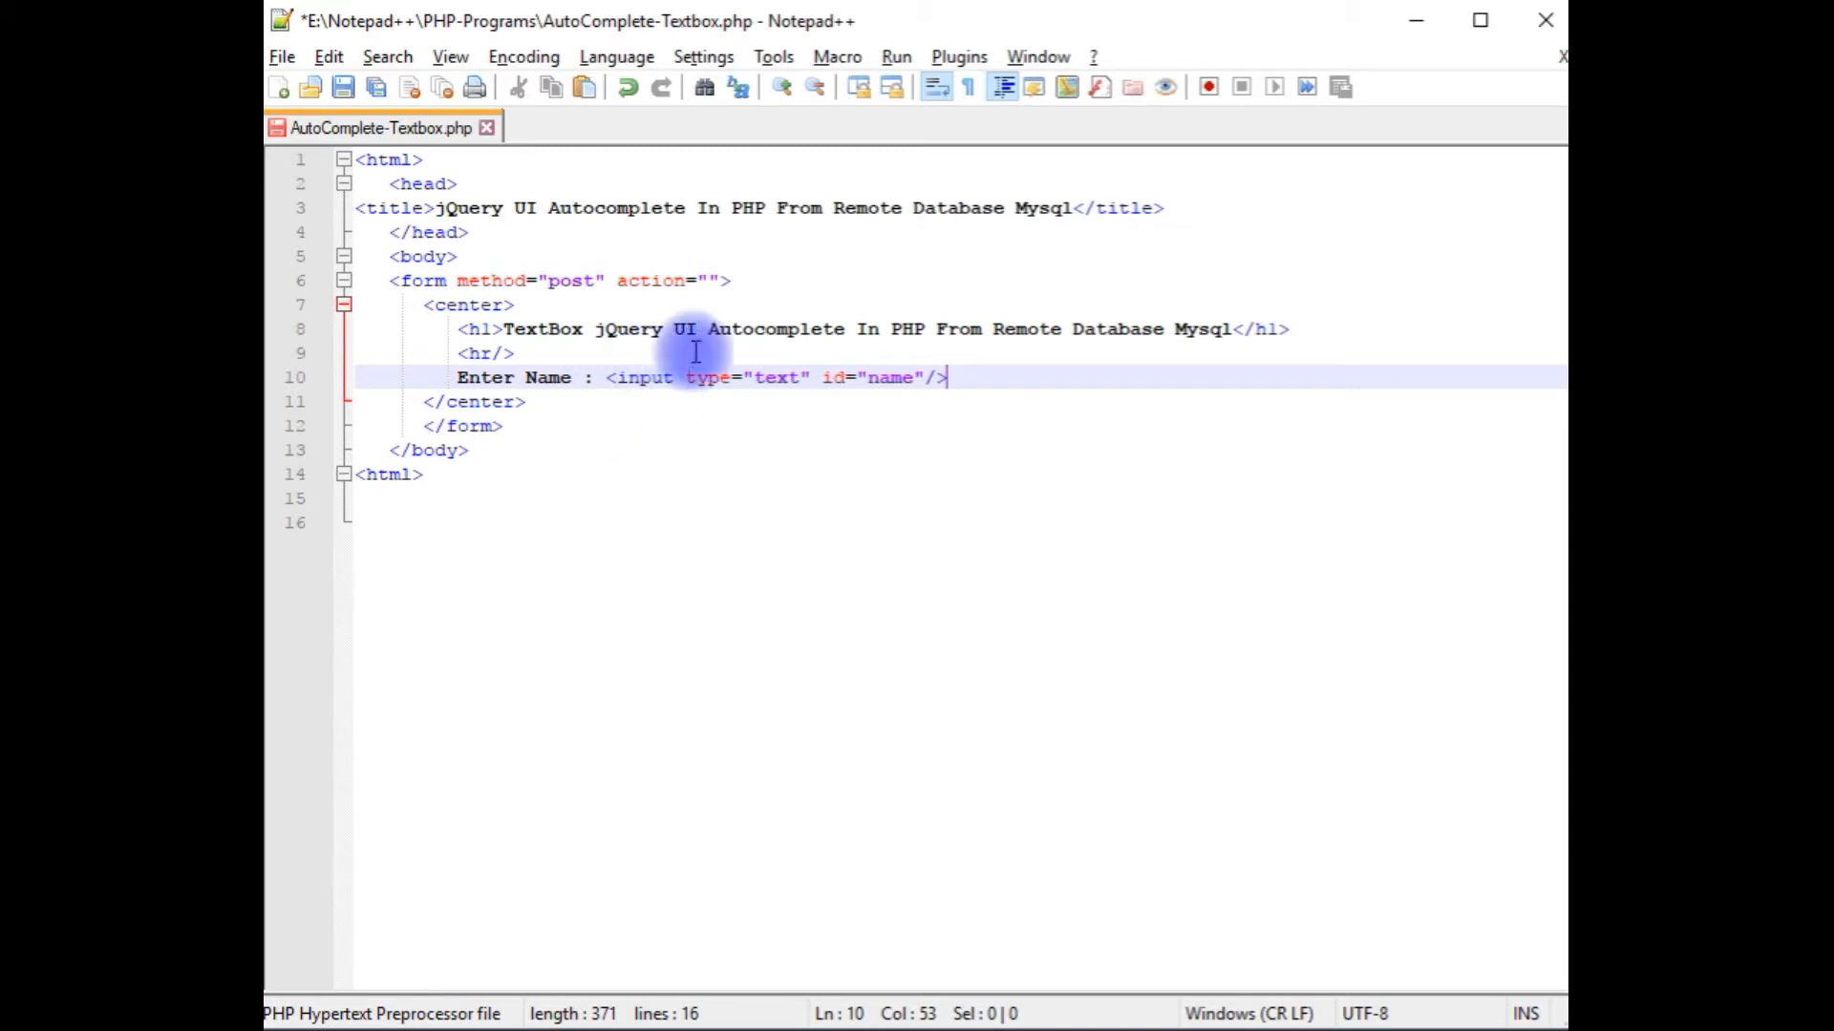
mouse_move(1040, 386)
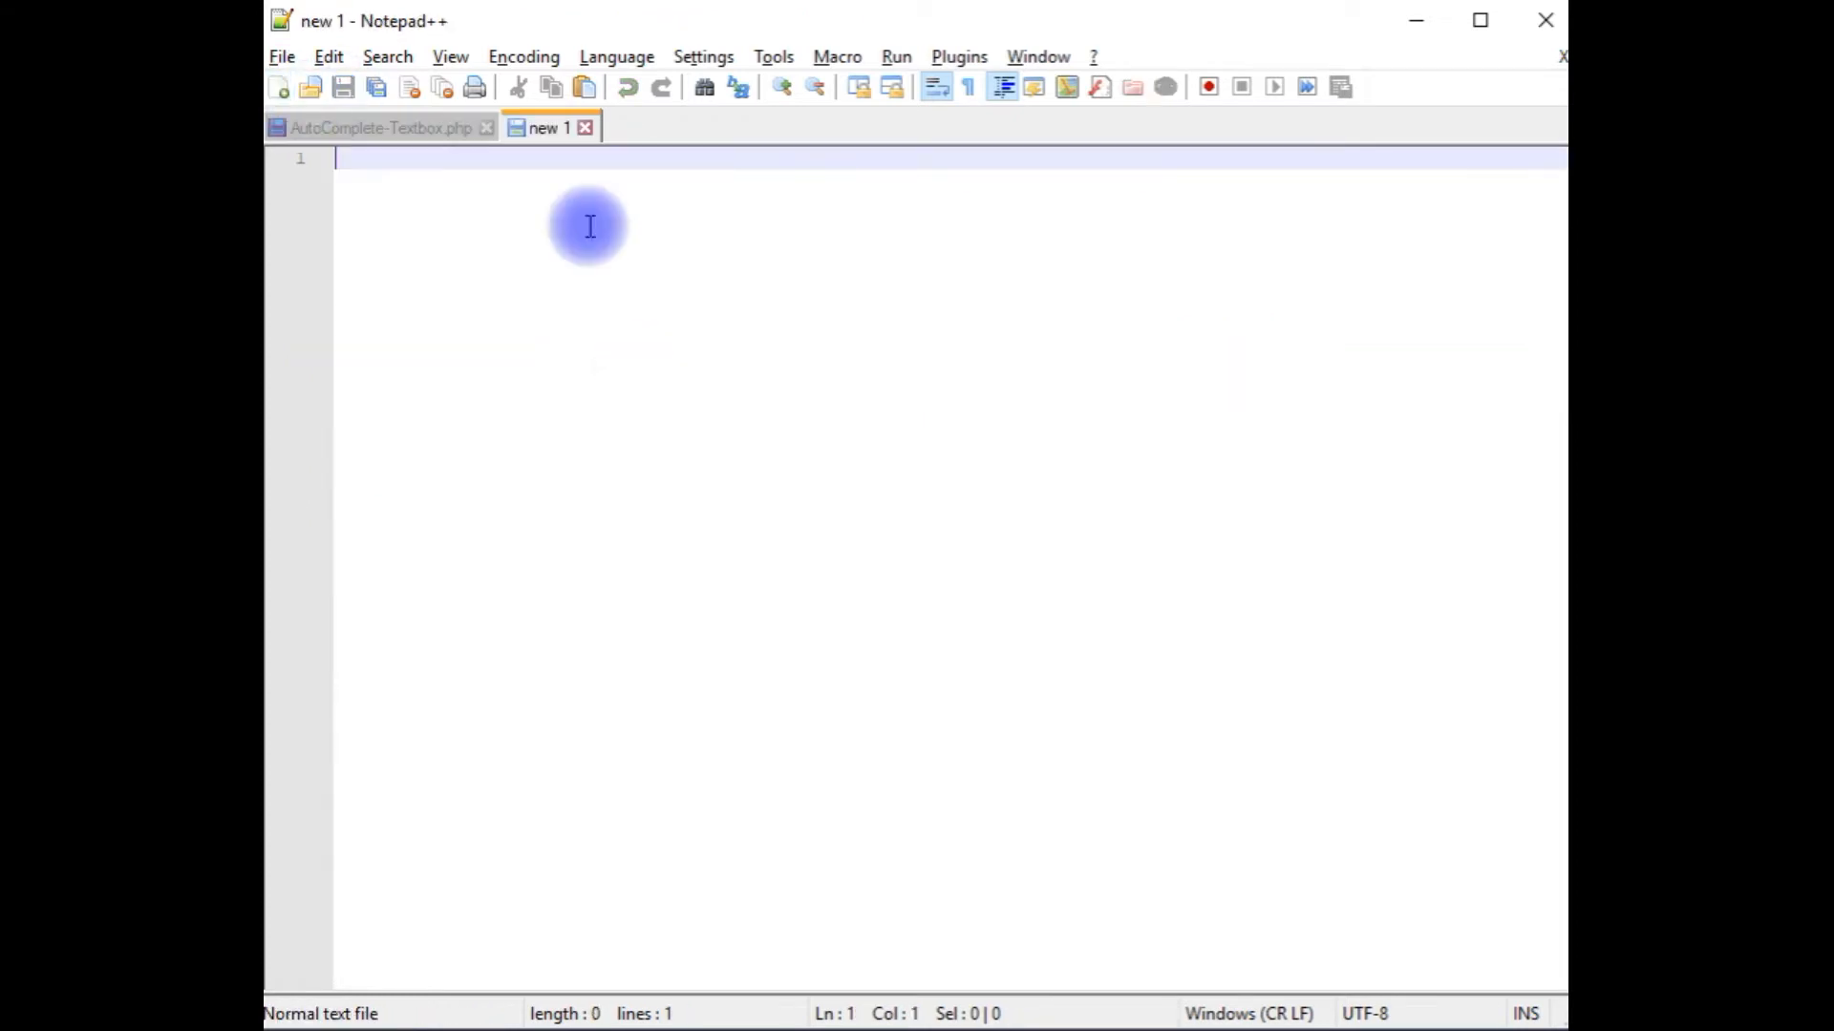
mouse_move(509, 182)
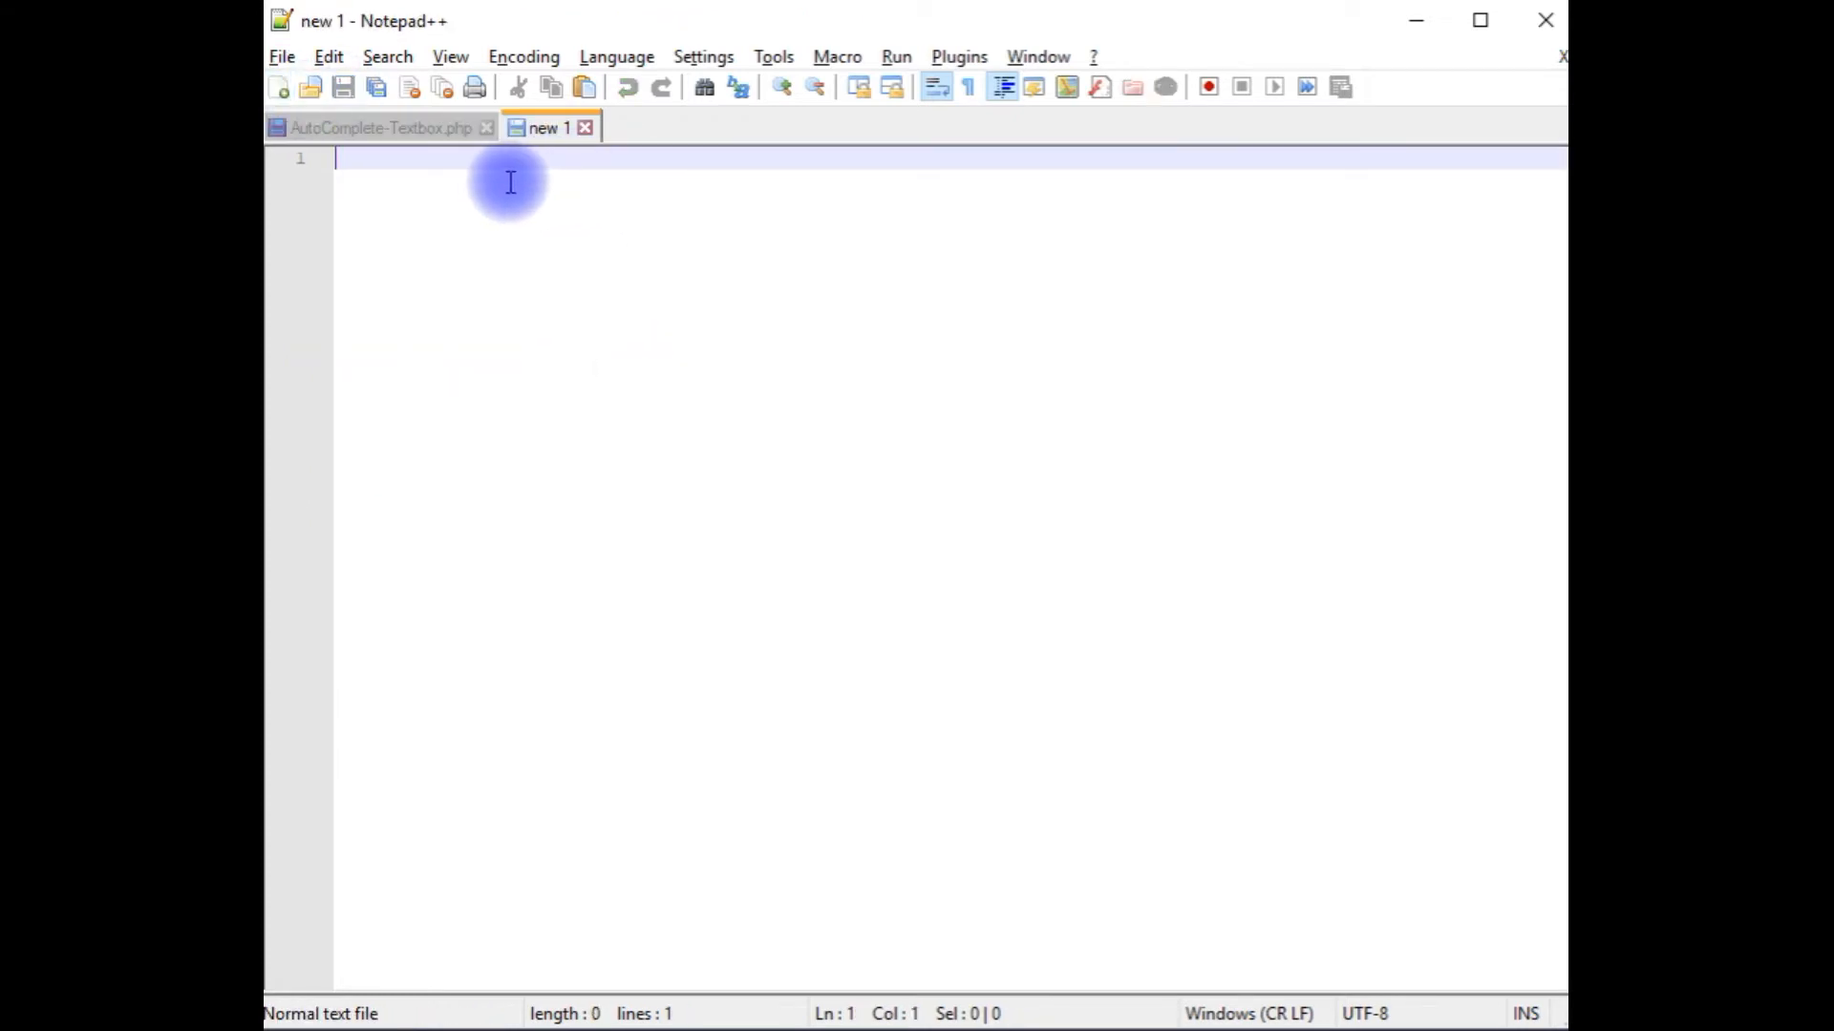
Start a PHP block assigning $mysqli = mysqli_connect("","","","") with four empty arguments.
text(<?)
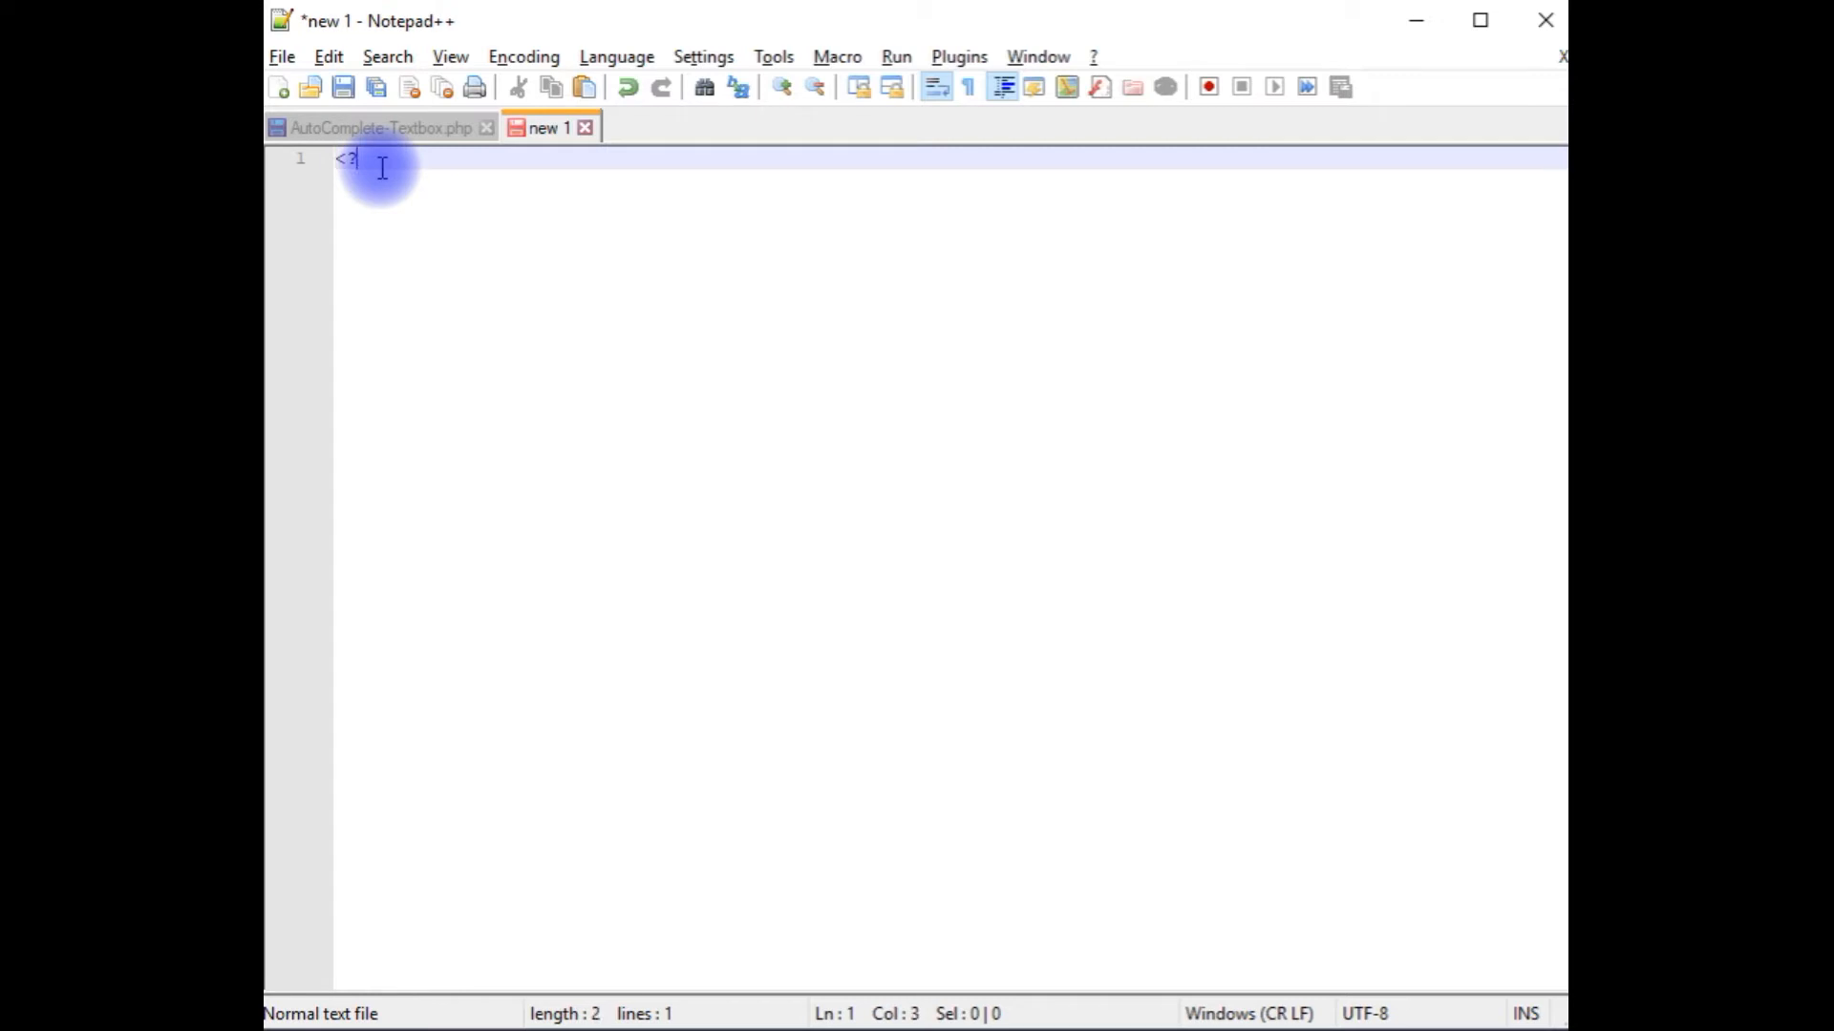
text(php)
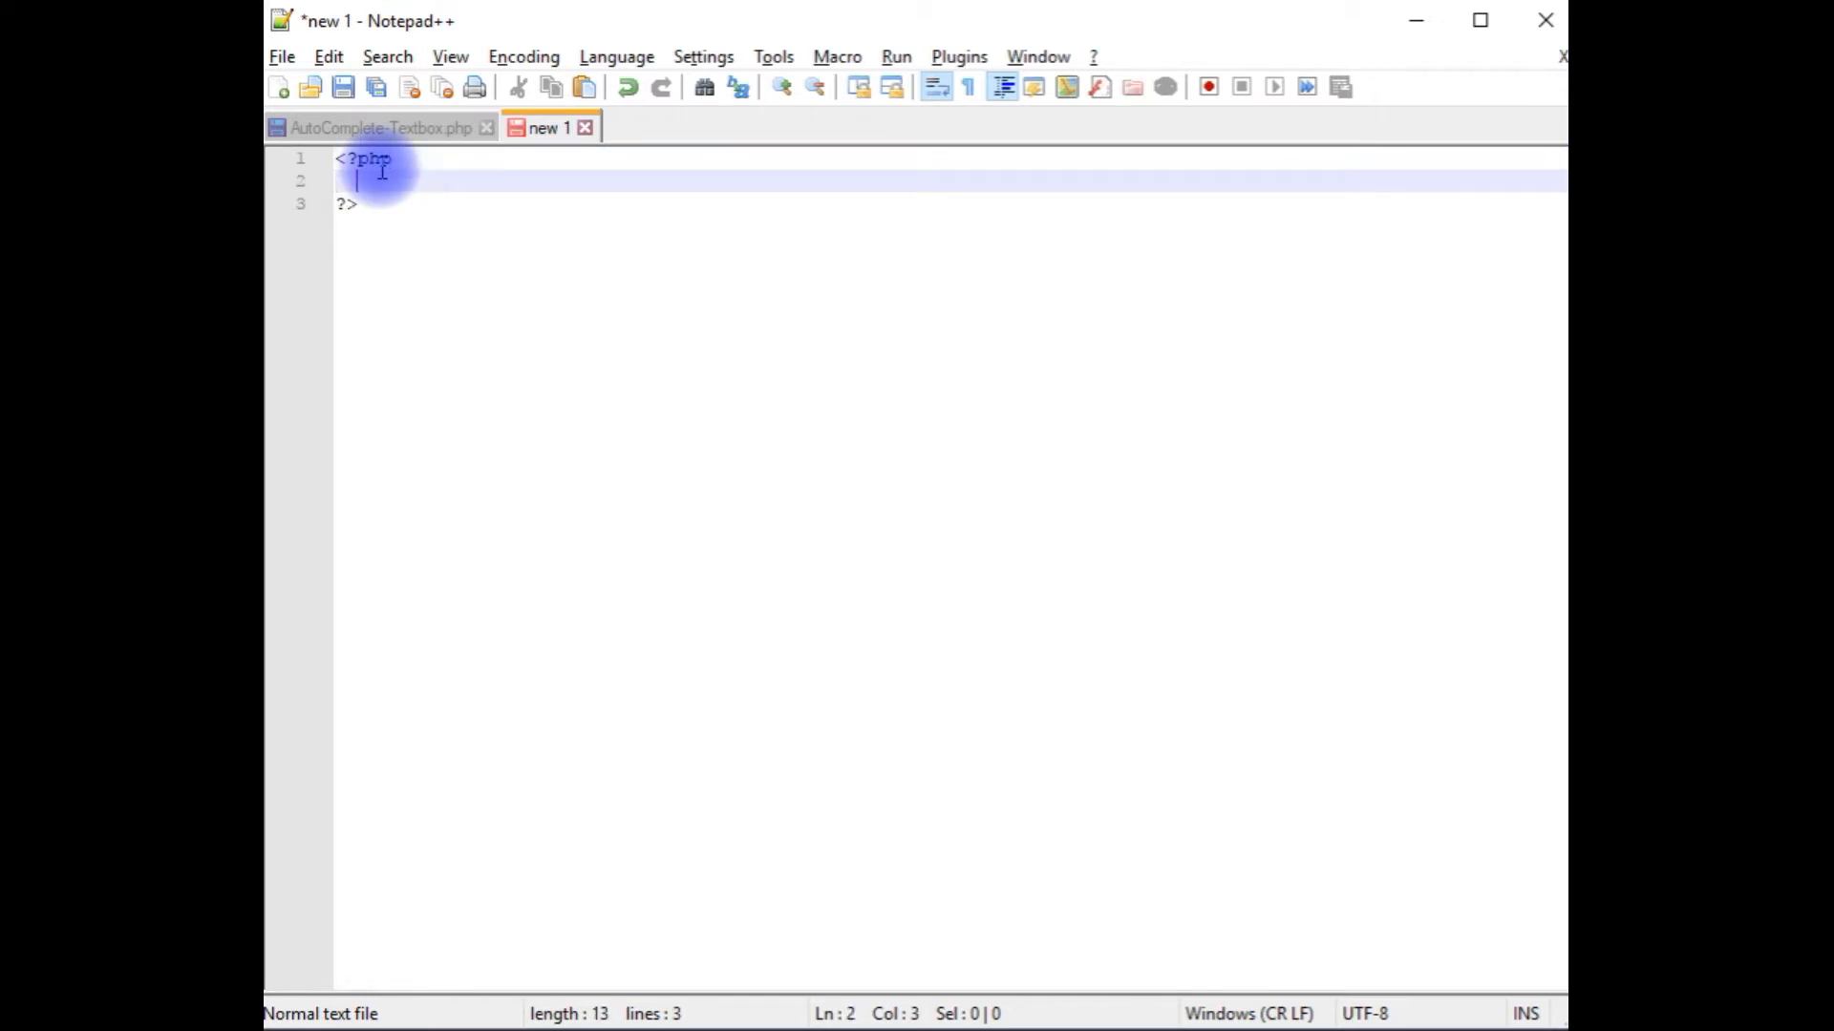
text($mysqli)
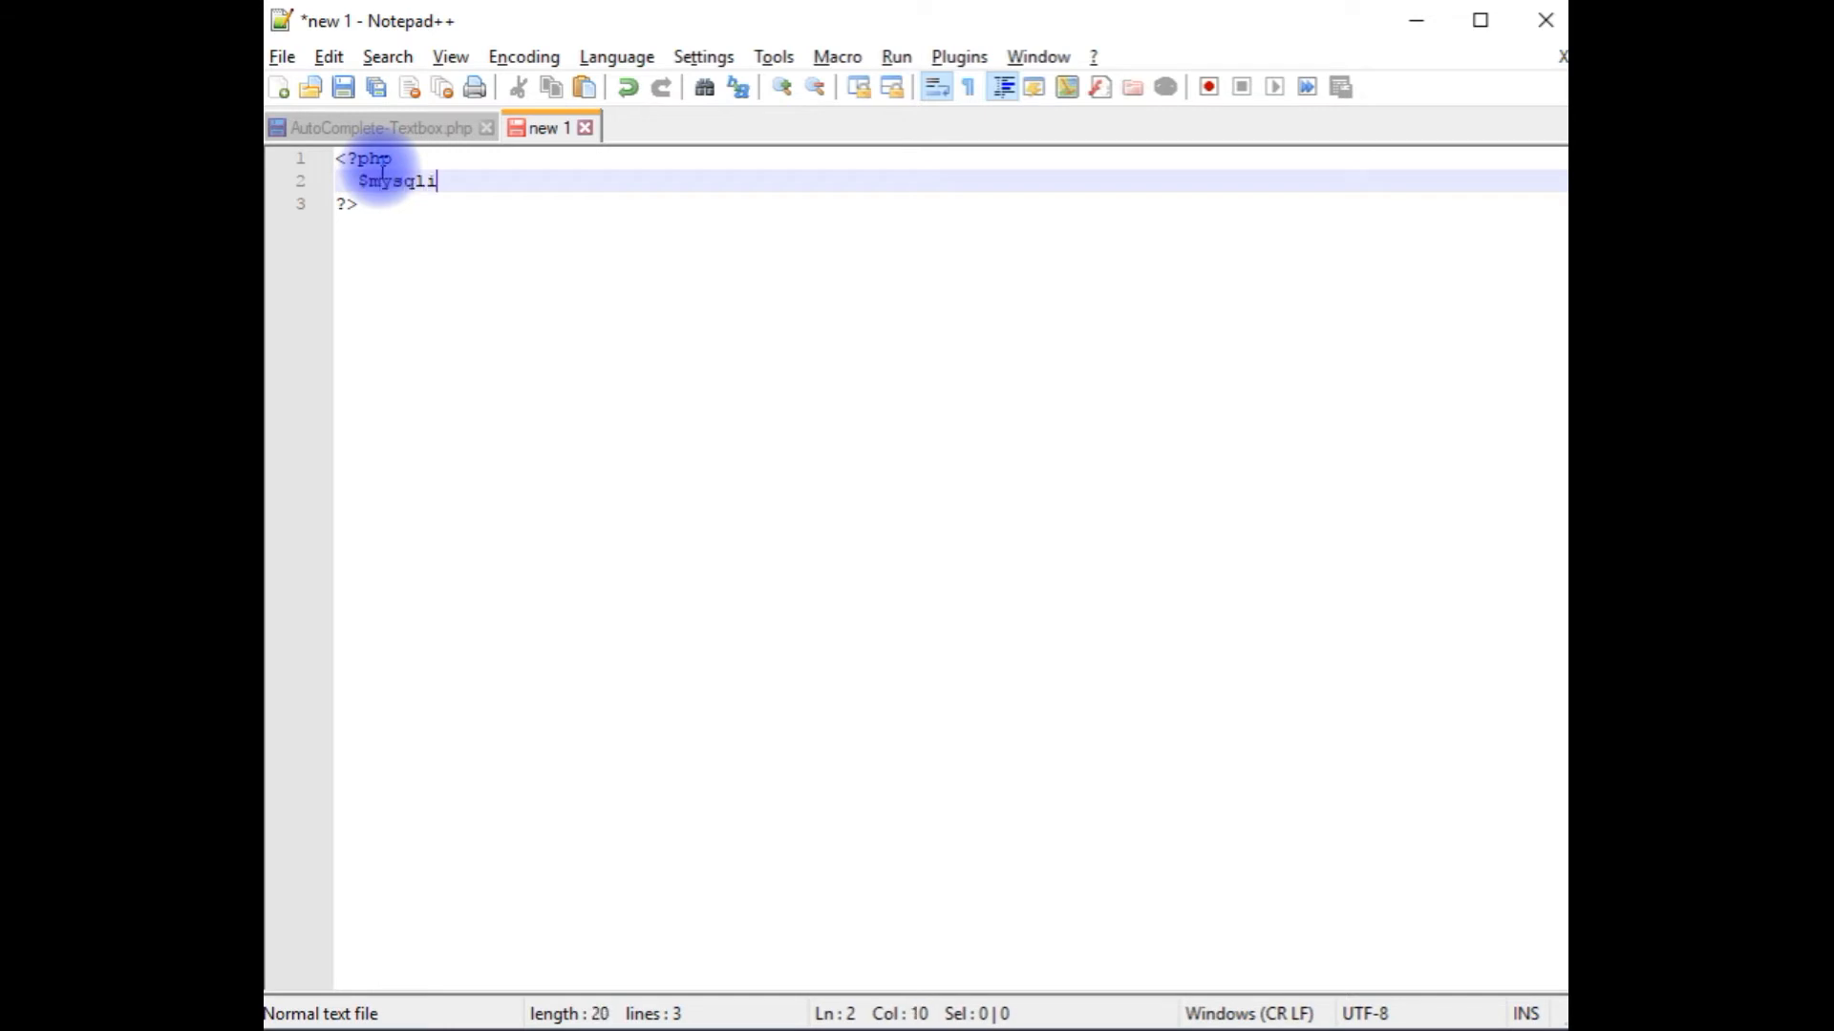
text(=)
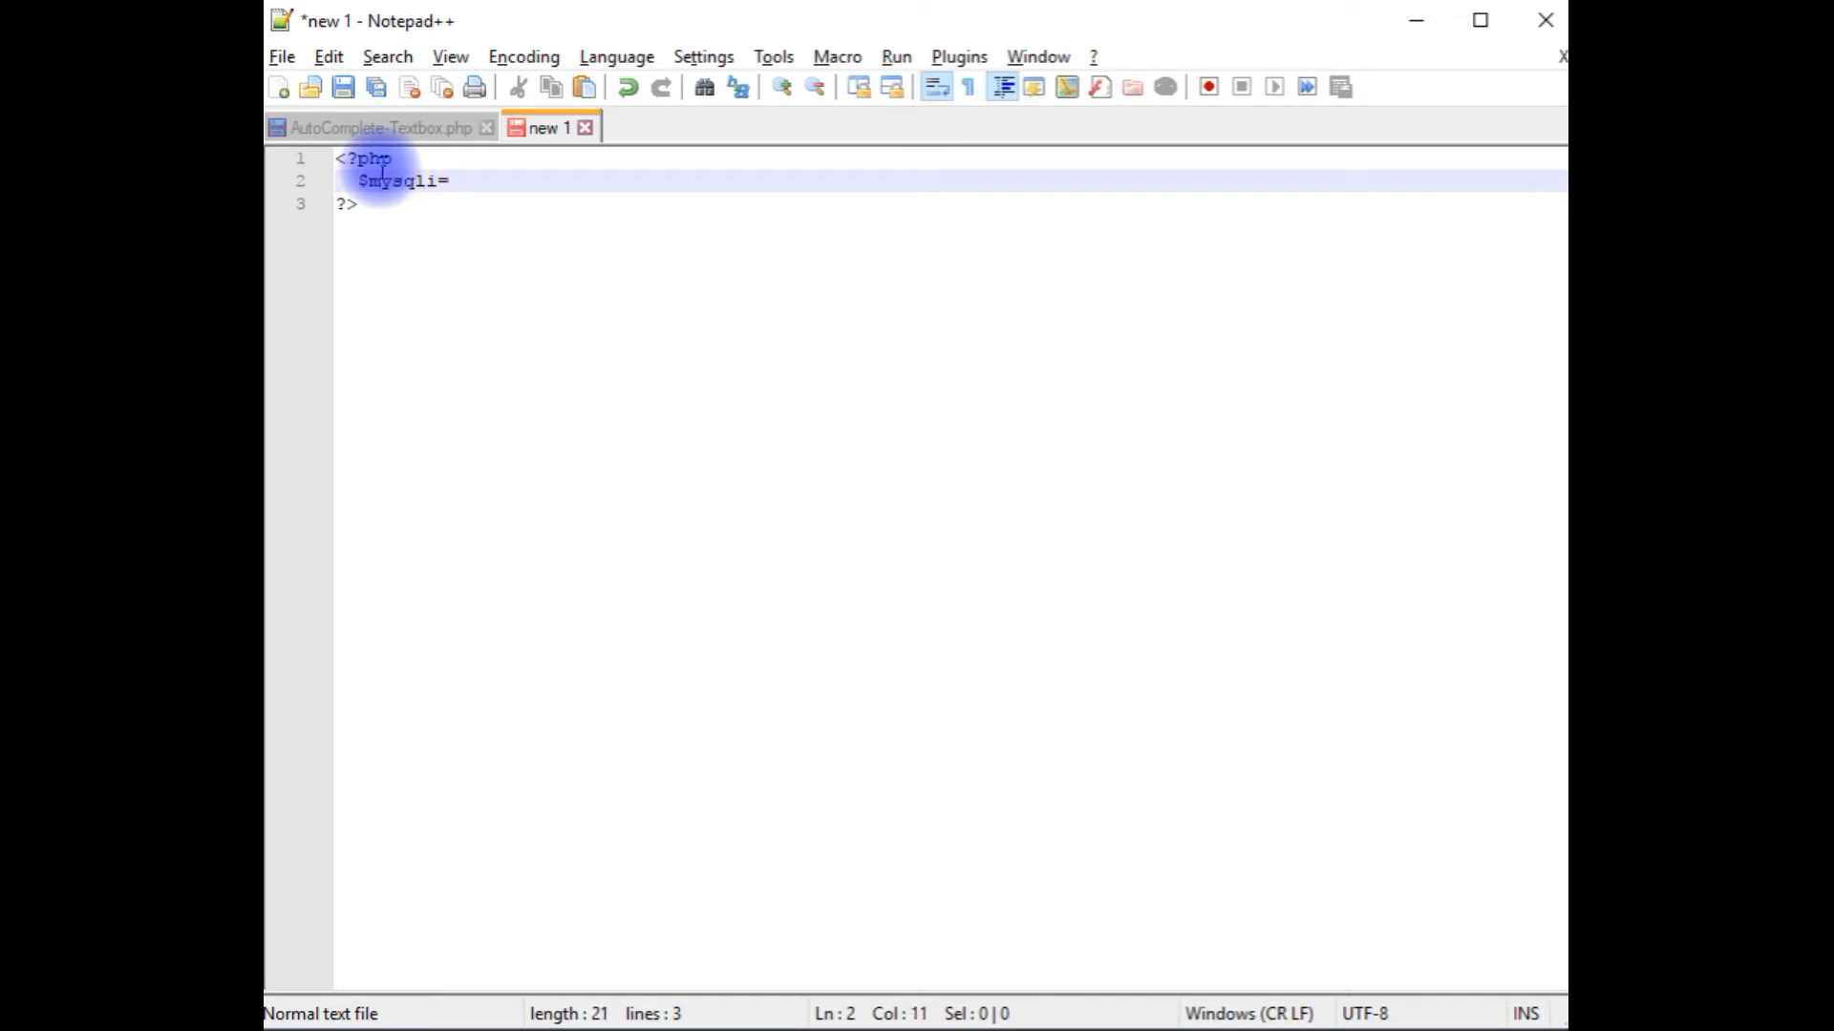
text(mysqli_connect()
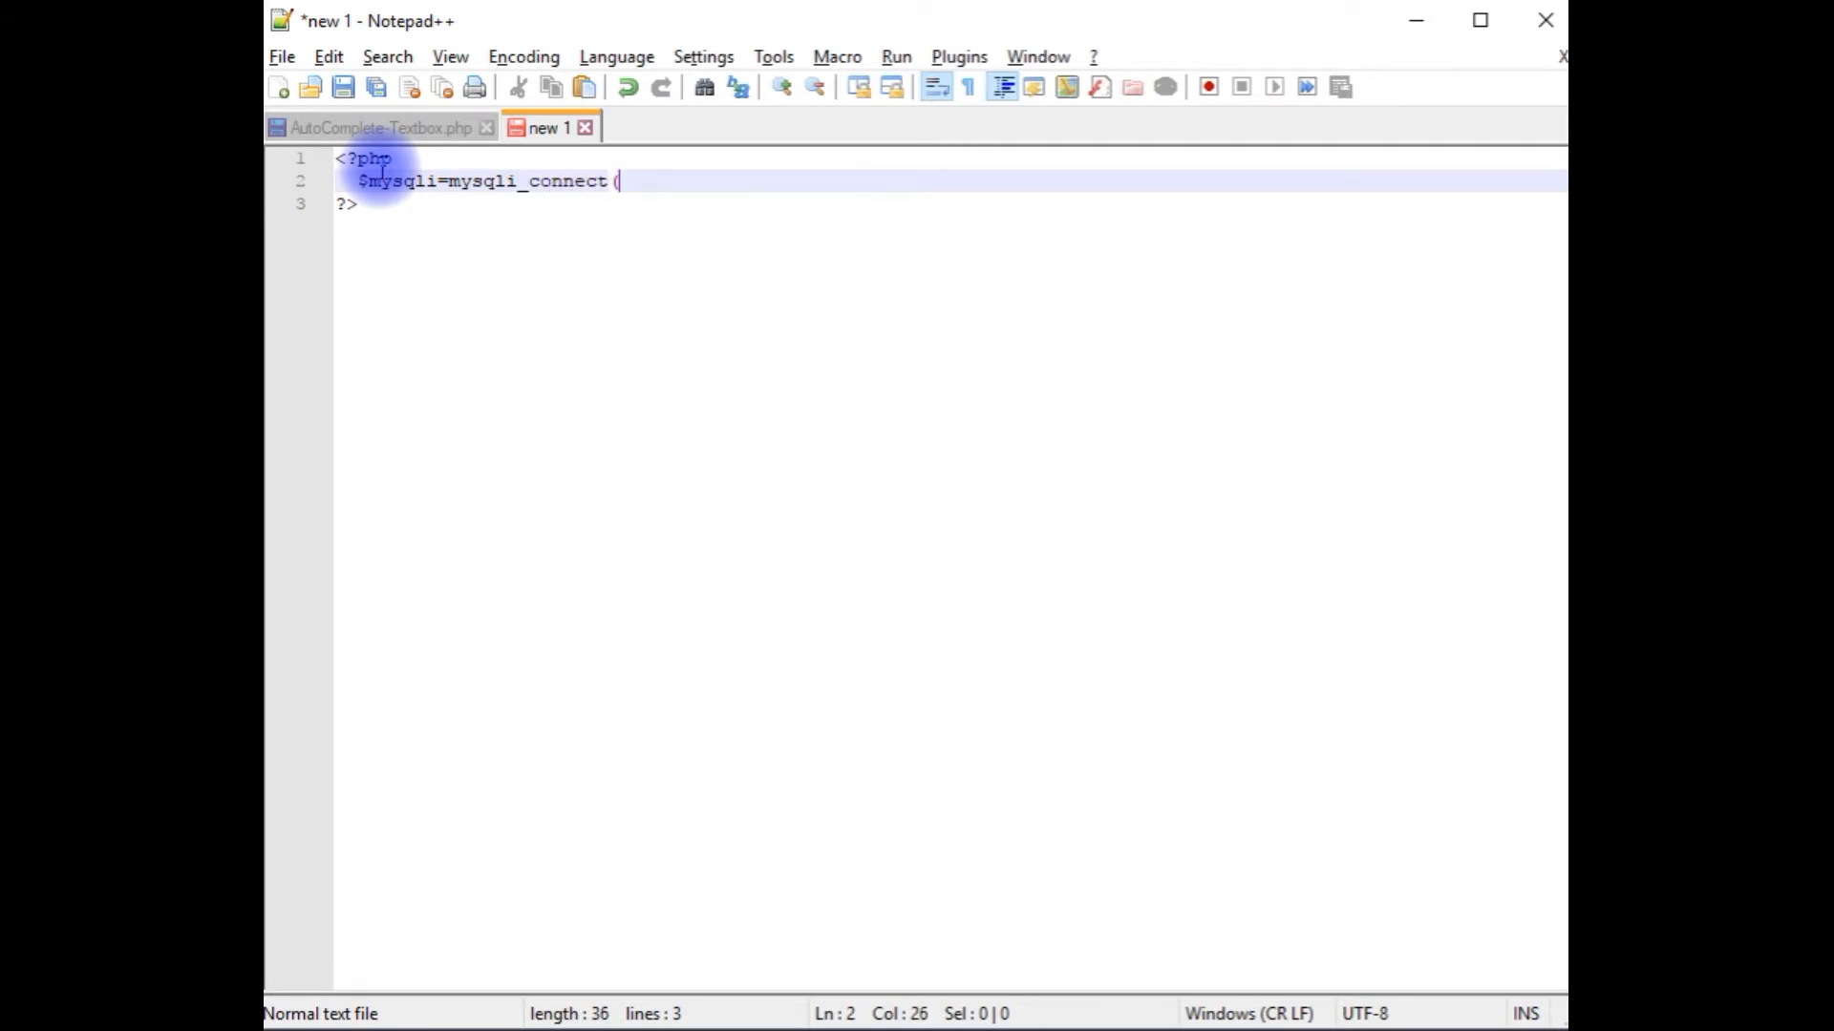
text())
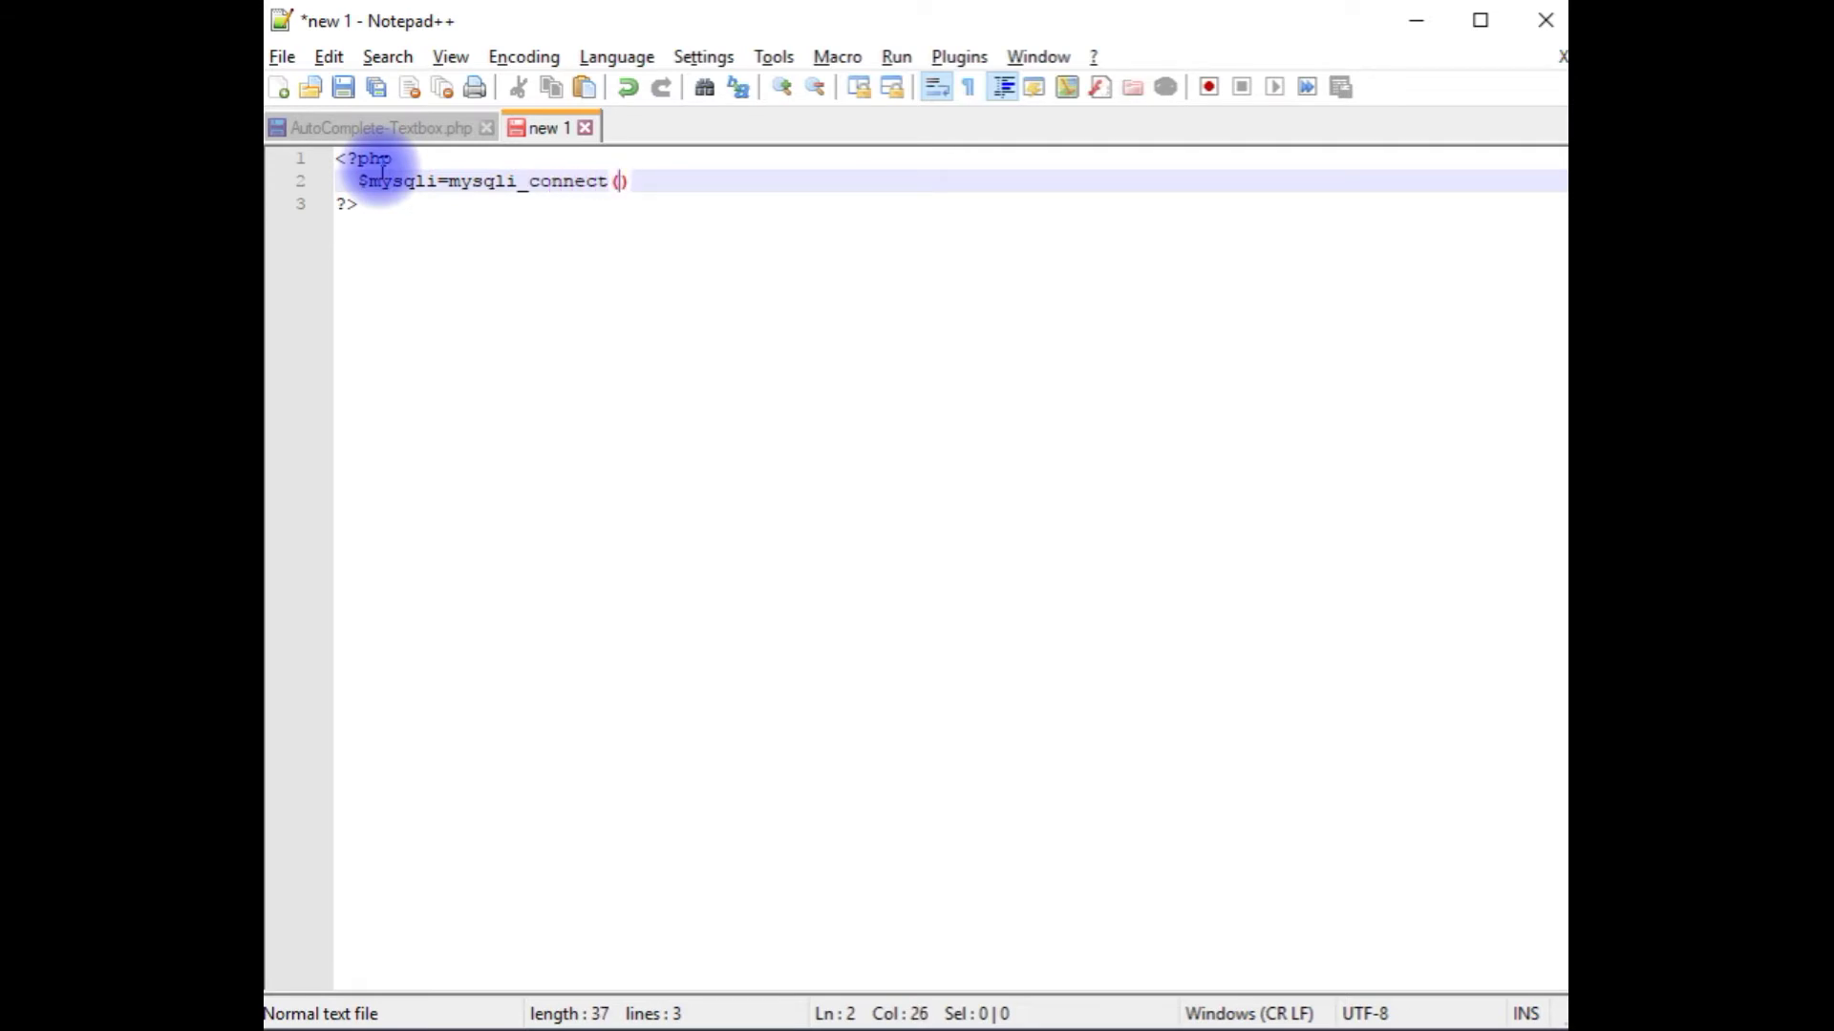
text("")
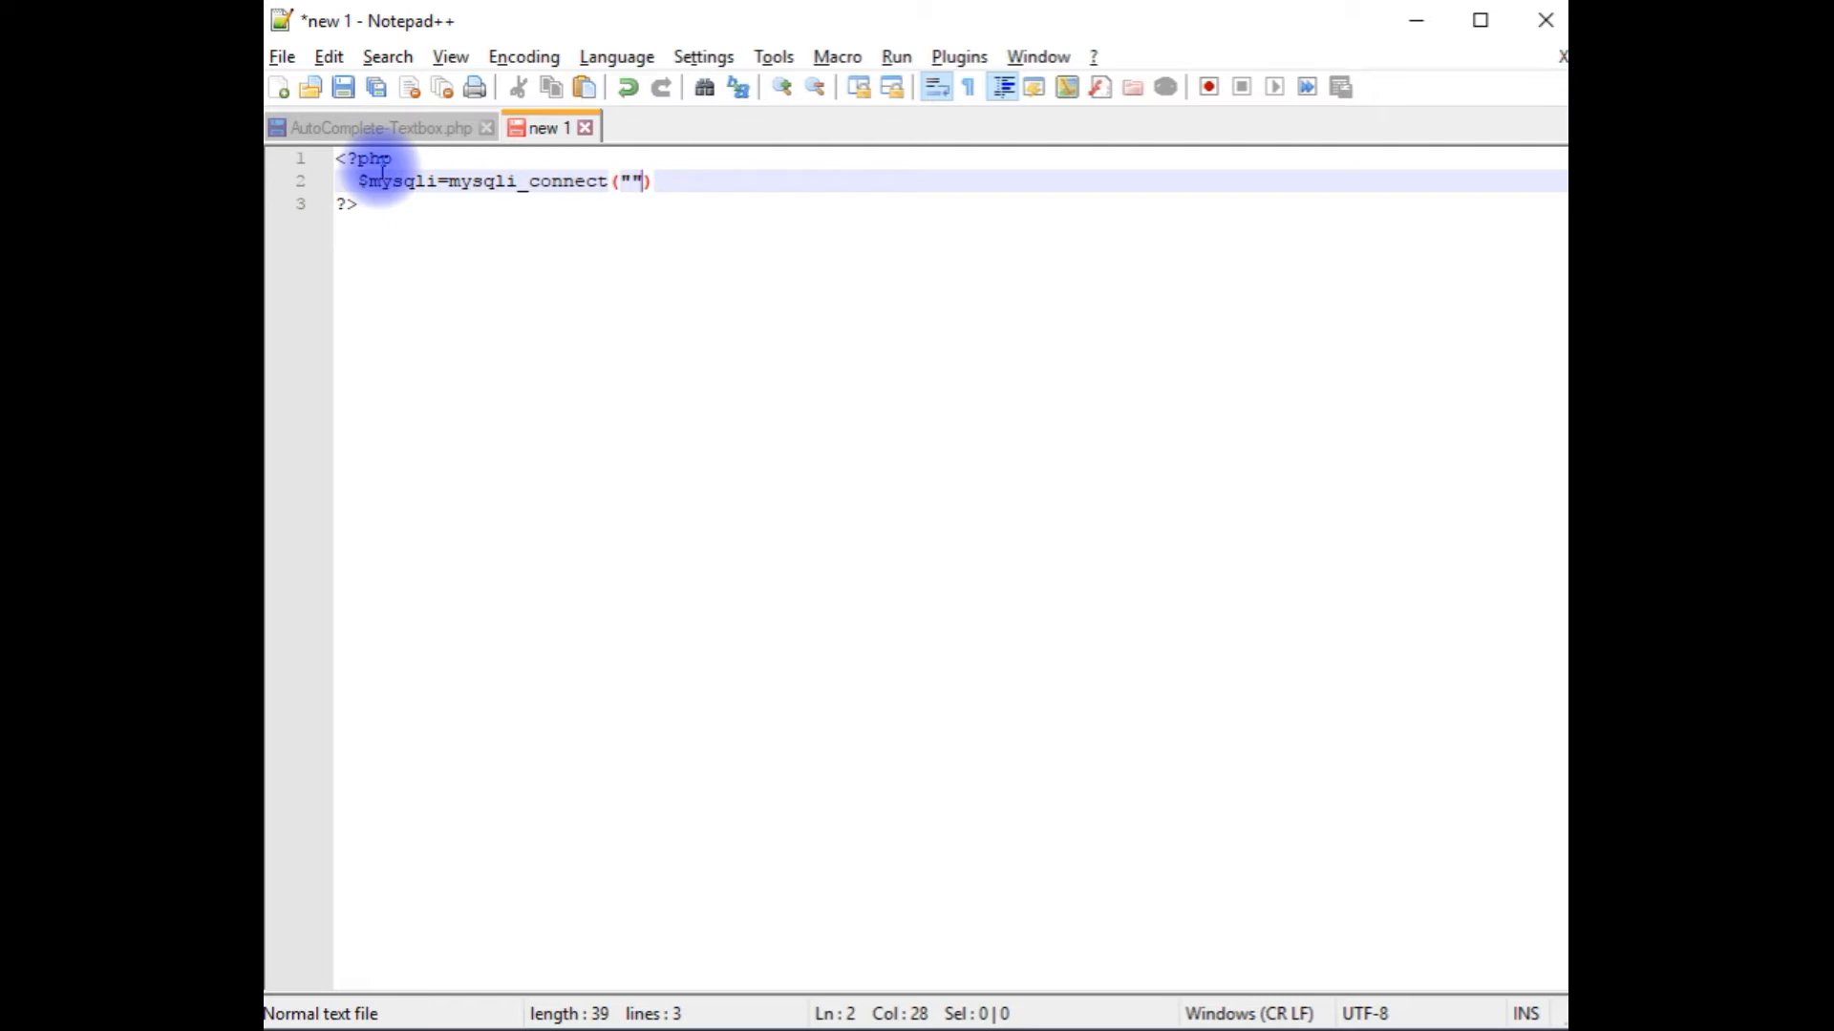
text(,"")
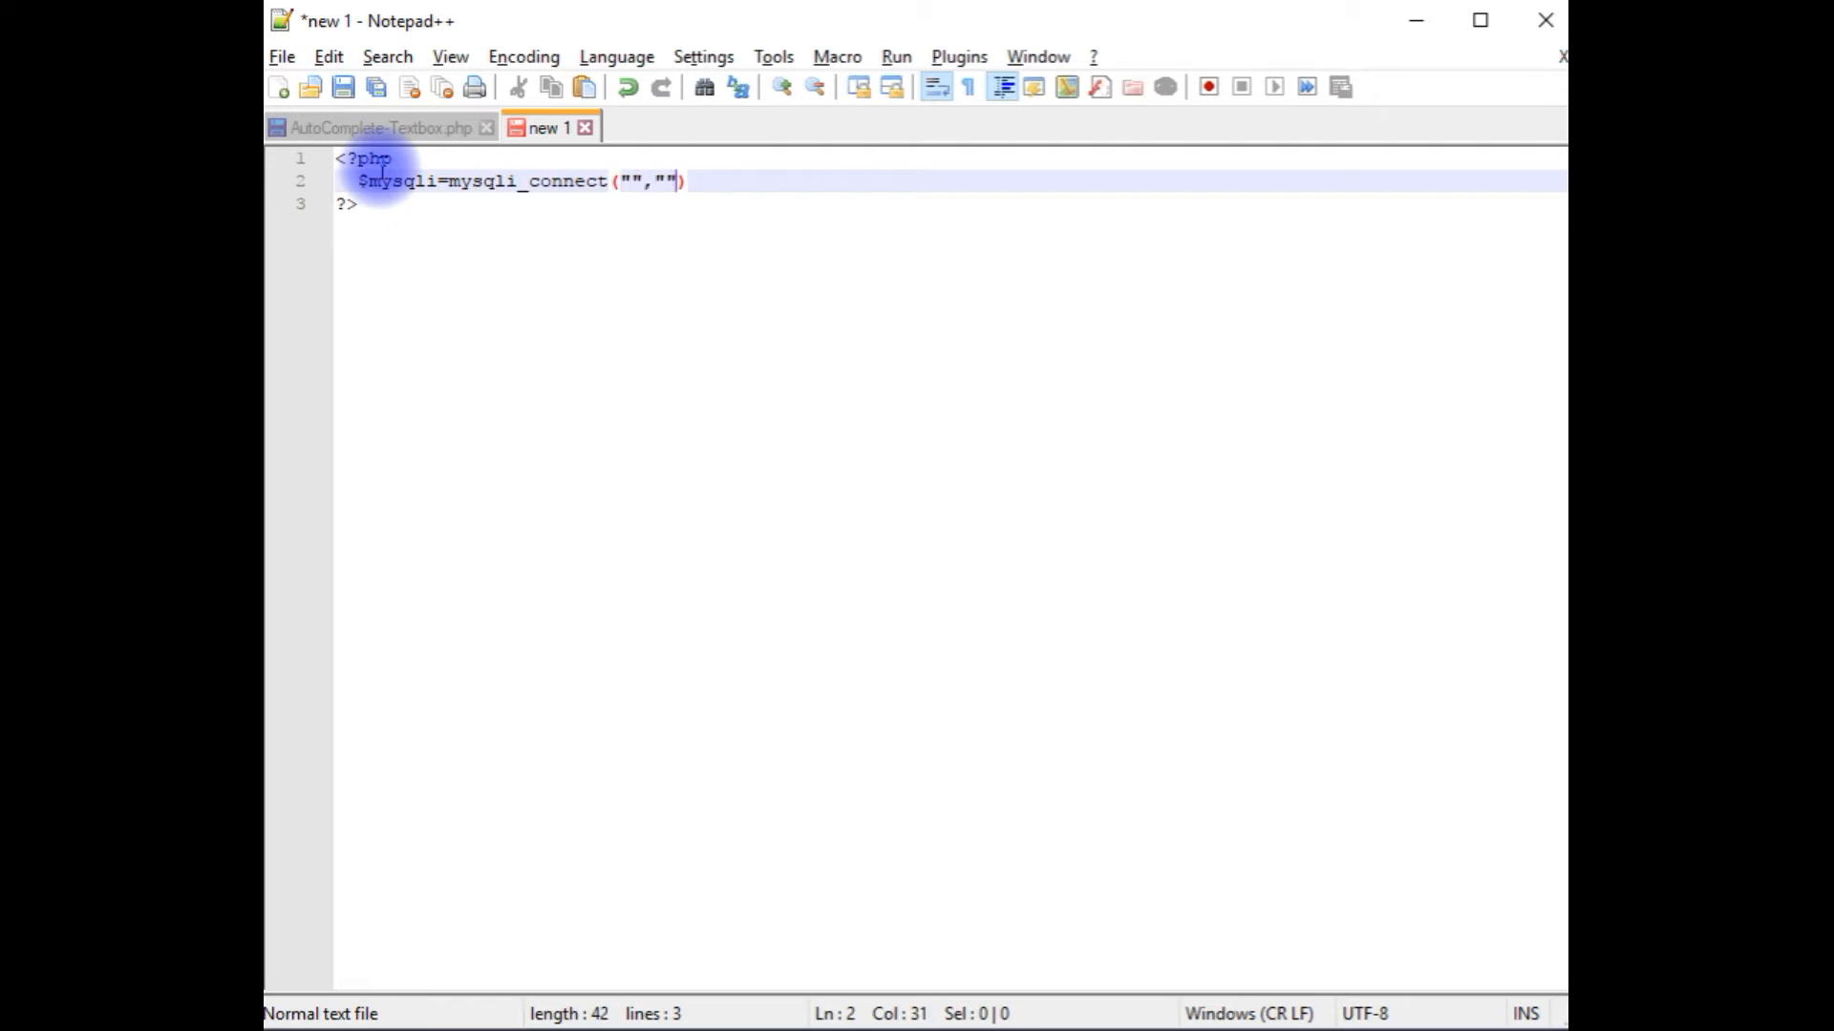
text(,"")
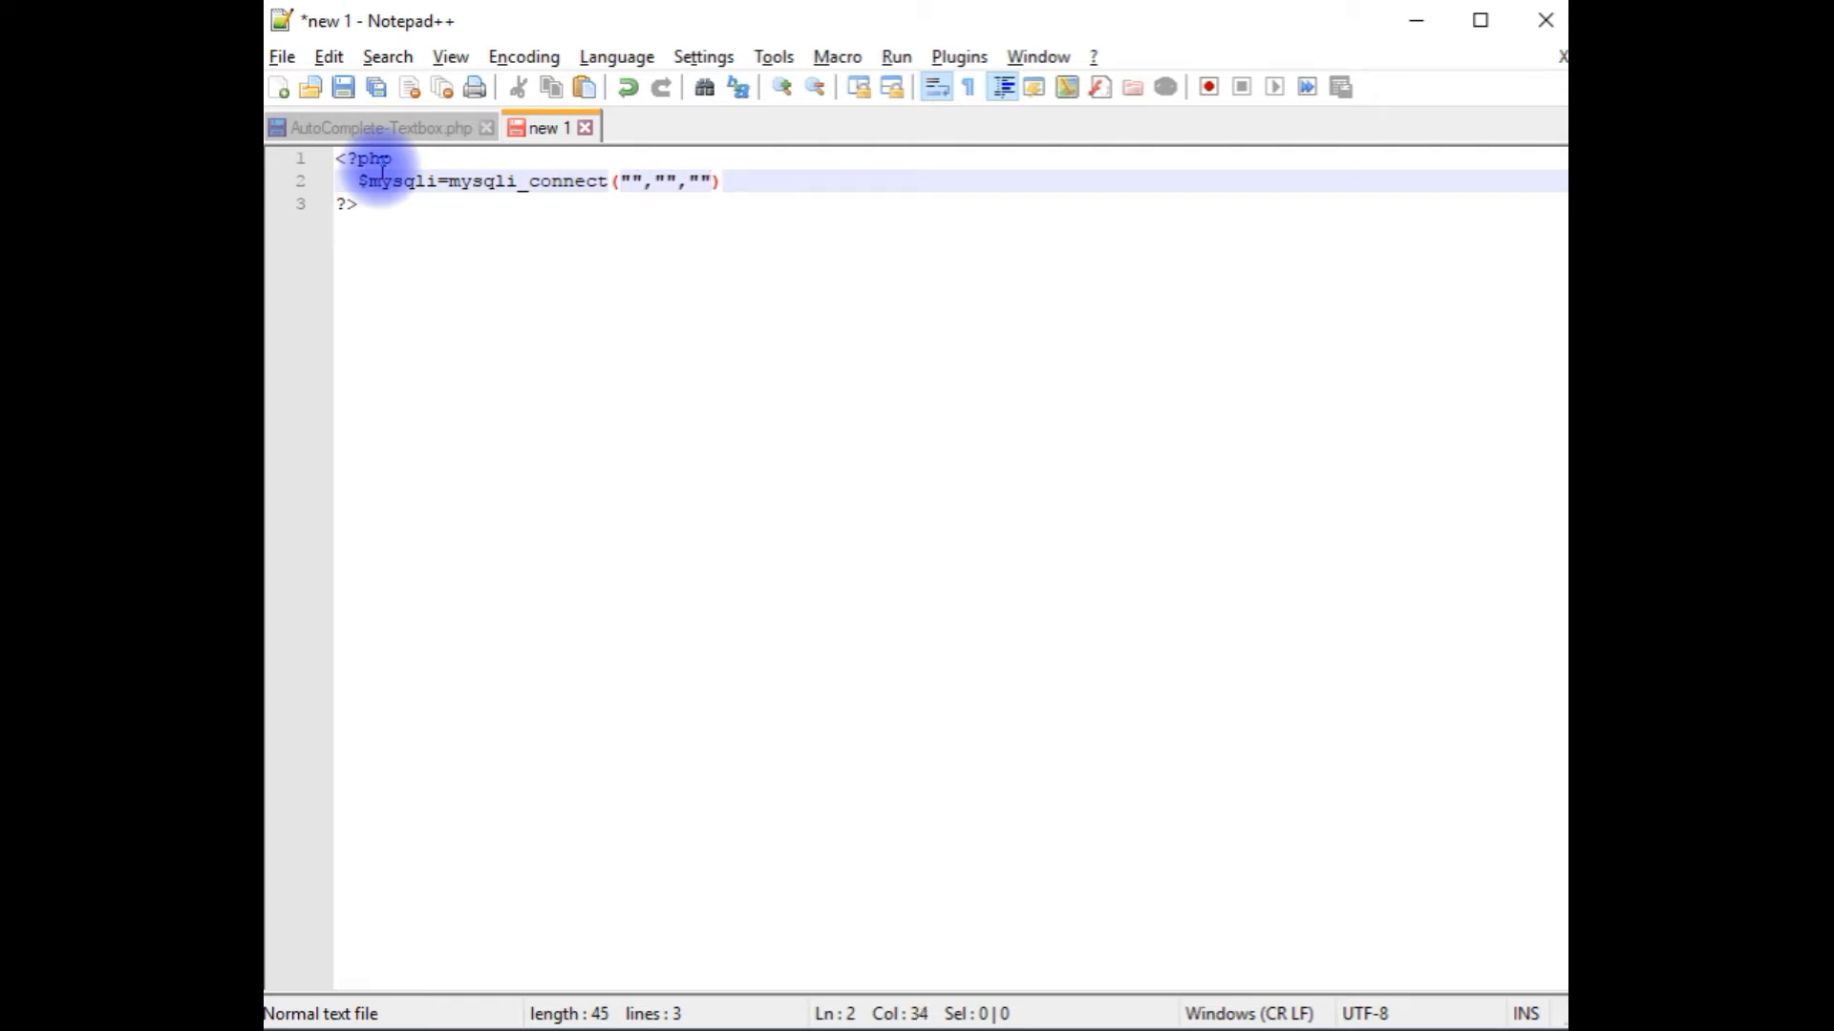
text(,)
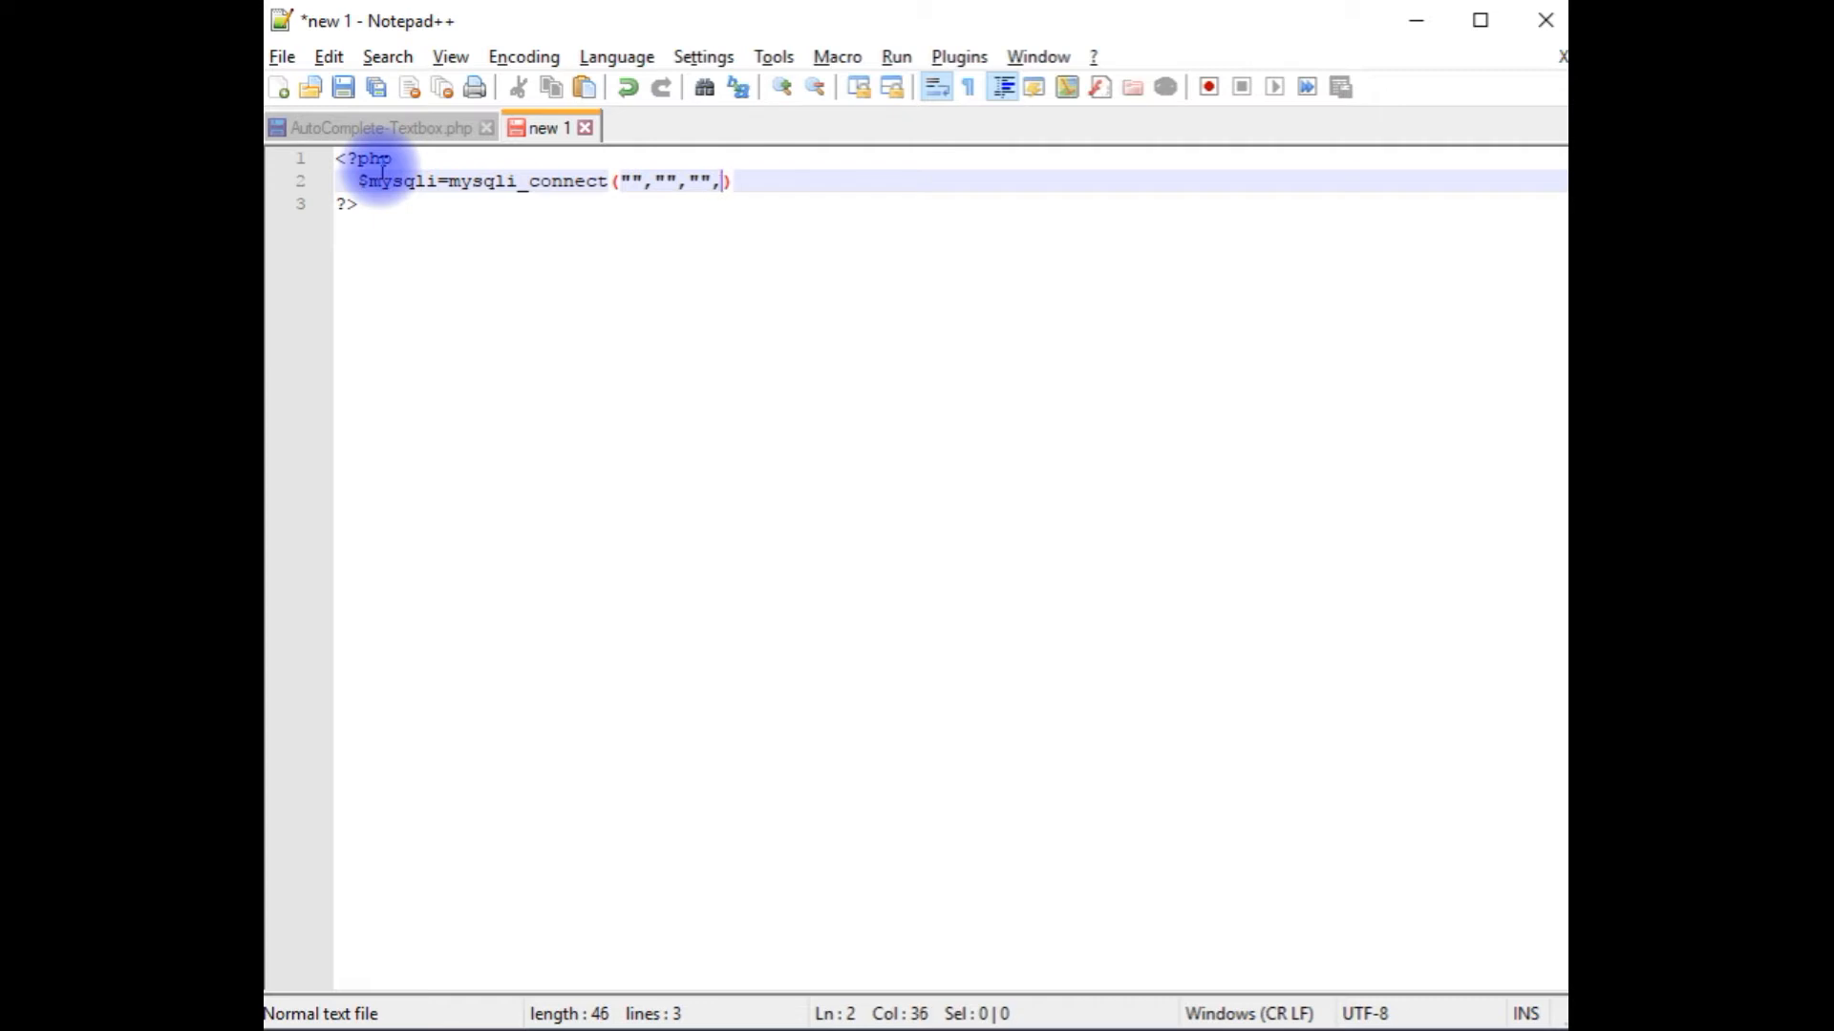
text("")
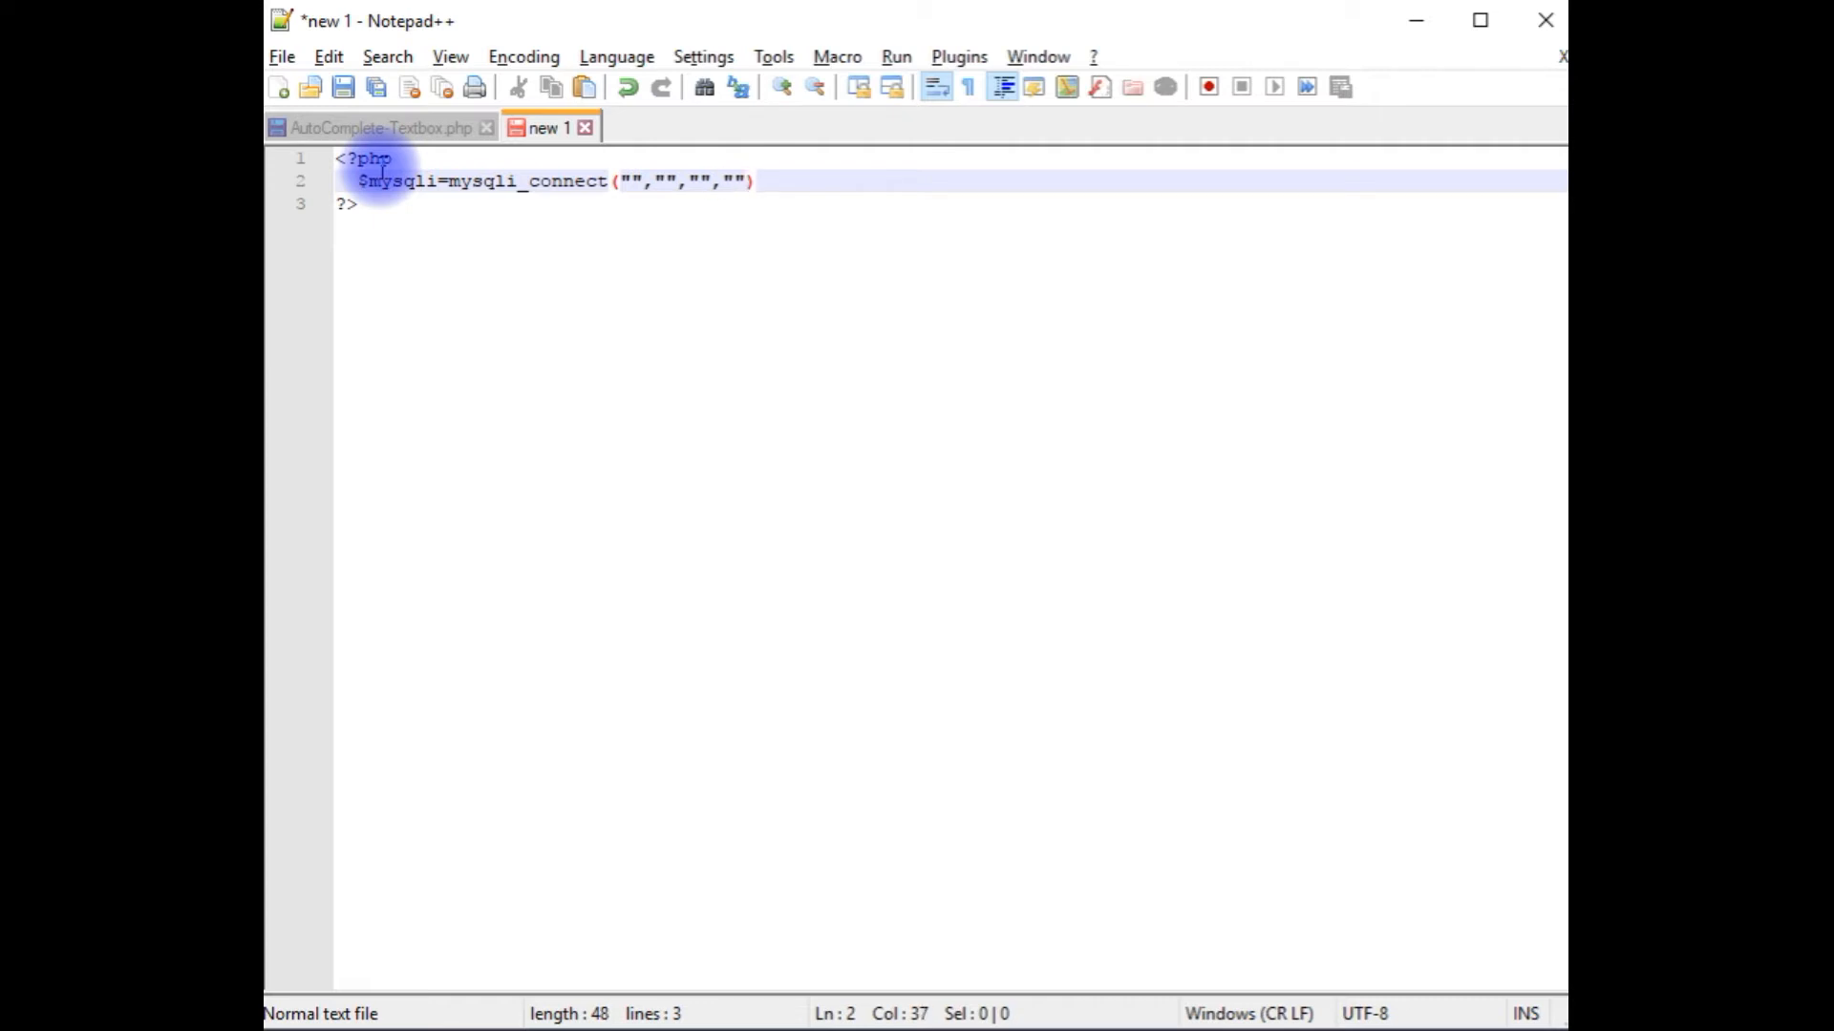
click(631, 181)
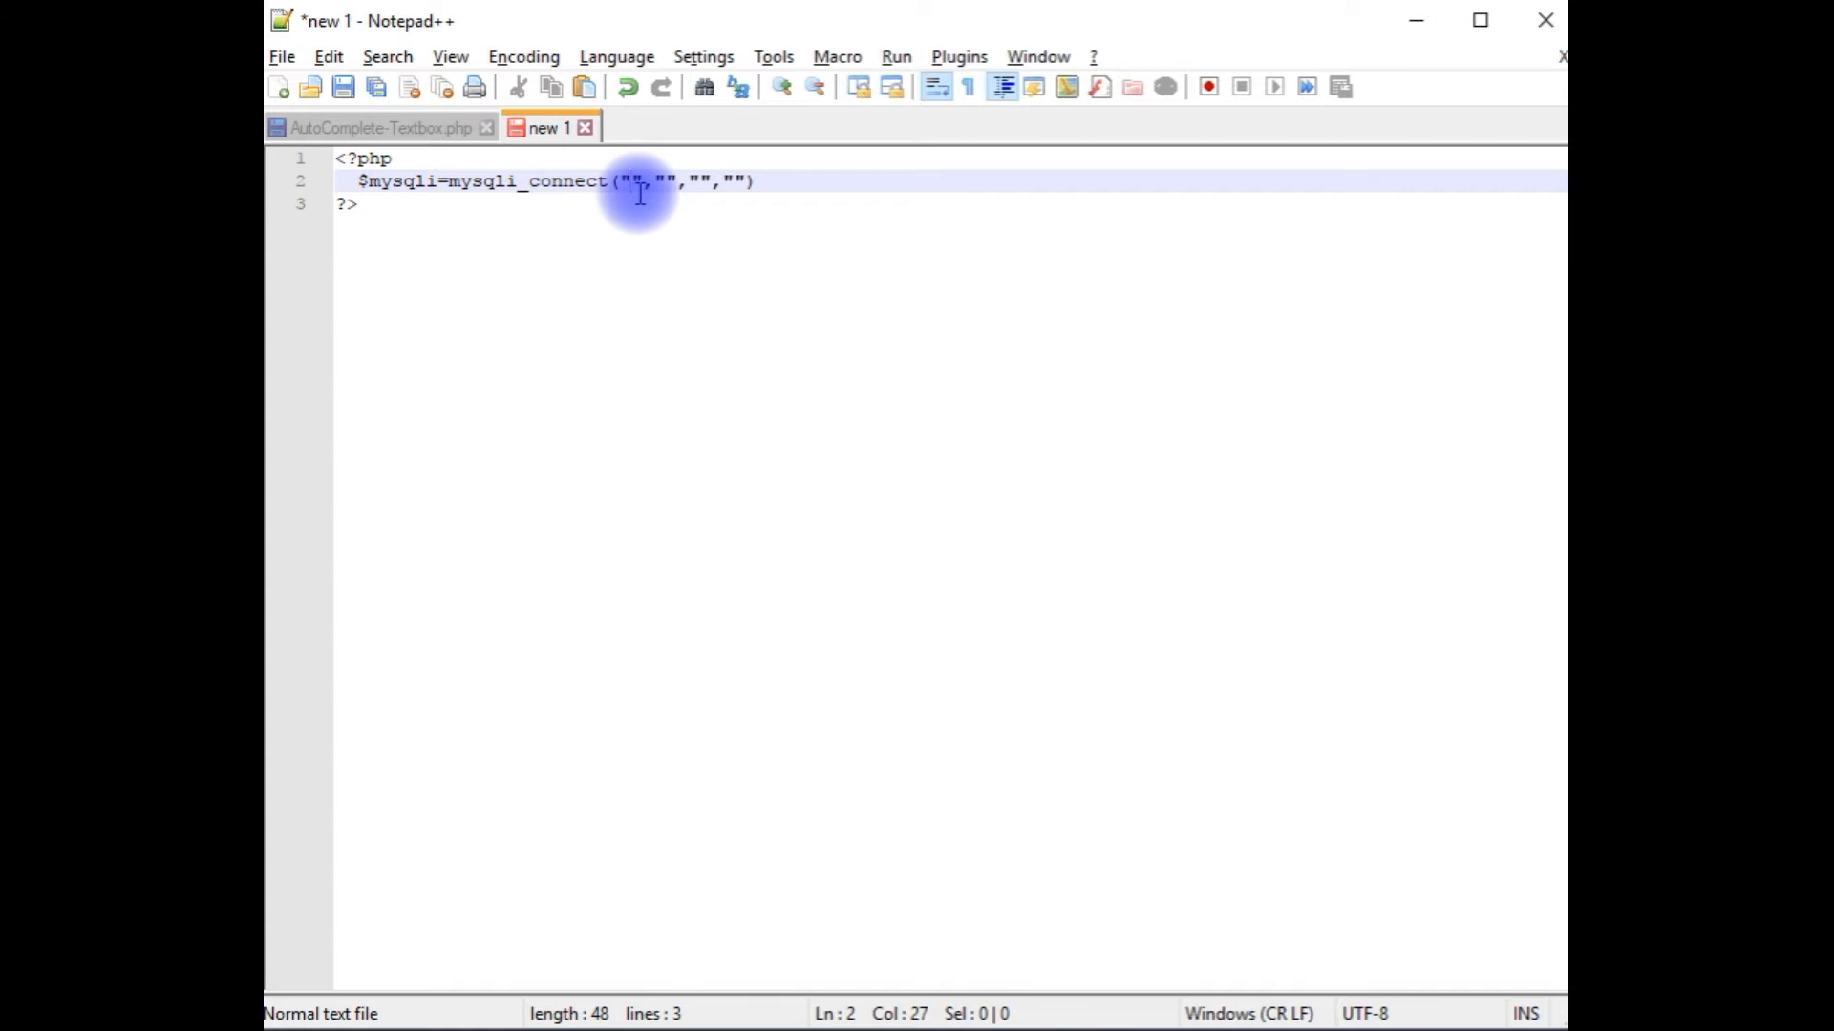
Fill mysqli_connect with the host IP, 'Username', 'password' and database 'mysqldb'.
text(182)
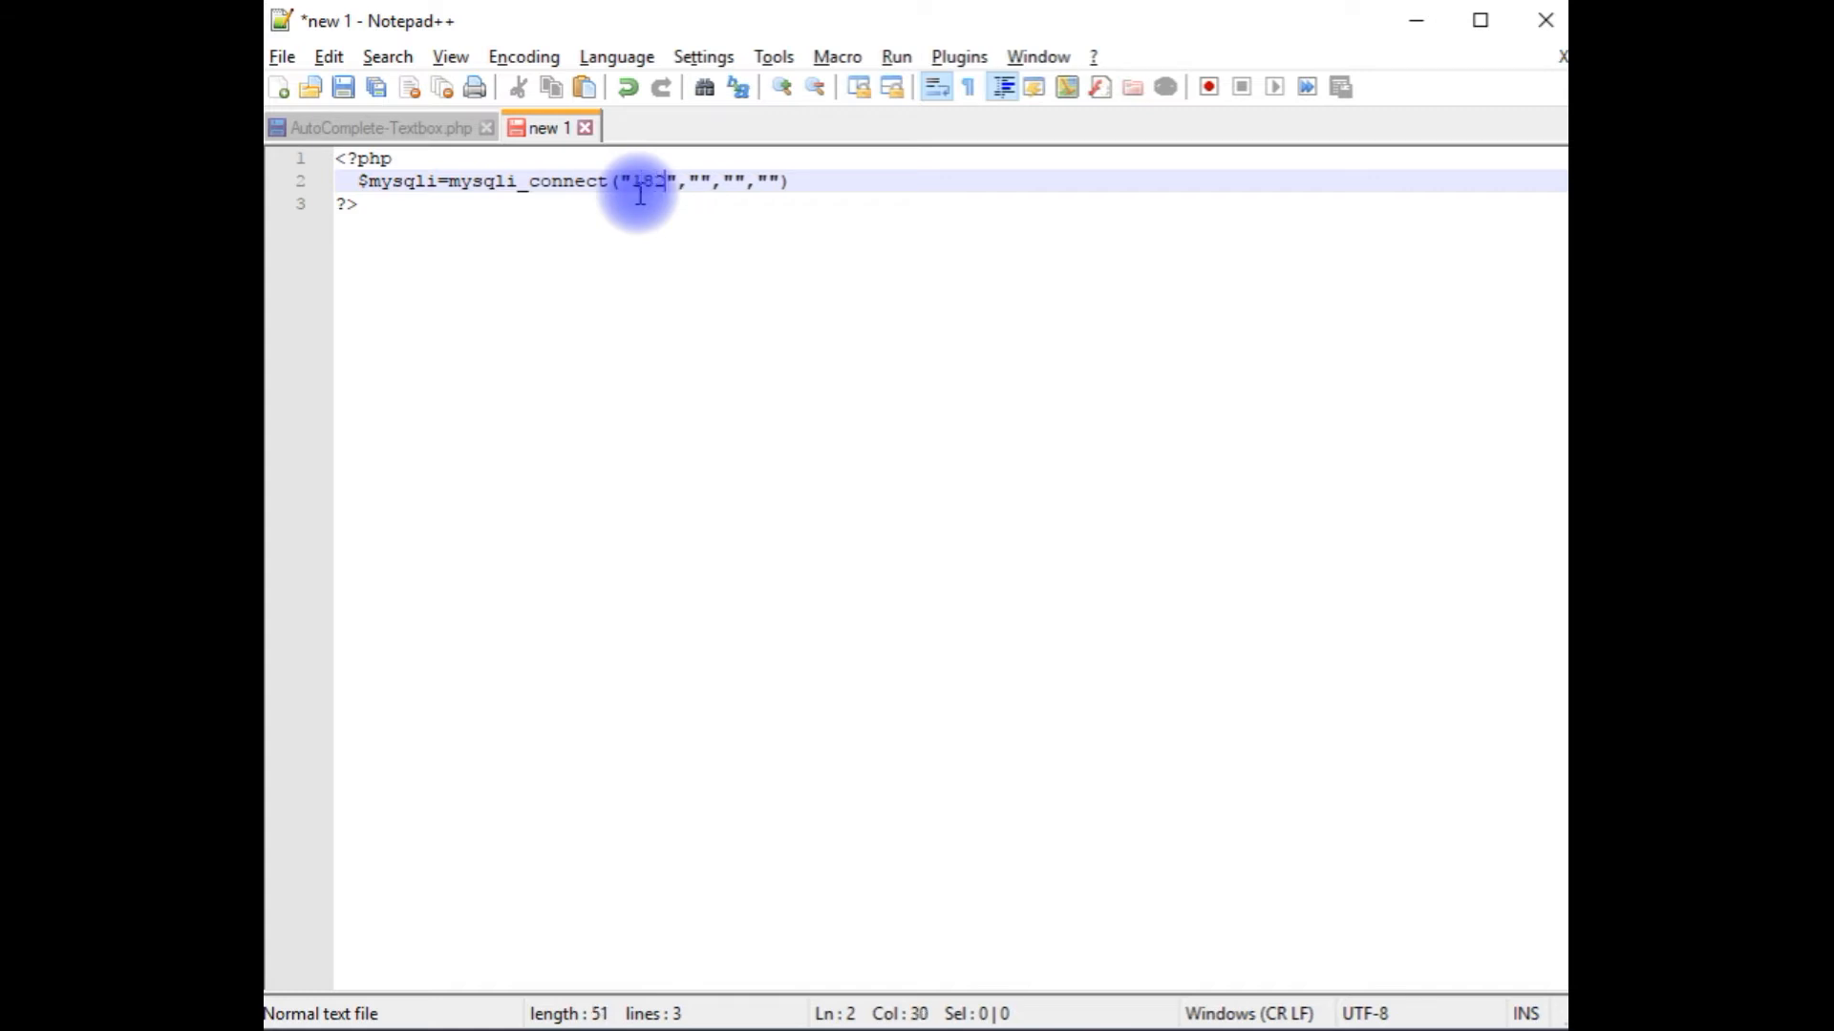
text(.67.3)
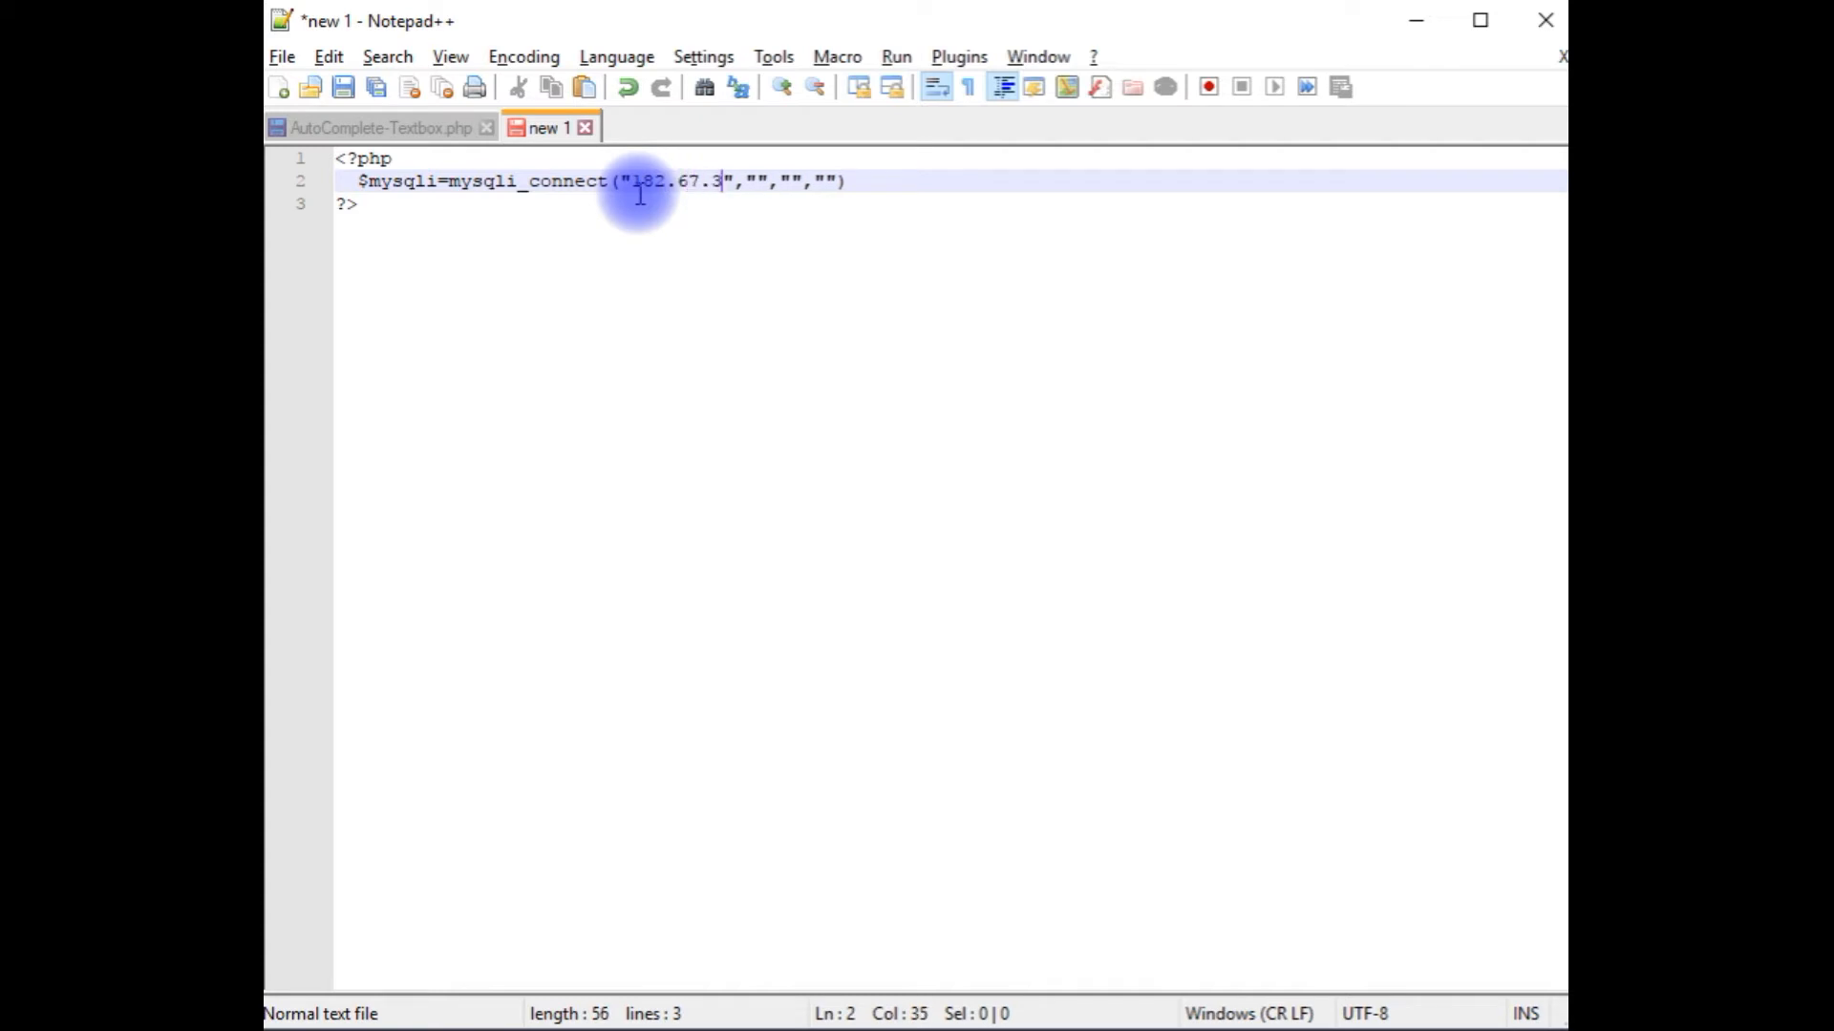
text(44)
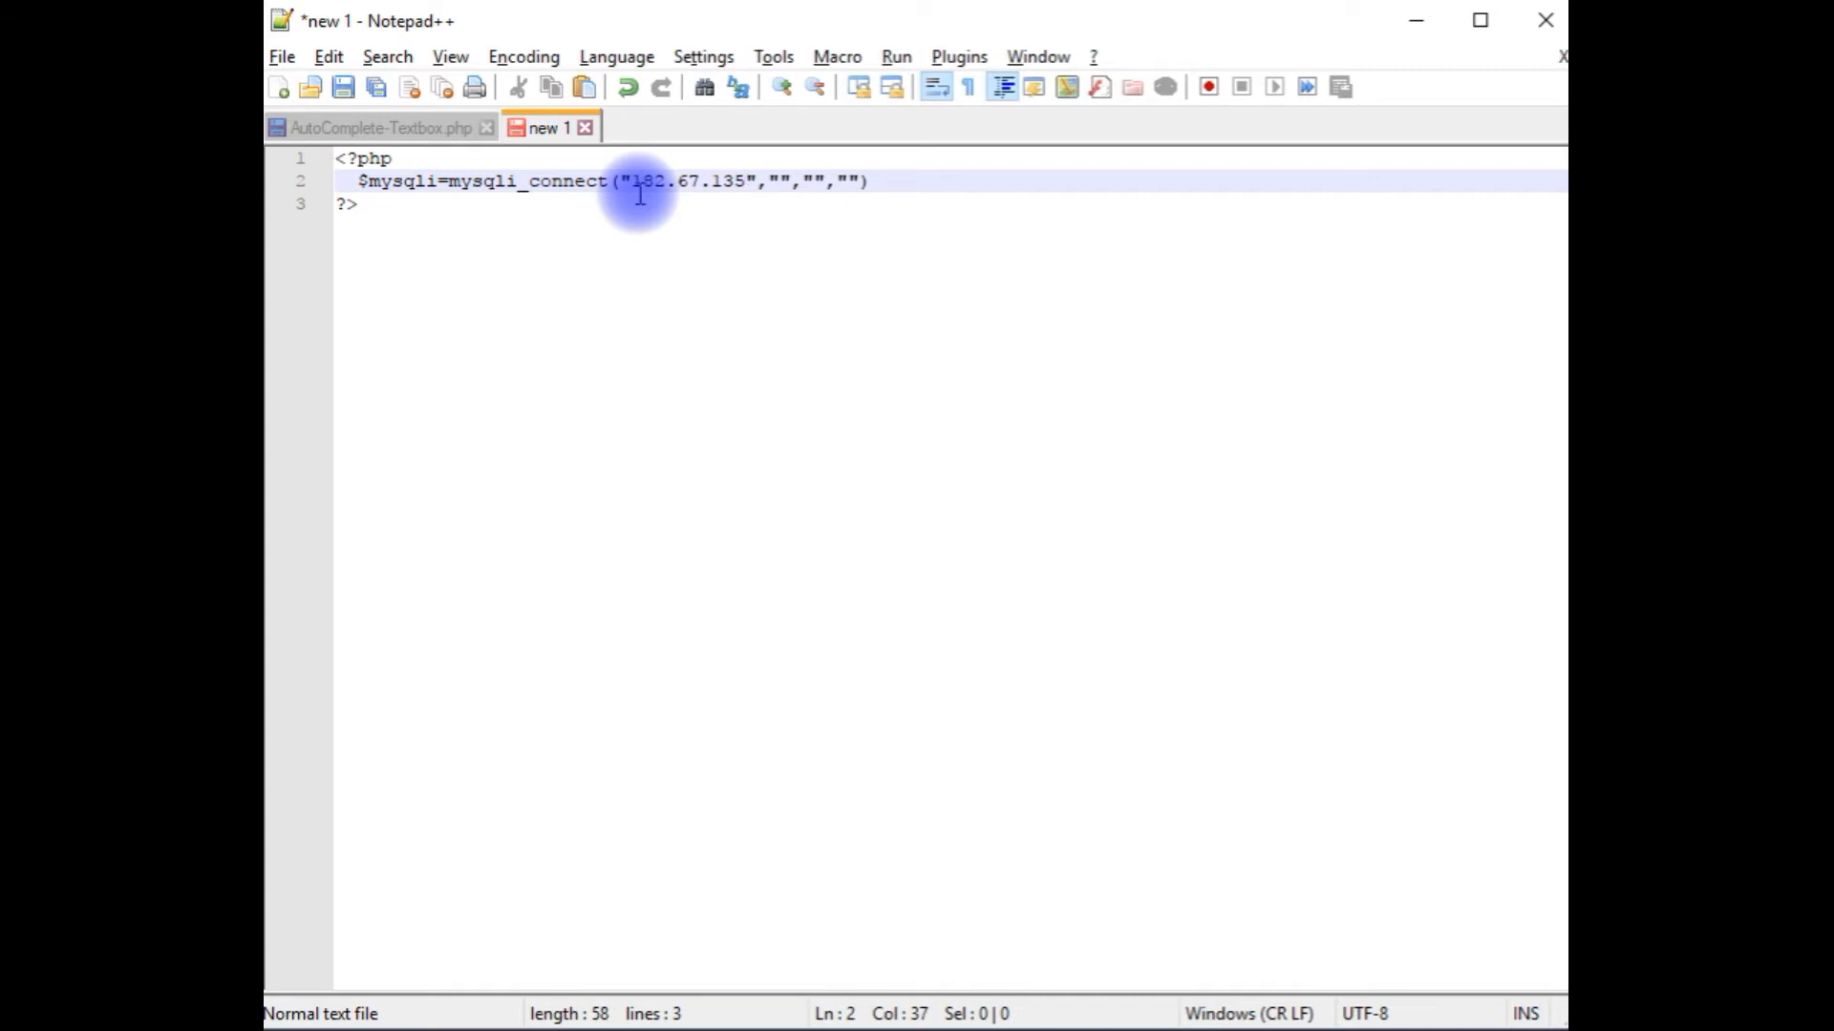
text(.80)
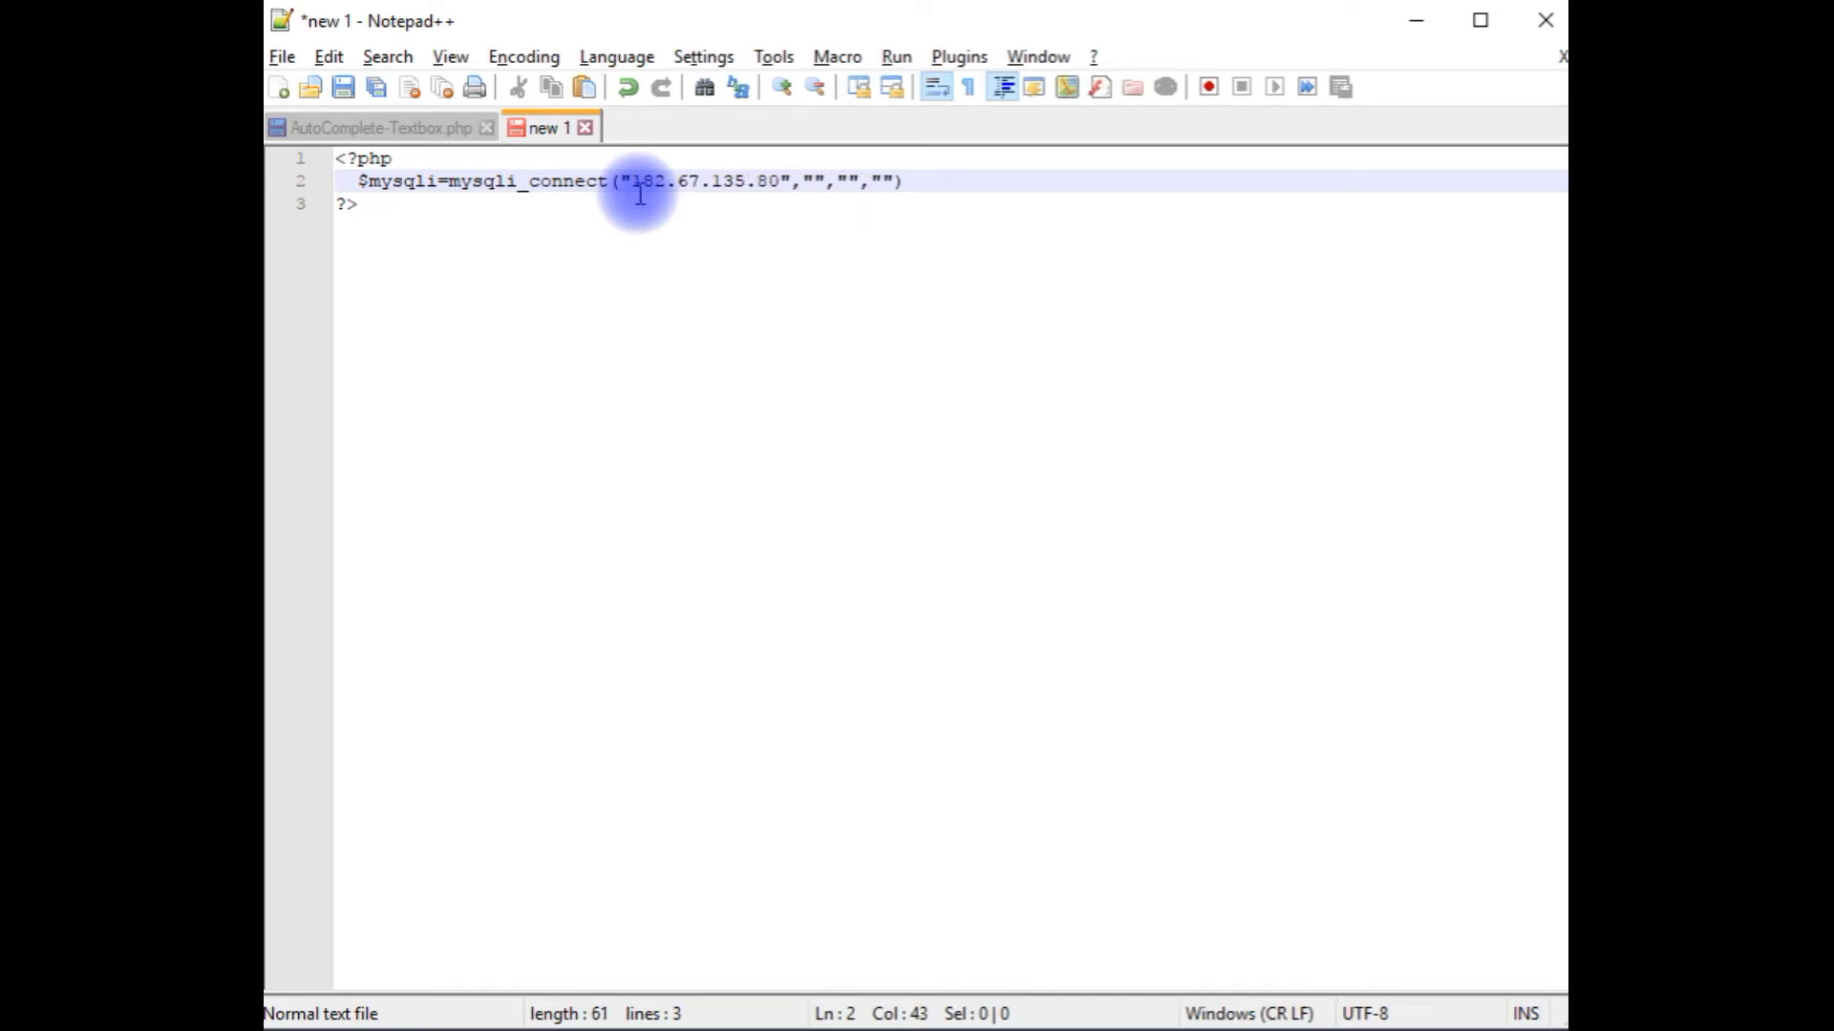
text(Username)
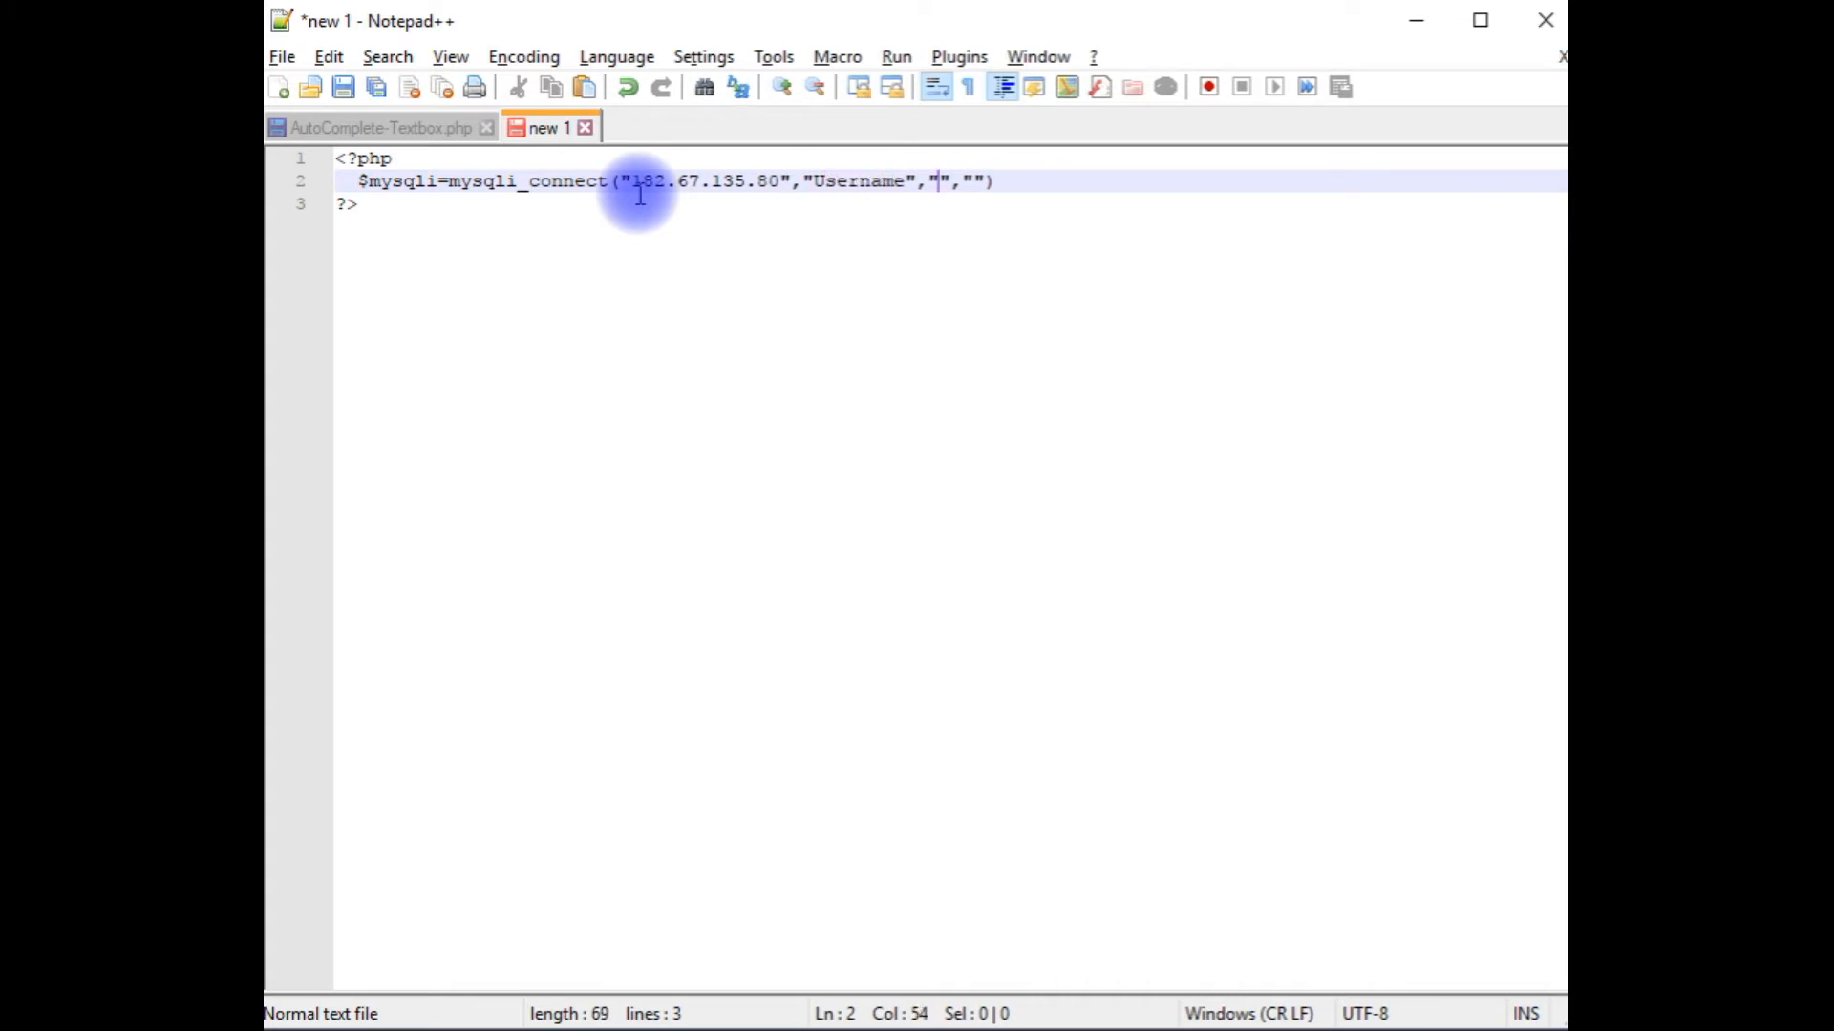
text(password)
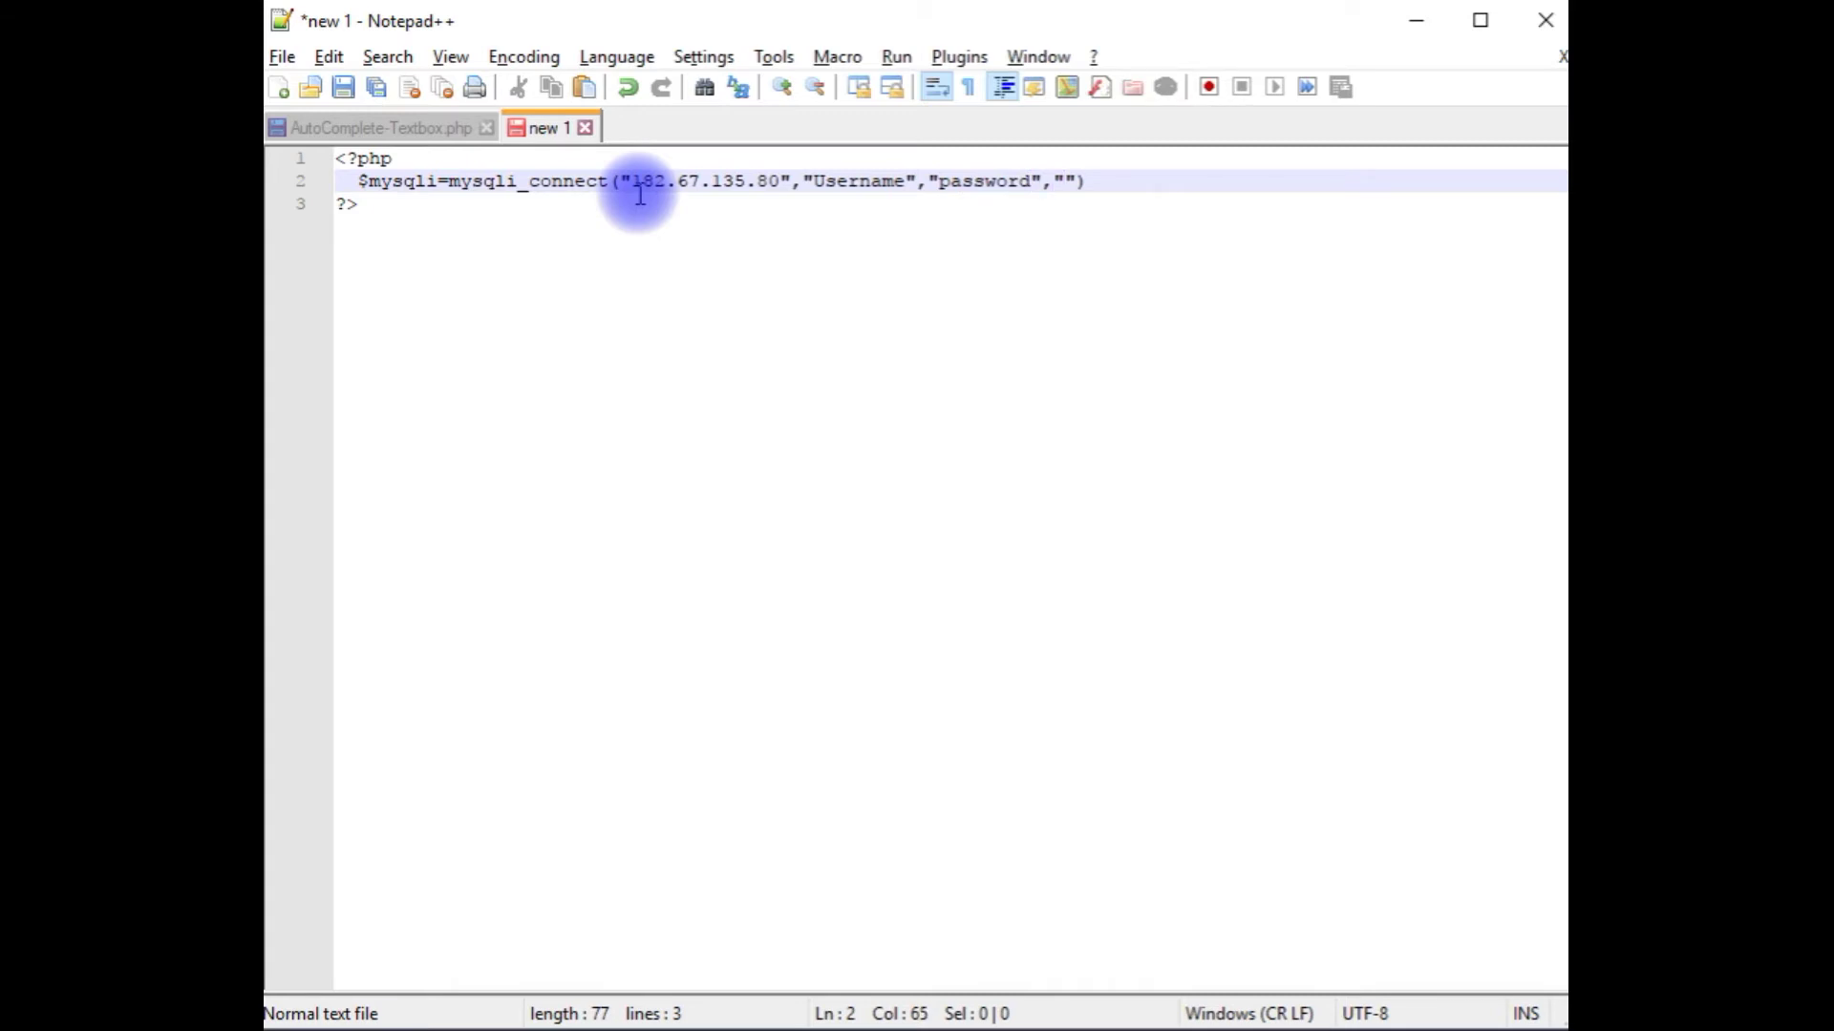
text(mysqldb)
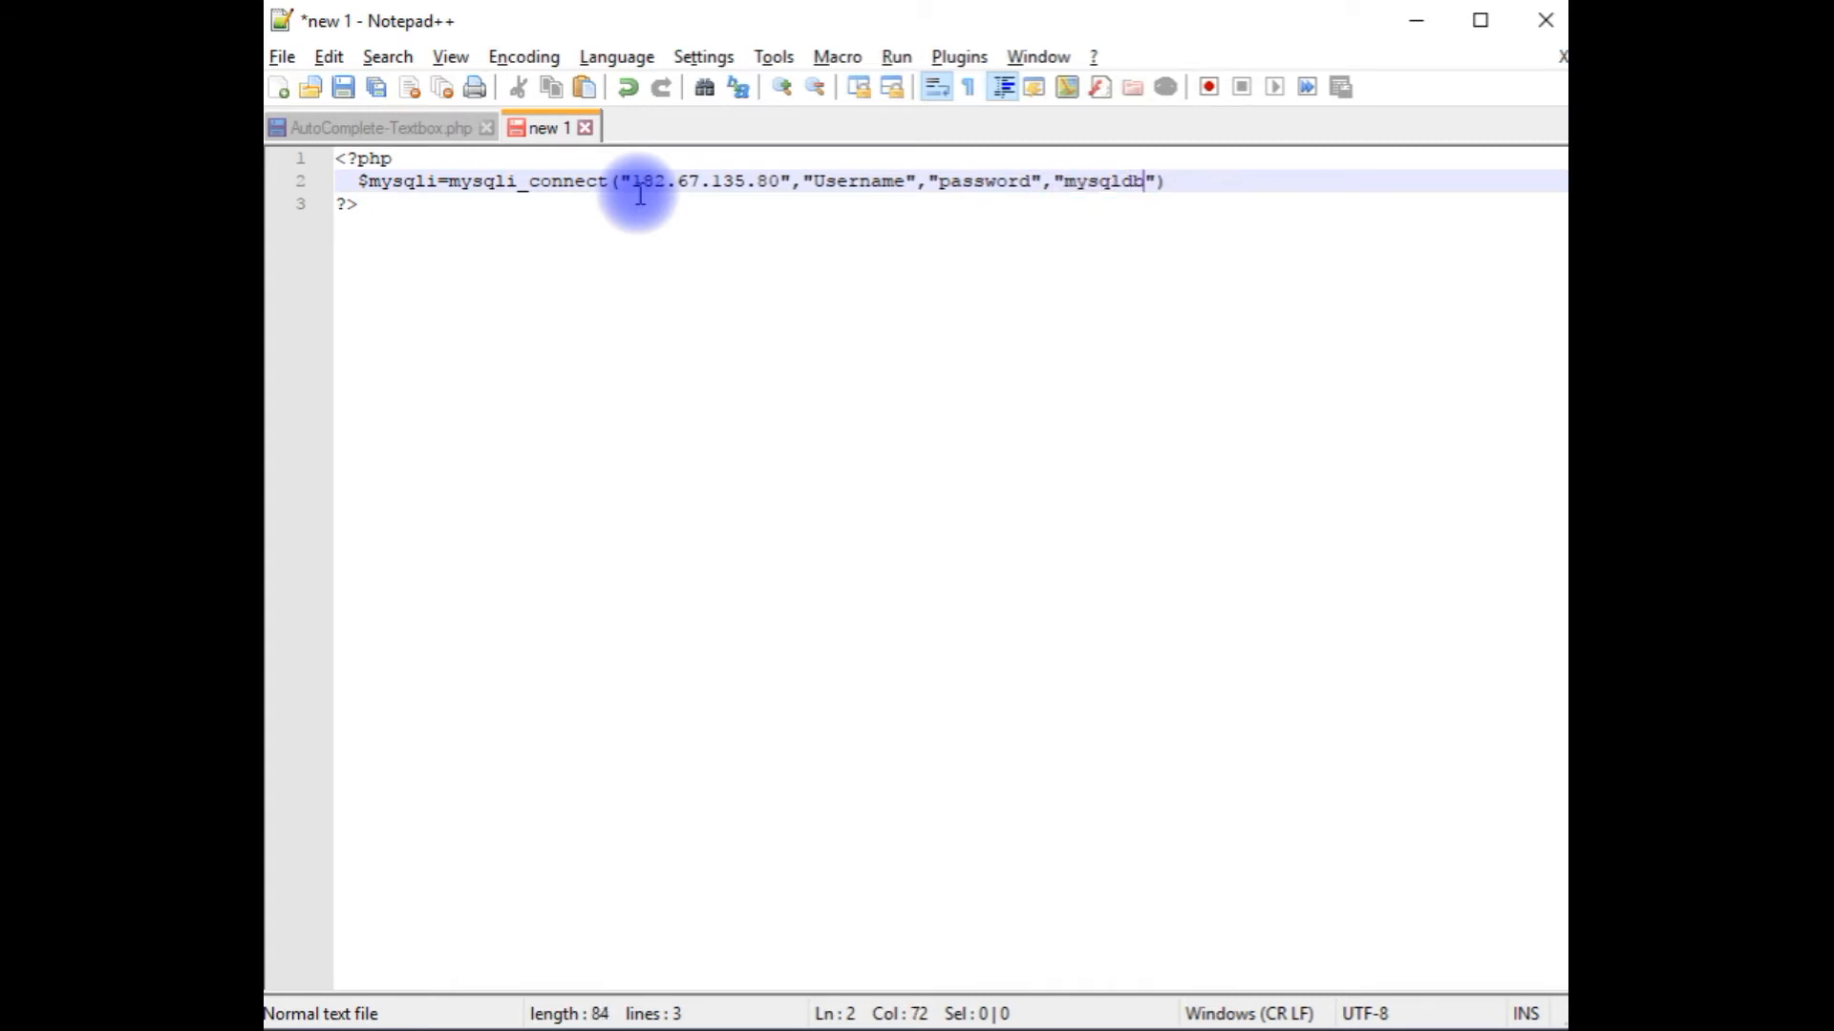
mouse_move(955, 226)
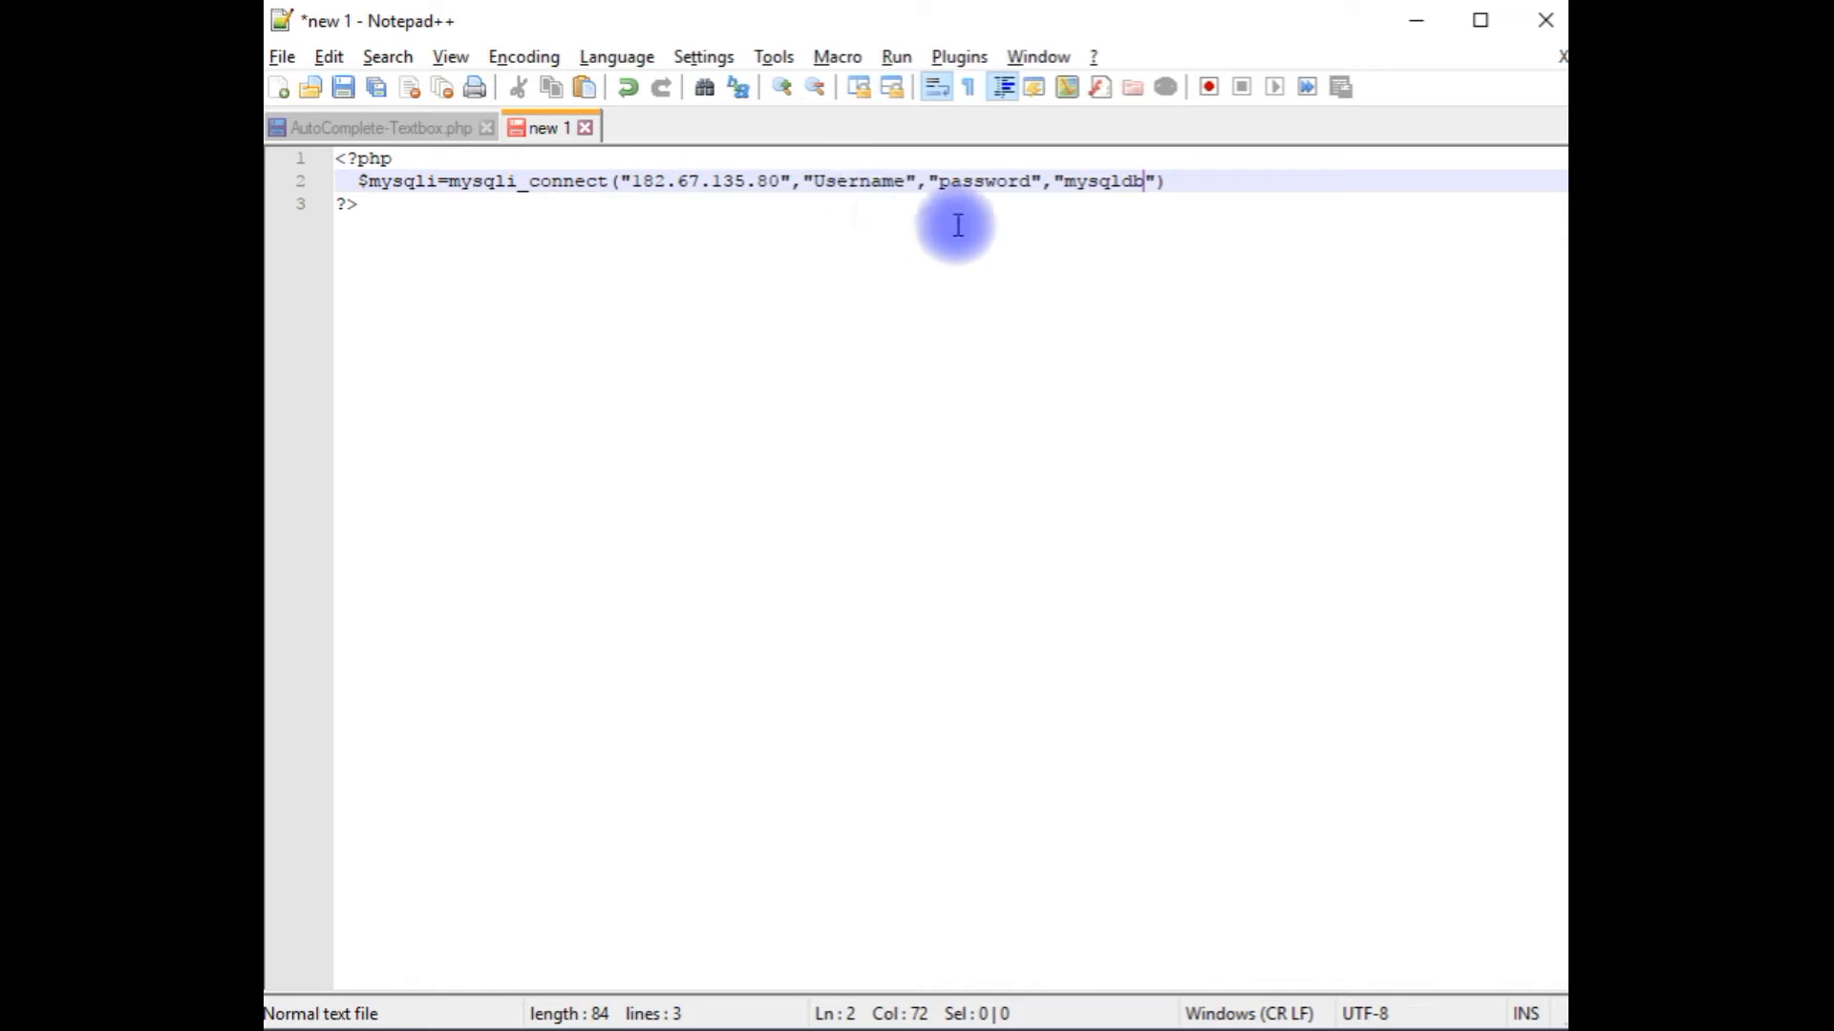
mouse_move(983, 189)
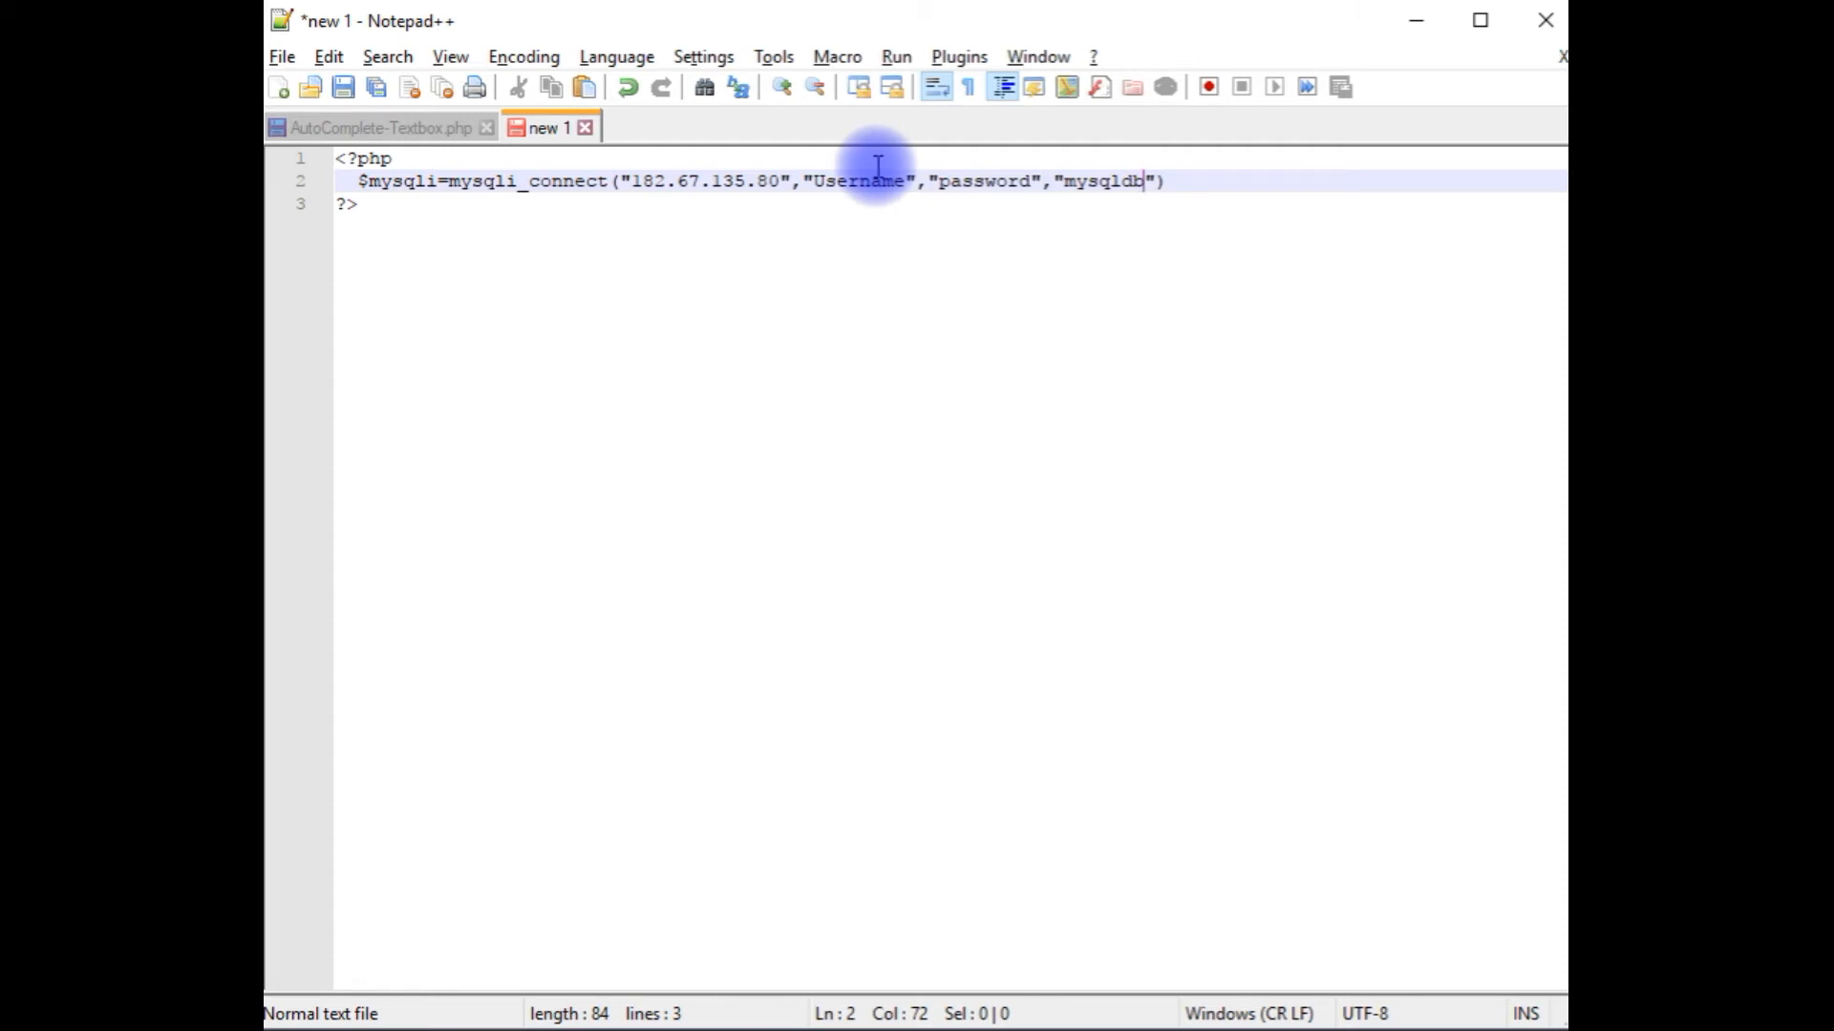
mouse_move(662, 578)
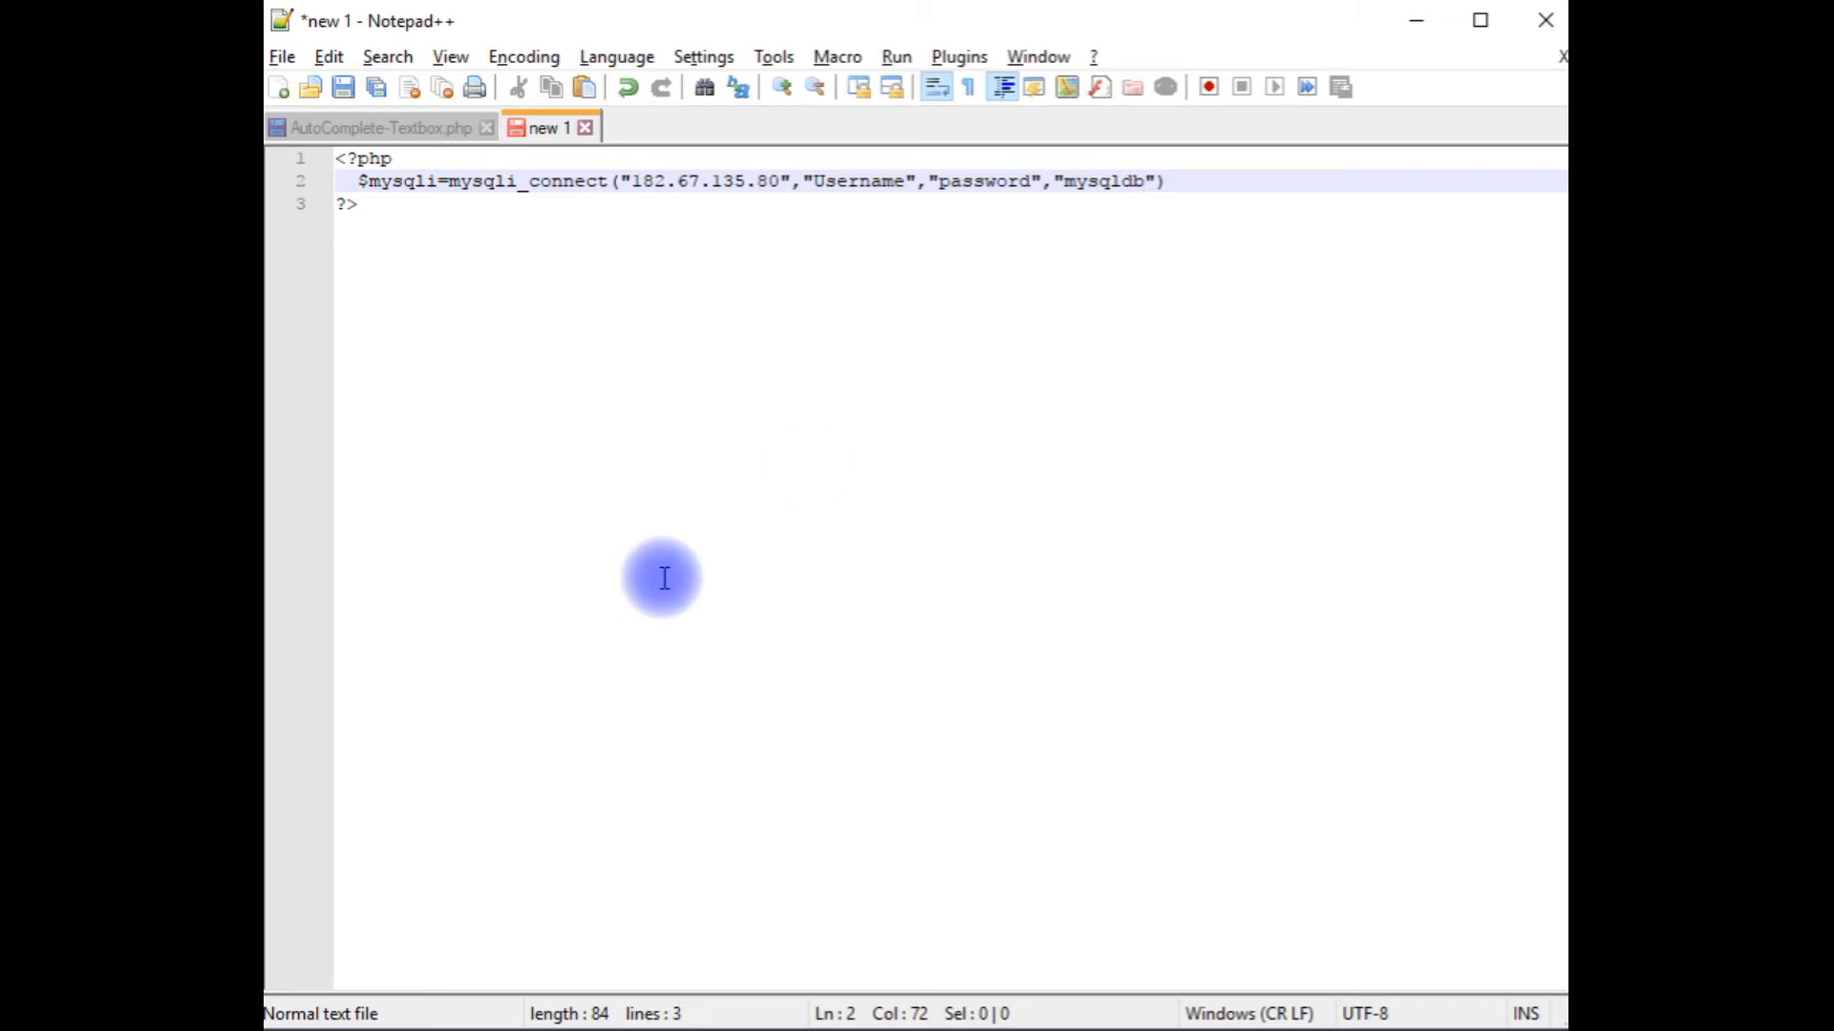
mouse_move(776, 293)
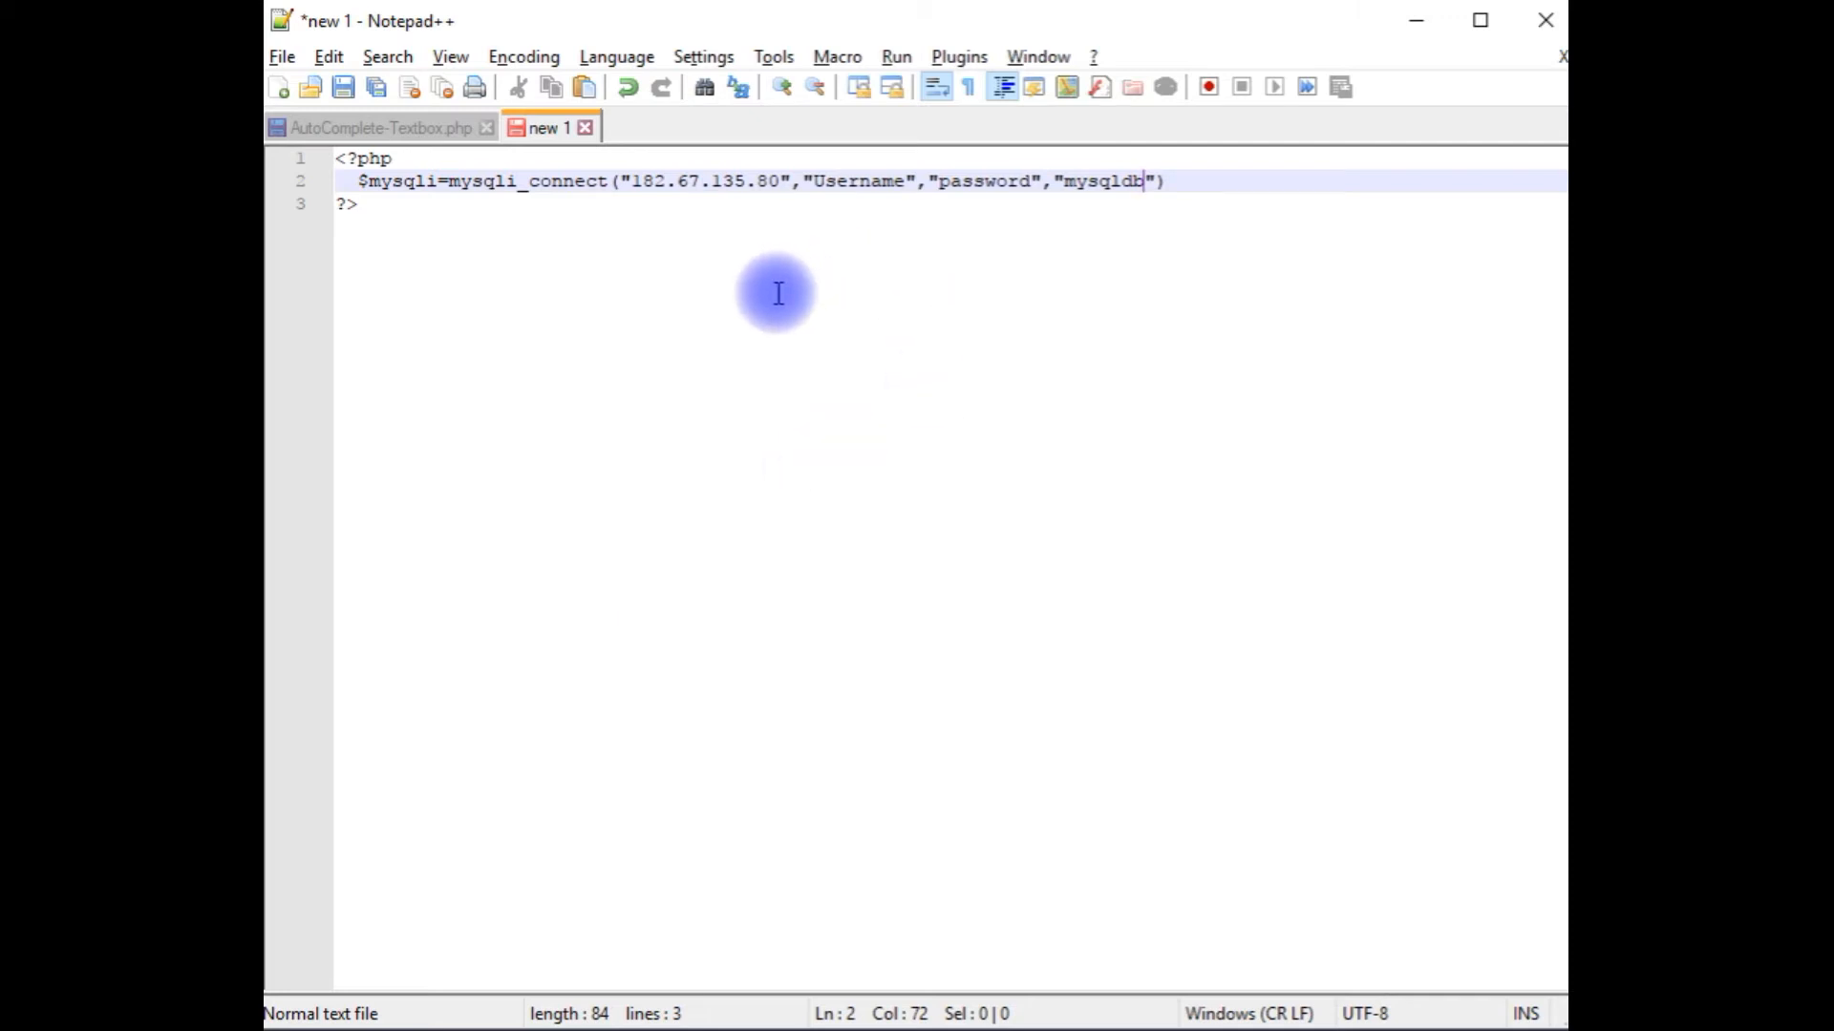
mouse_move(1193, 187)
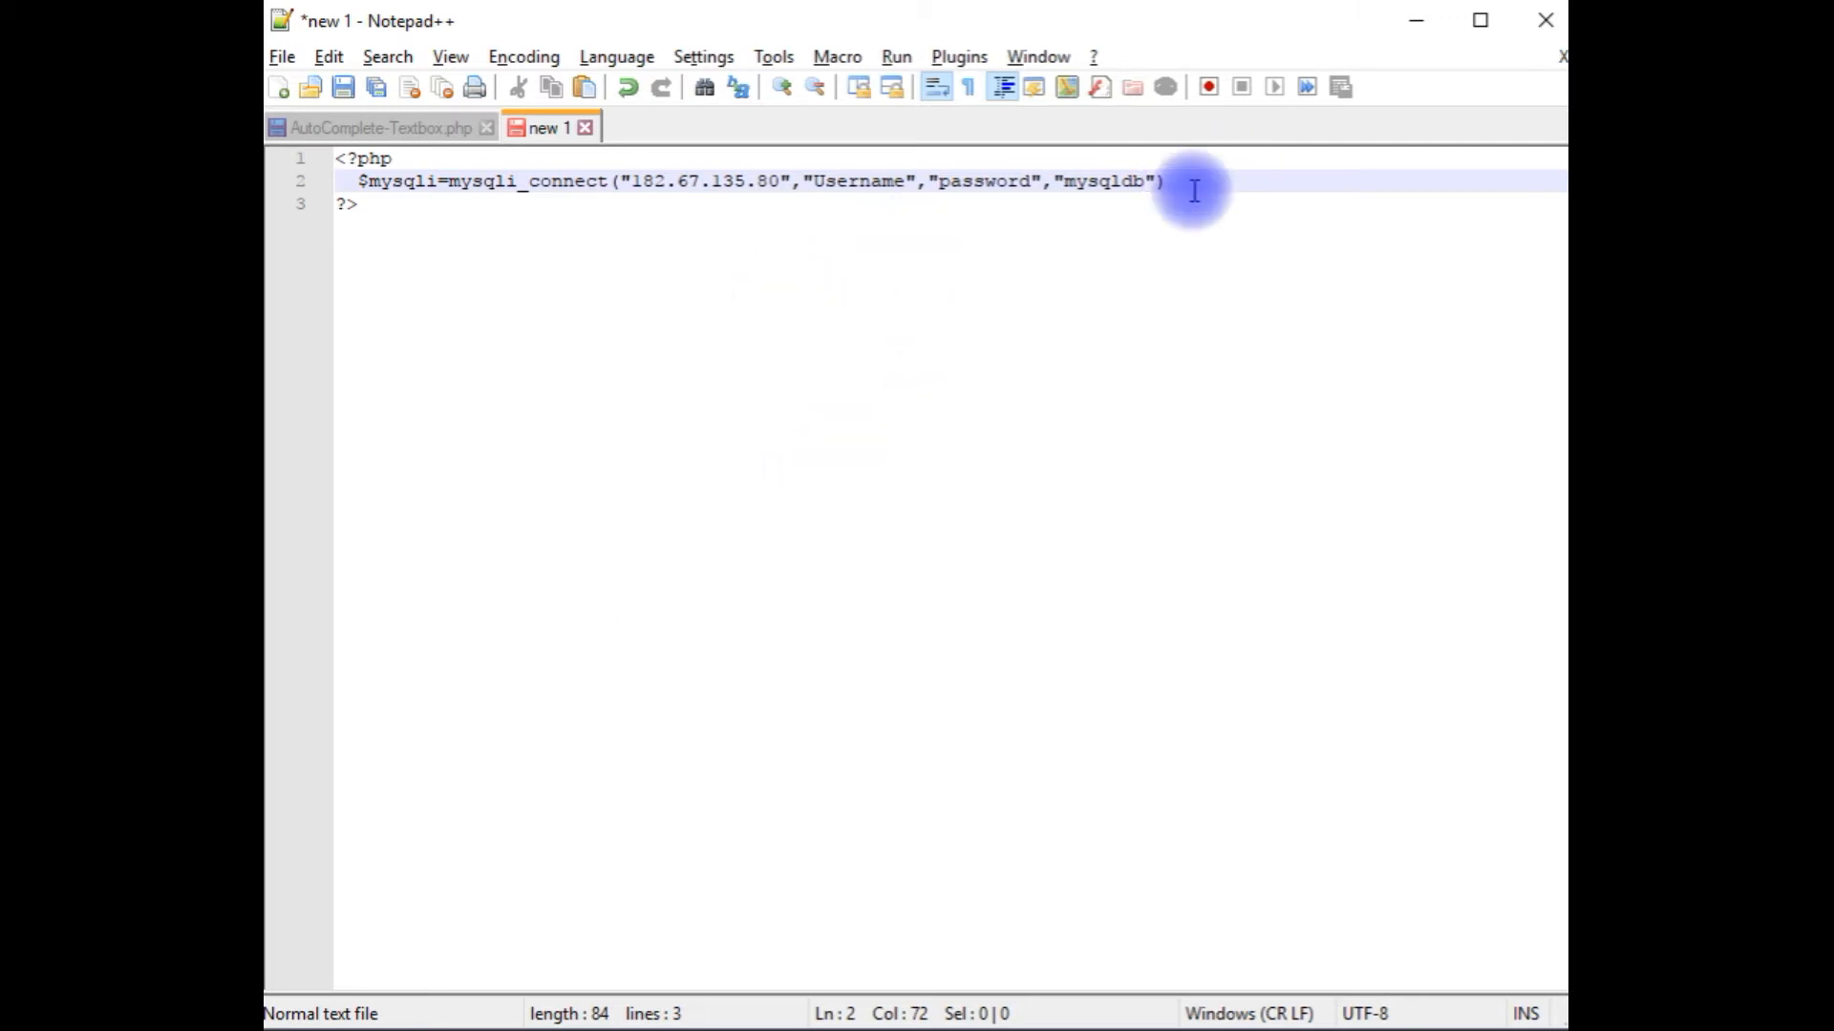
mouse_move(1280, 196)
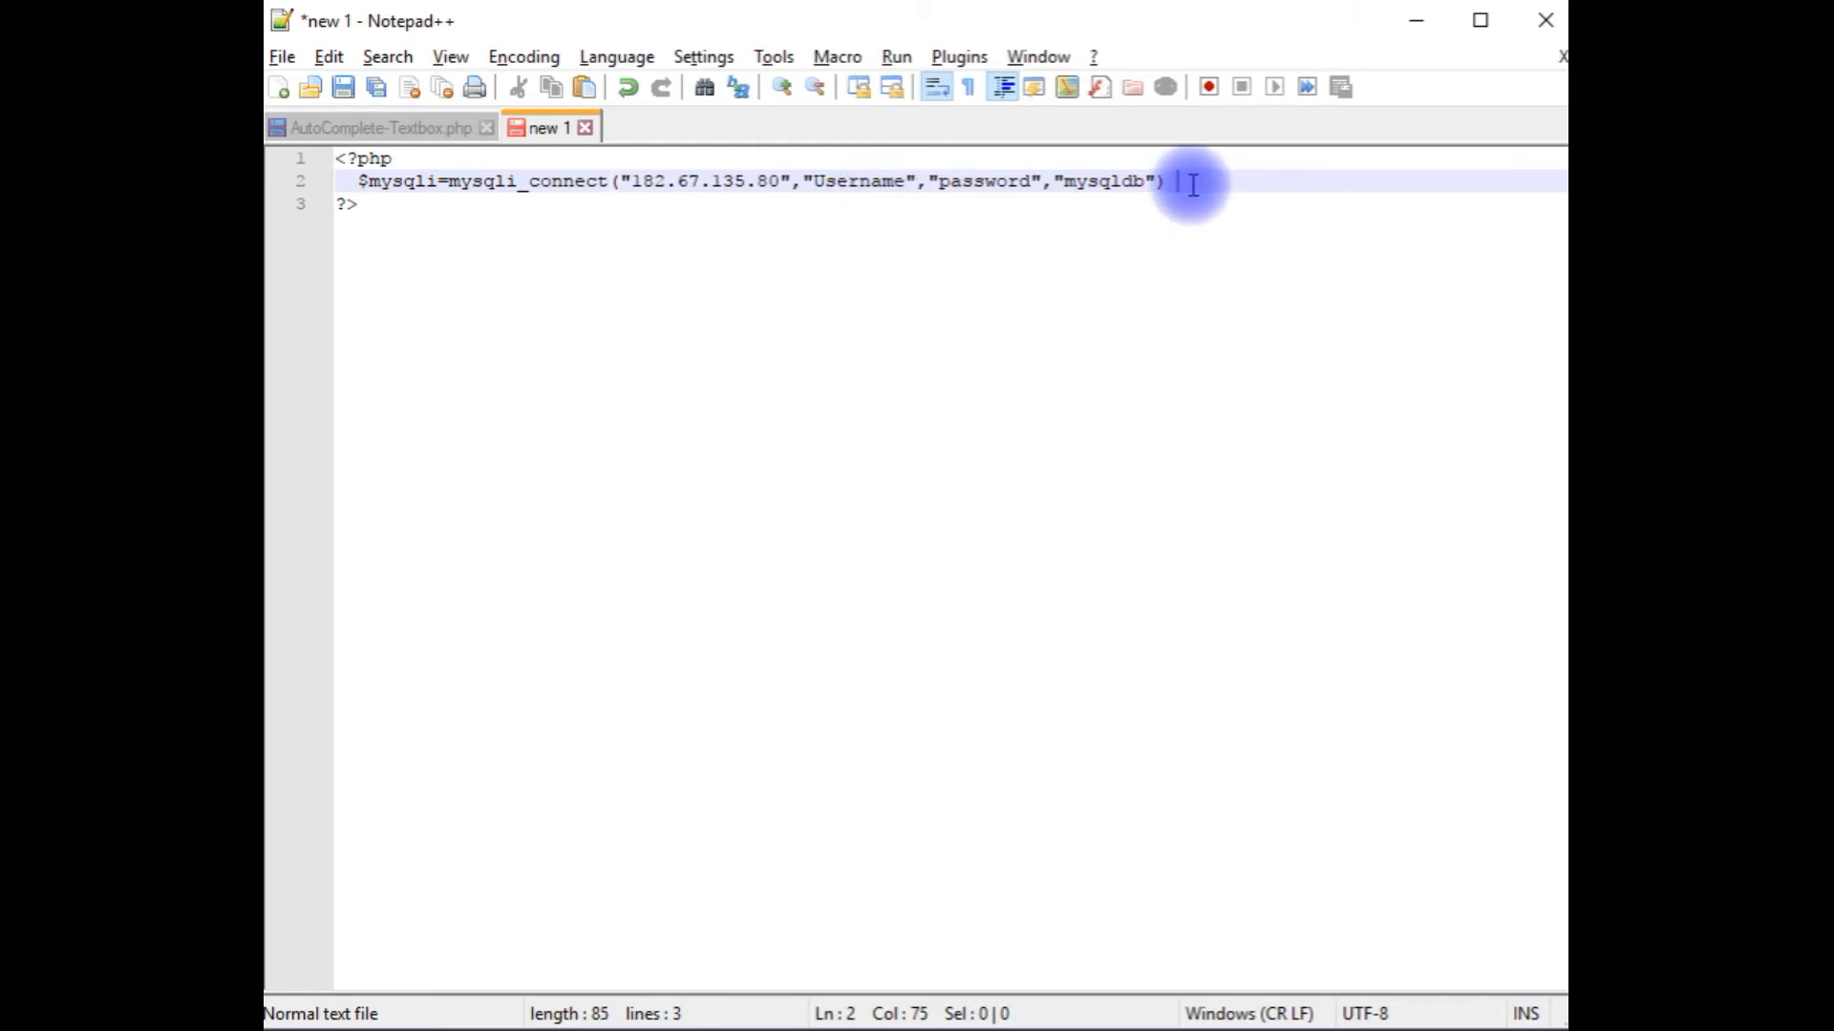
Append or die("database error"); to the connection statement.
text(or die(")
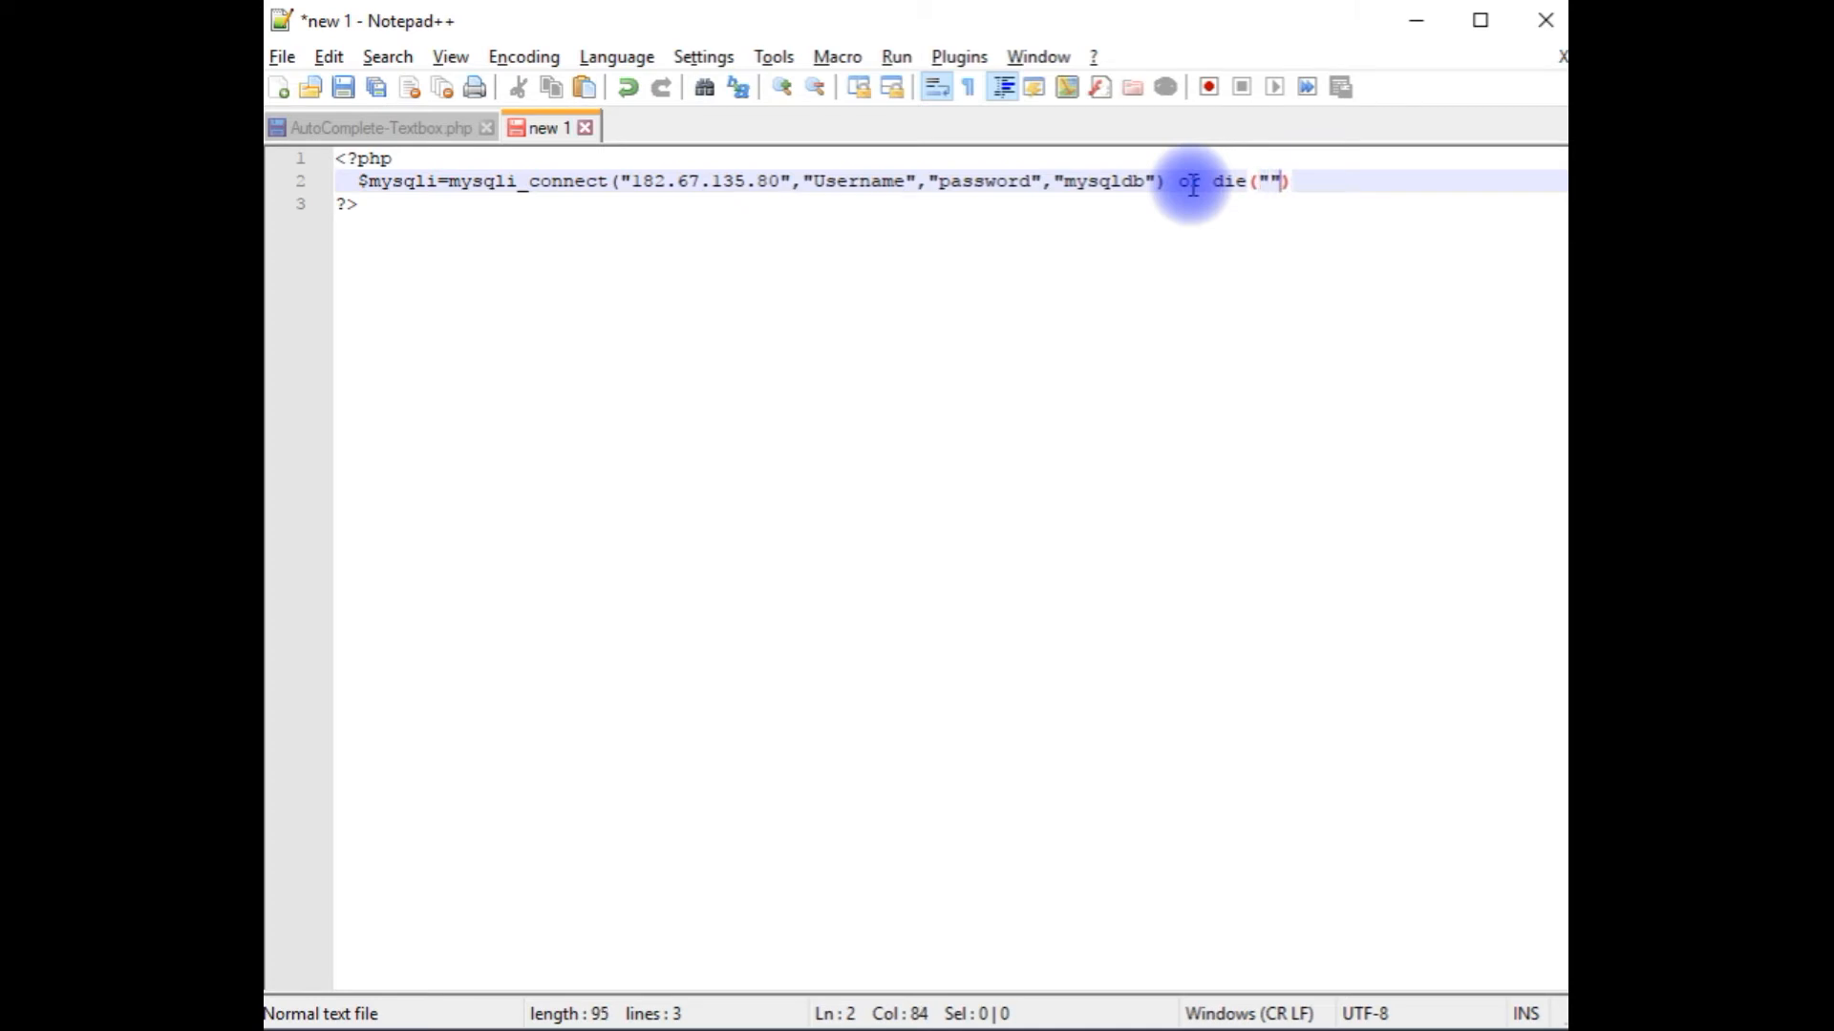
text(database error)
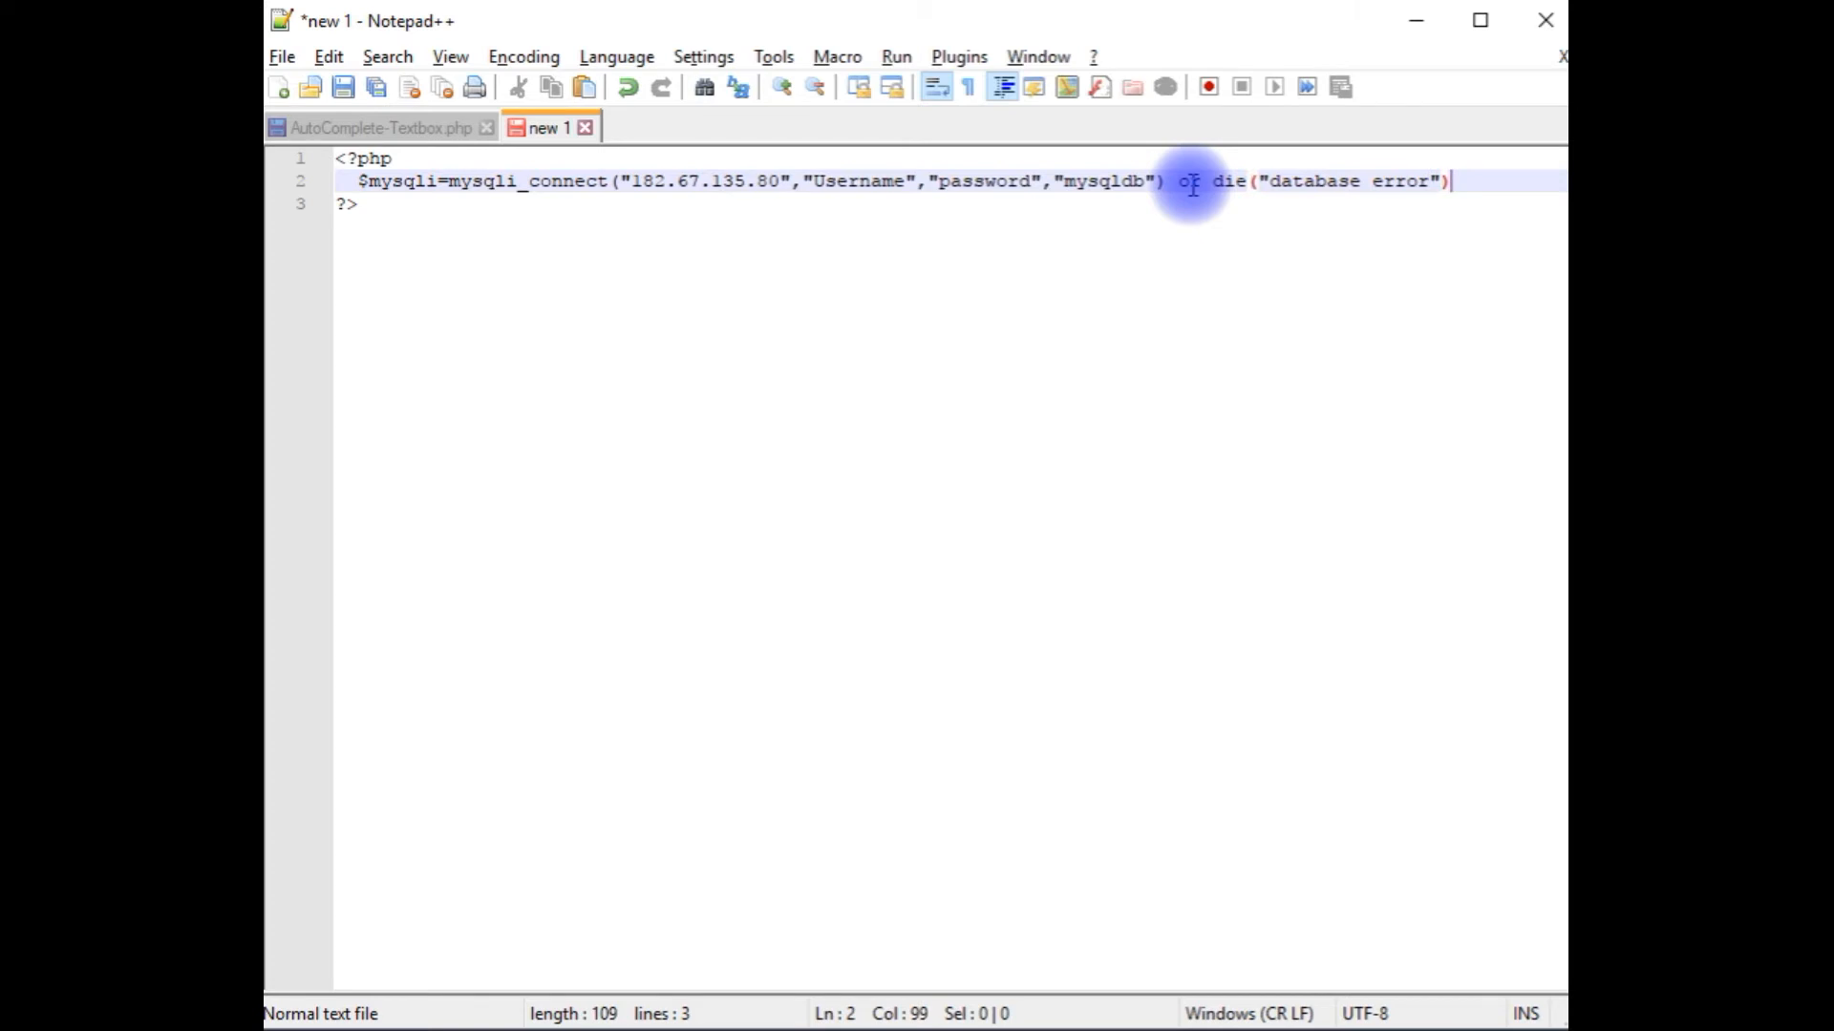
text(;)
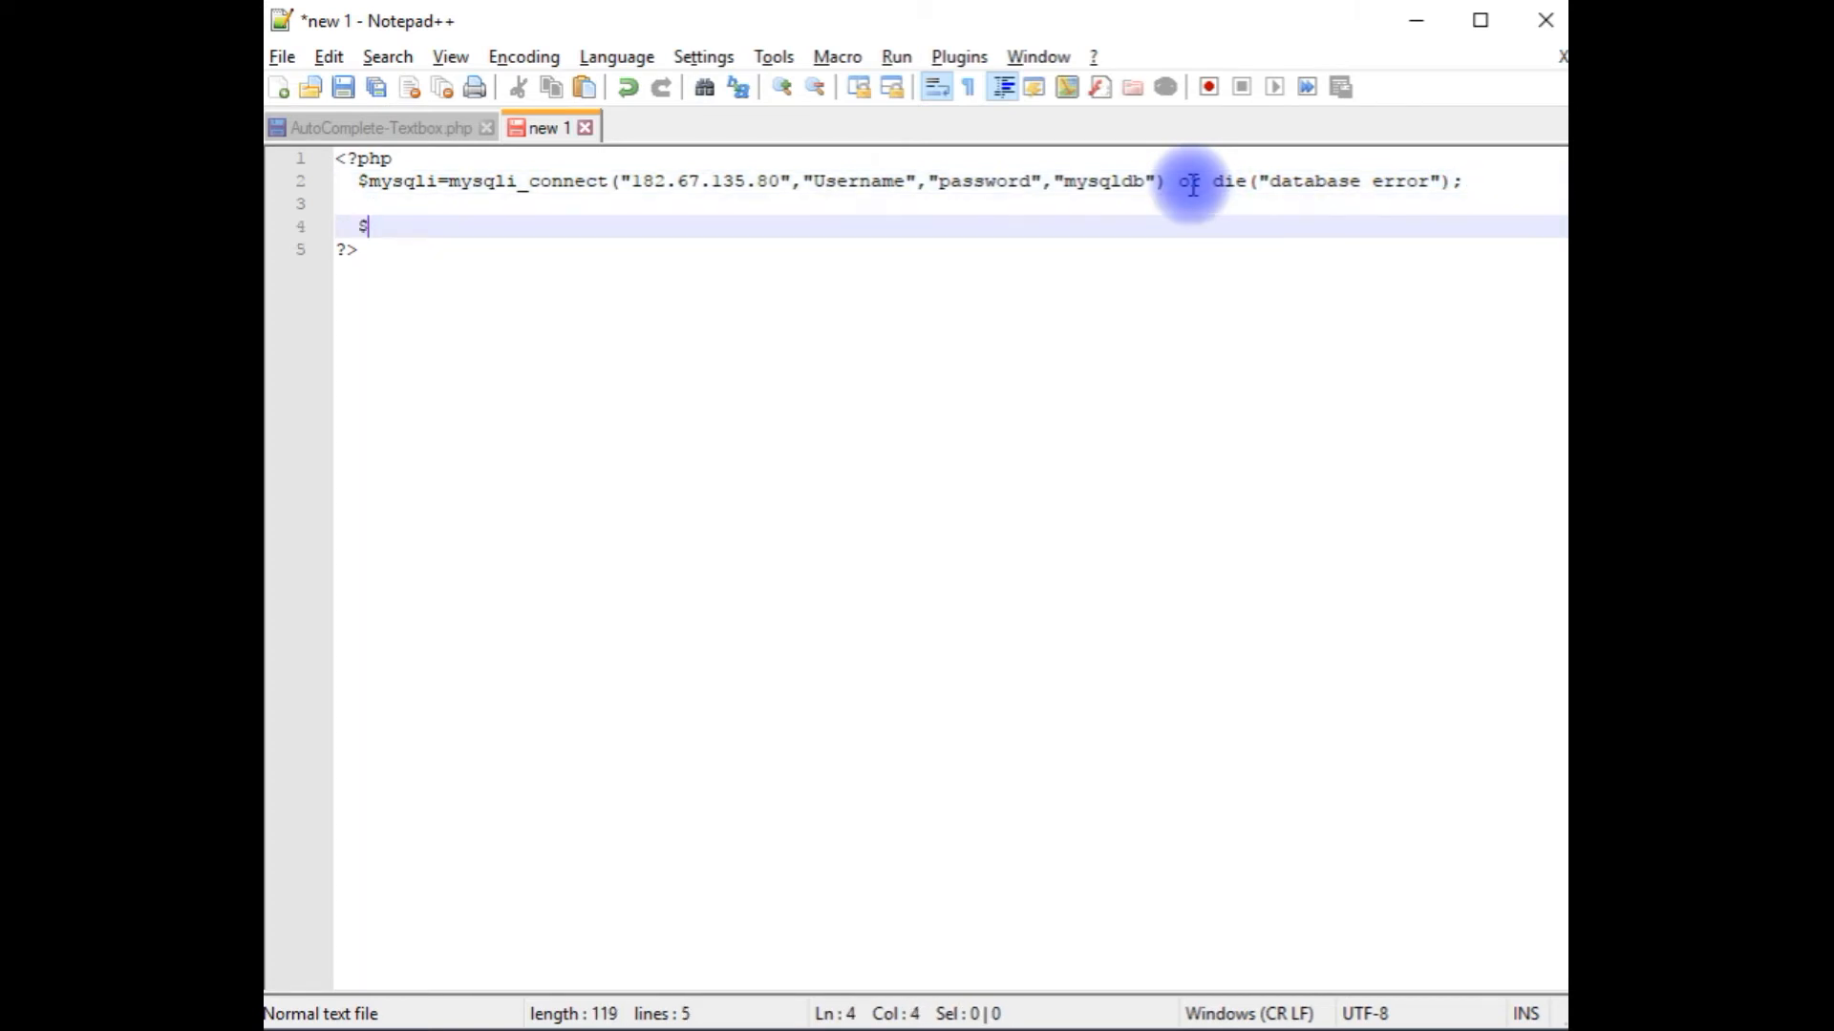
Assign $getData = $_GET['term']; on its own line.
text(getData =)
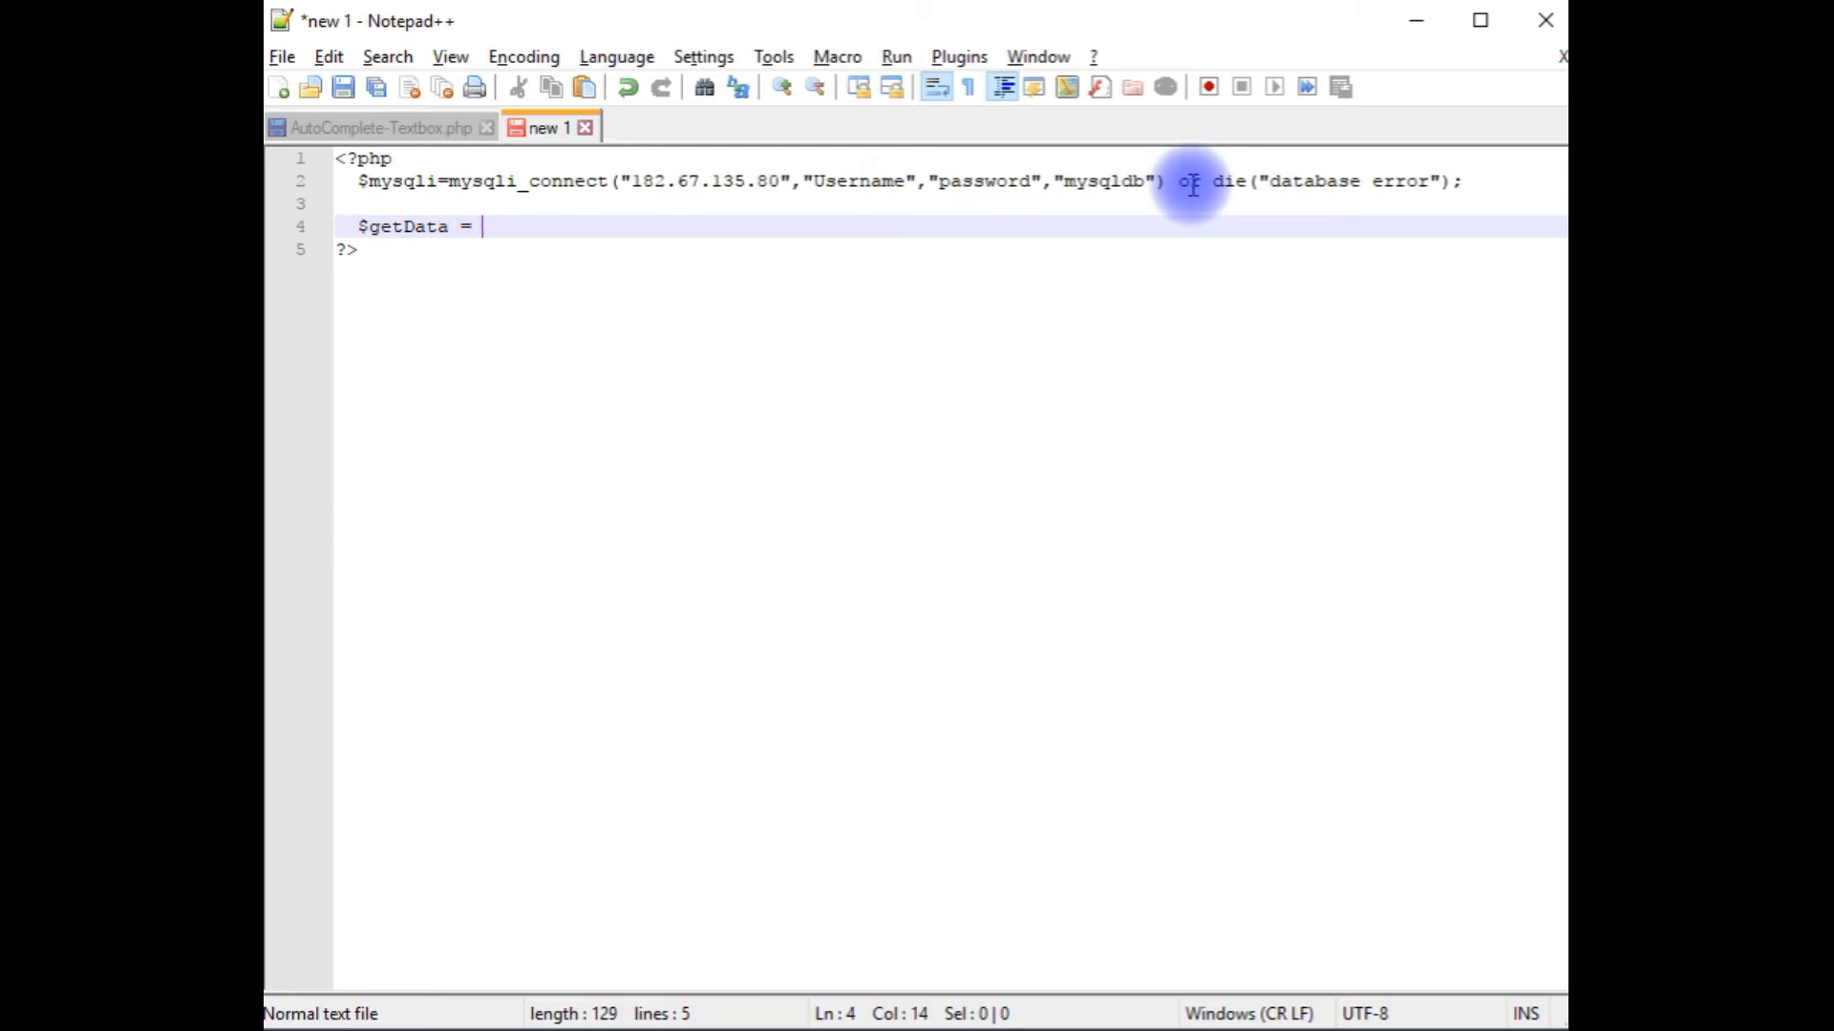
text($_G)
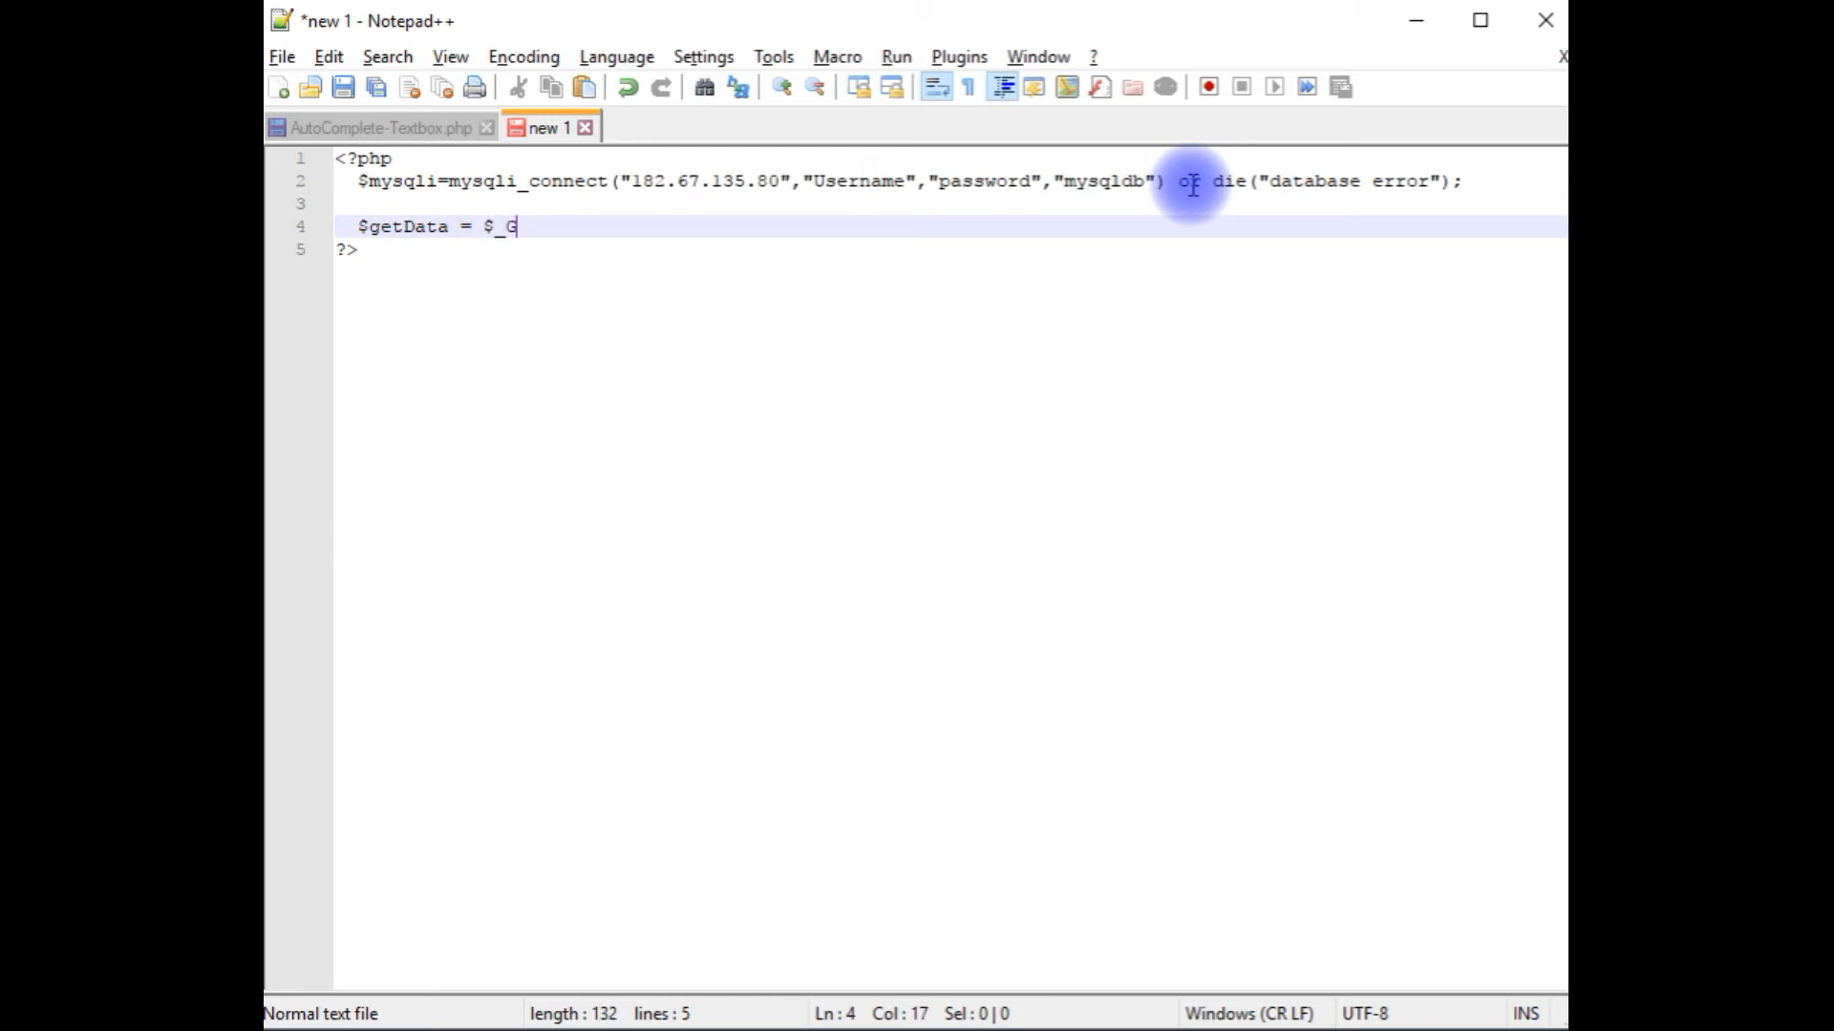
text(ET[)
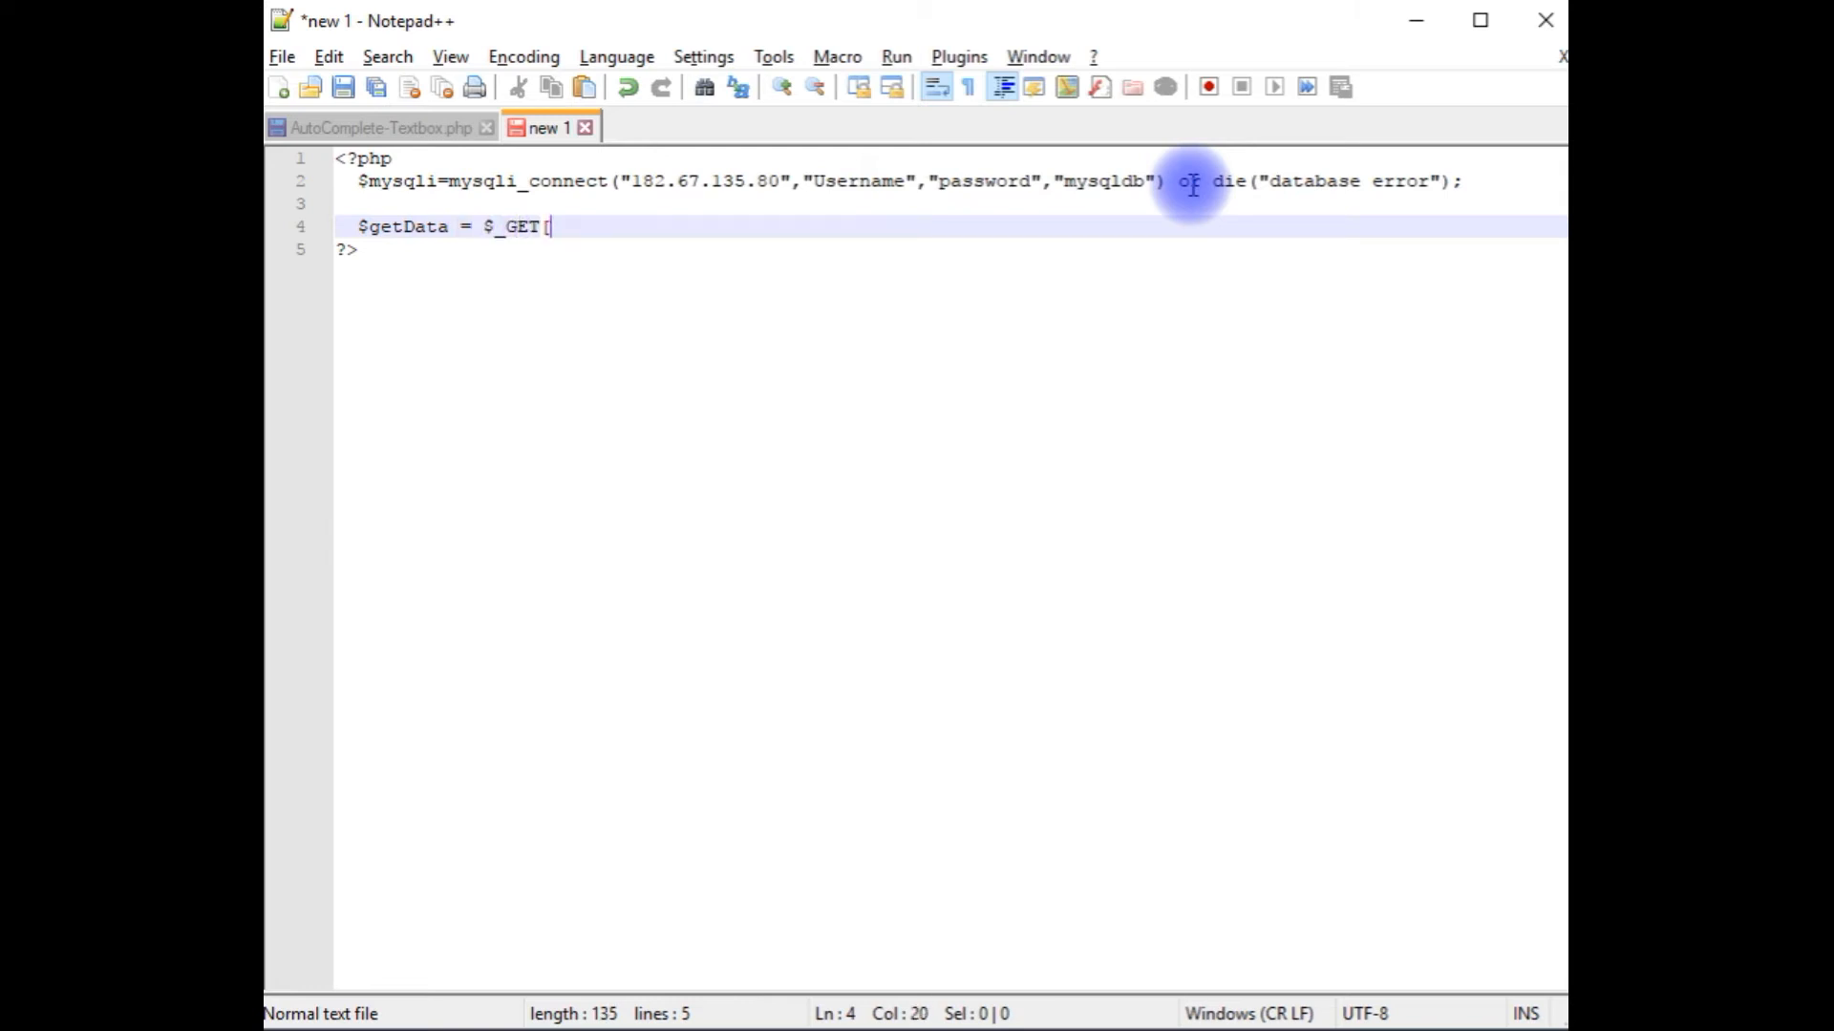
text(''])
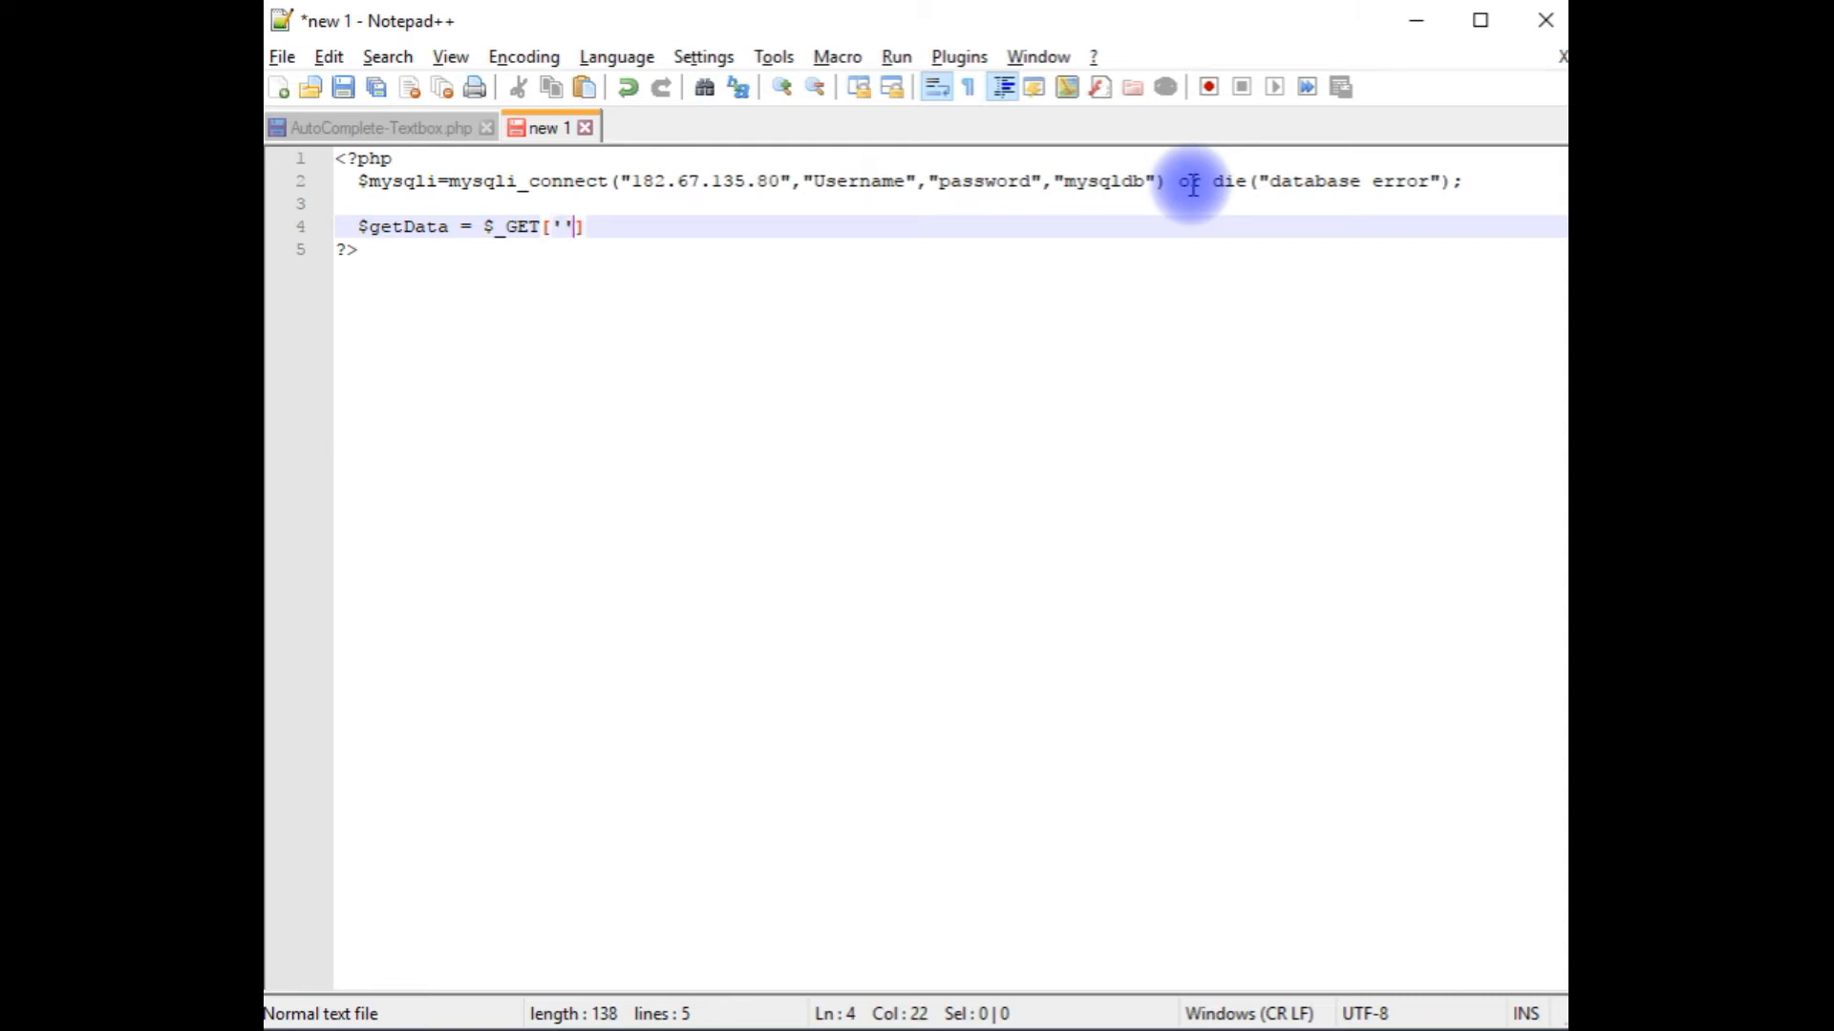
text(TER)
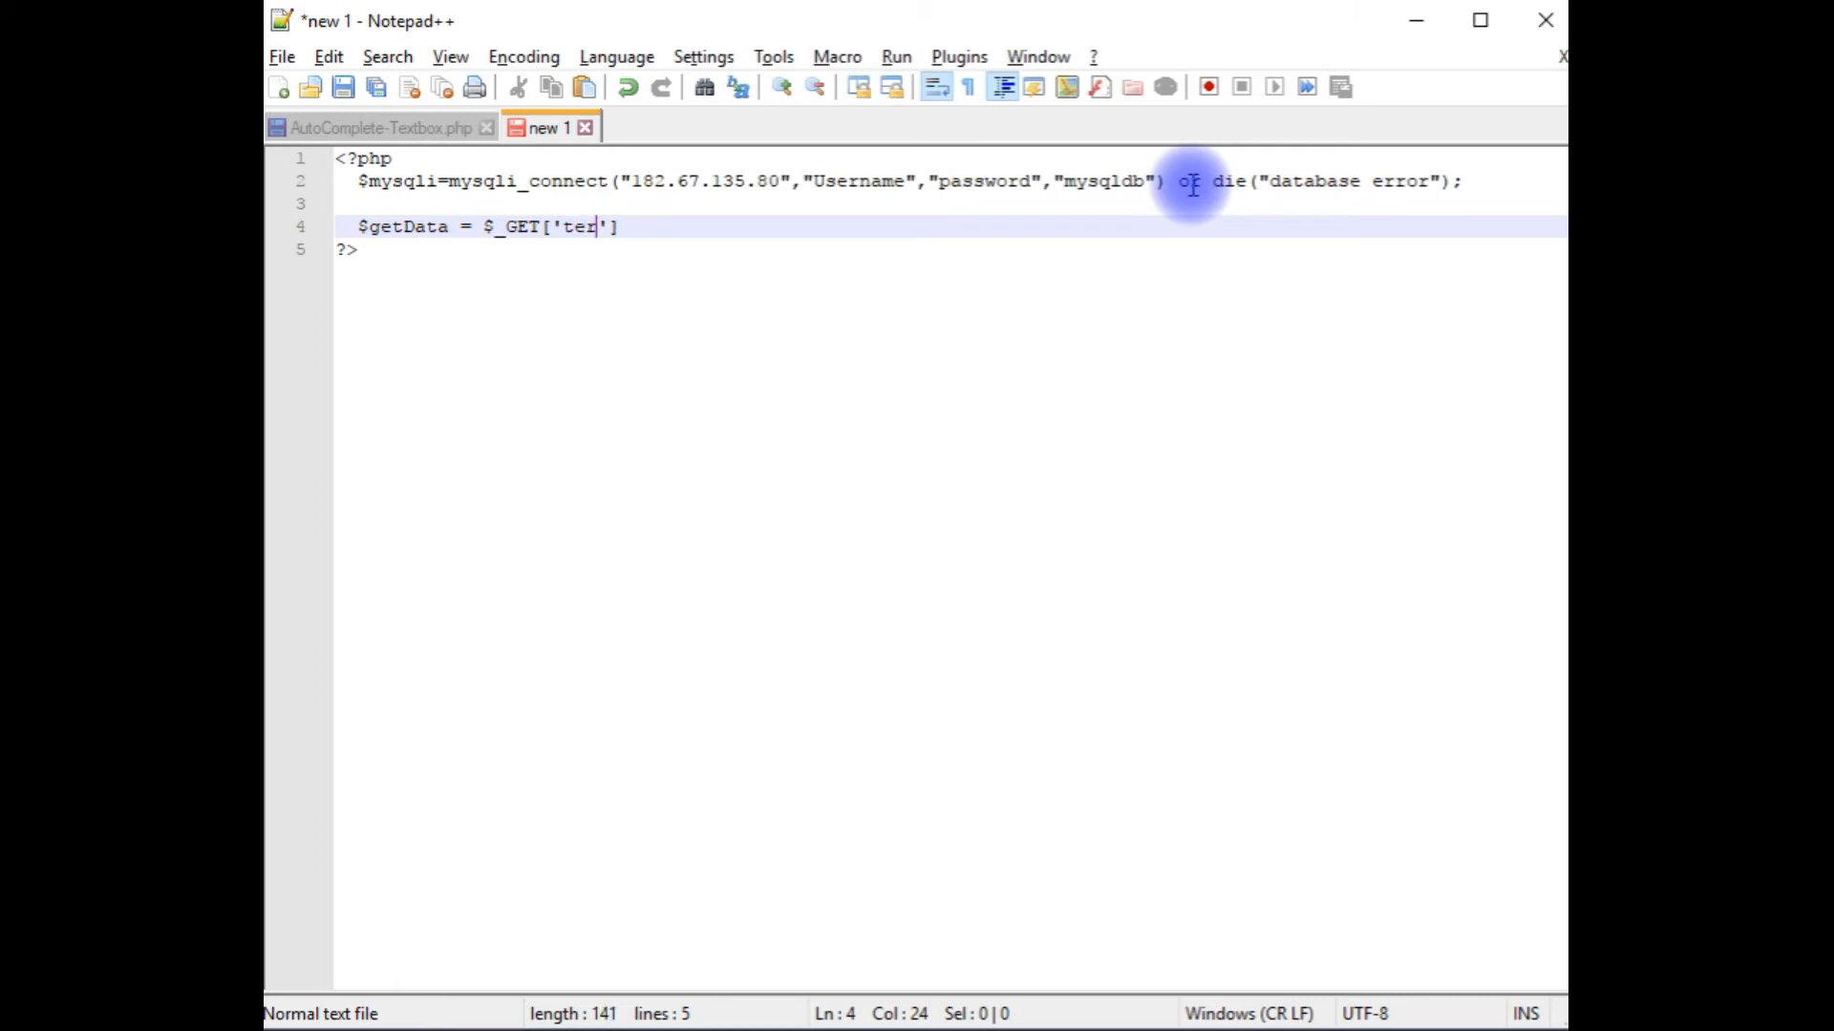
text(m'];)
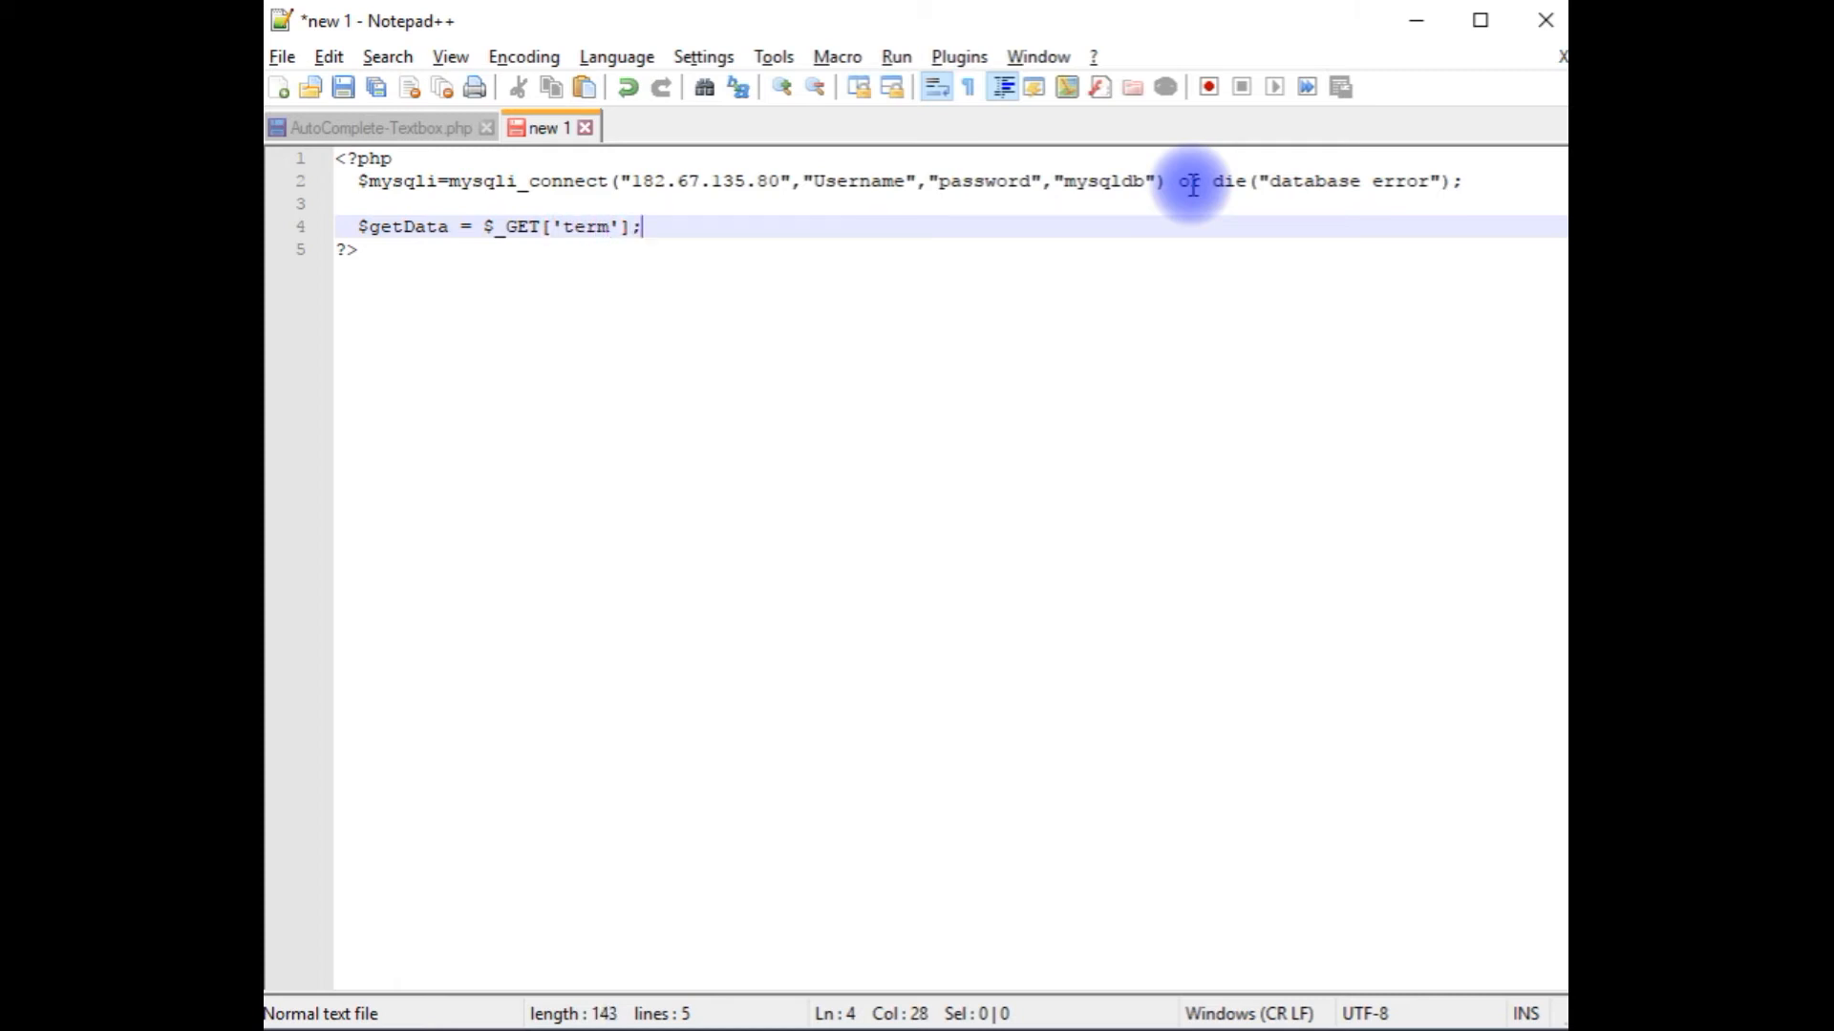
key(Return)
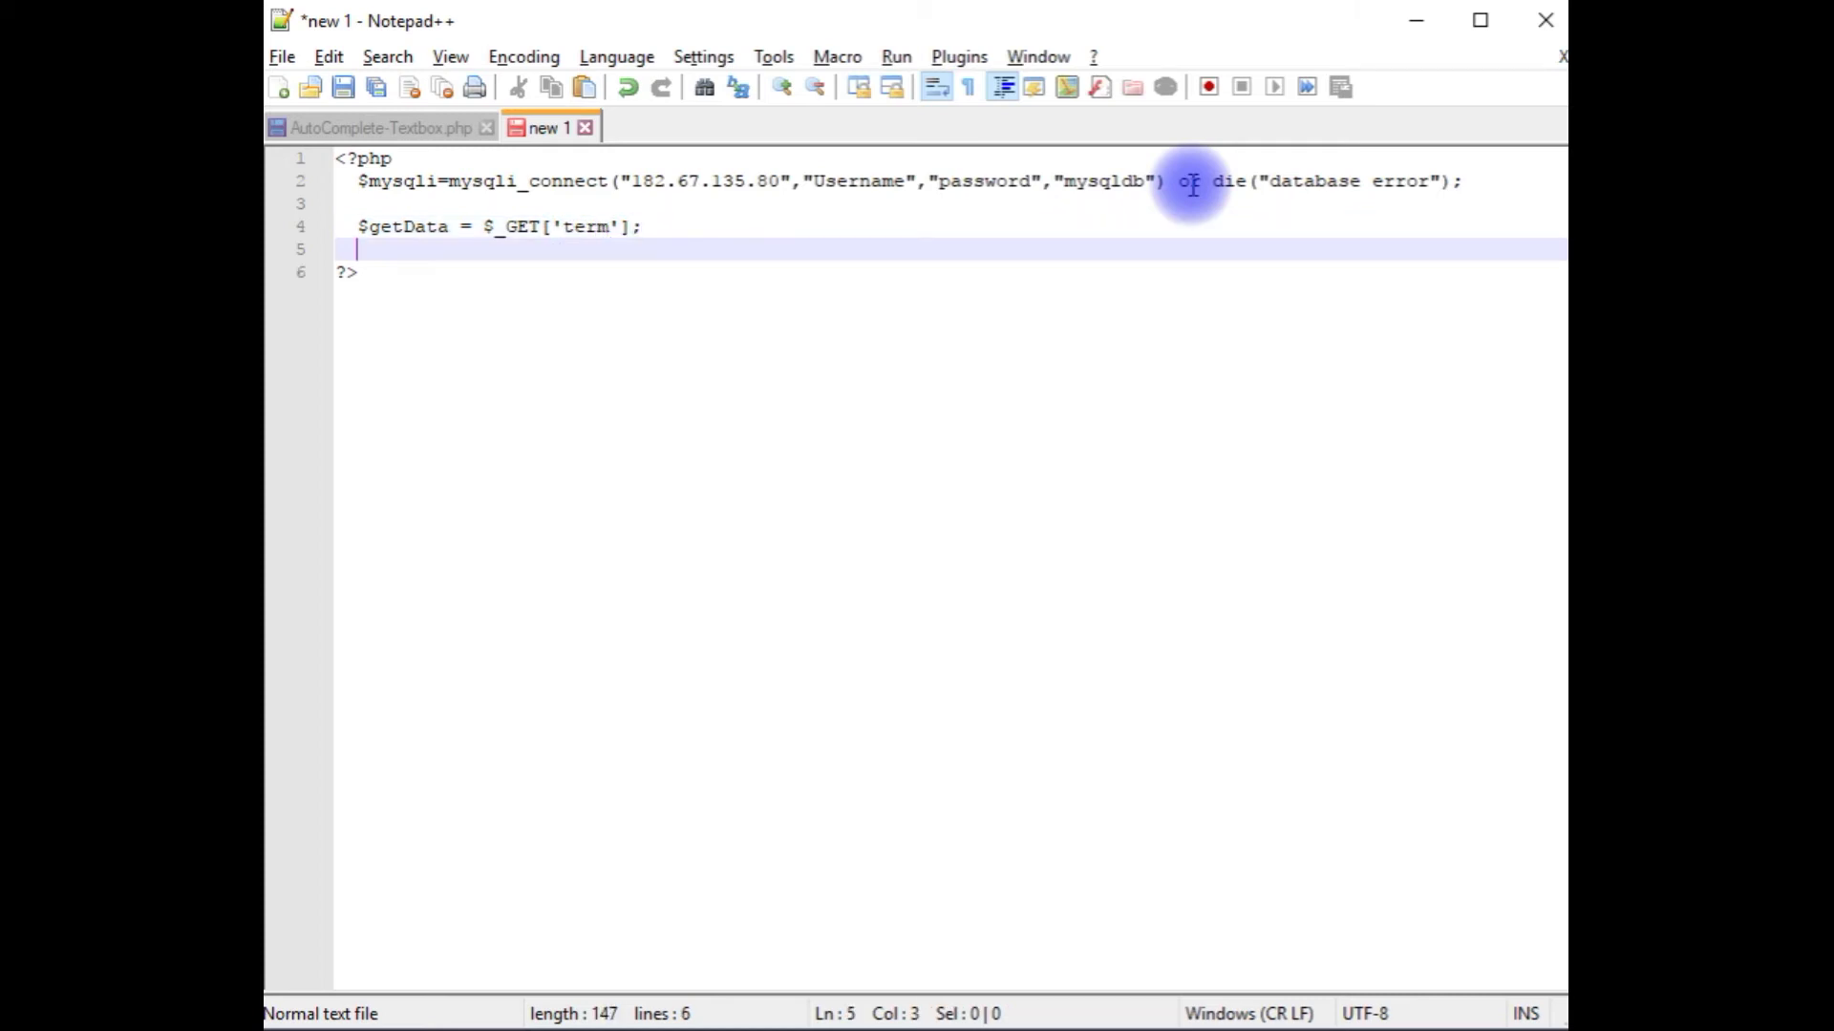
Begin $query = $mysqli->query("select FirstName From 2students".
text($)
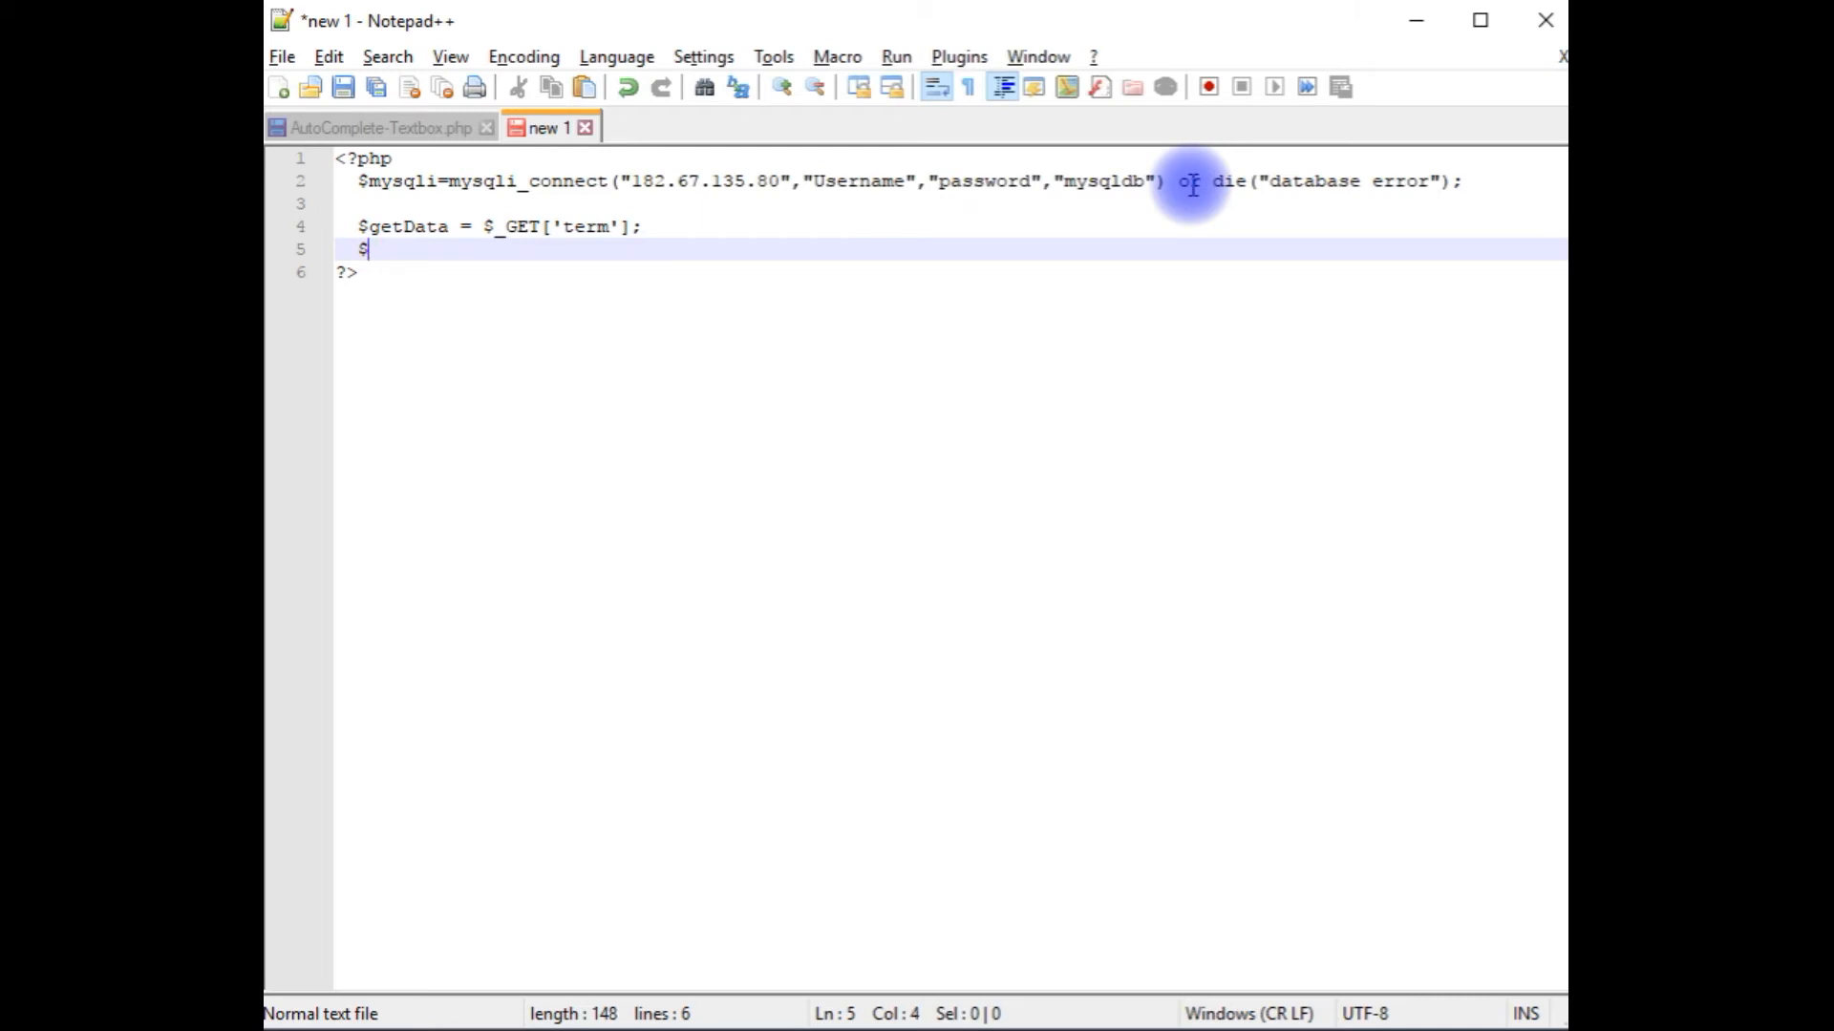
text(query =)
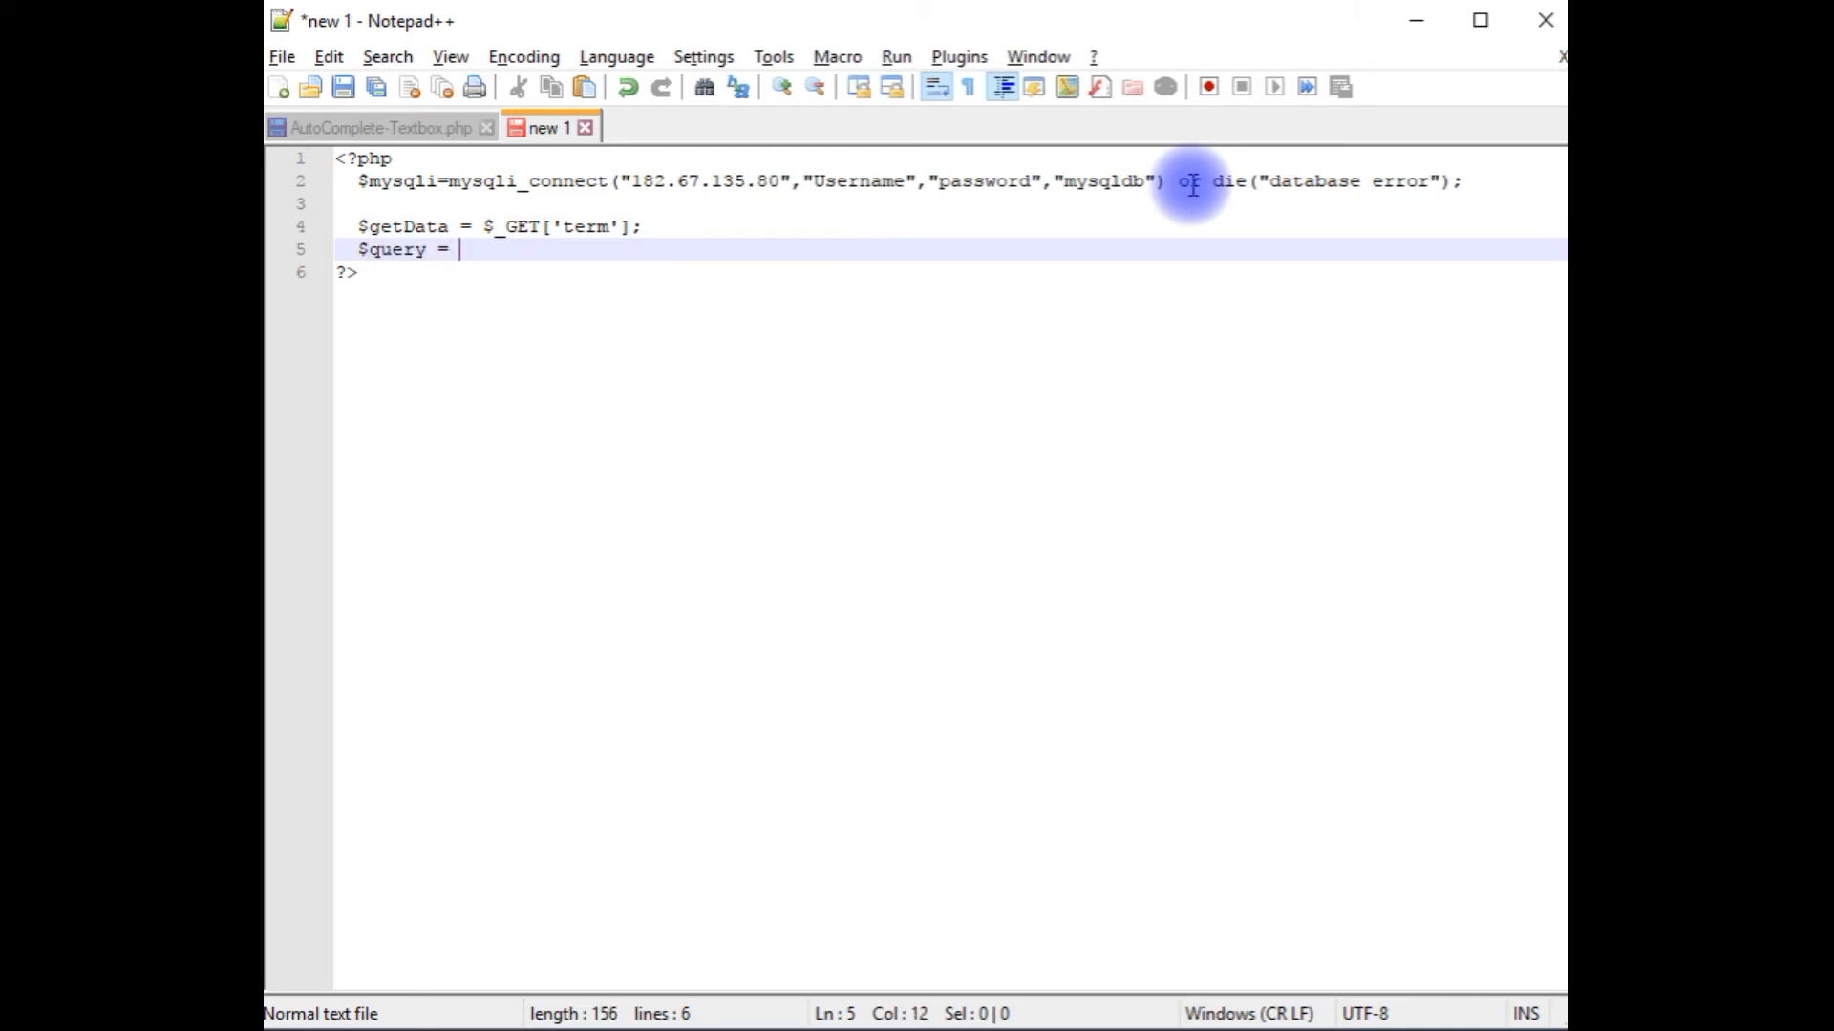
text($)
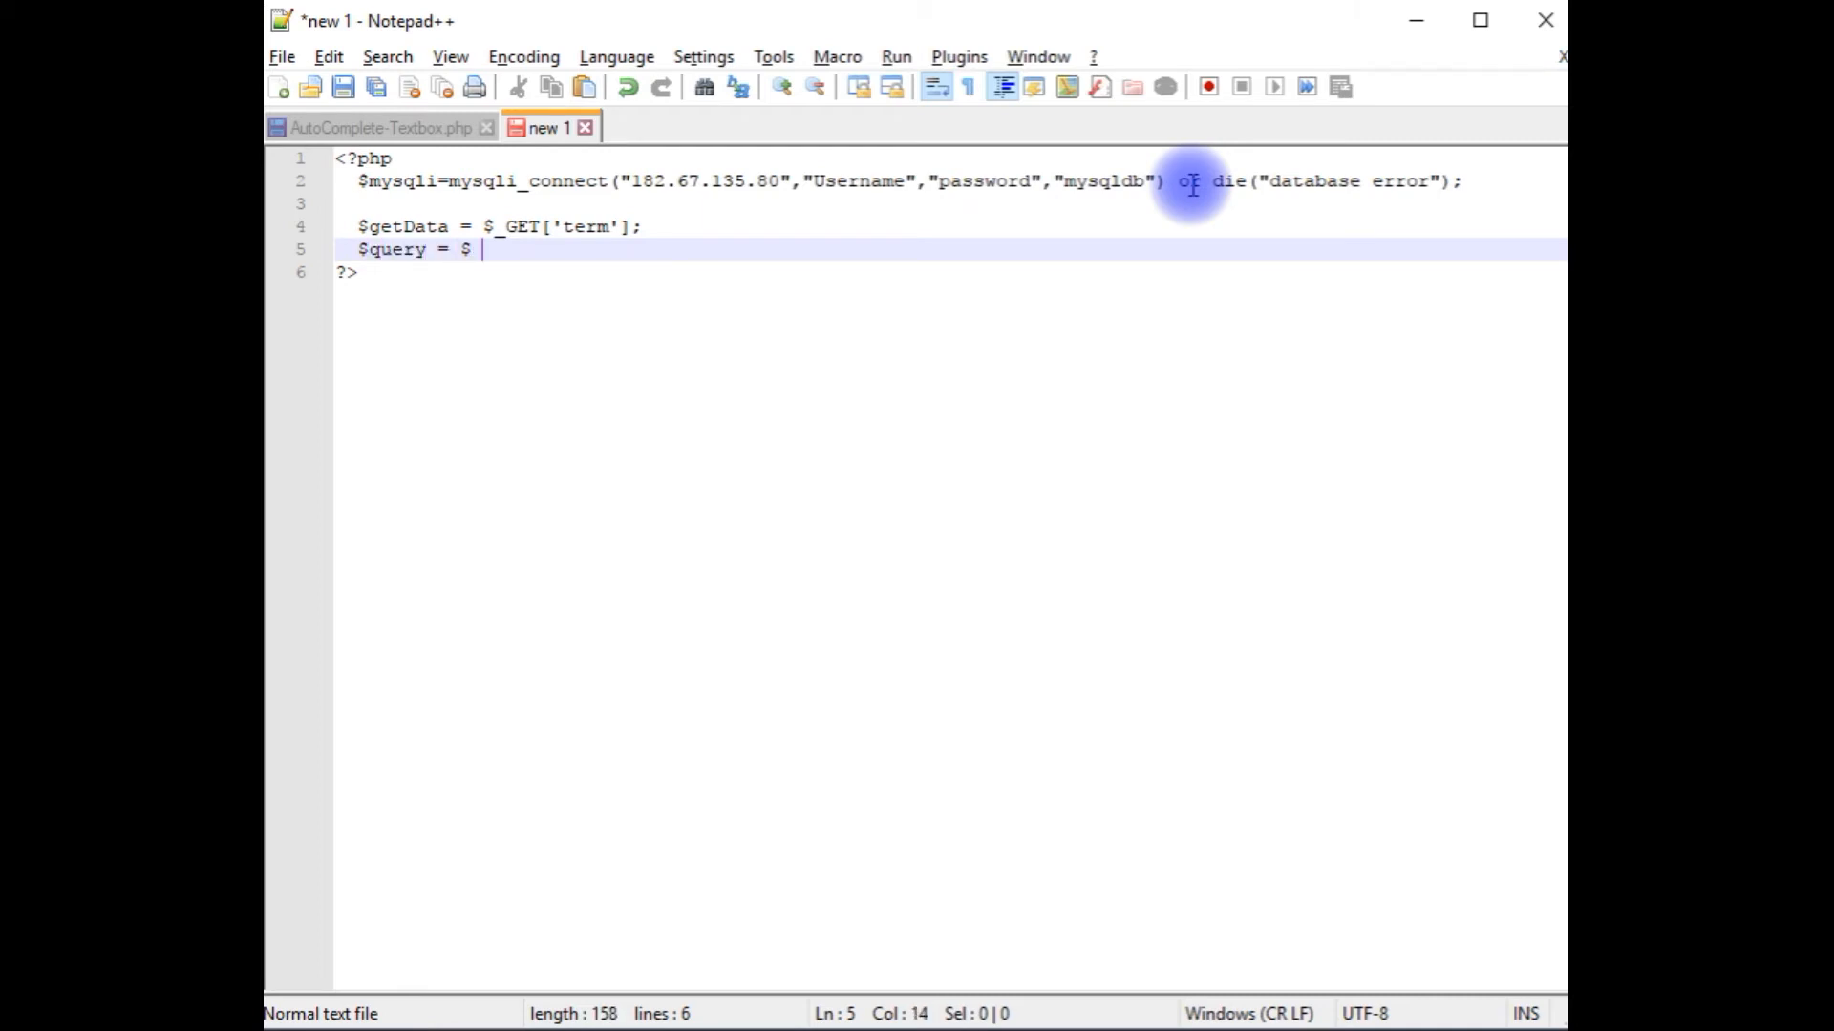
text(mysqli ->)
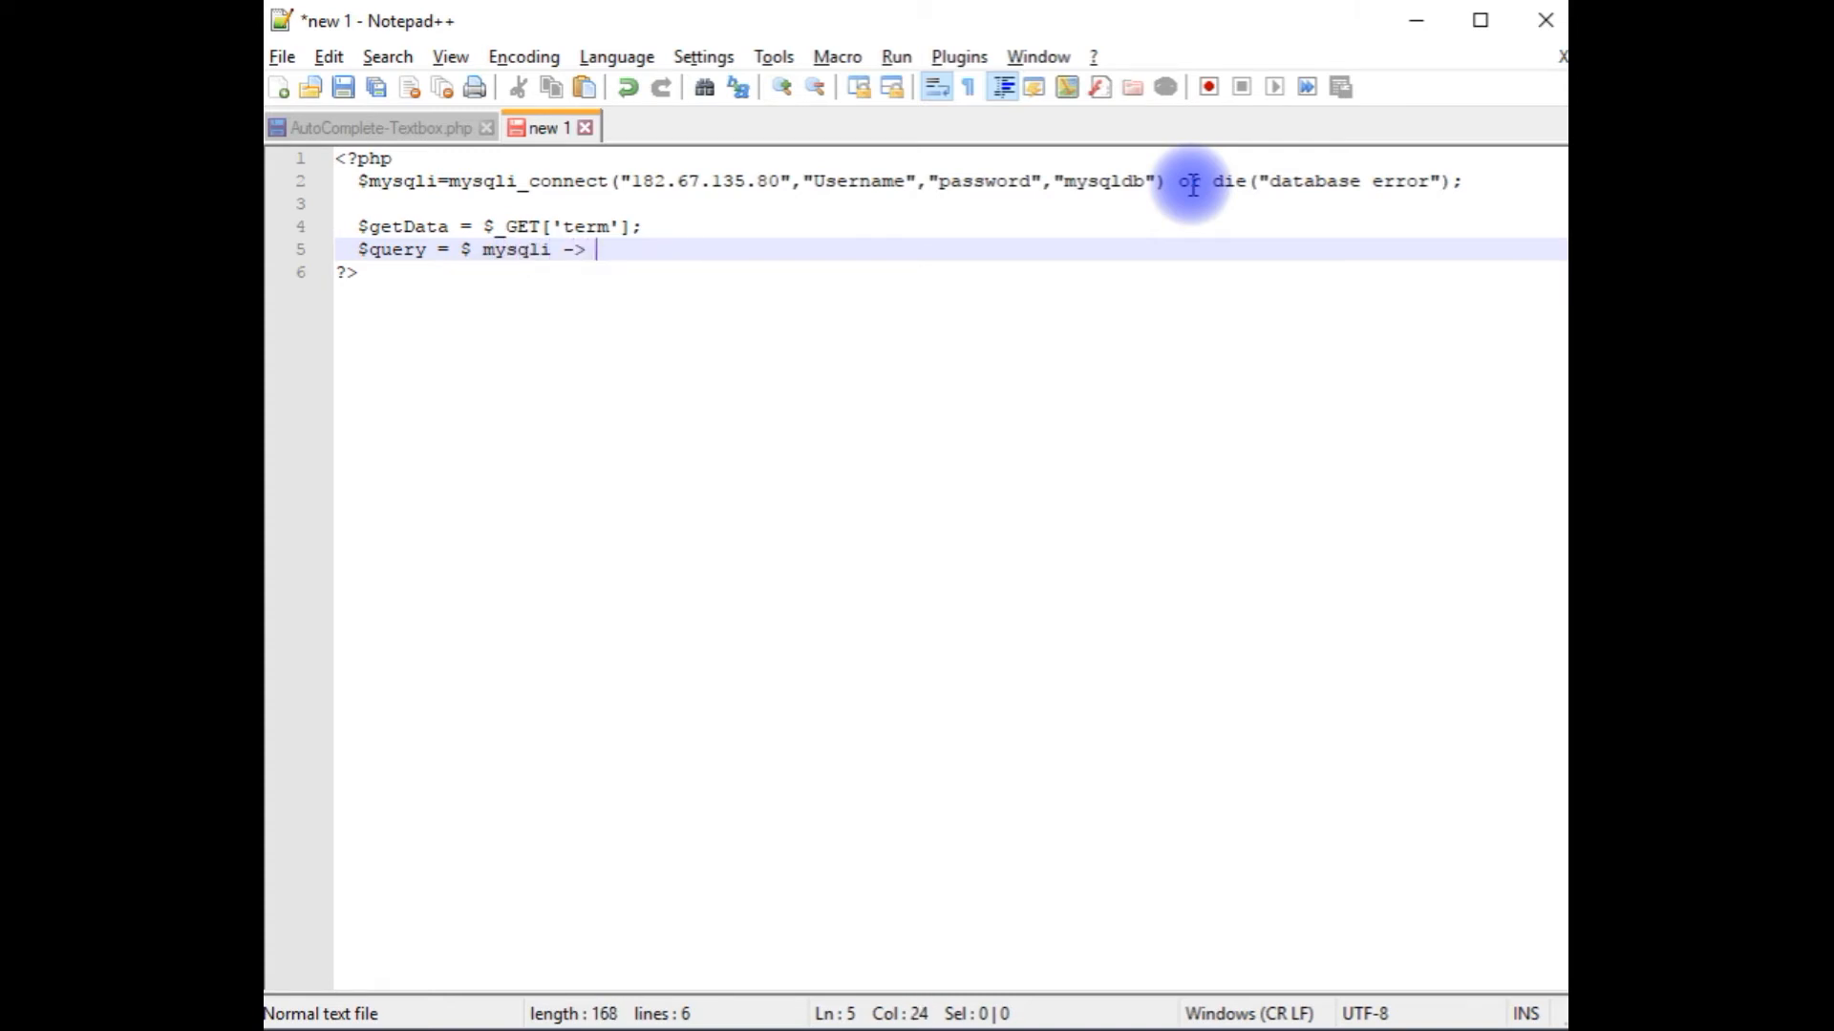
text(query()
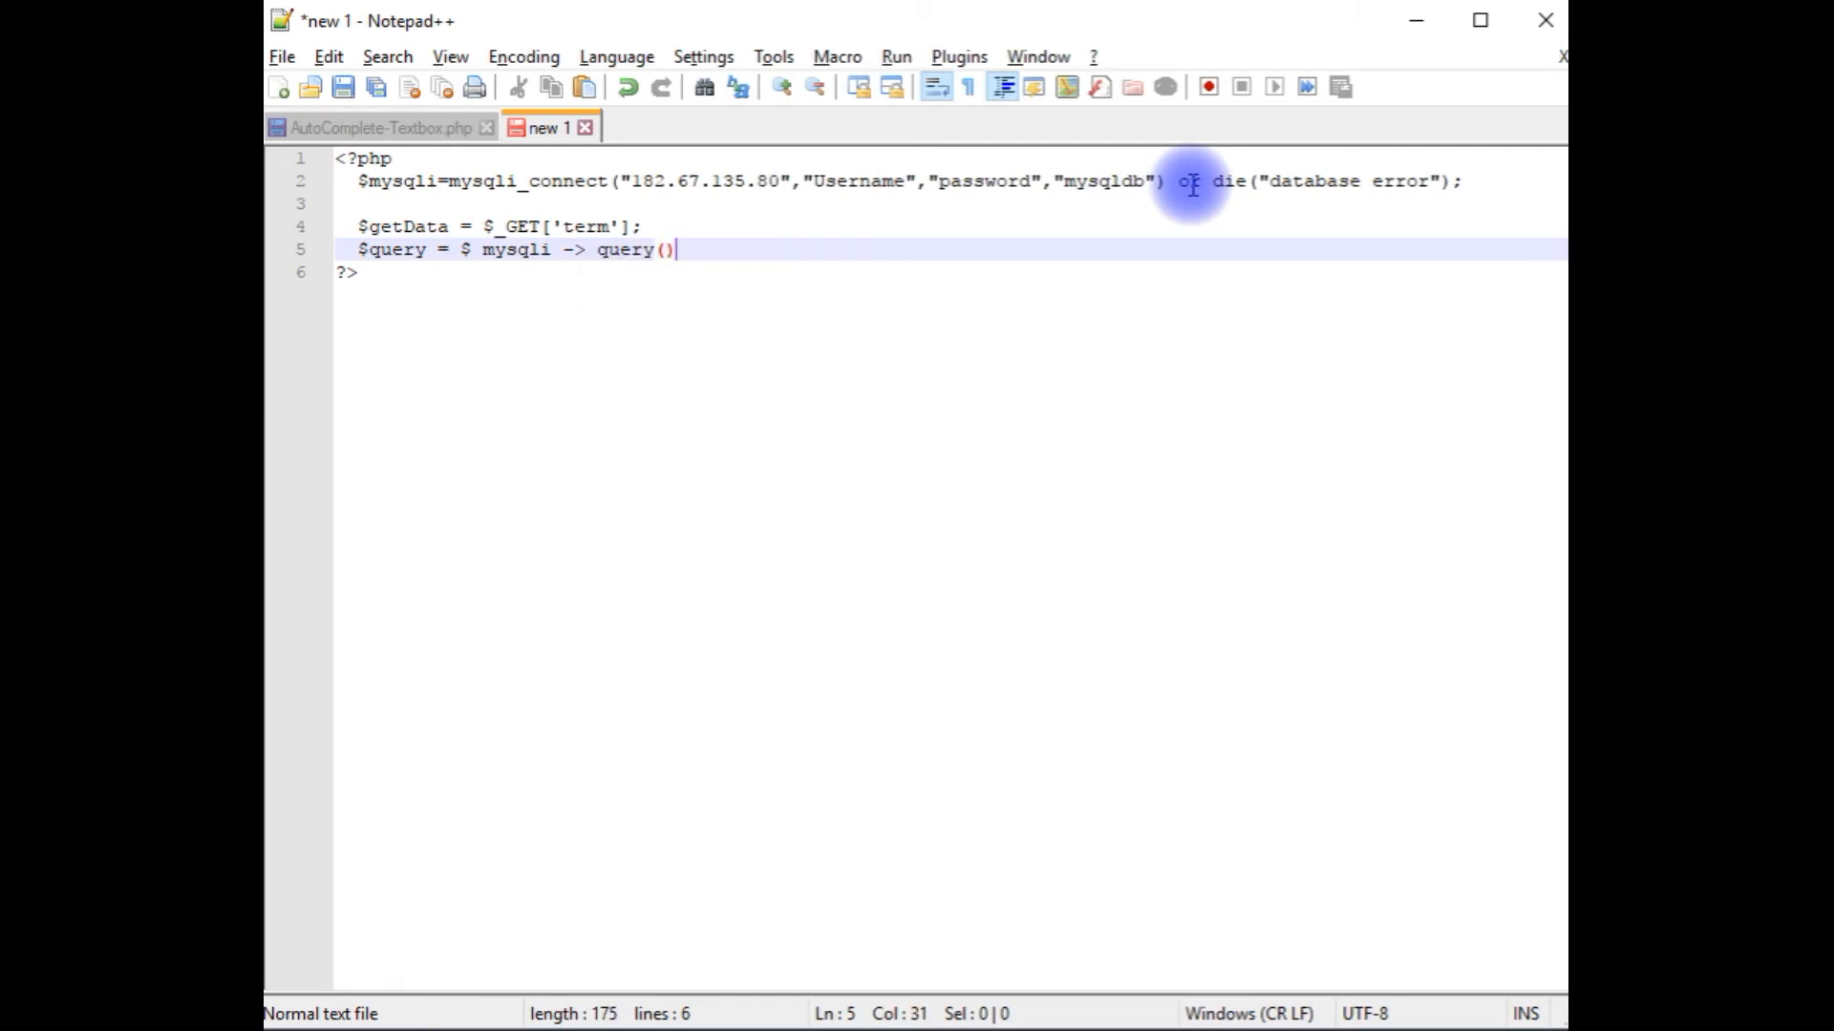
text("")
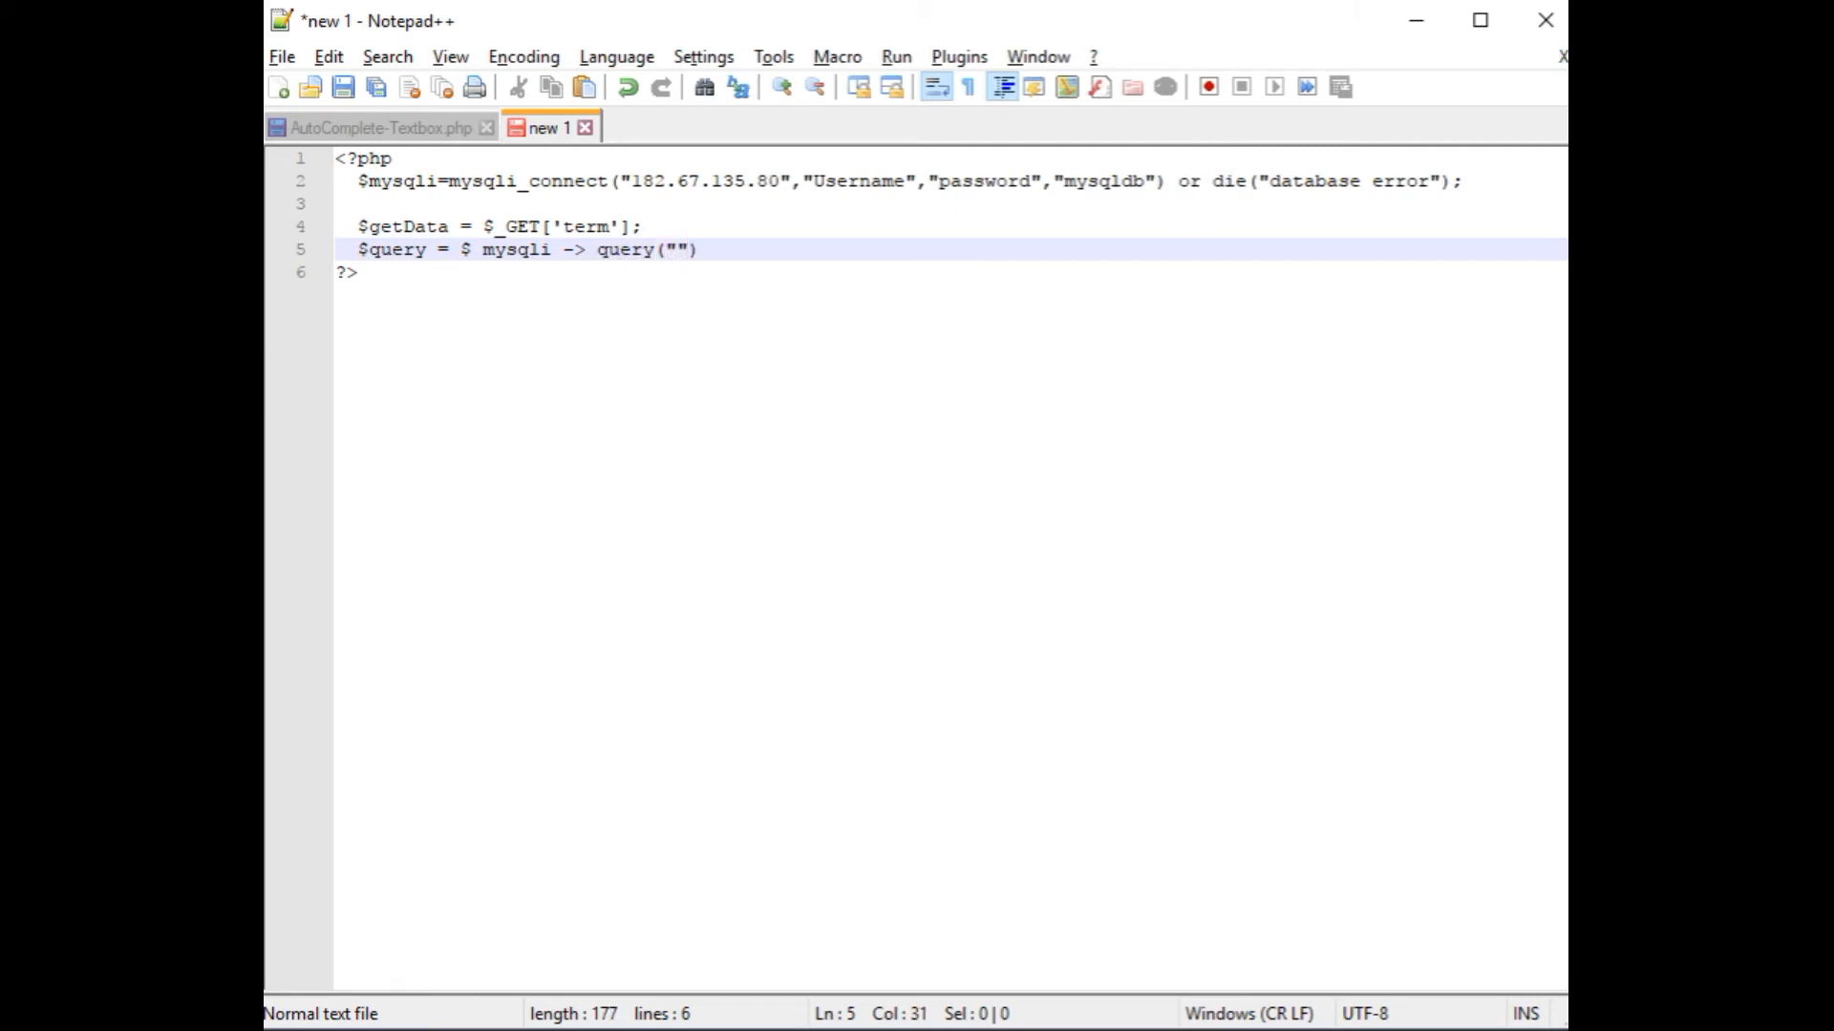
text(select)
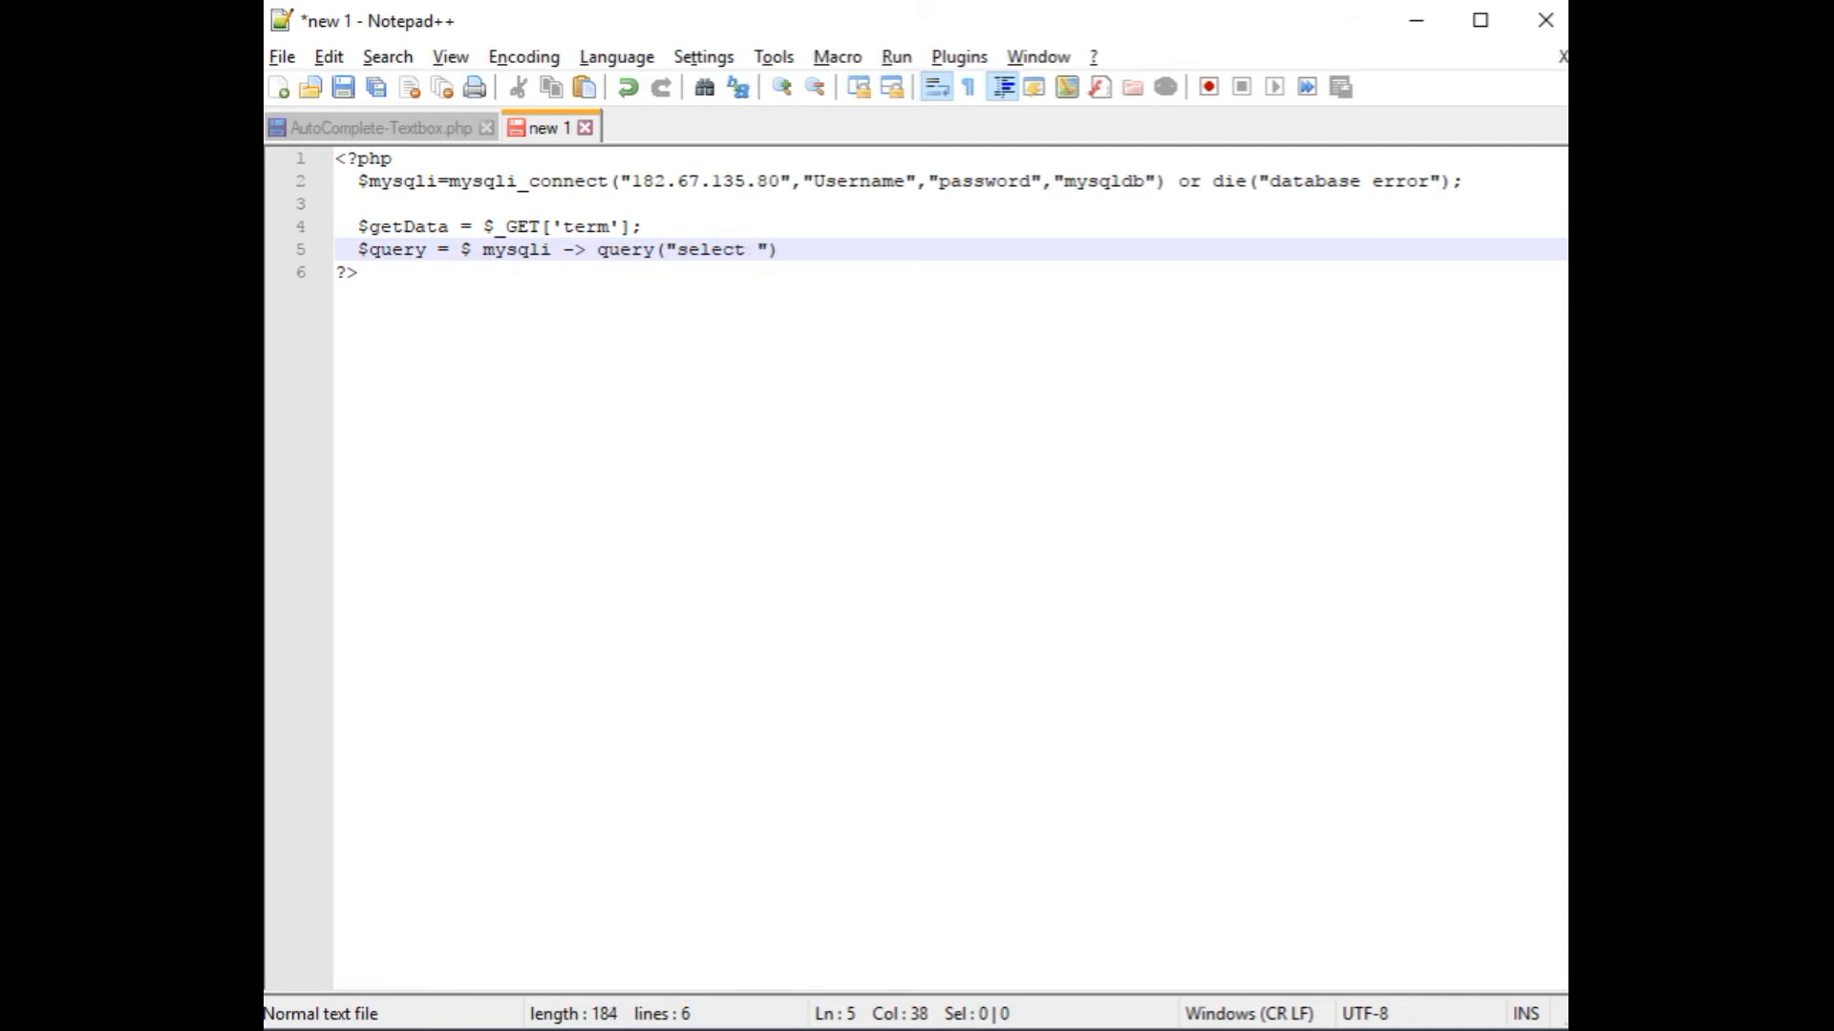
text(First)
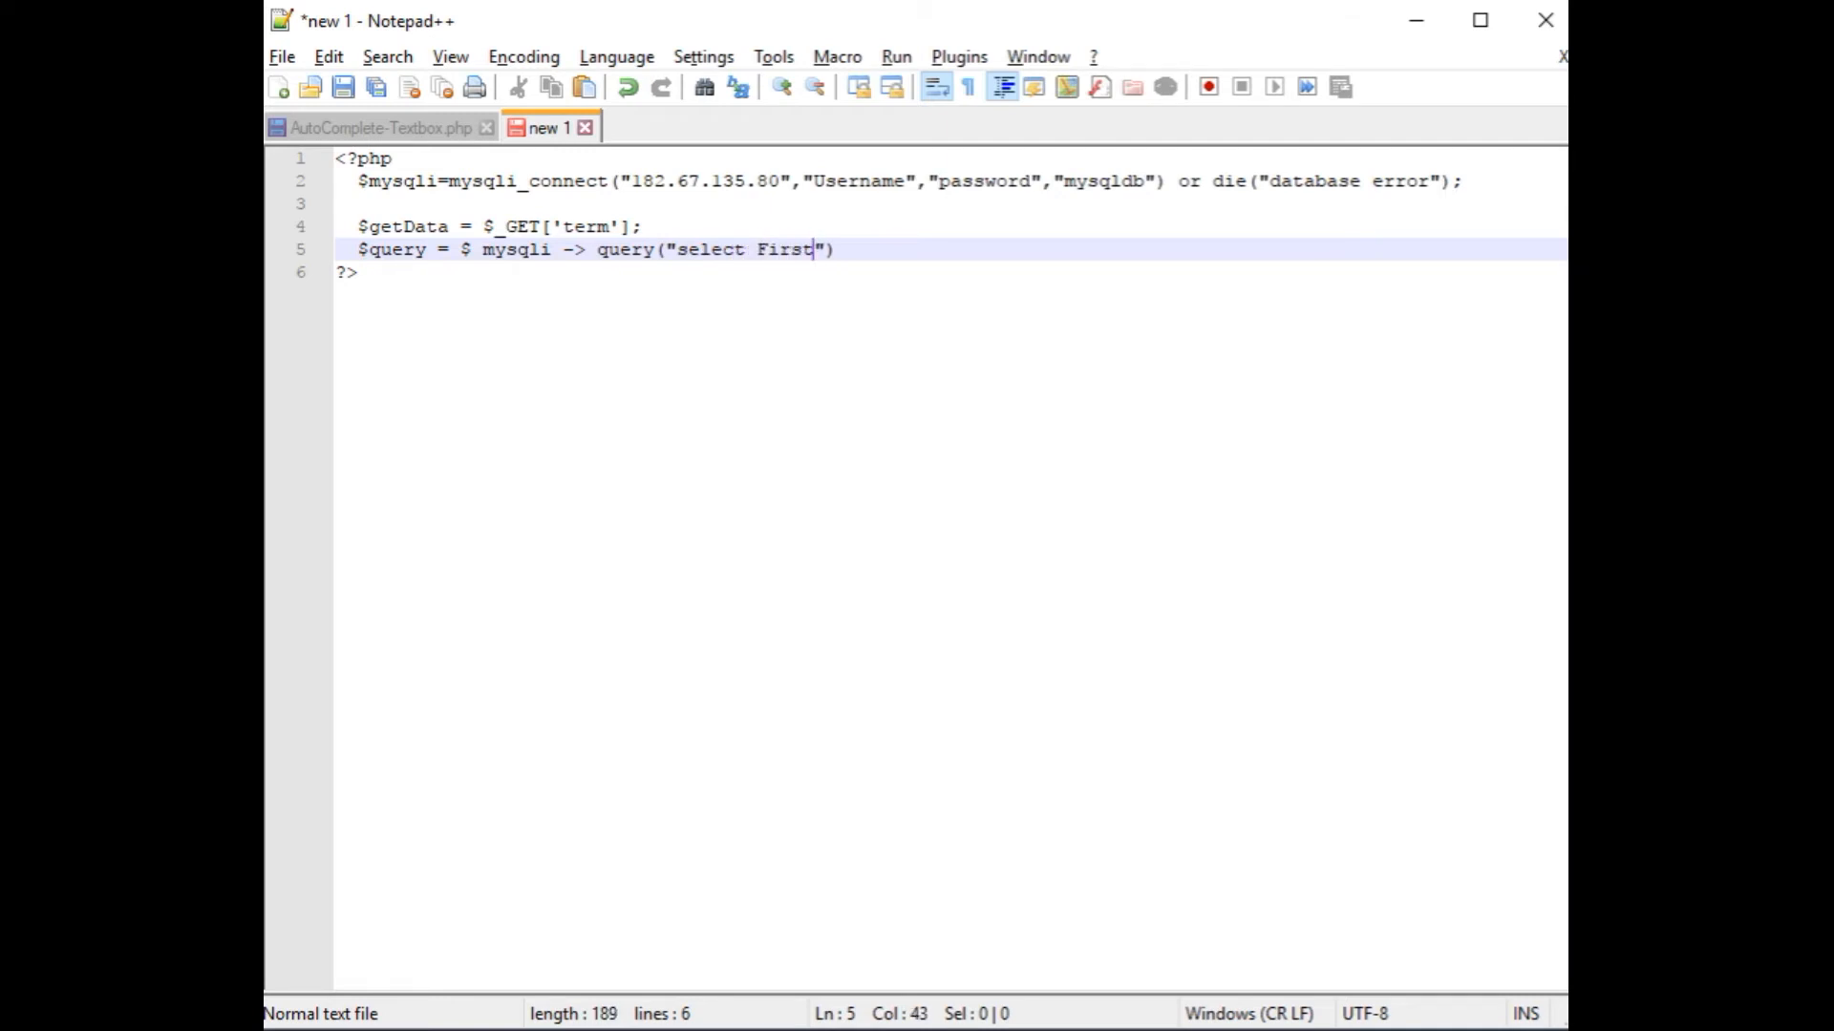
text(Name Fro)
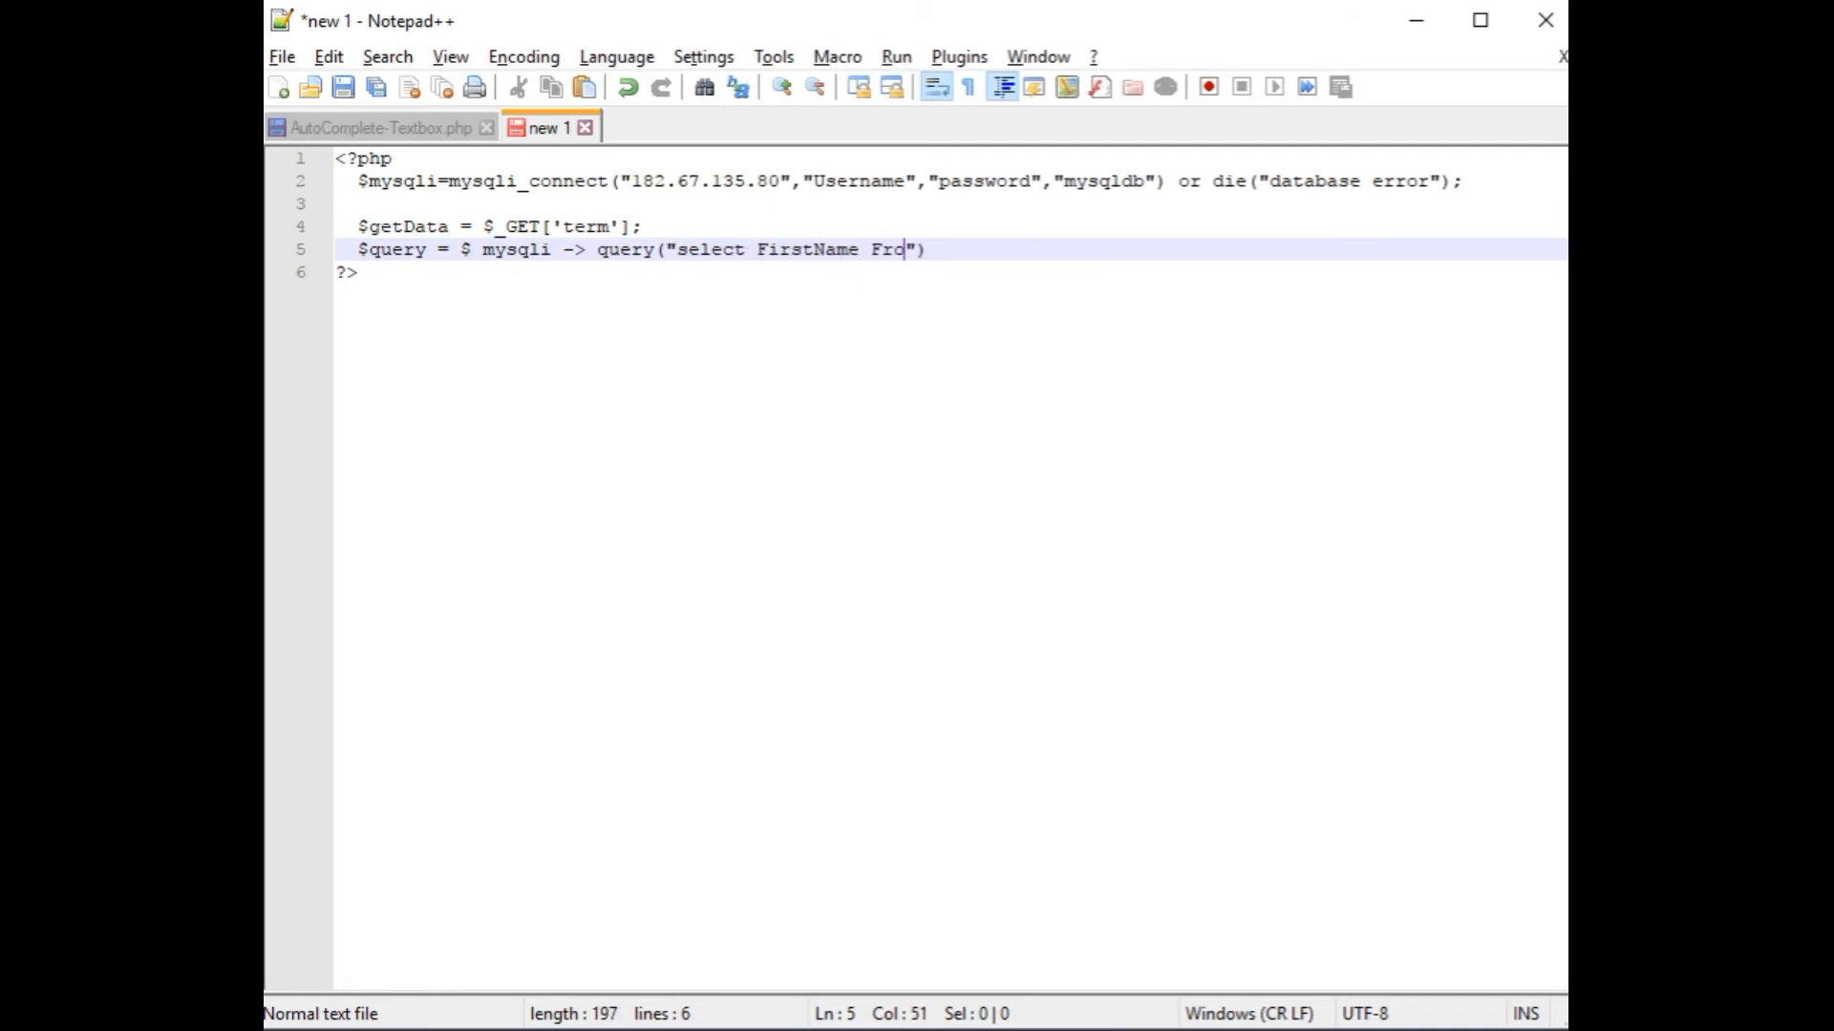
text(m 2)
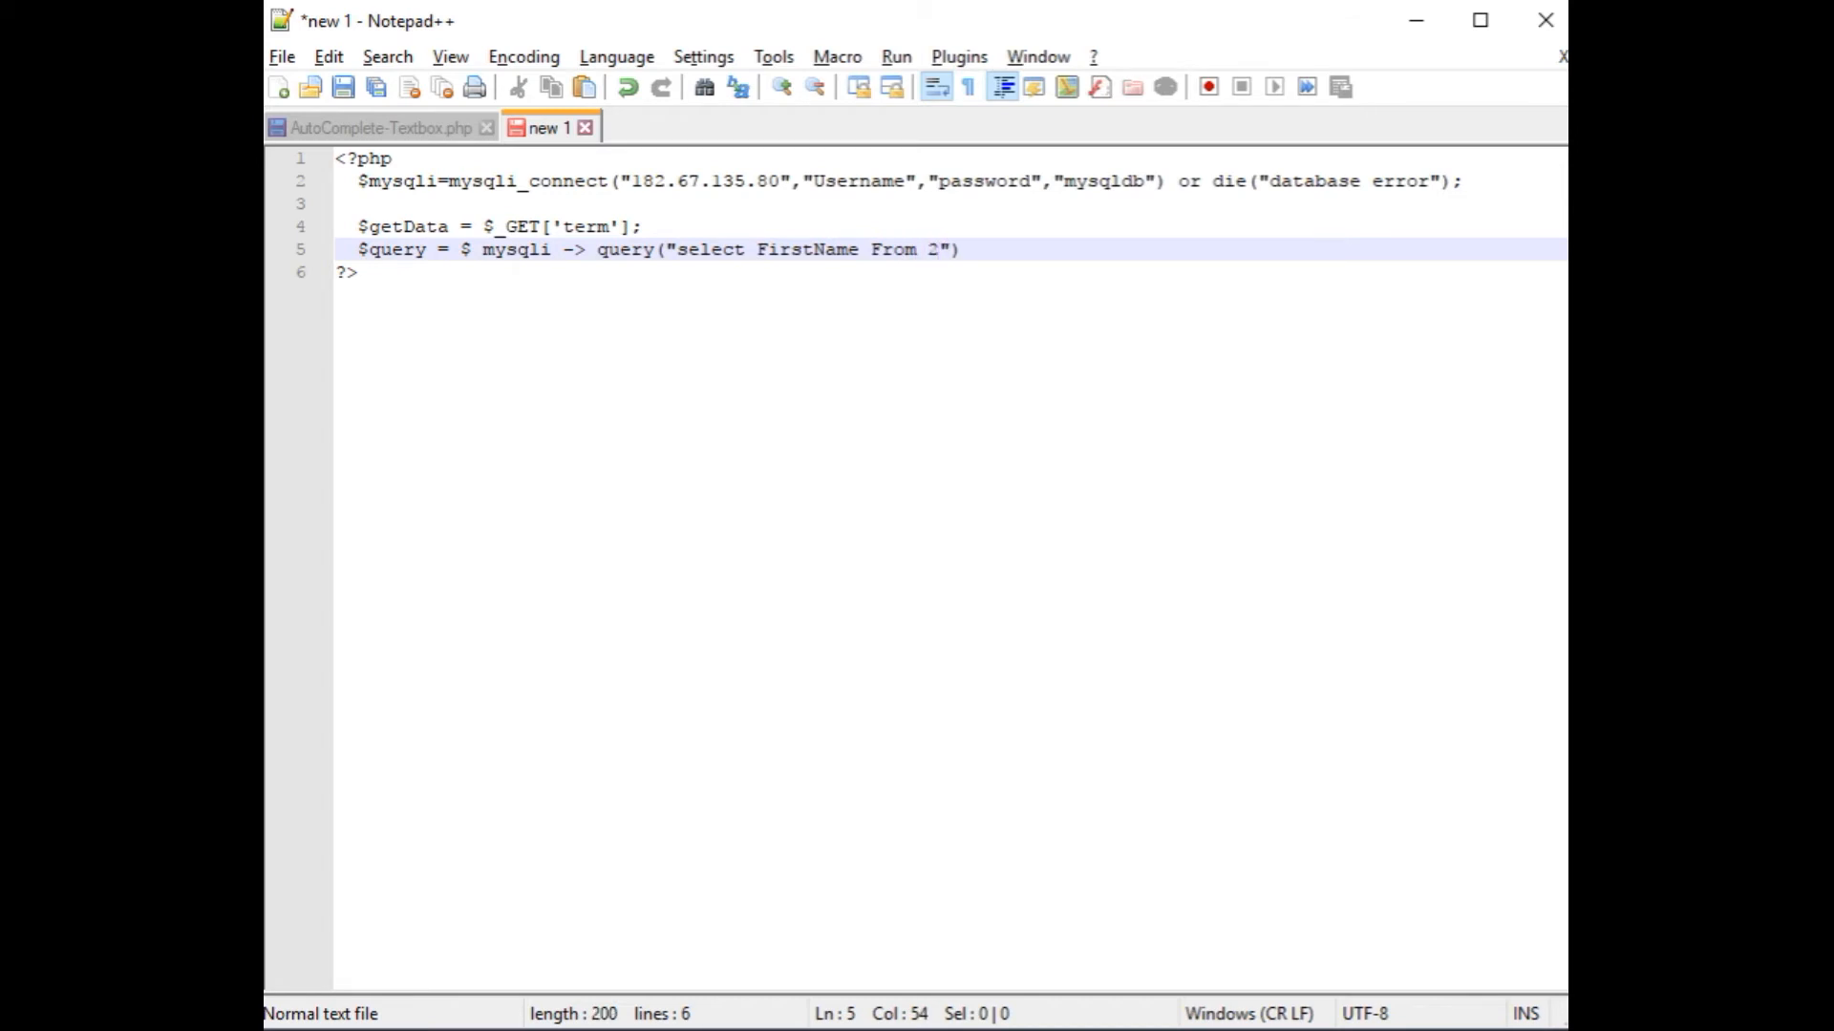
text(students where)
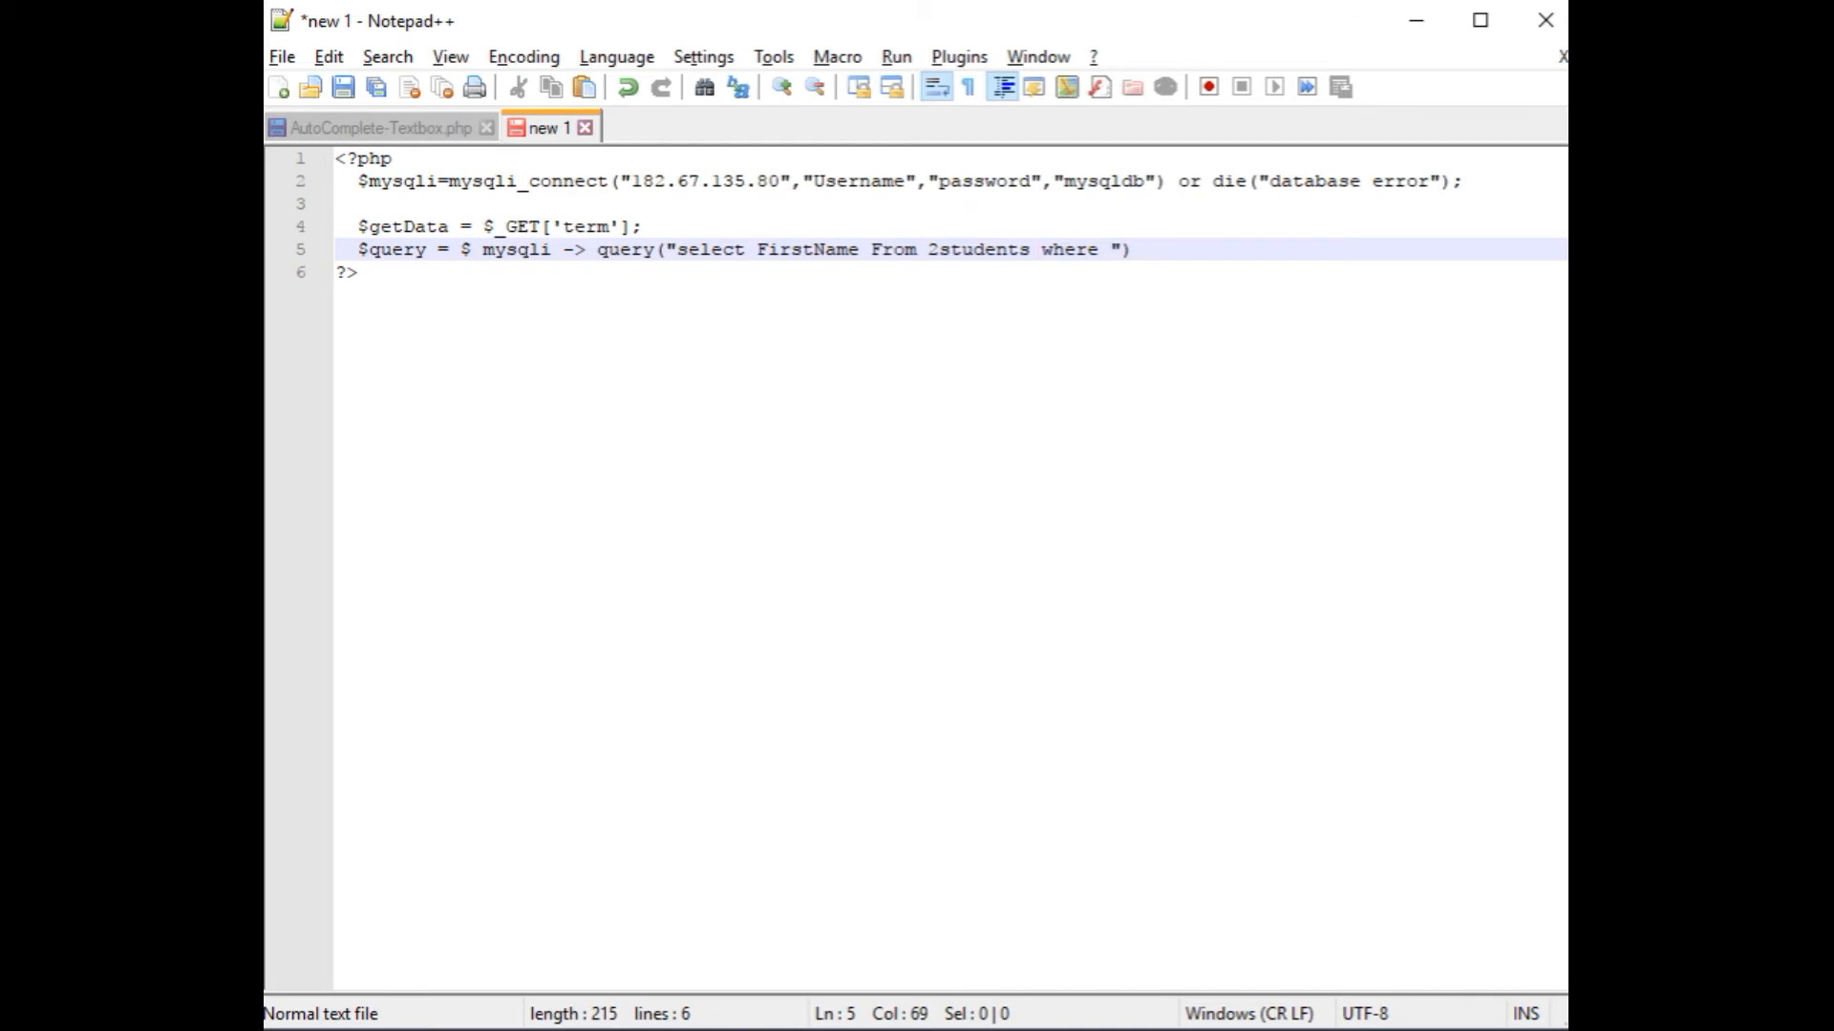
Add the where FirstName LIKE '%".$getData."%' condition and terminate the query.
text(FirstName)
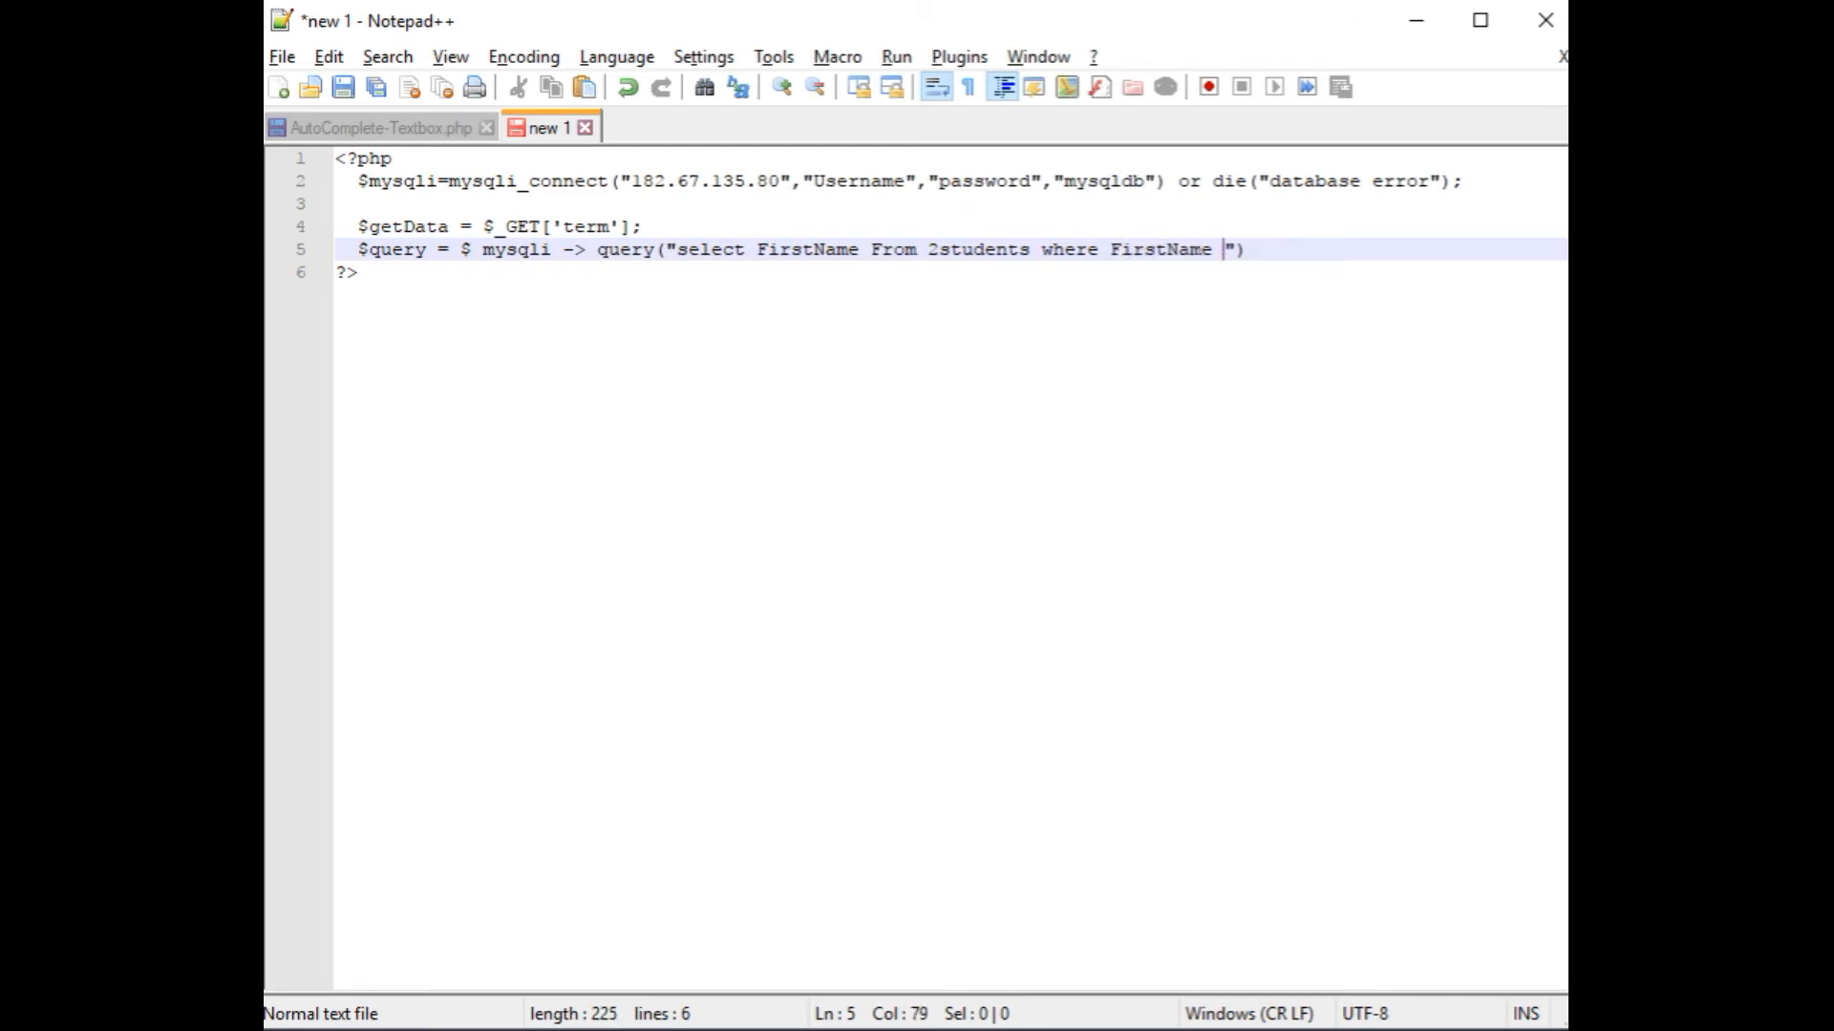
text(LIKE)
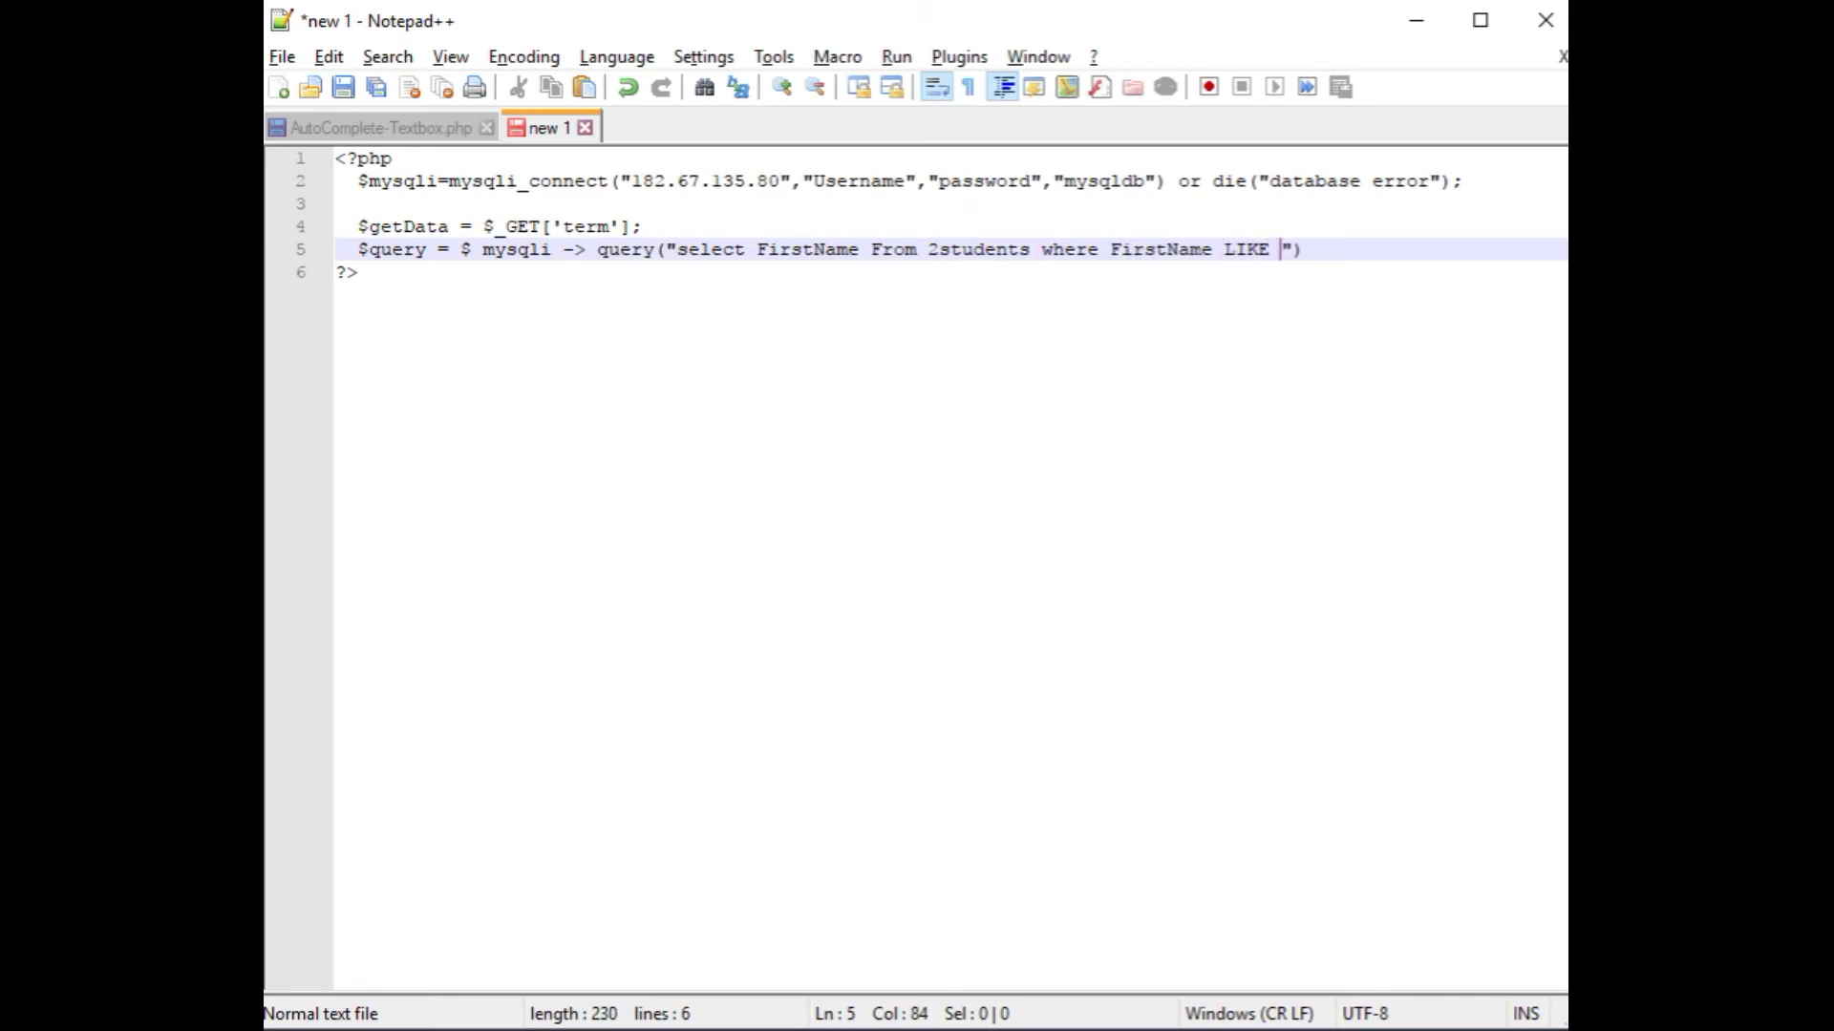
text(')
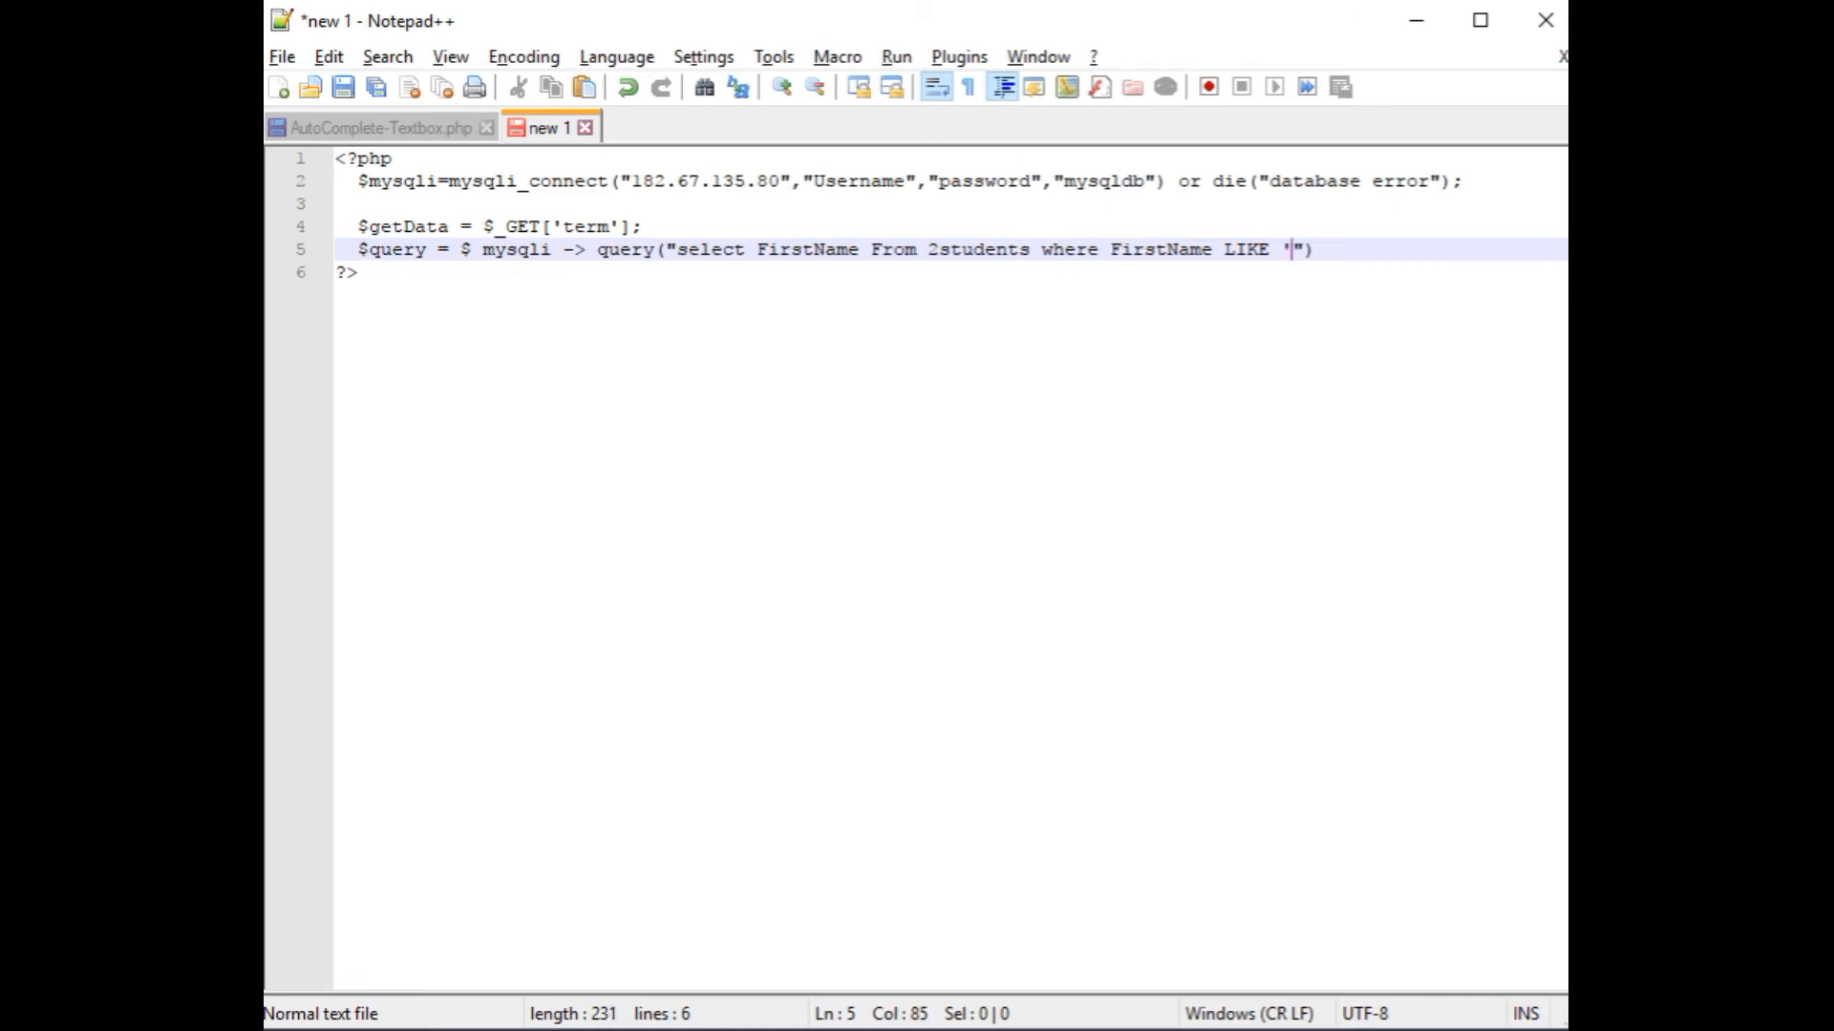
text(')
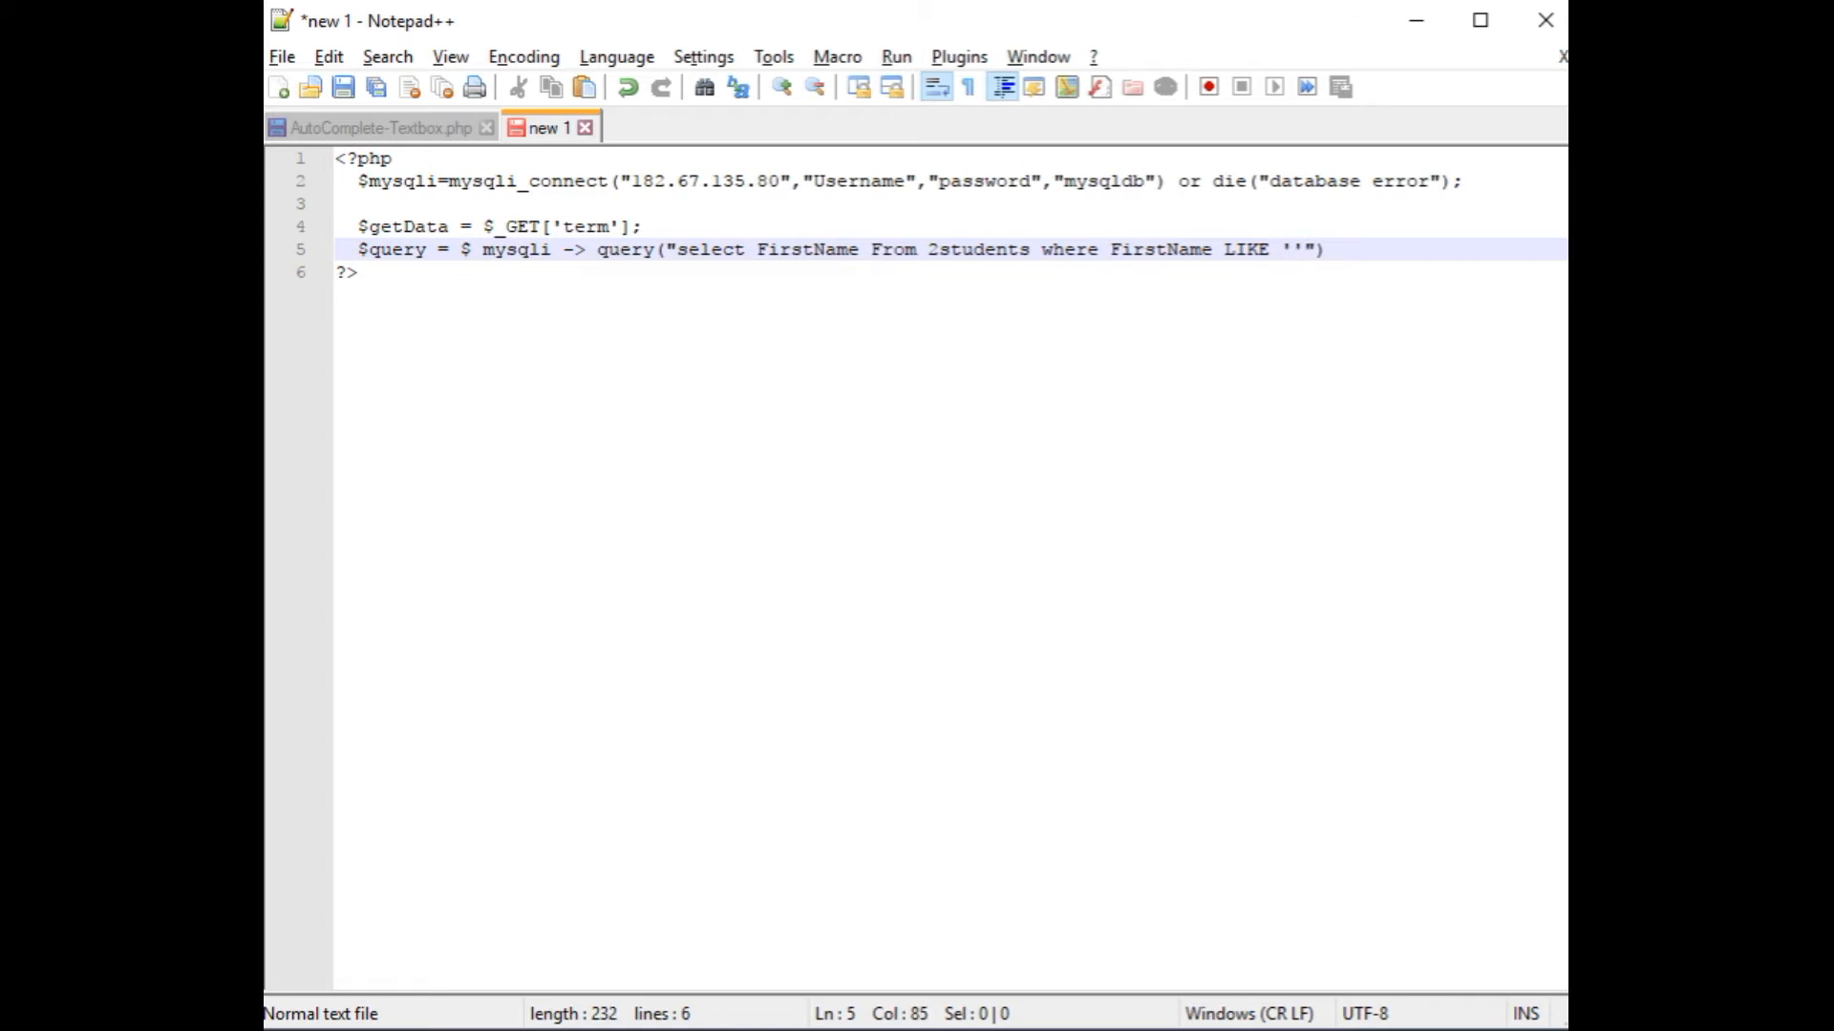
text(%)
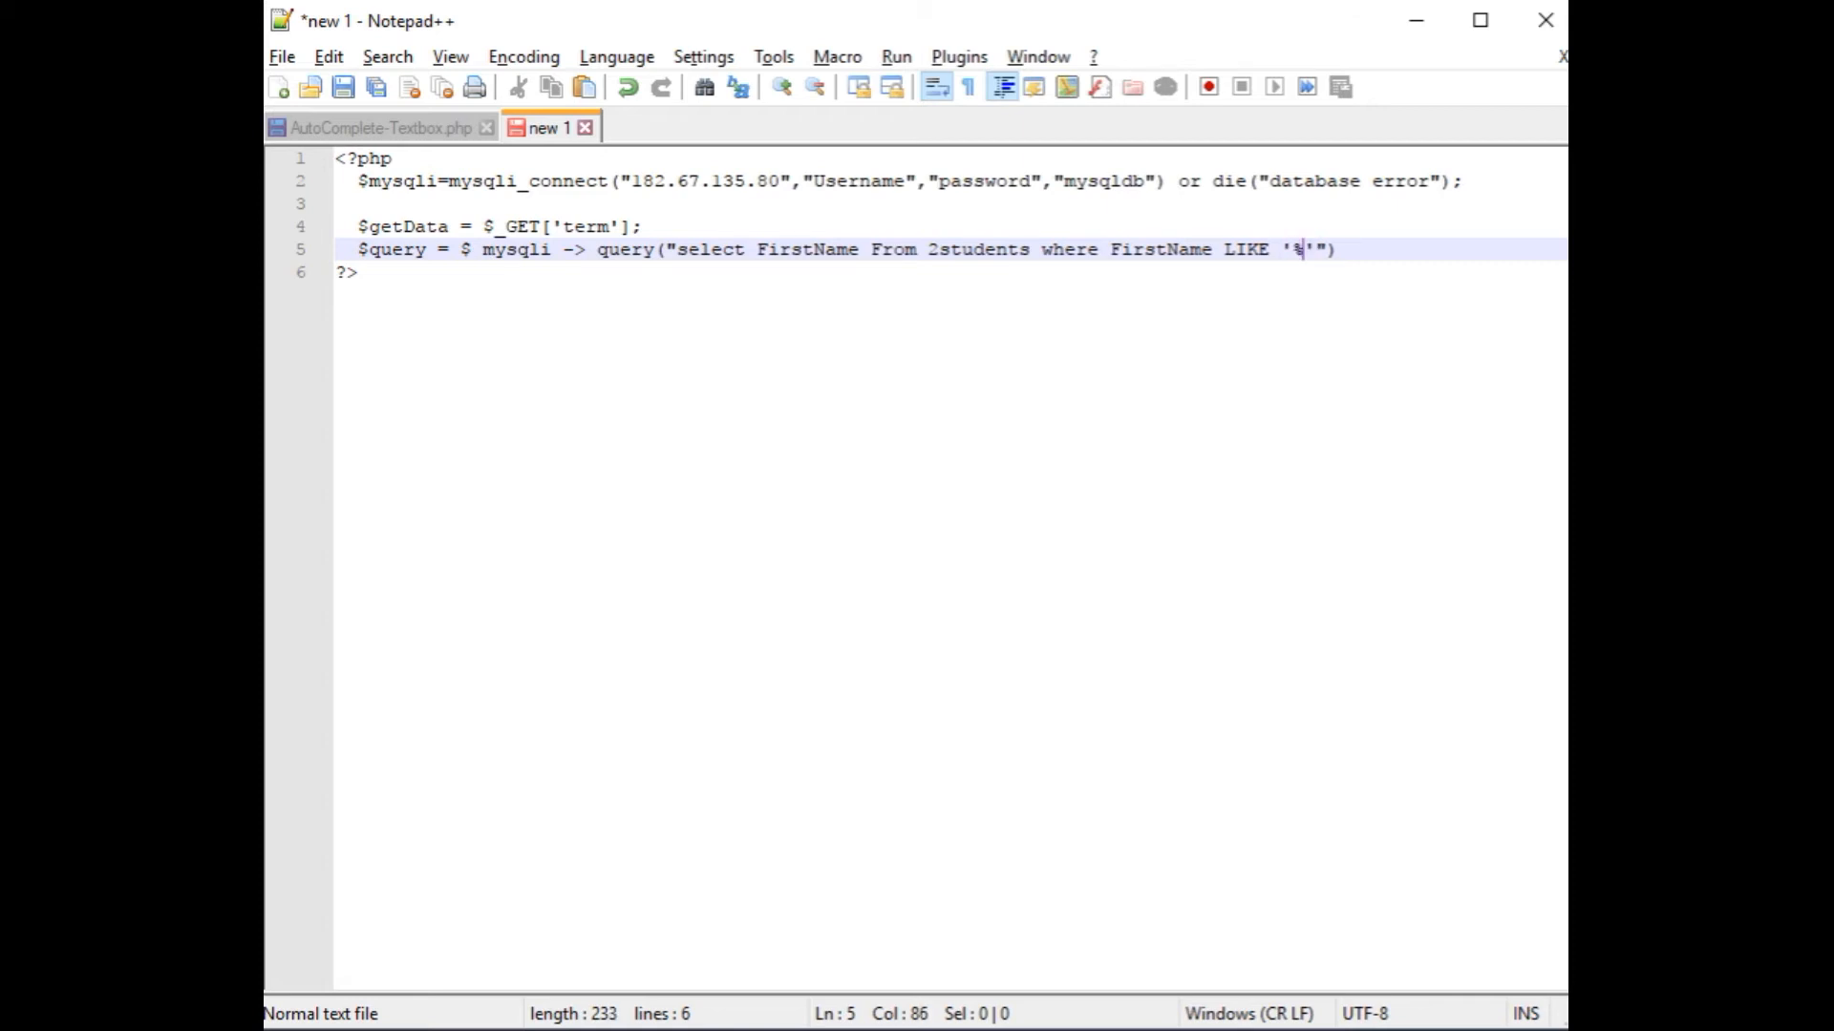
text(%)
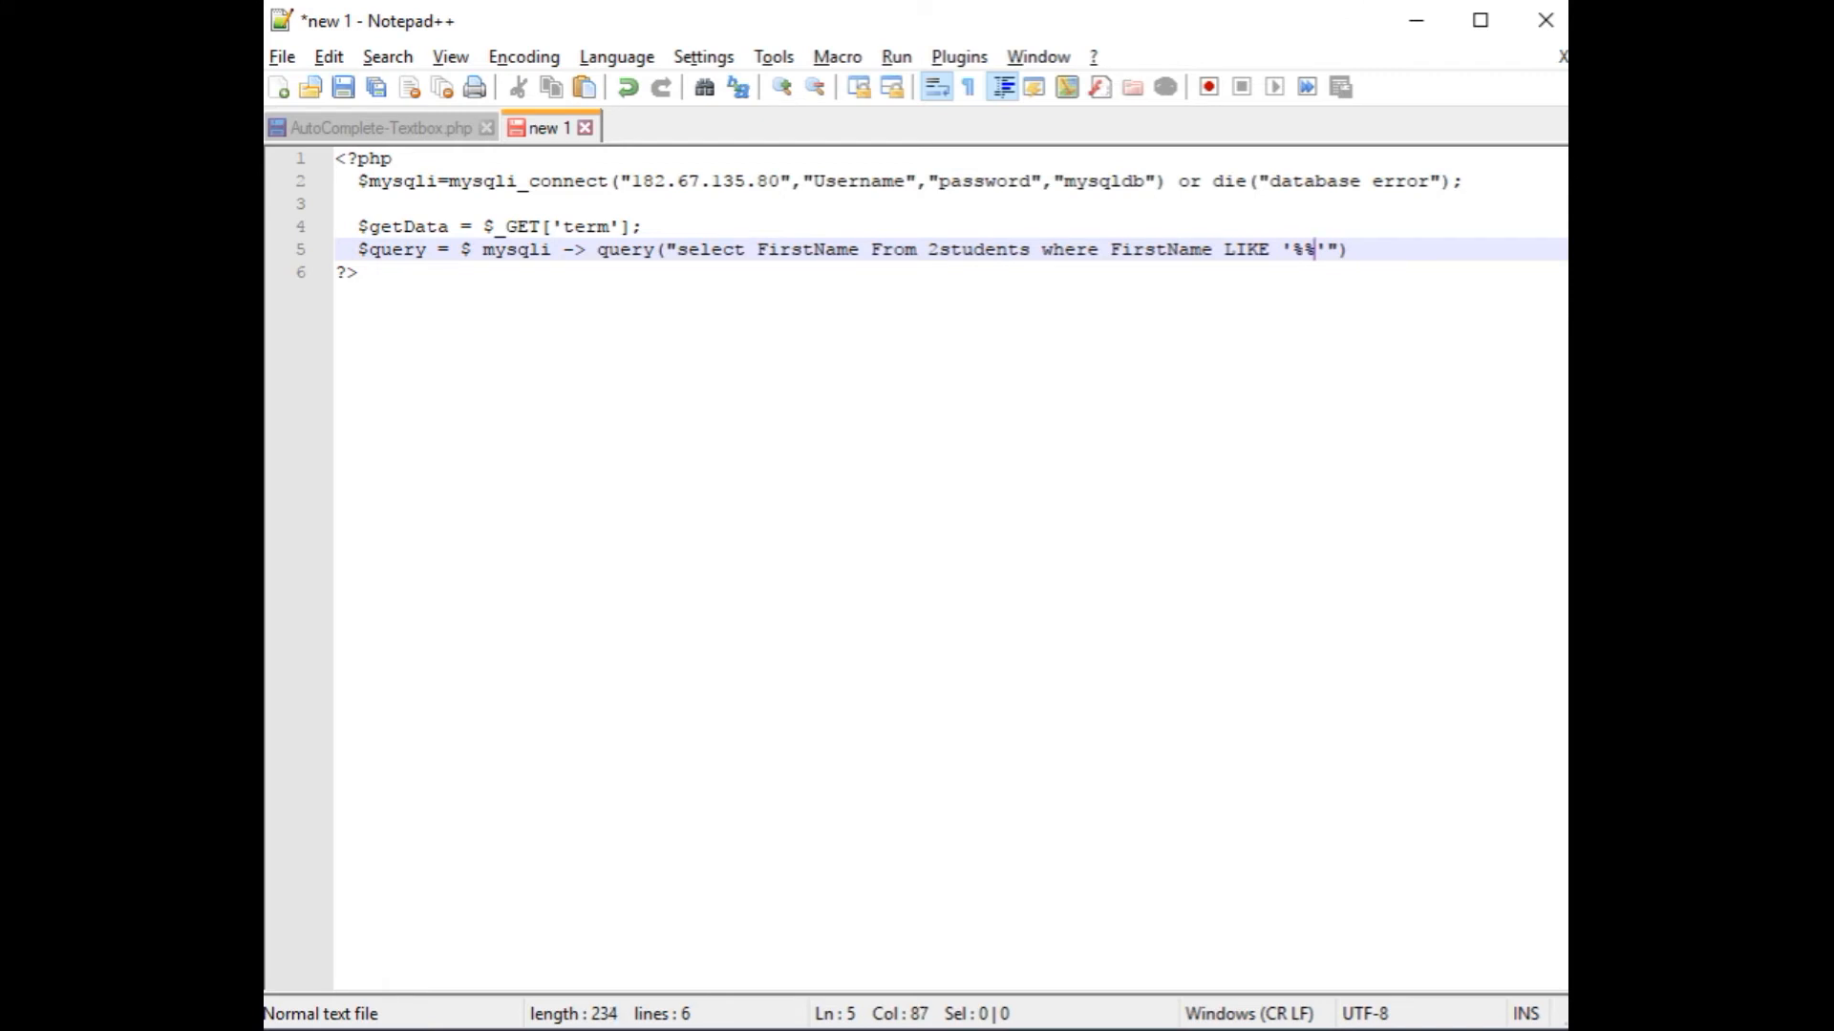
key(Left)
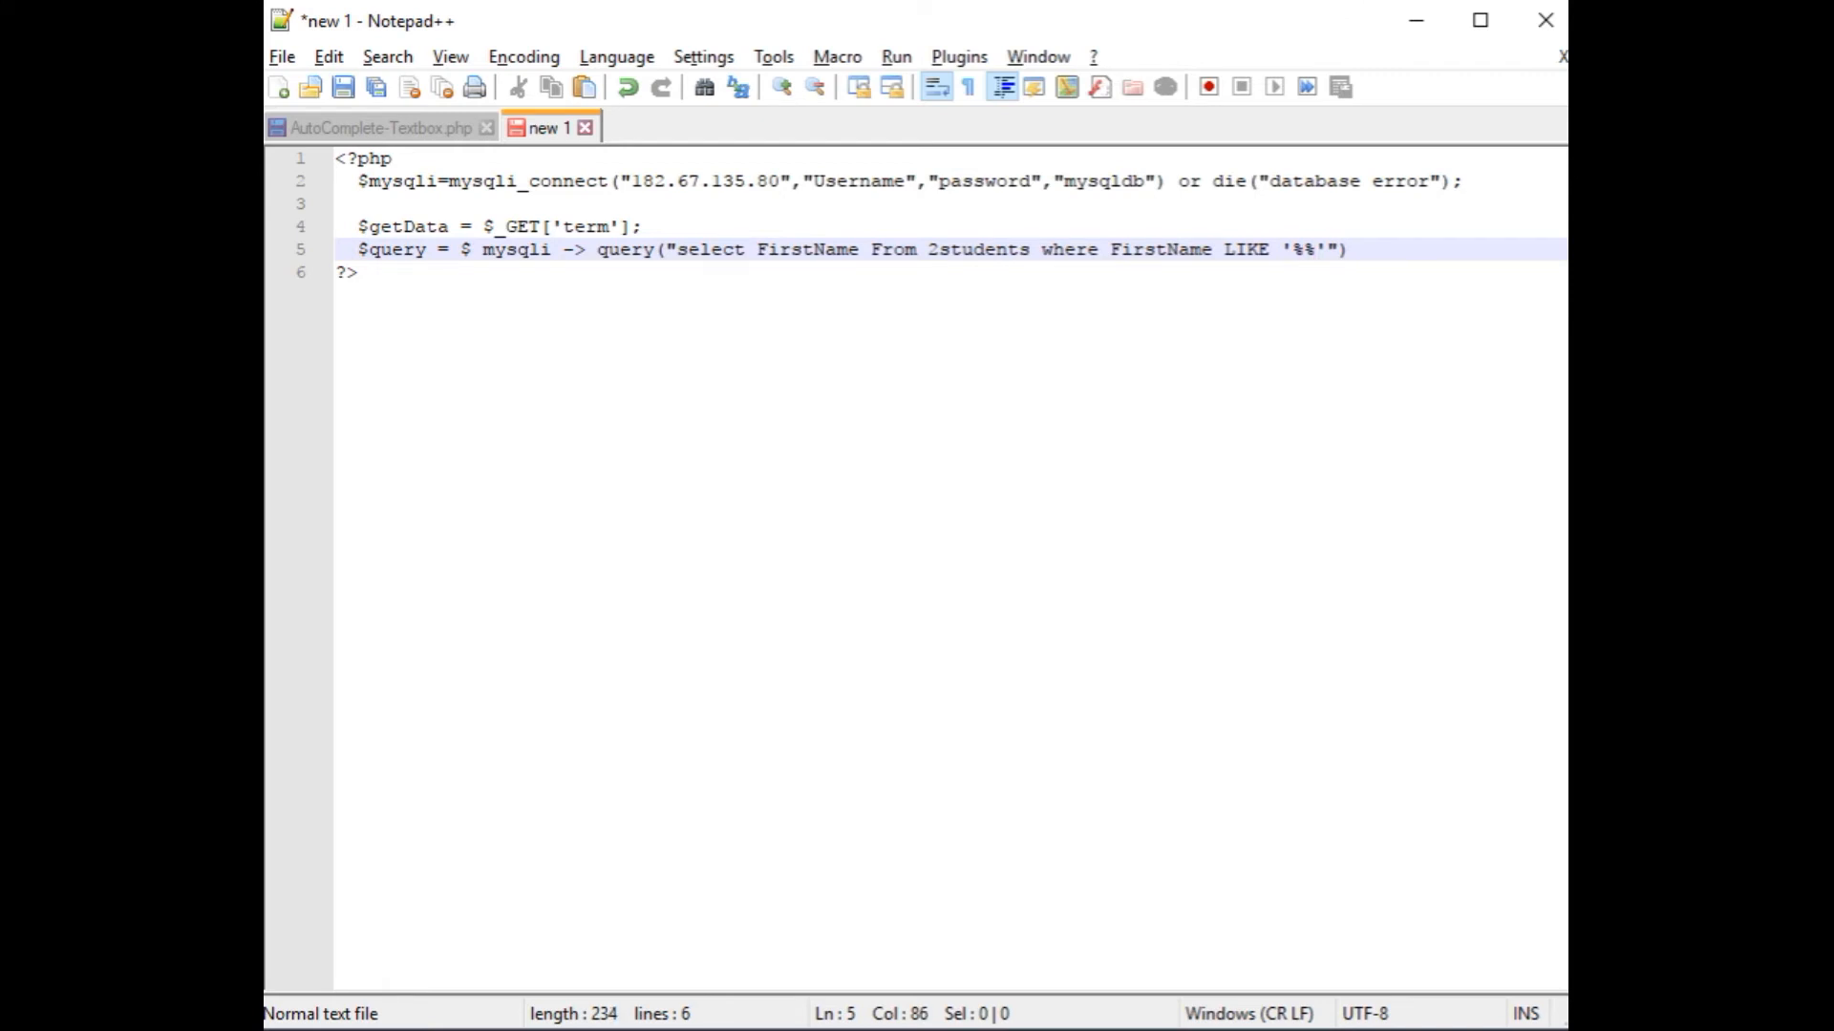
text("")
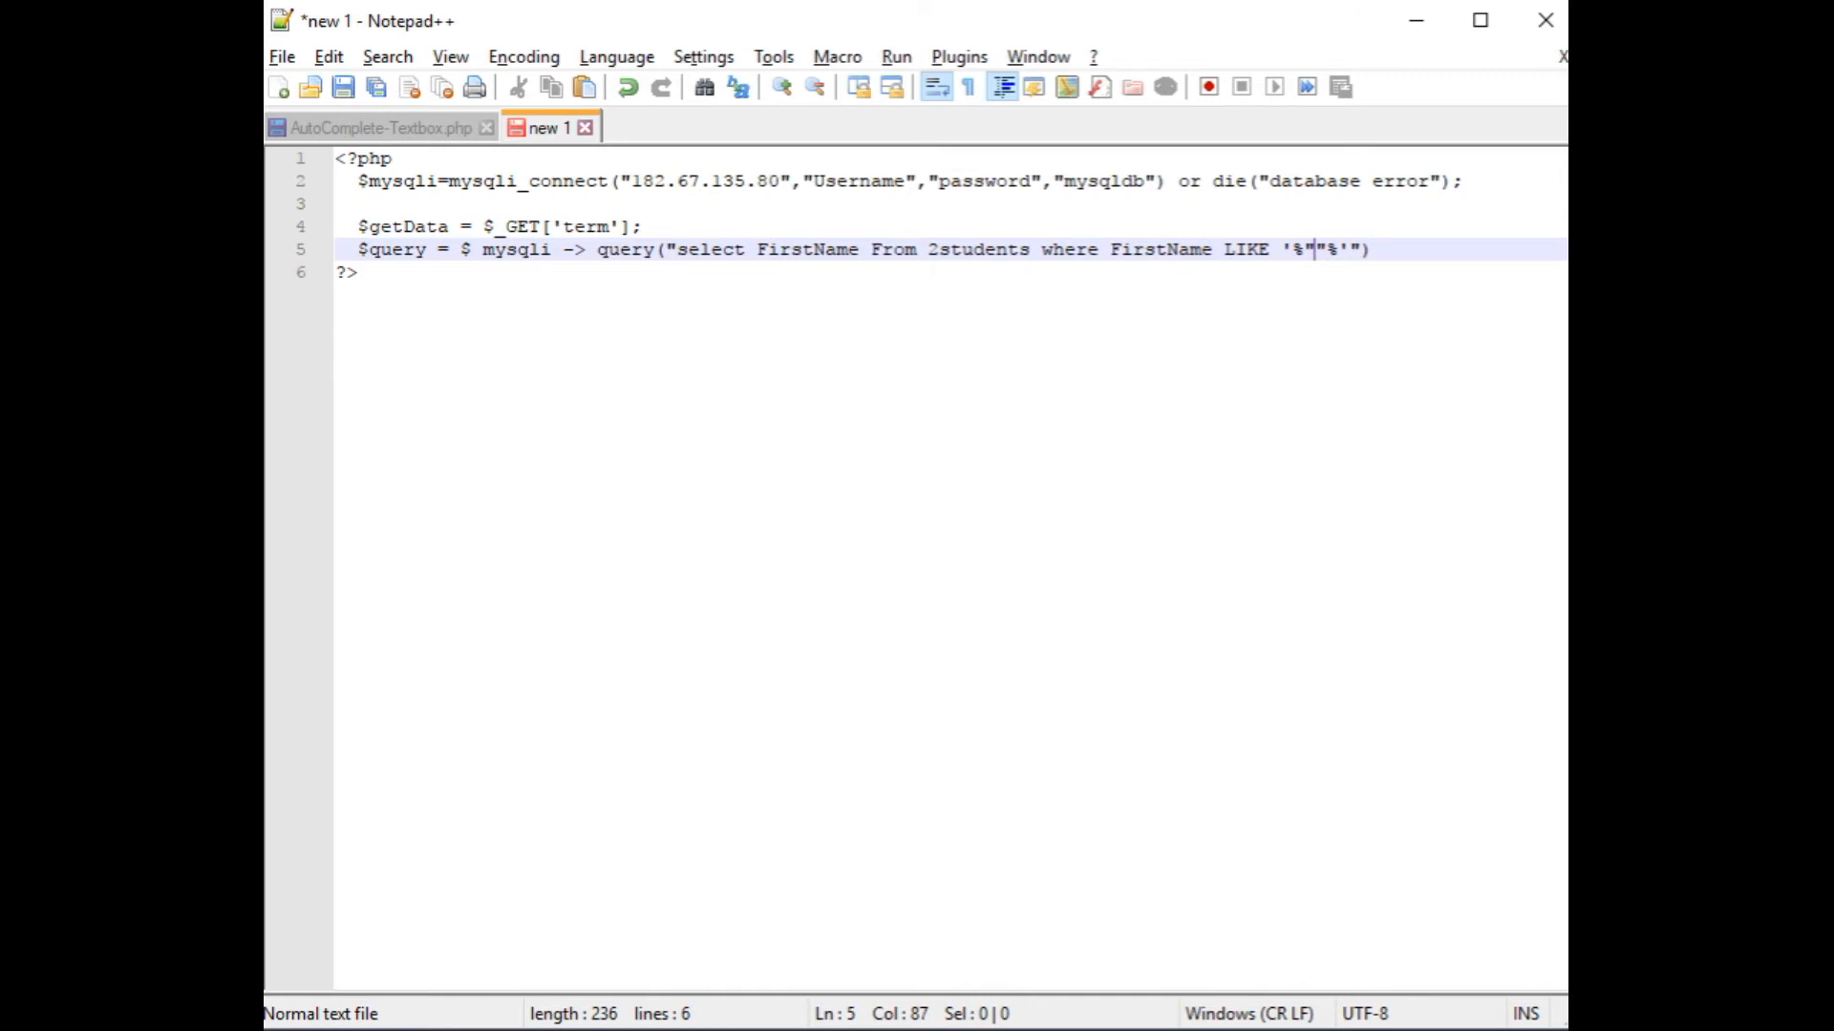
text(..)
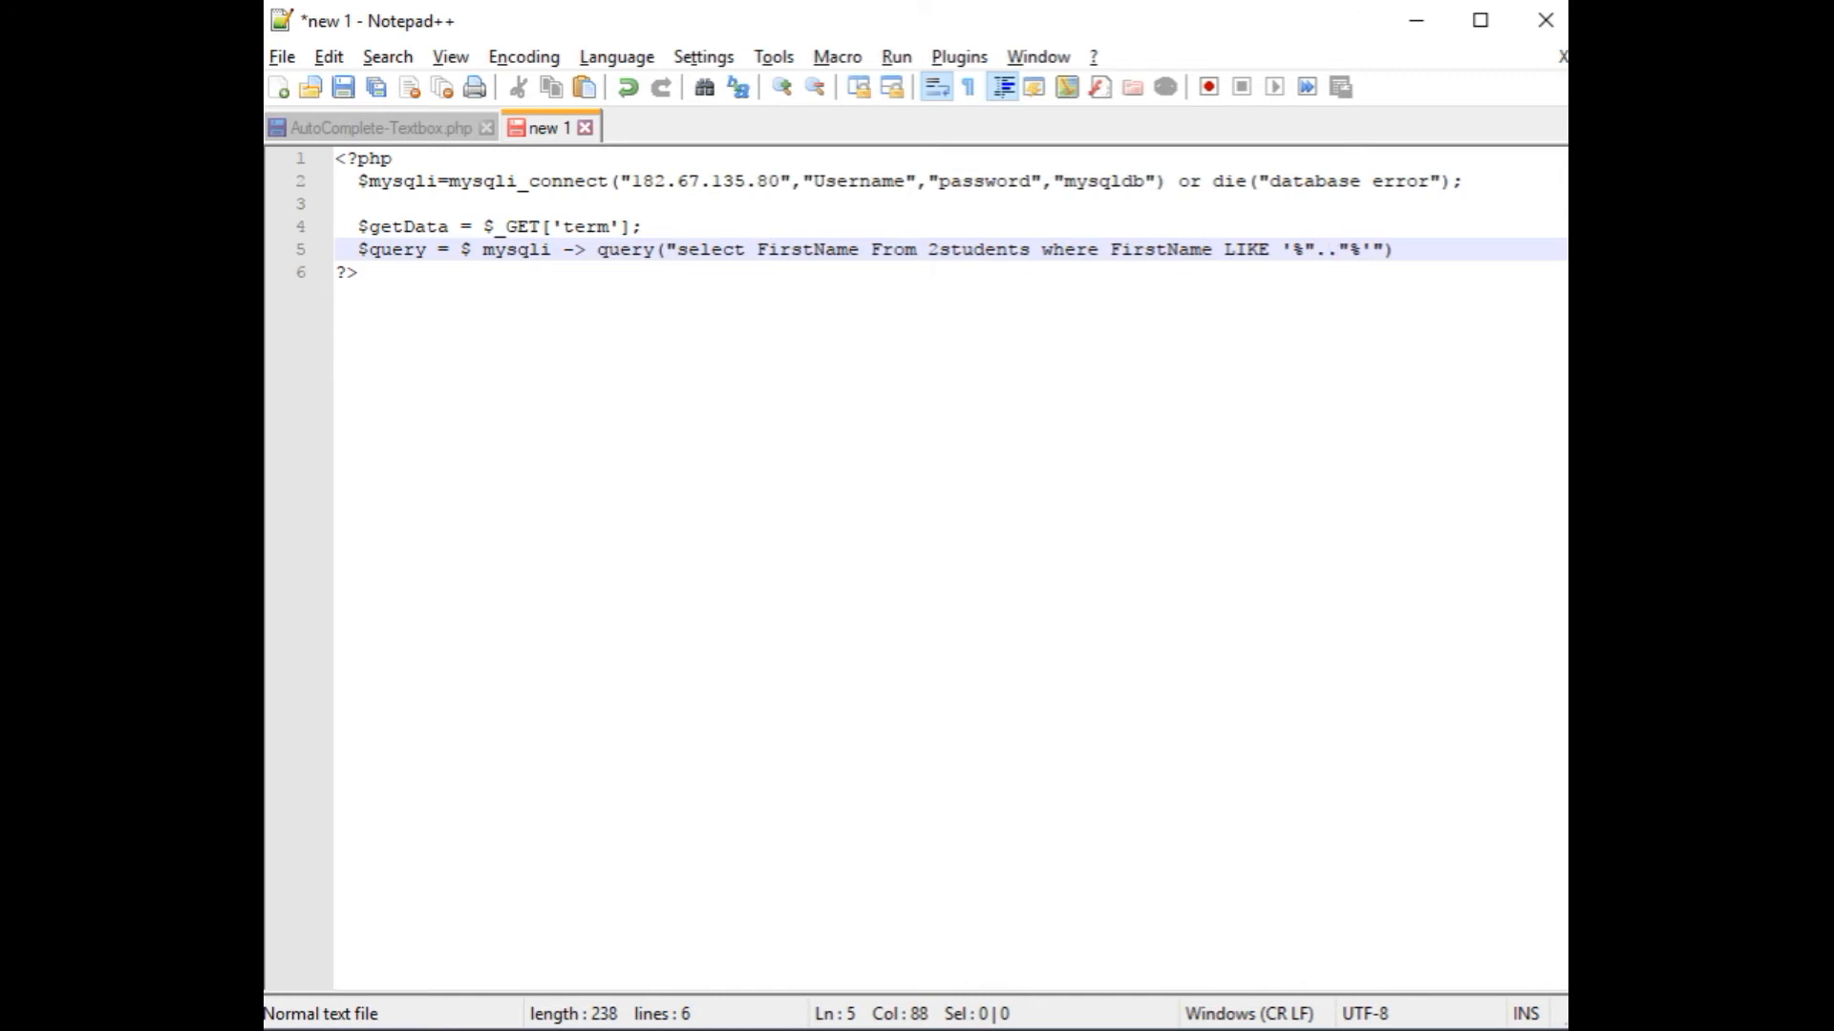
text($)
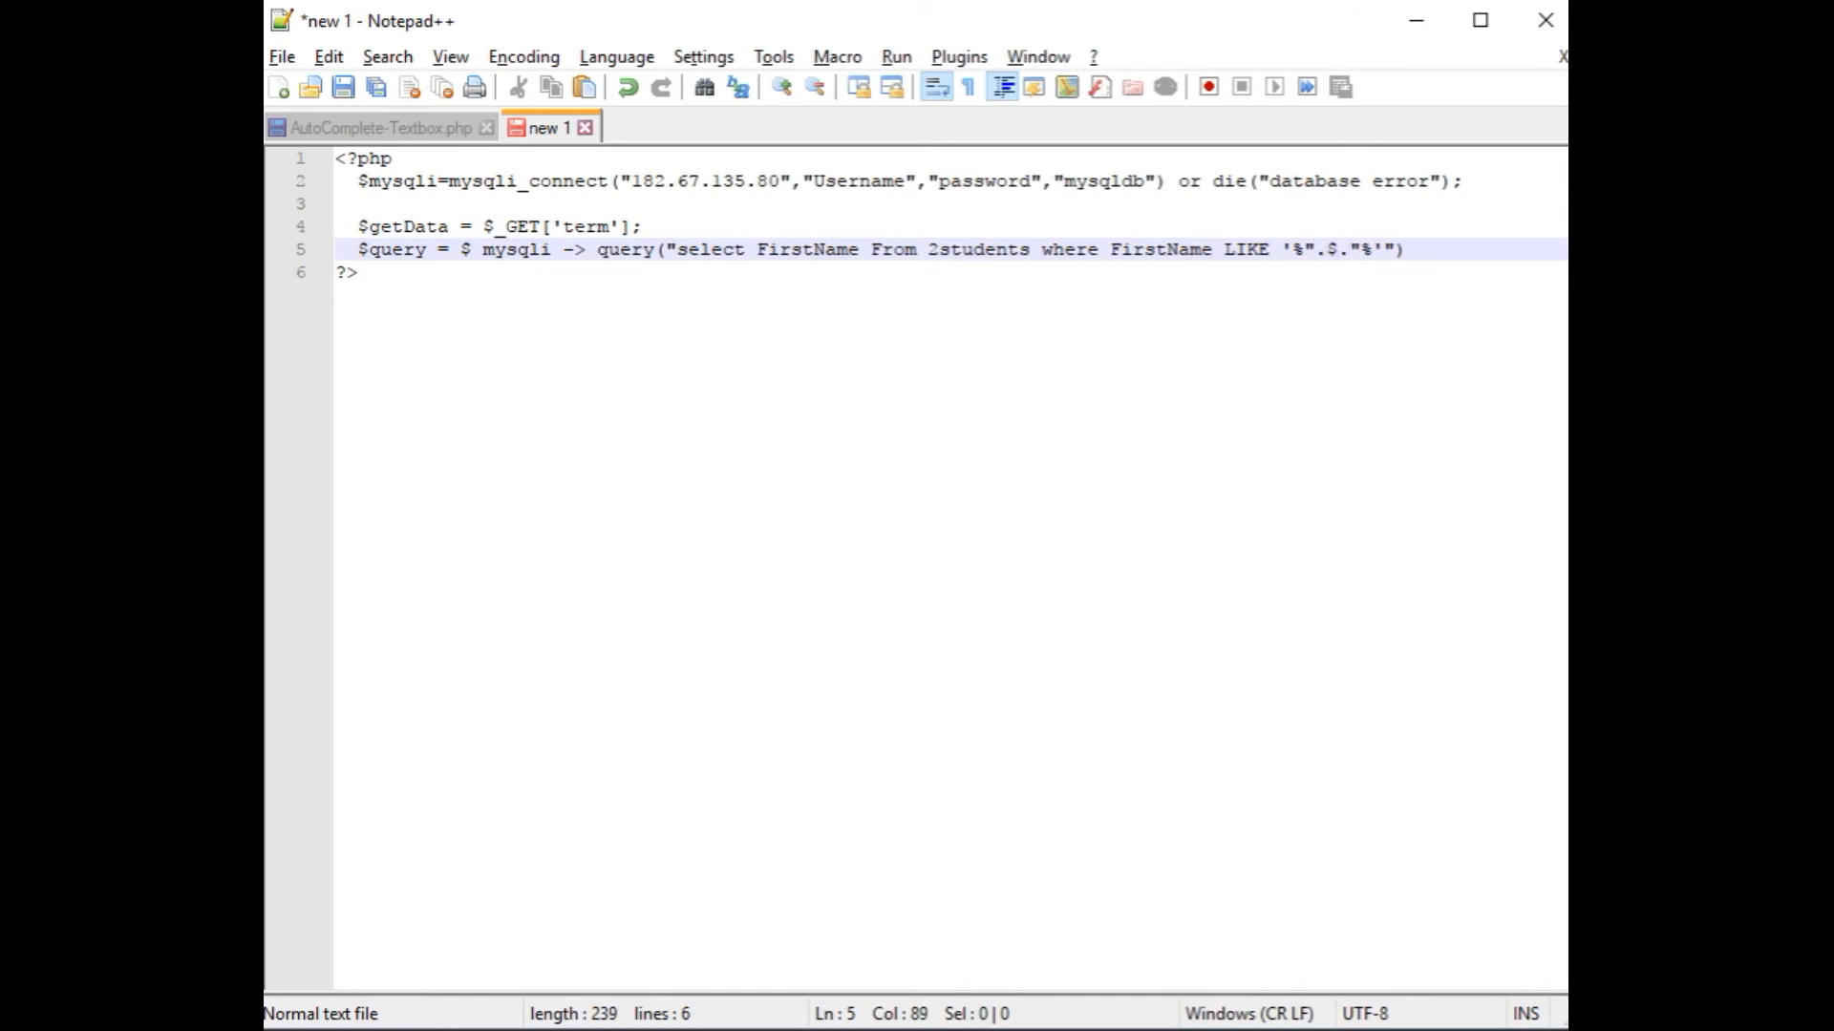
double_click(408, 225)
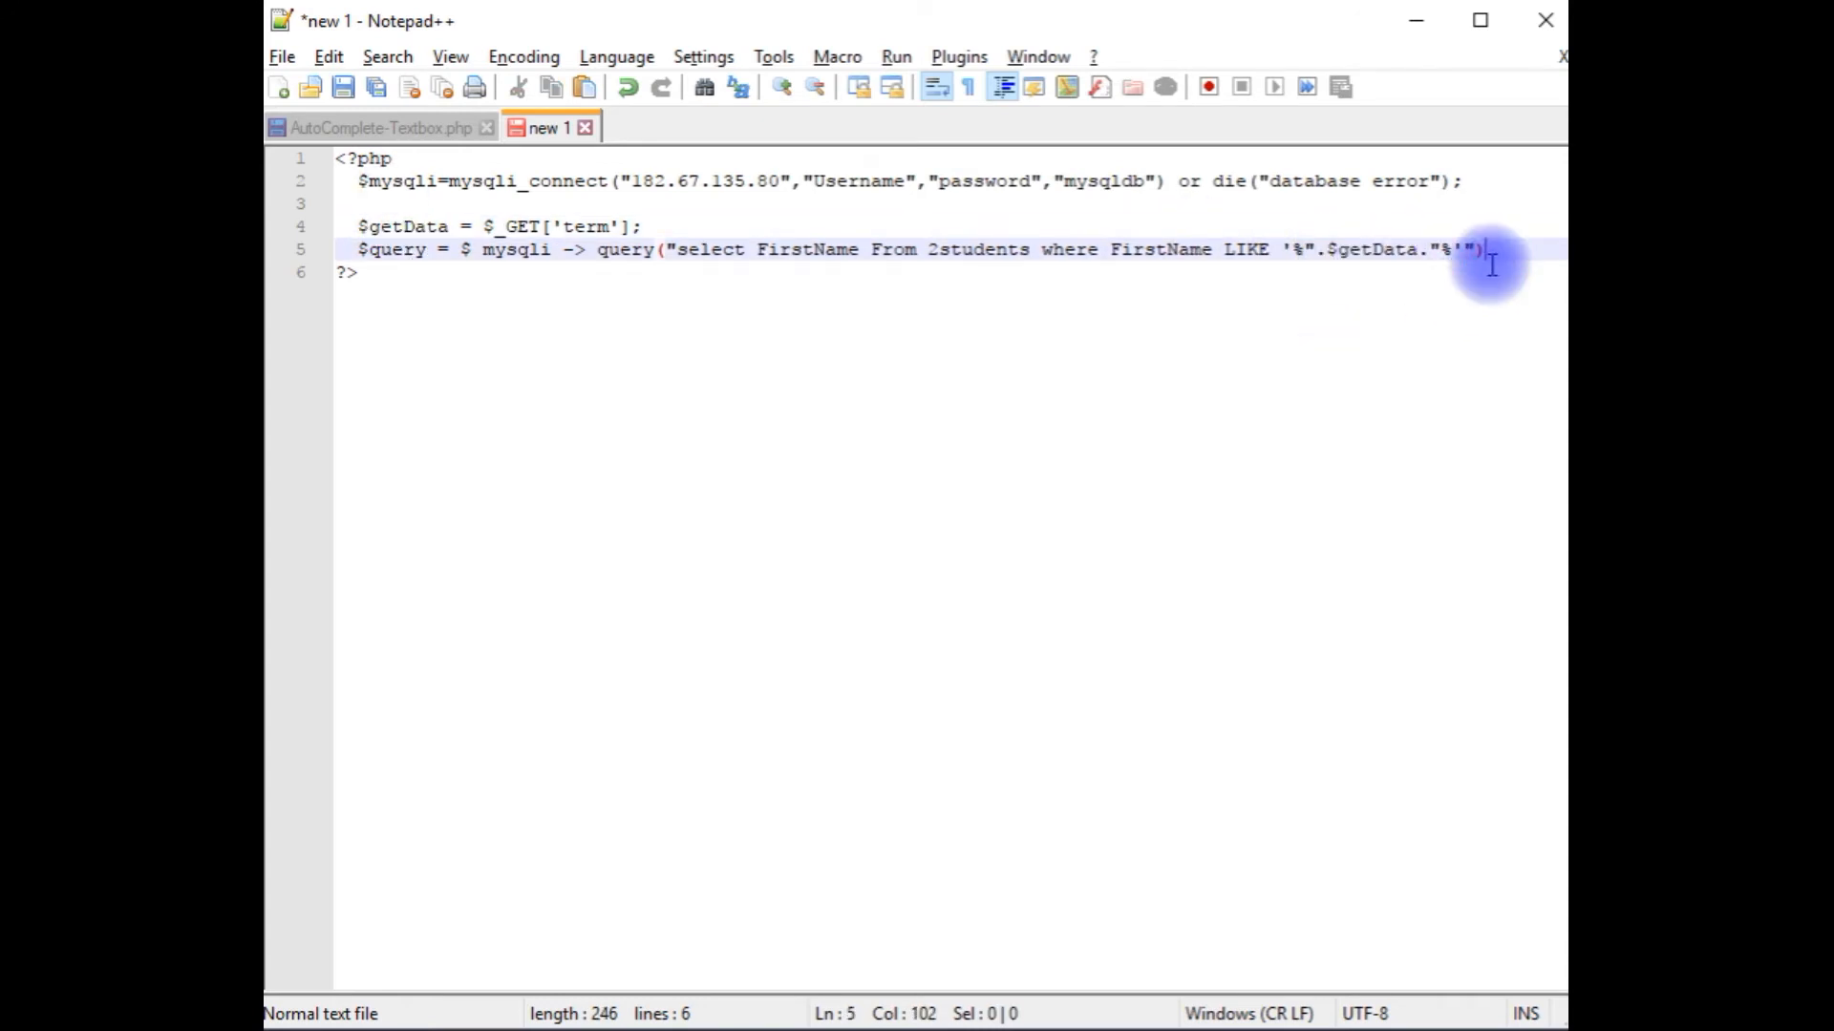
text(;)
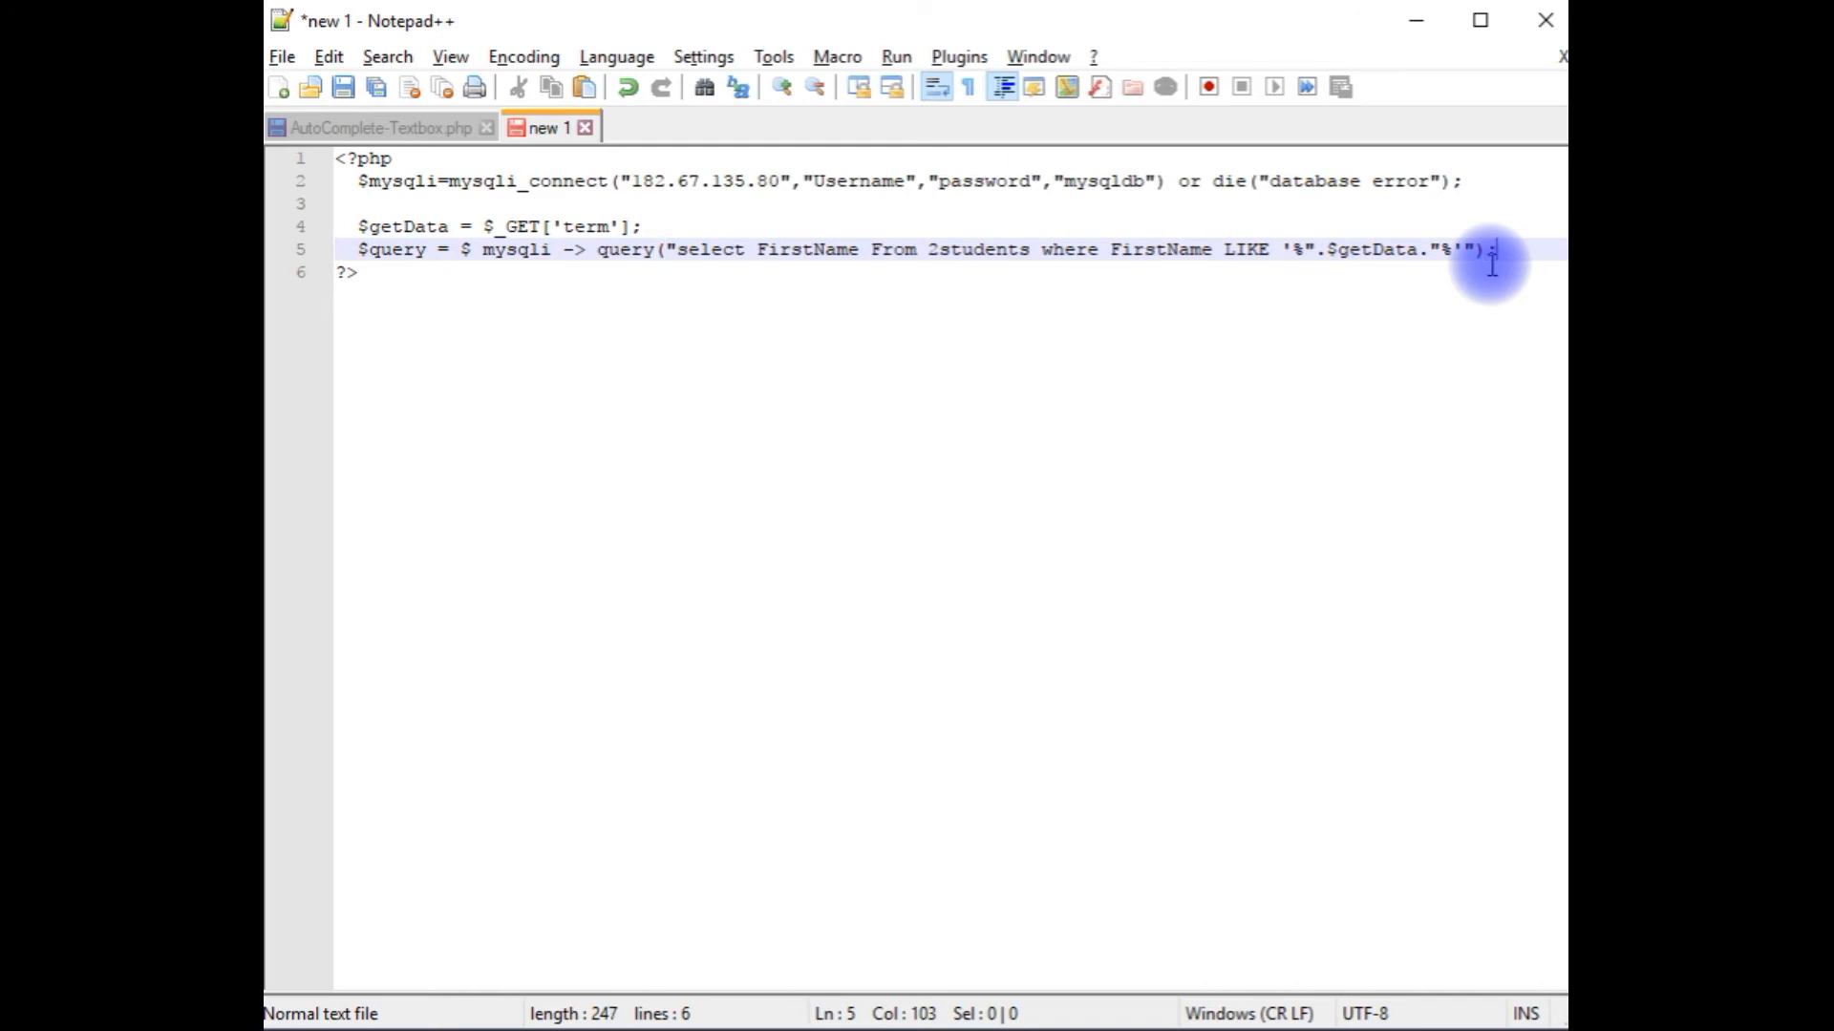
key(Enter)
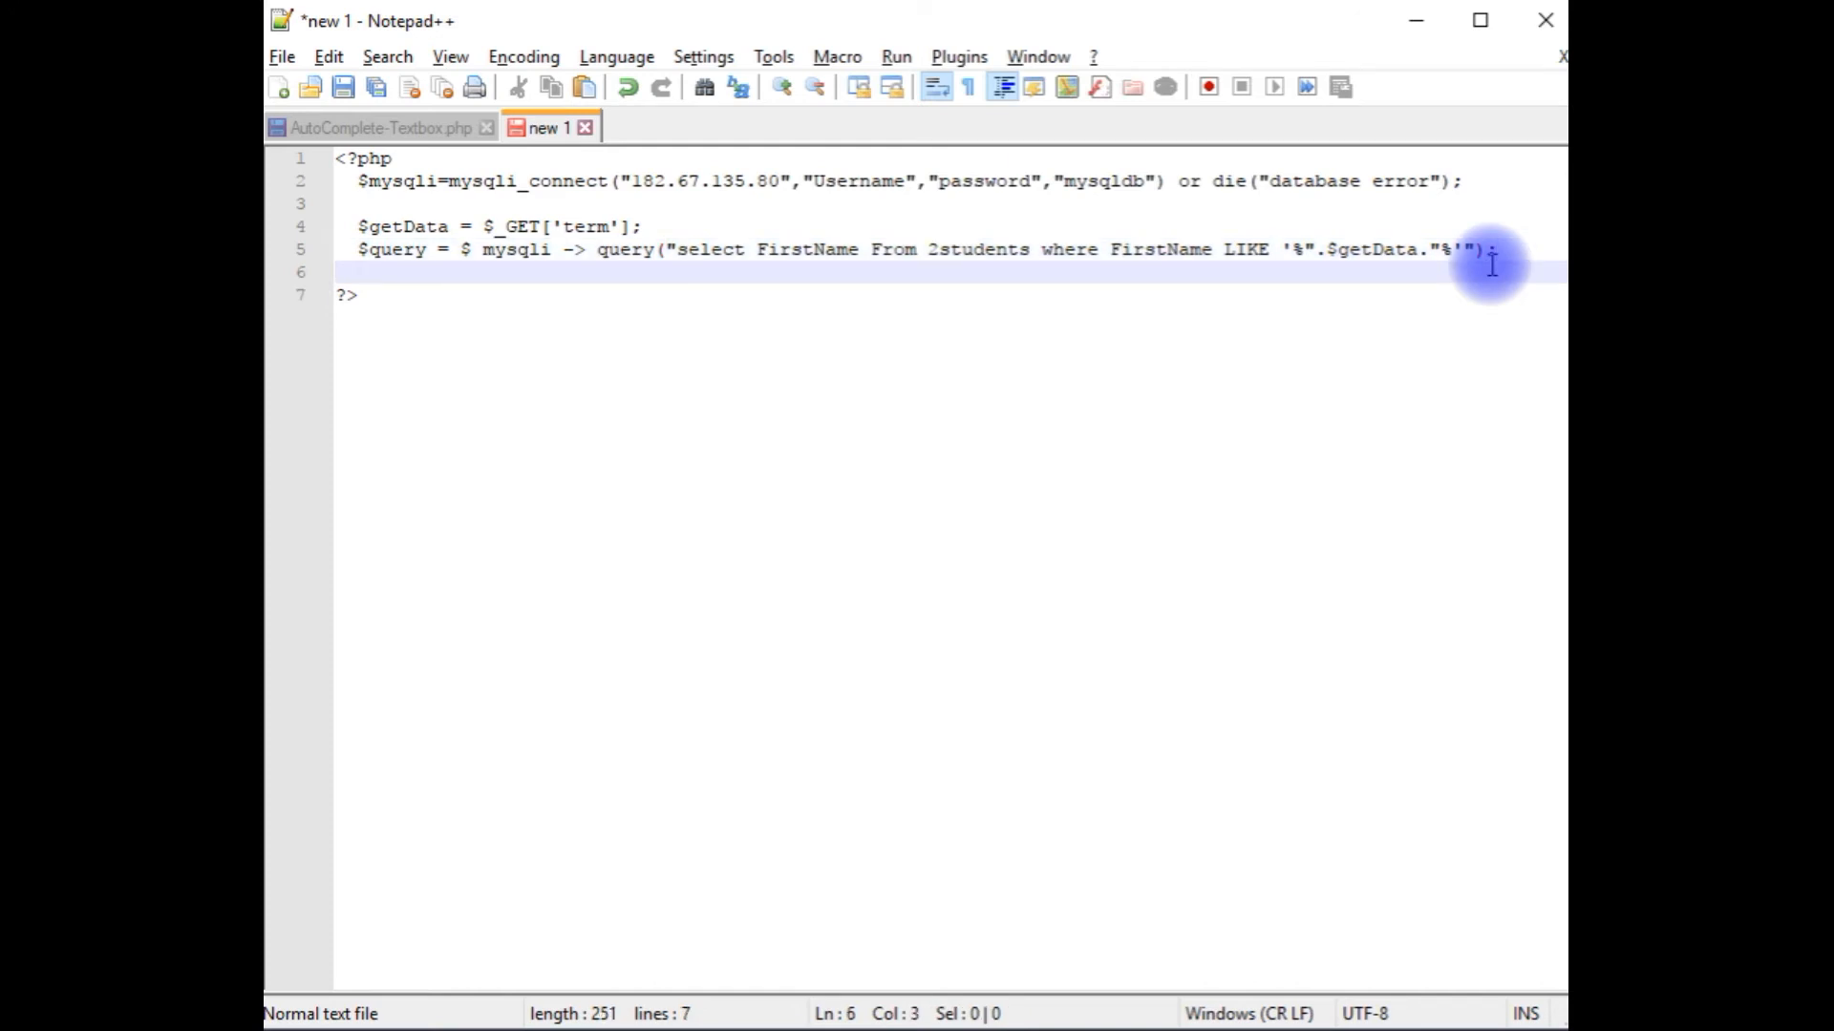
Write the loop header while($row = $query->fetch_assoc()).
text(while)
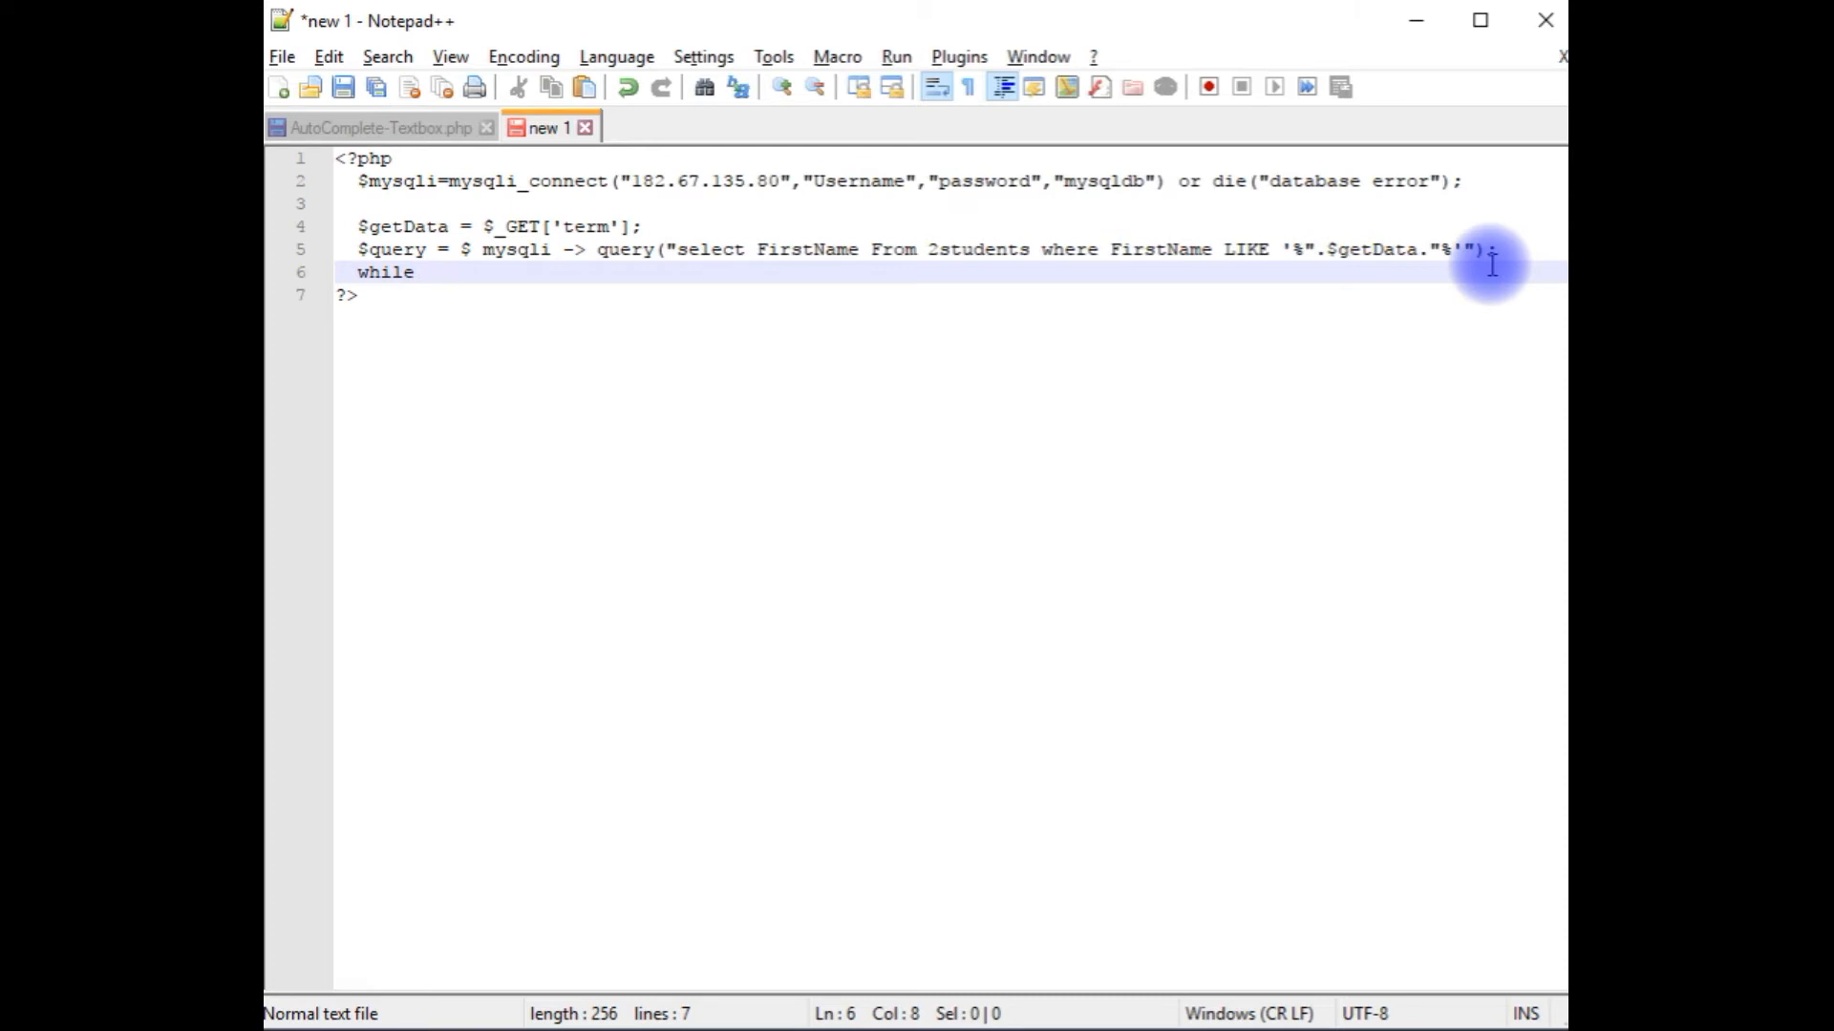
text(())
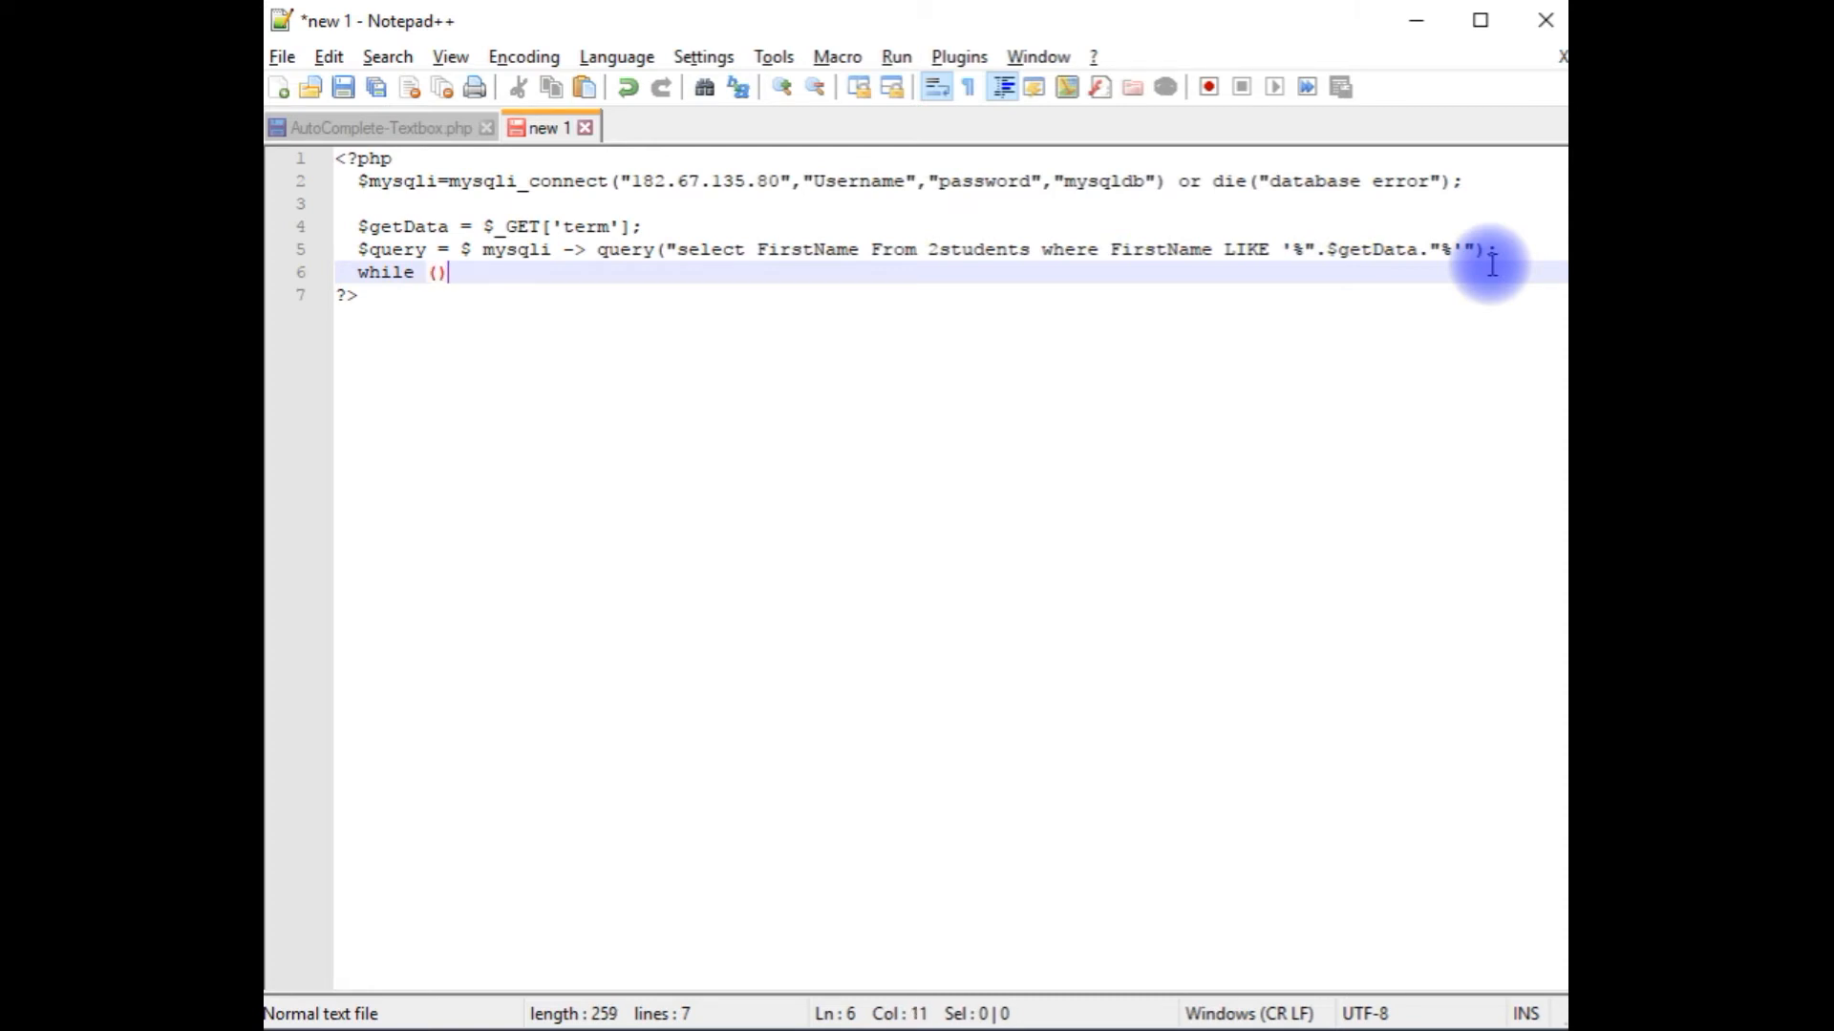
text($row)
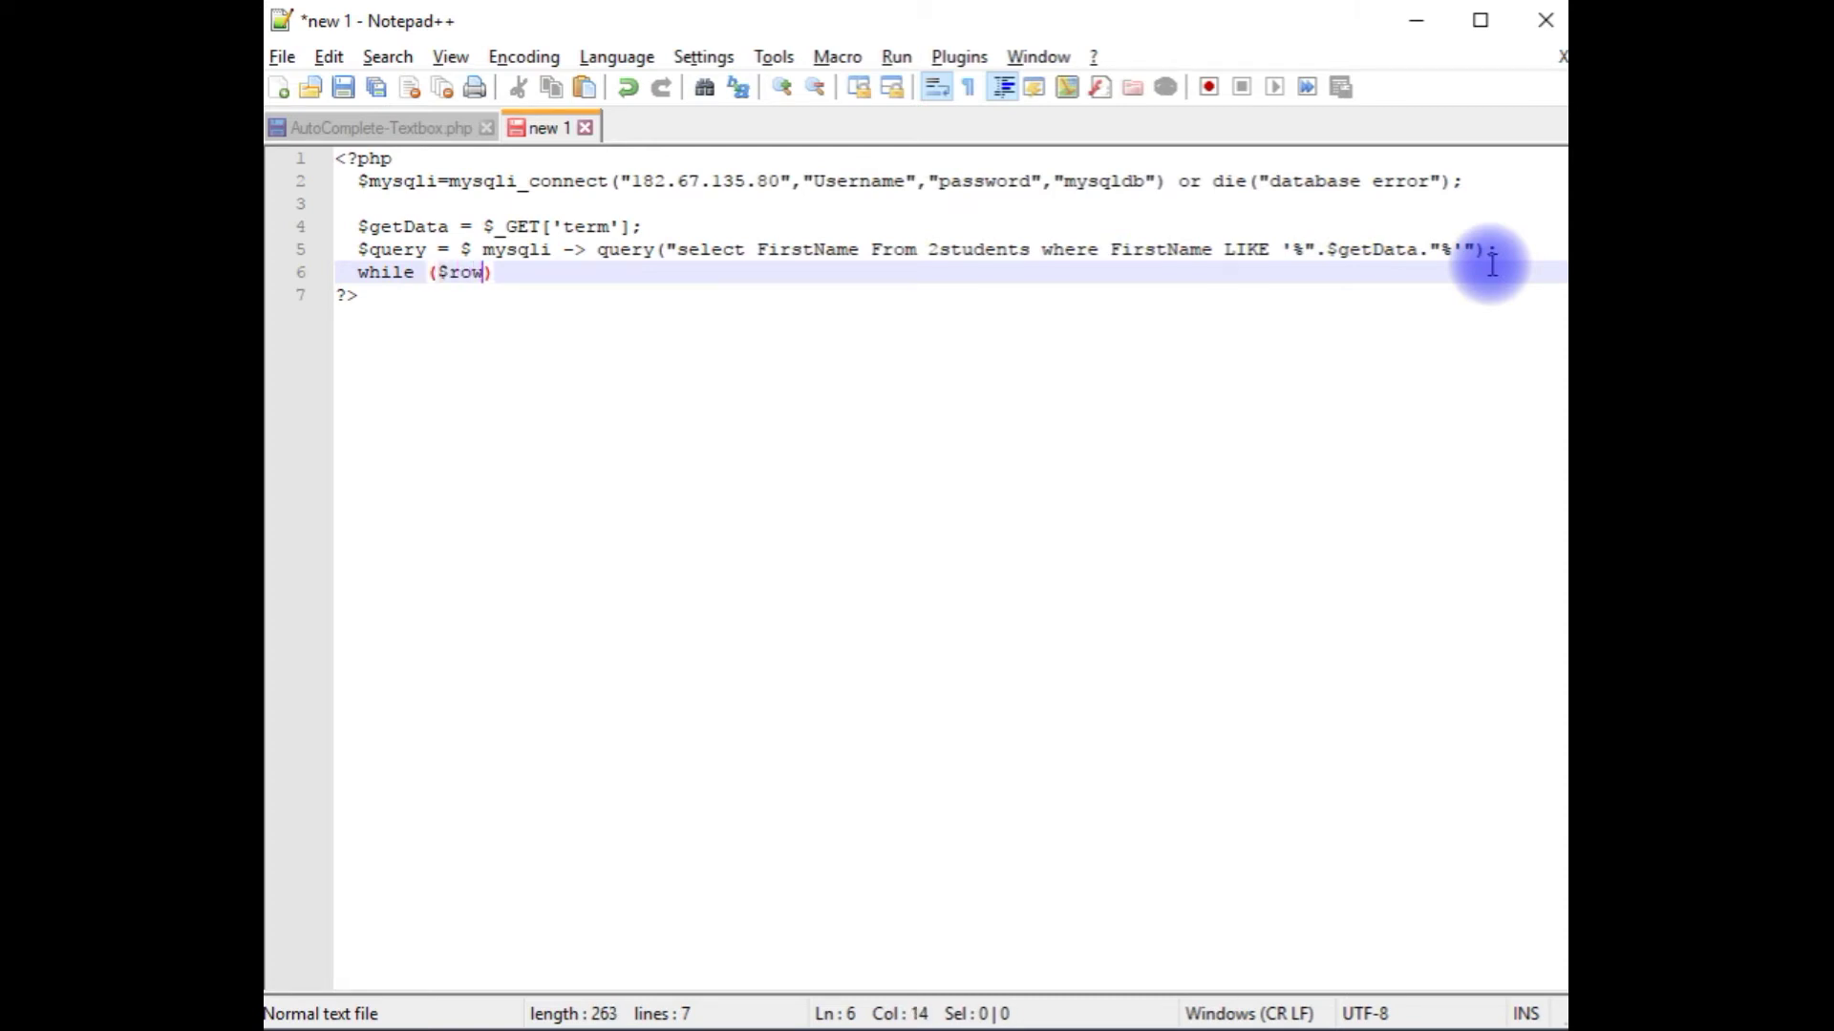
text(=)
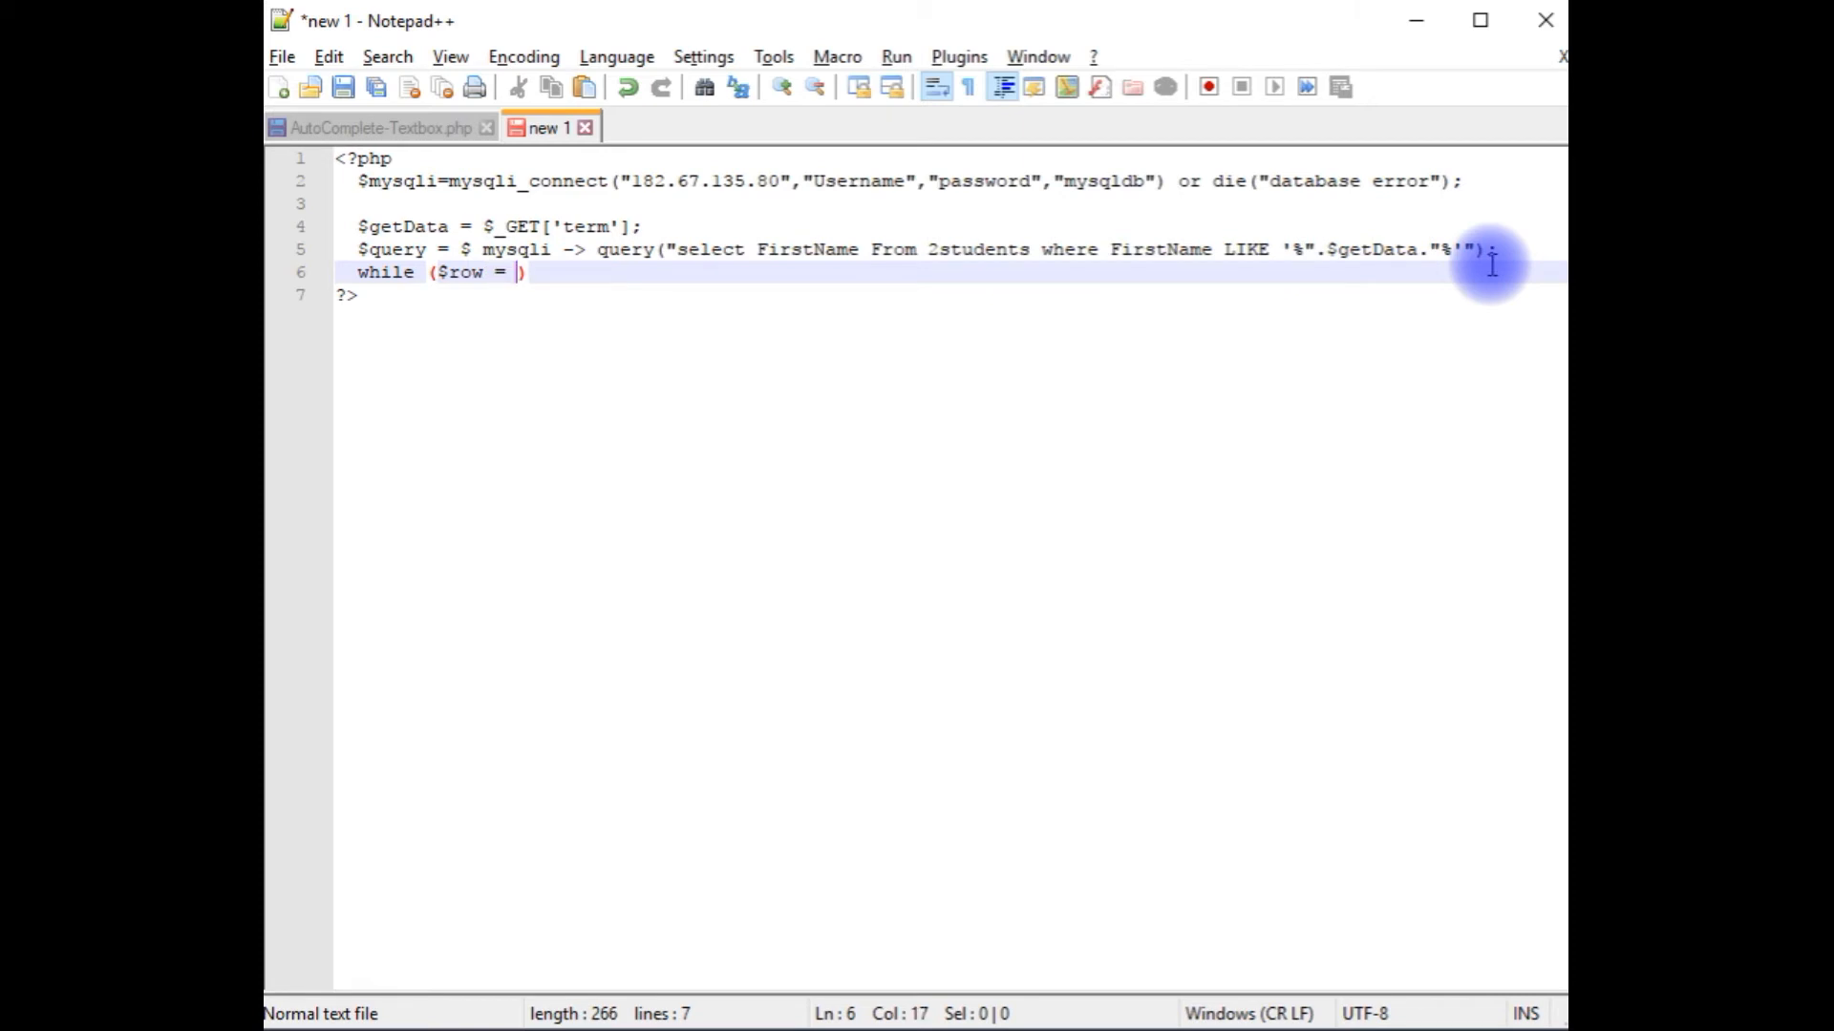
text($query - >)
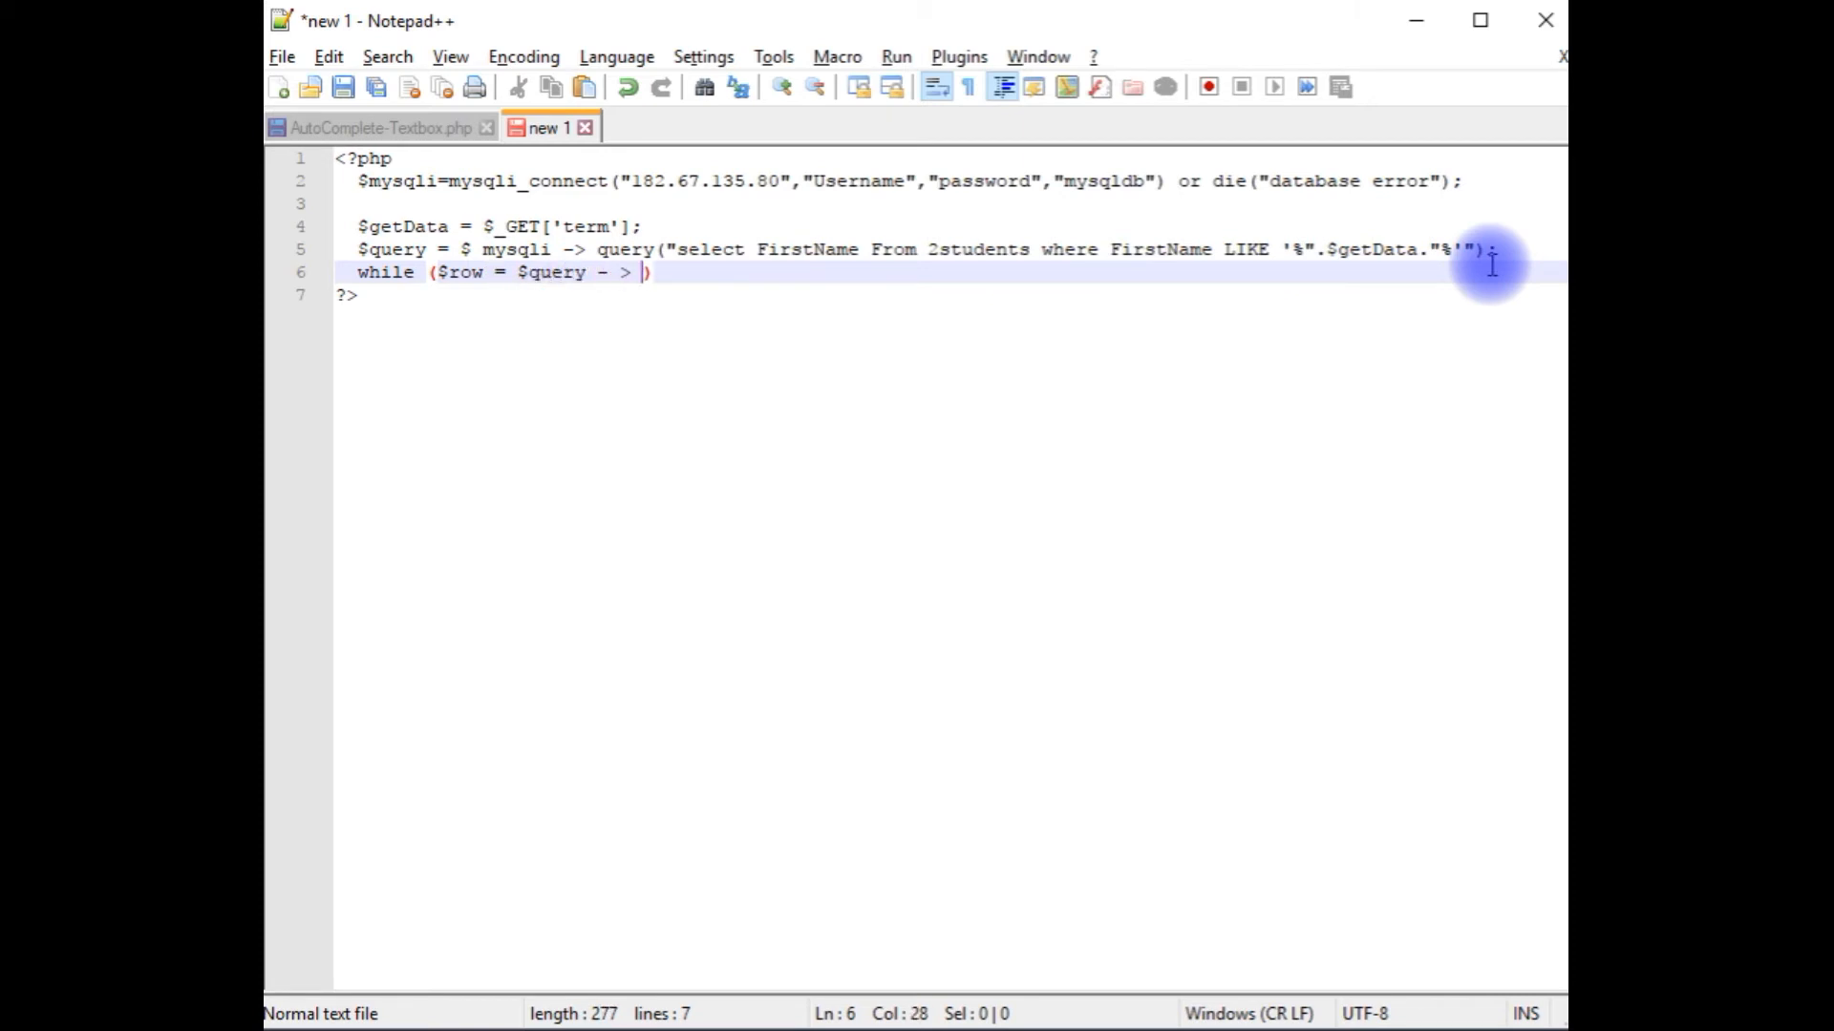
text(fetch)
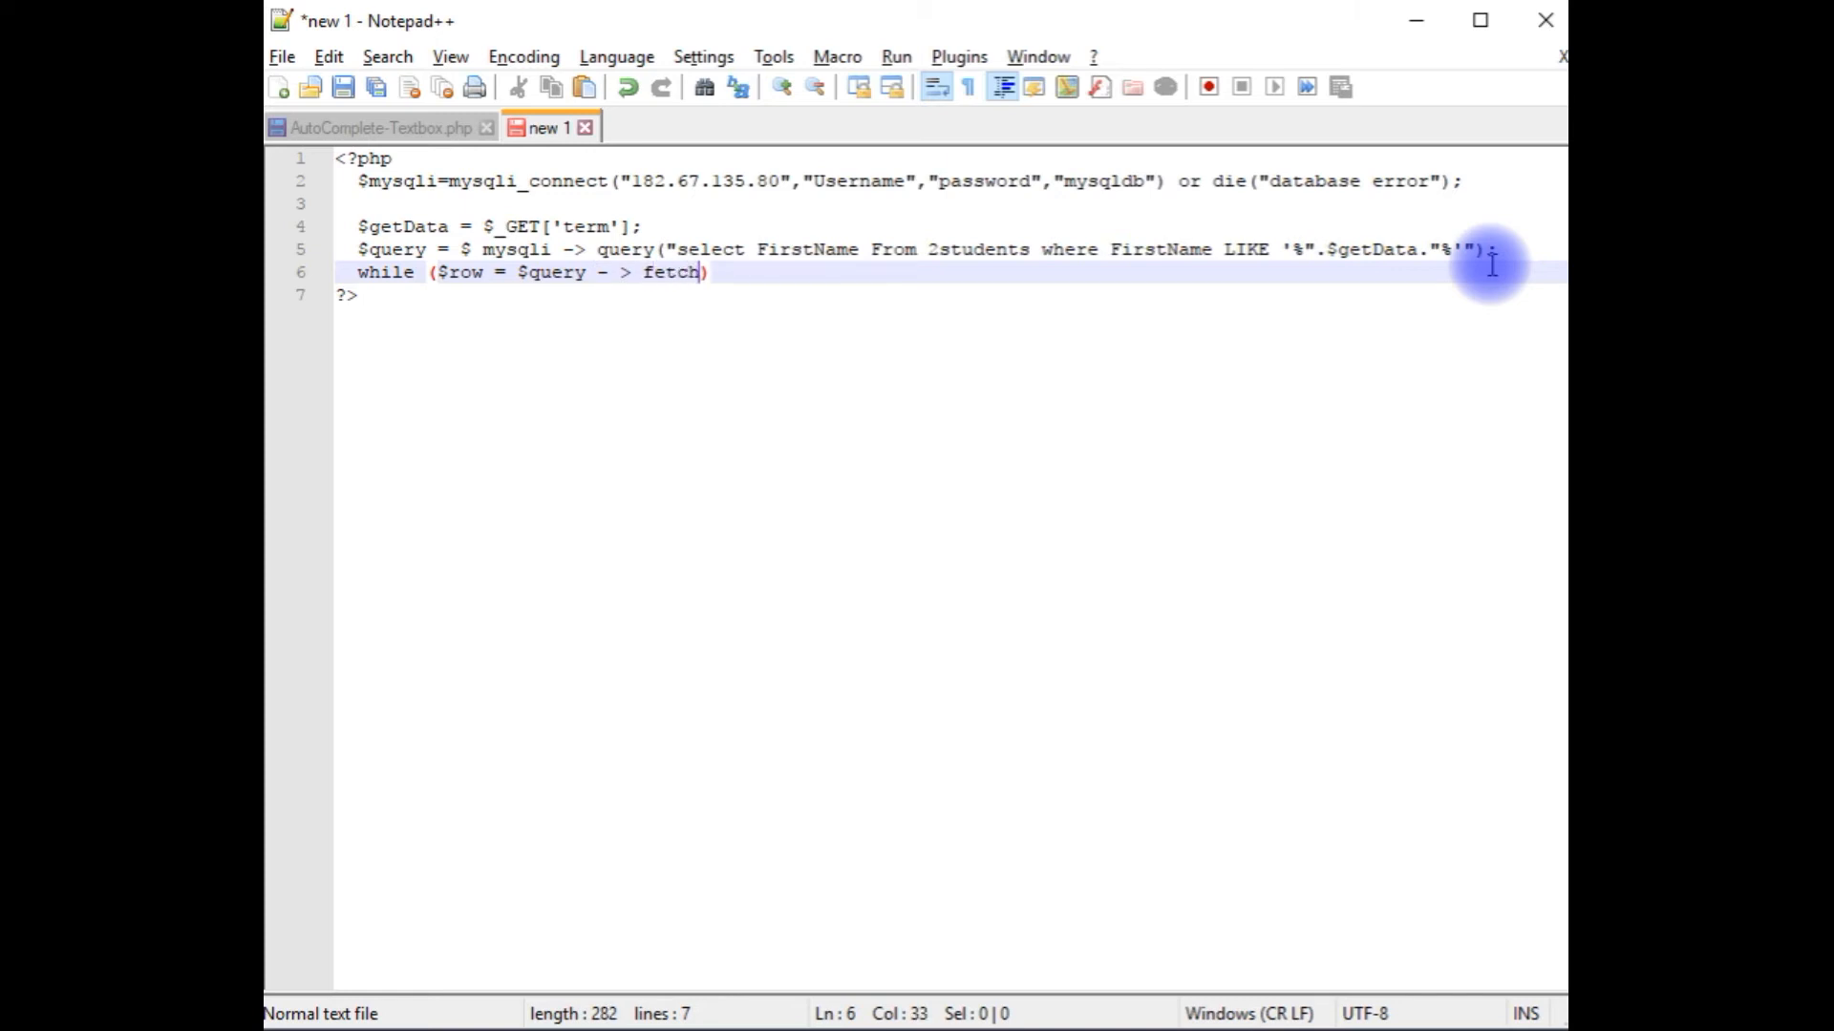
text(_assoc())
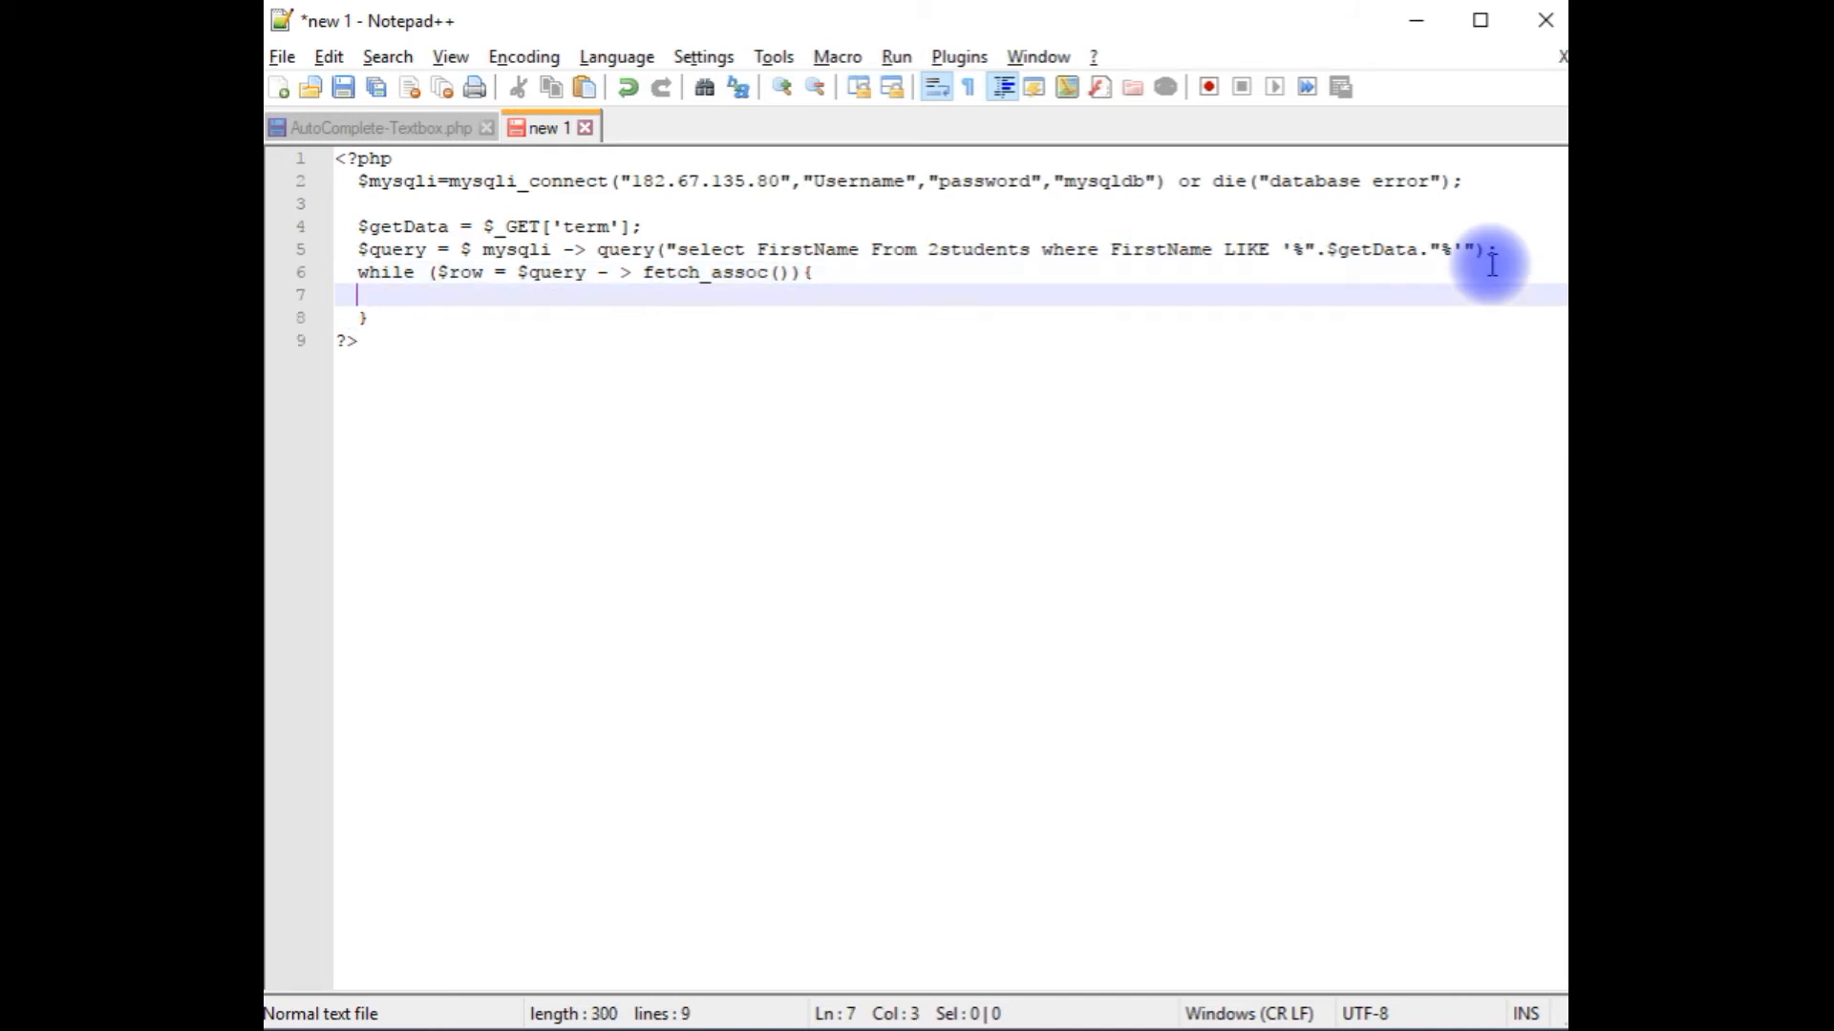
Inside the loop, add $data[] = $row['FirstName'].
text($)
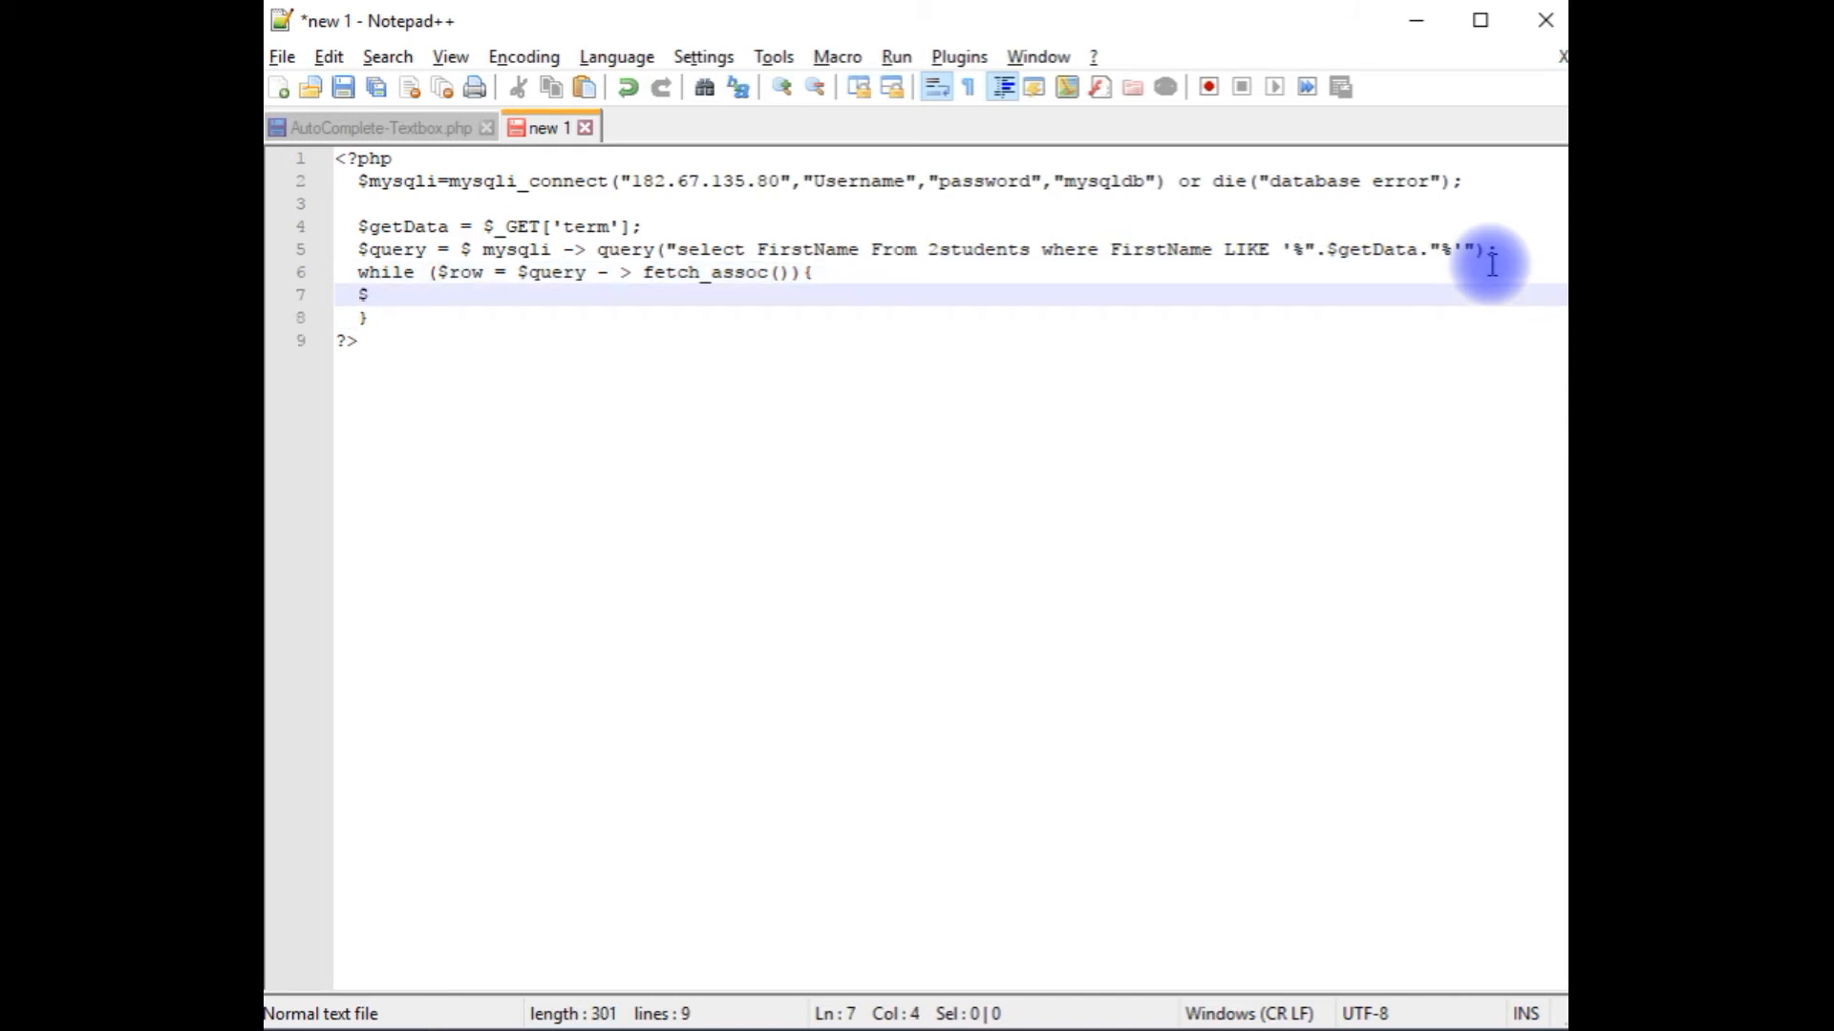
text(data)
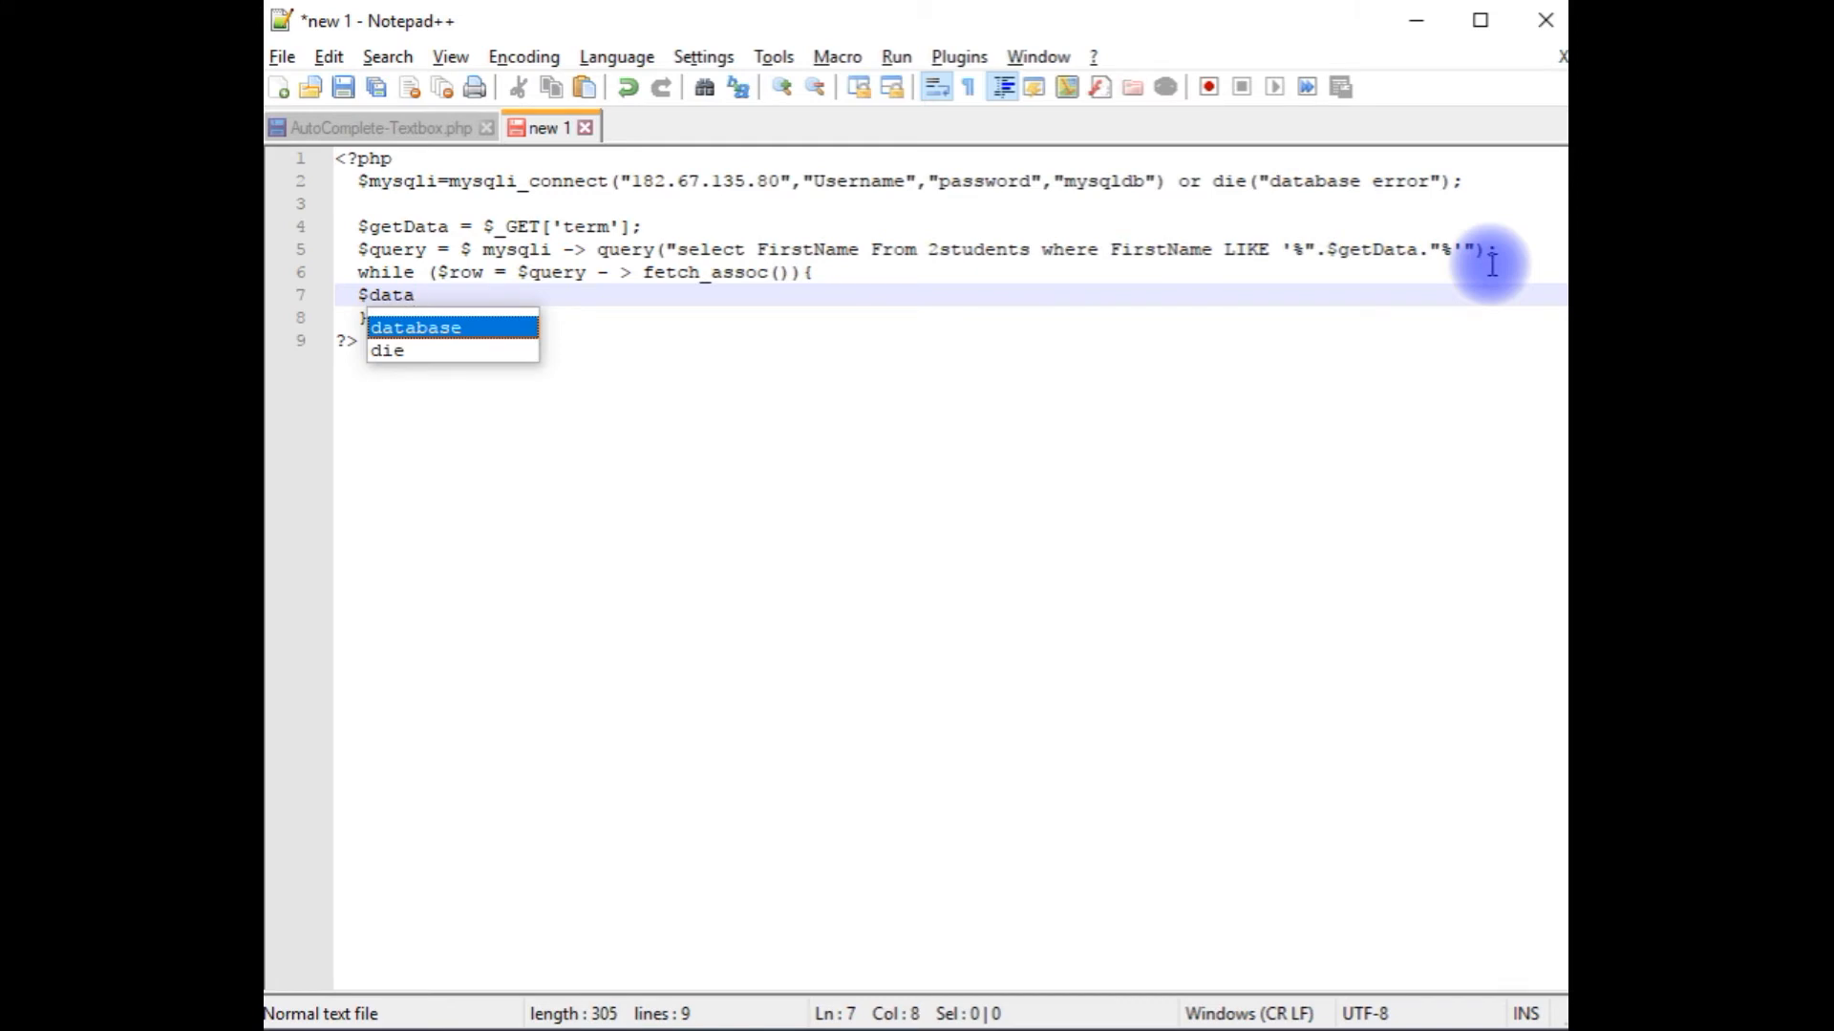
text([] =)
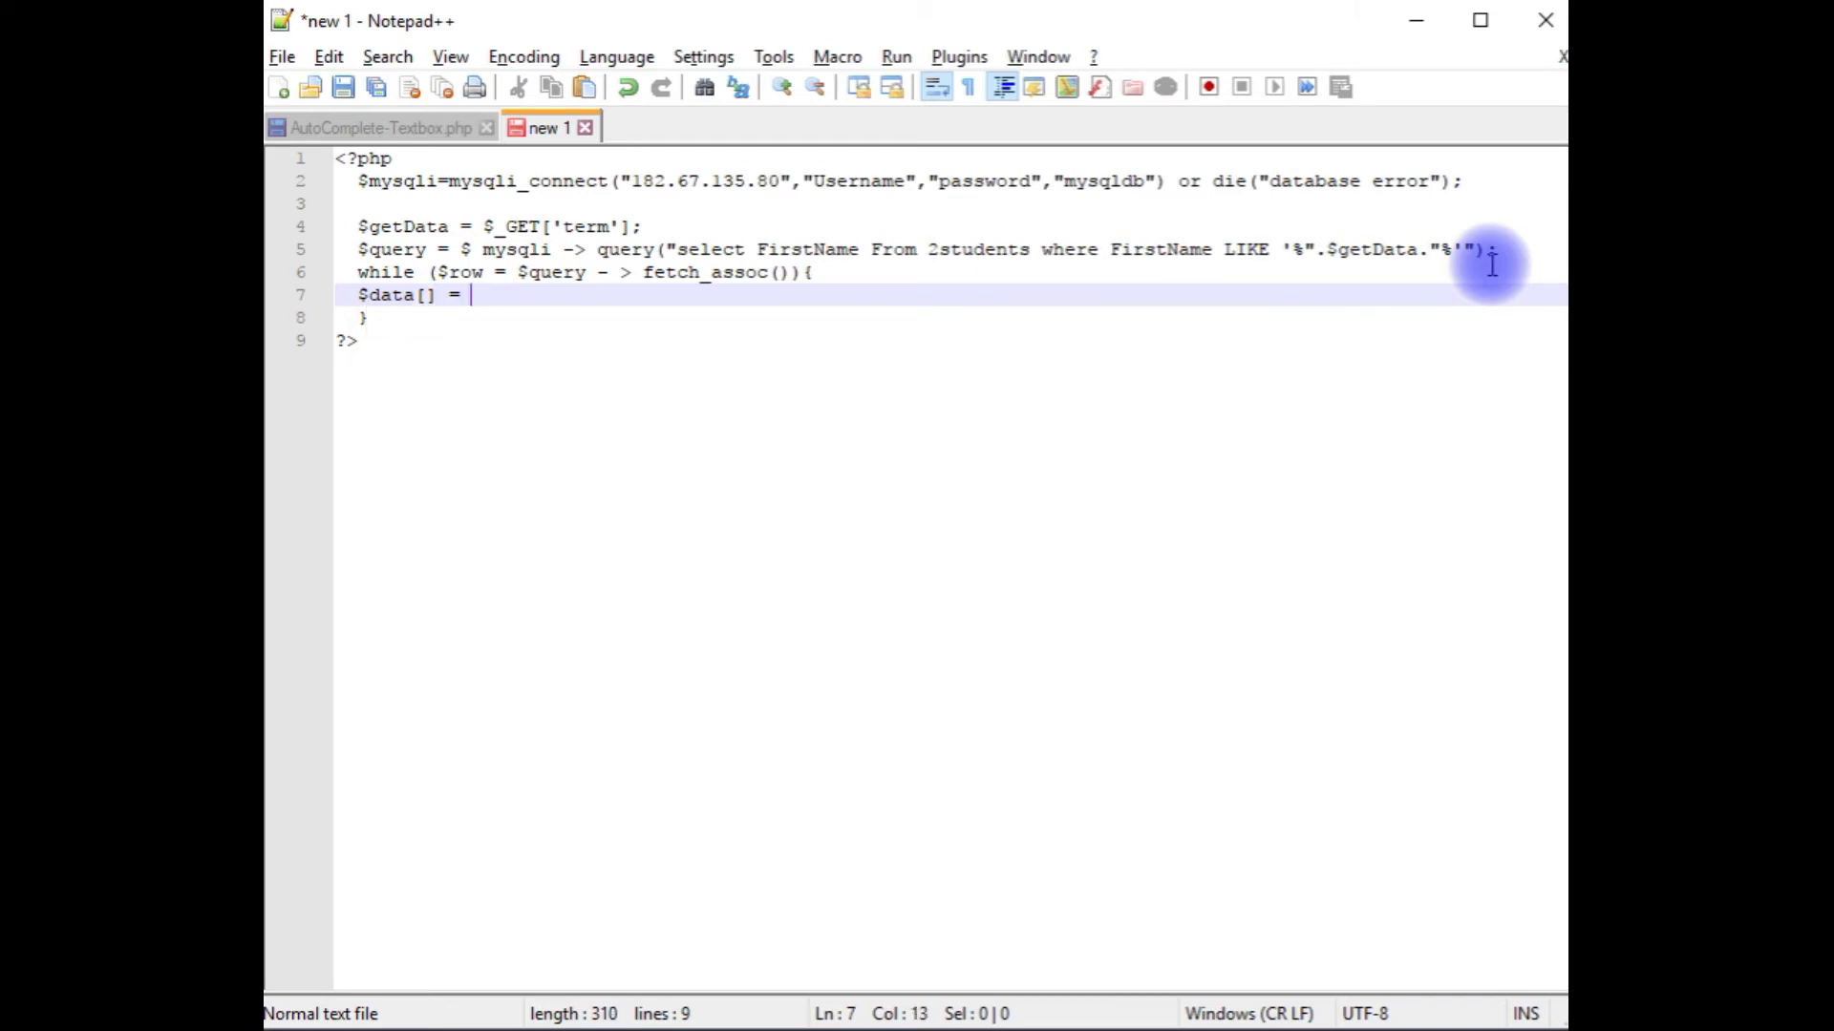
text($)
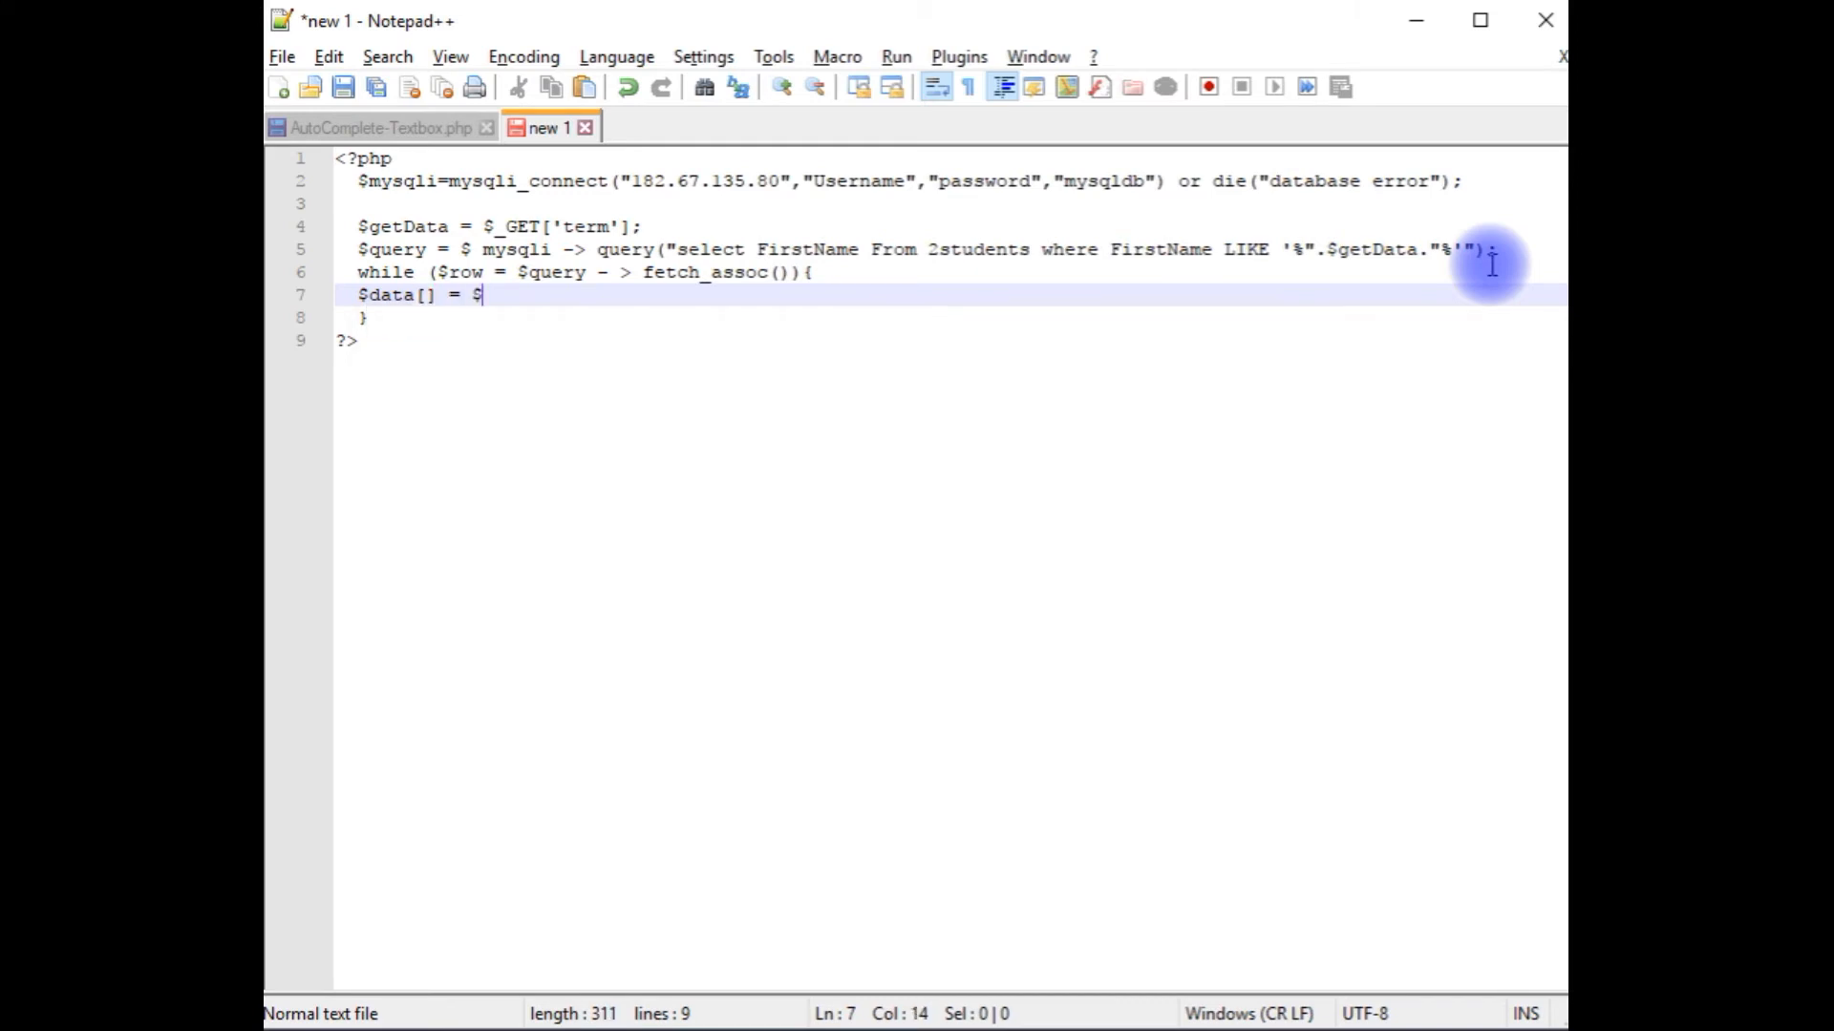
text(row)
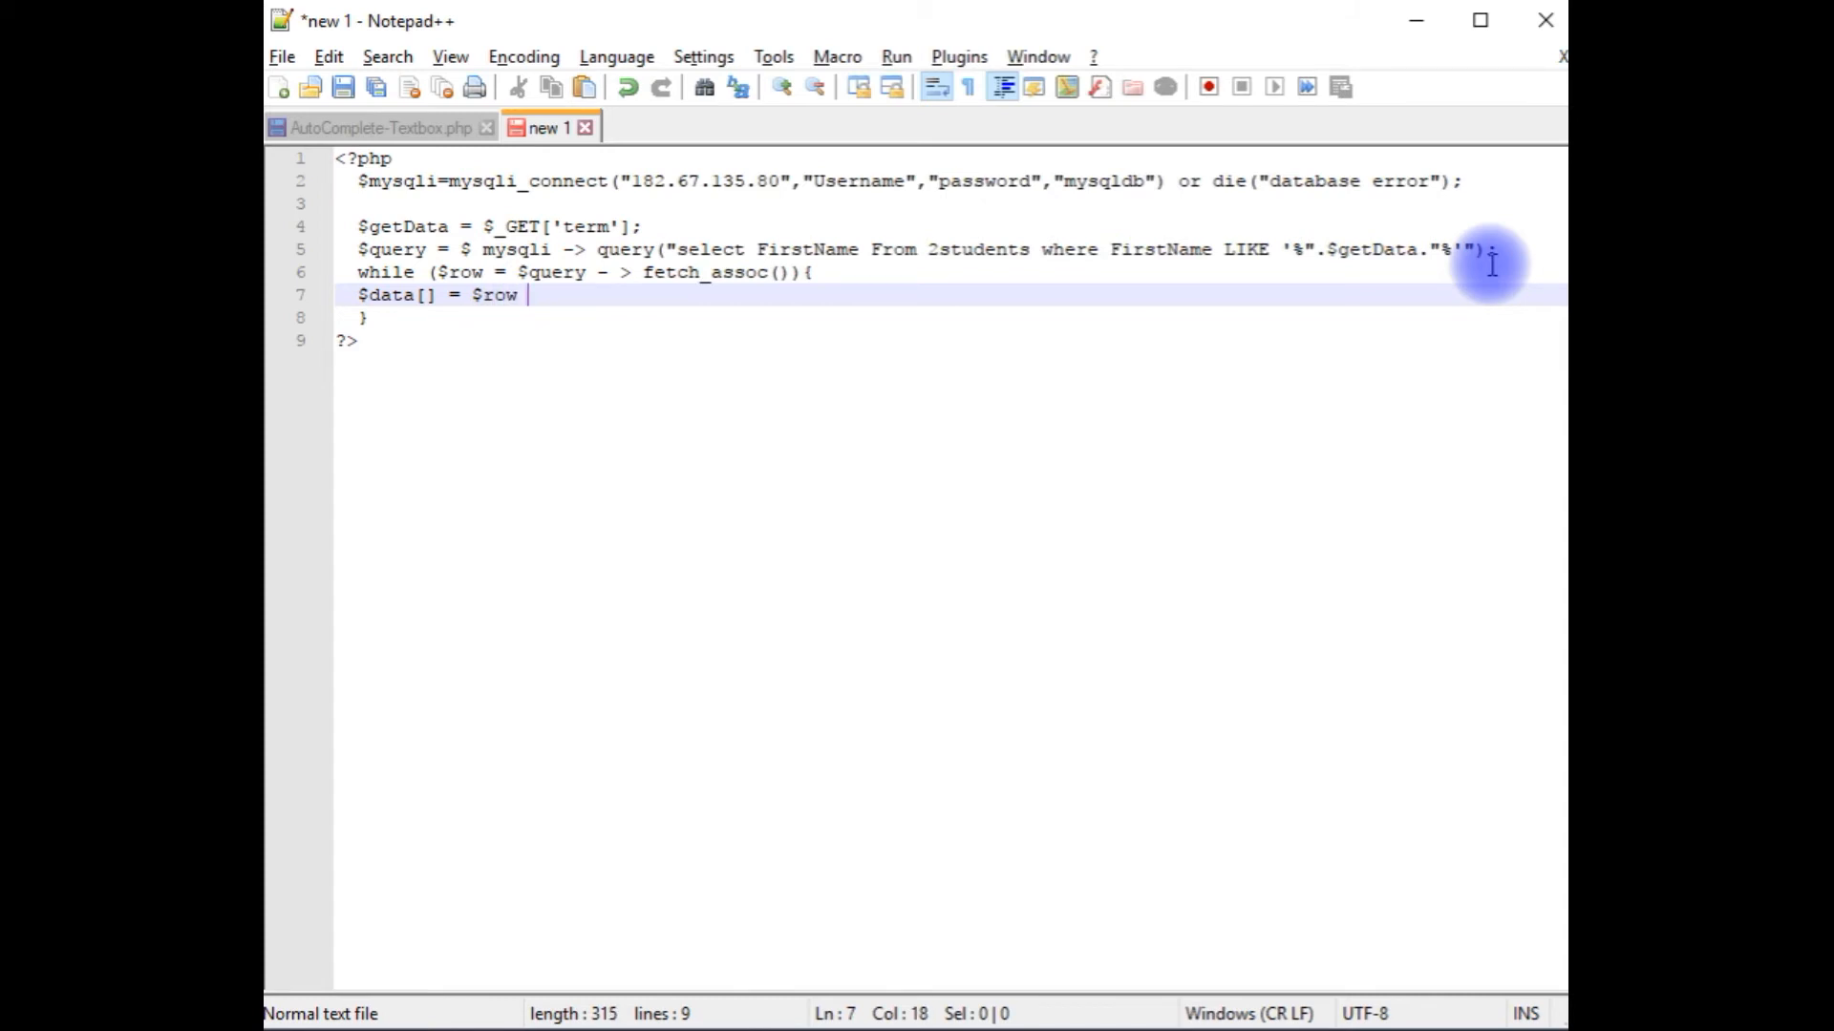
text([''])
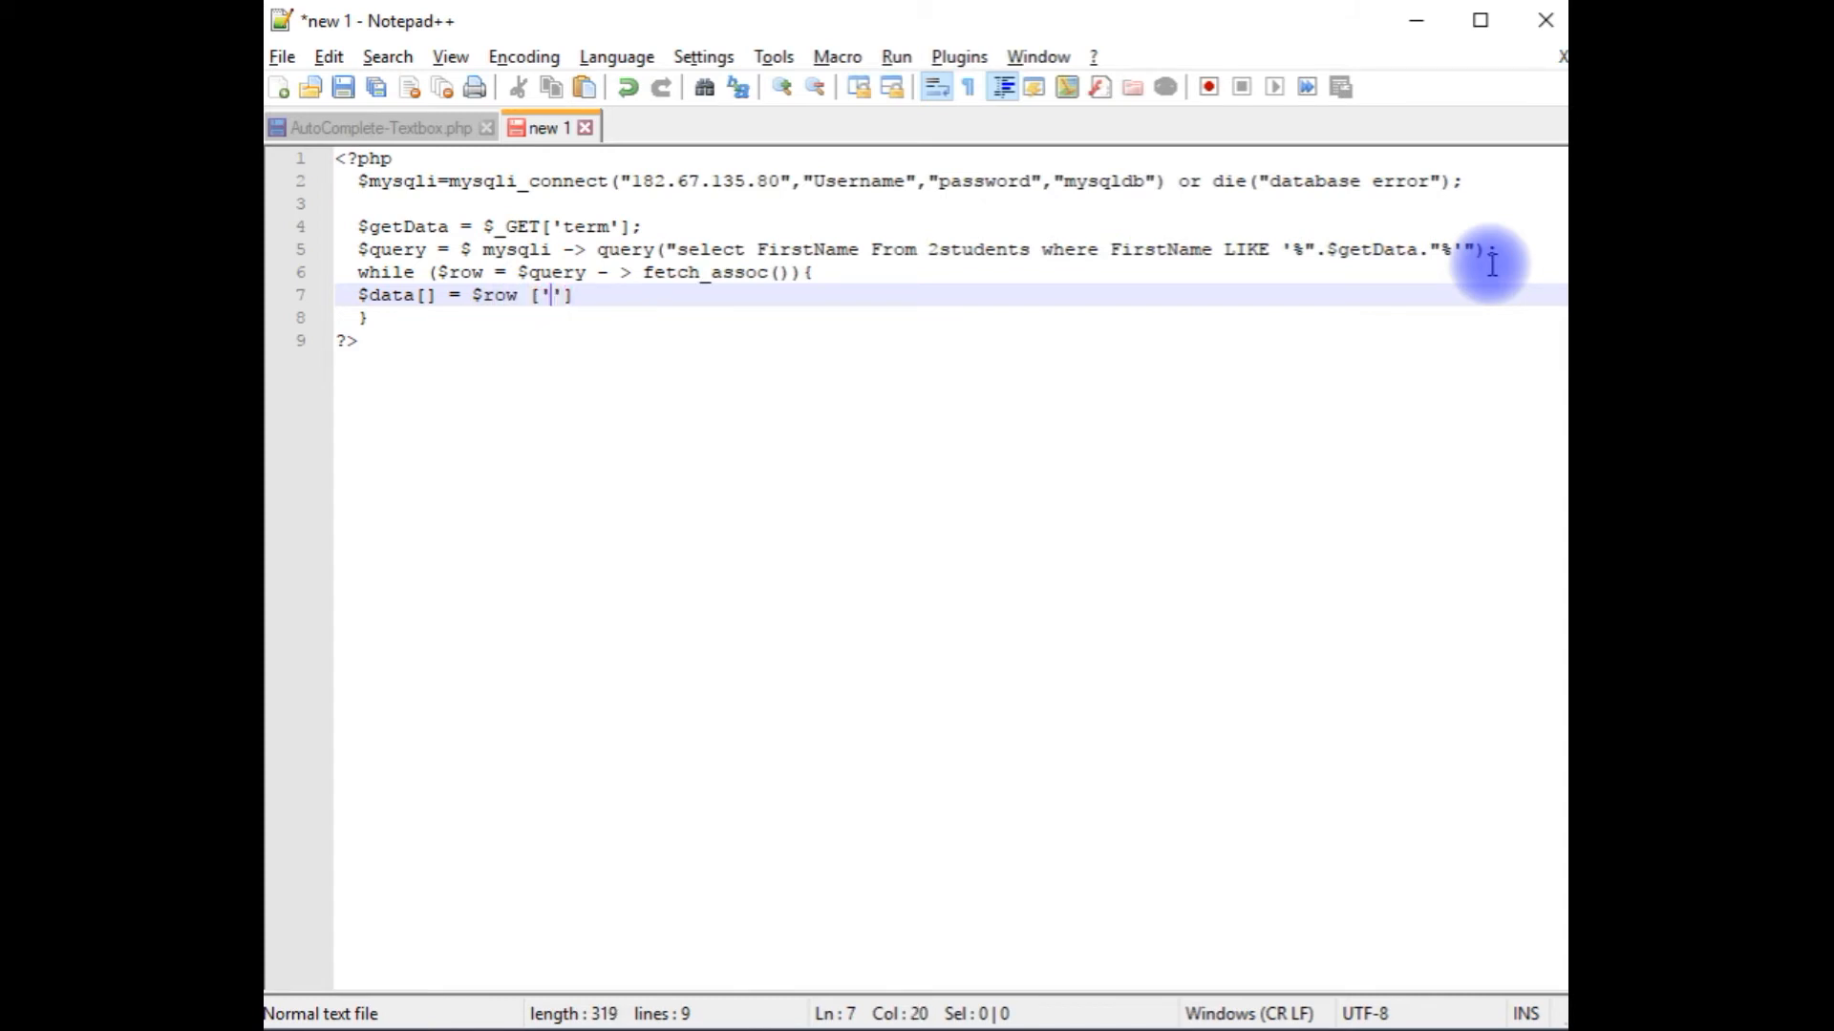
text(FirstName)
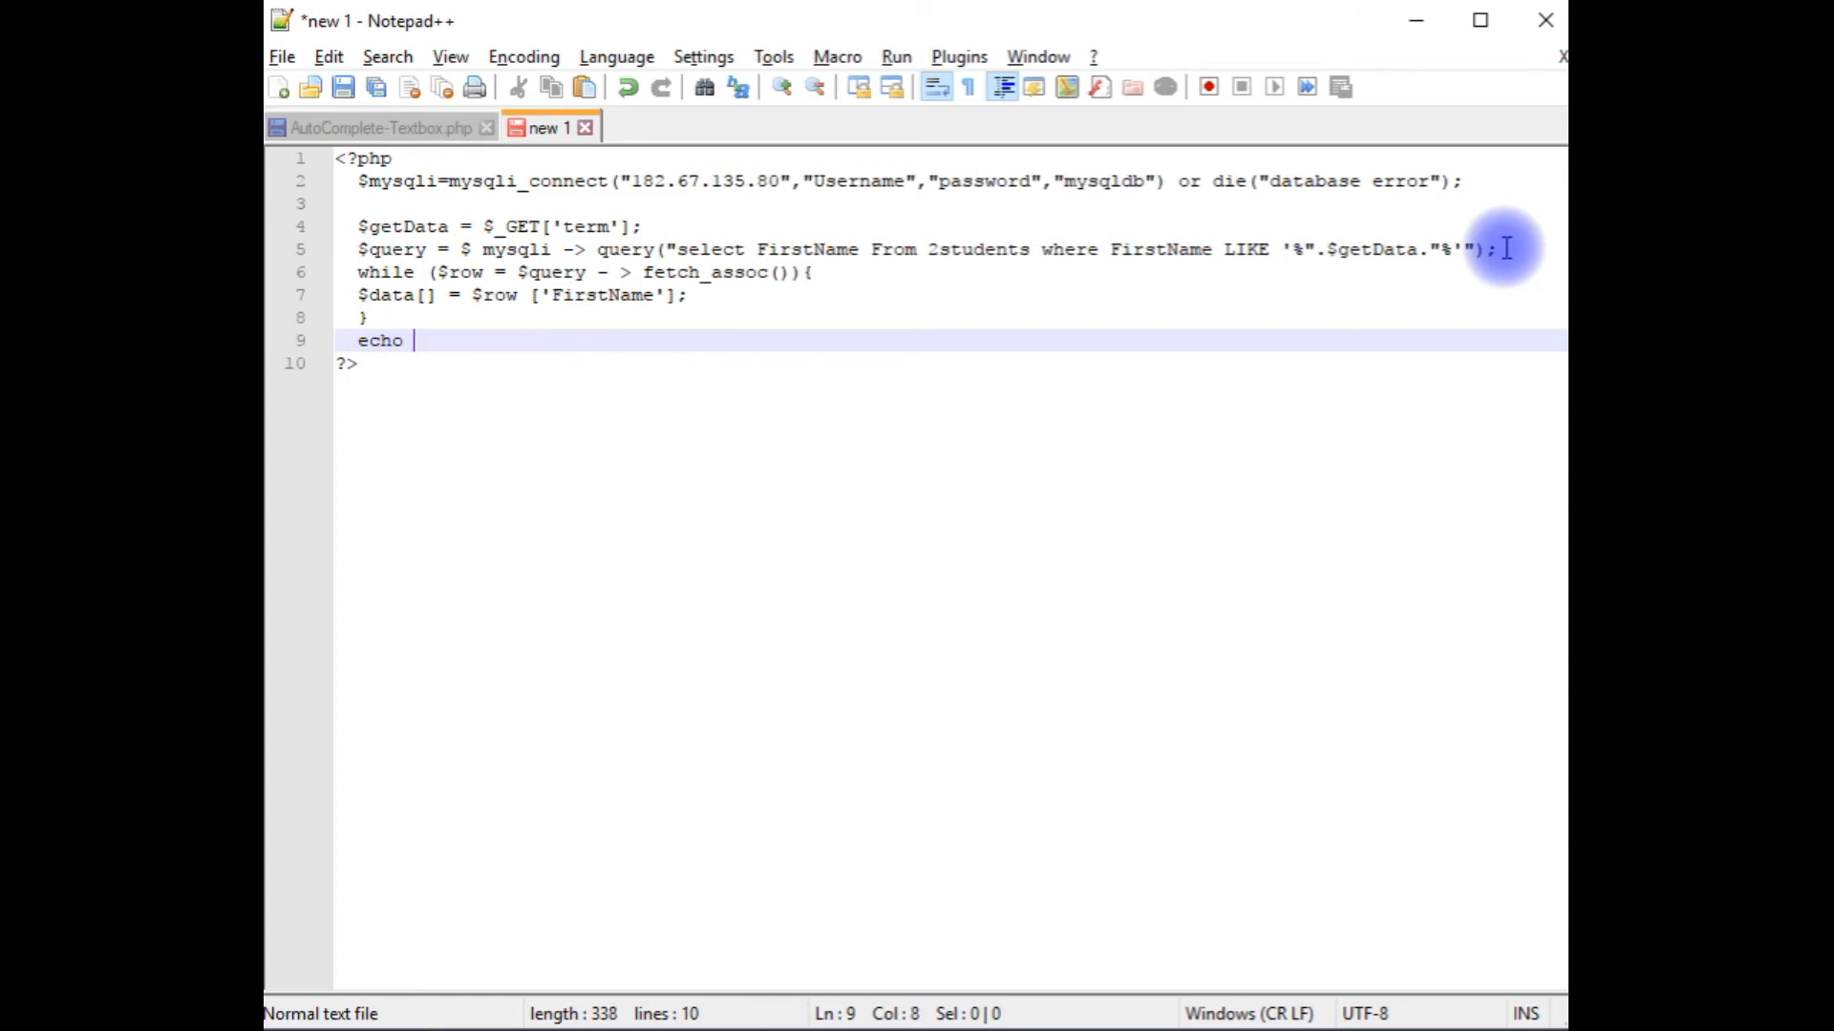
Echo json_encode($data) and save the script as php-autocomplete.php in PHP-Programs.
text(json)
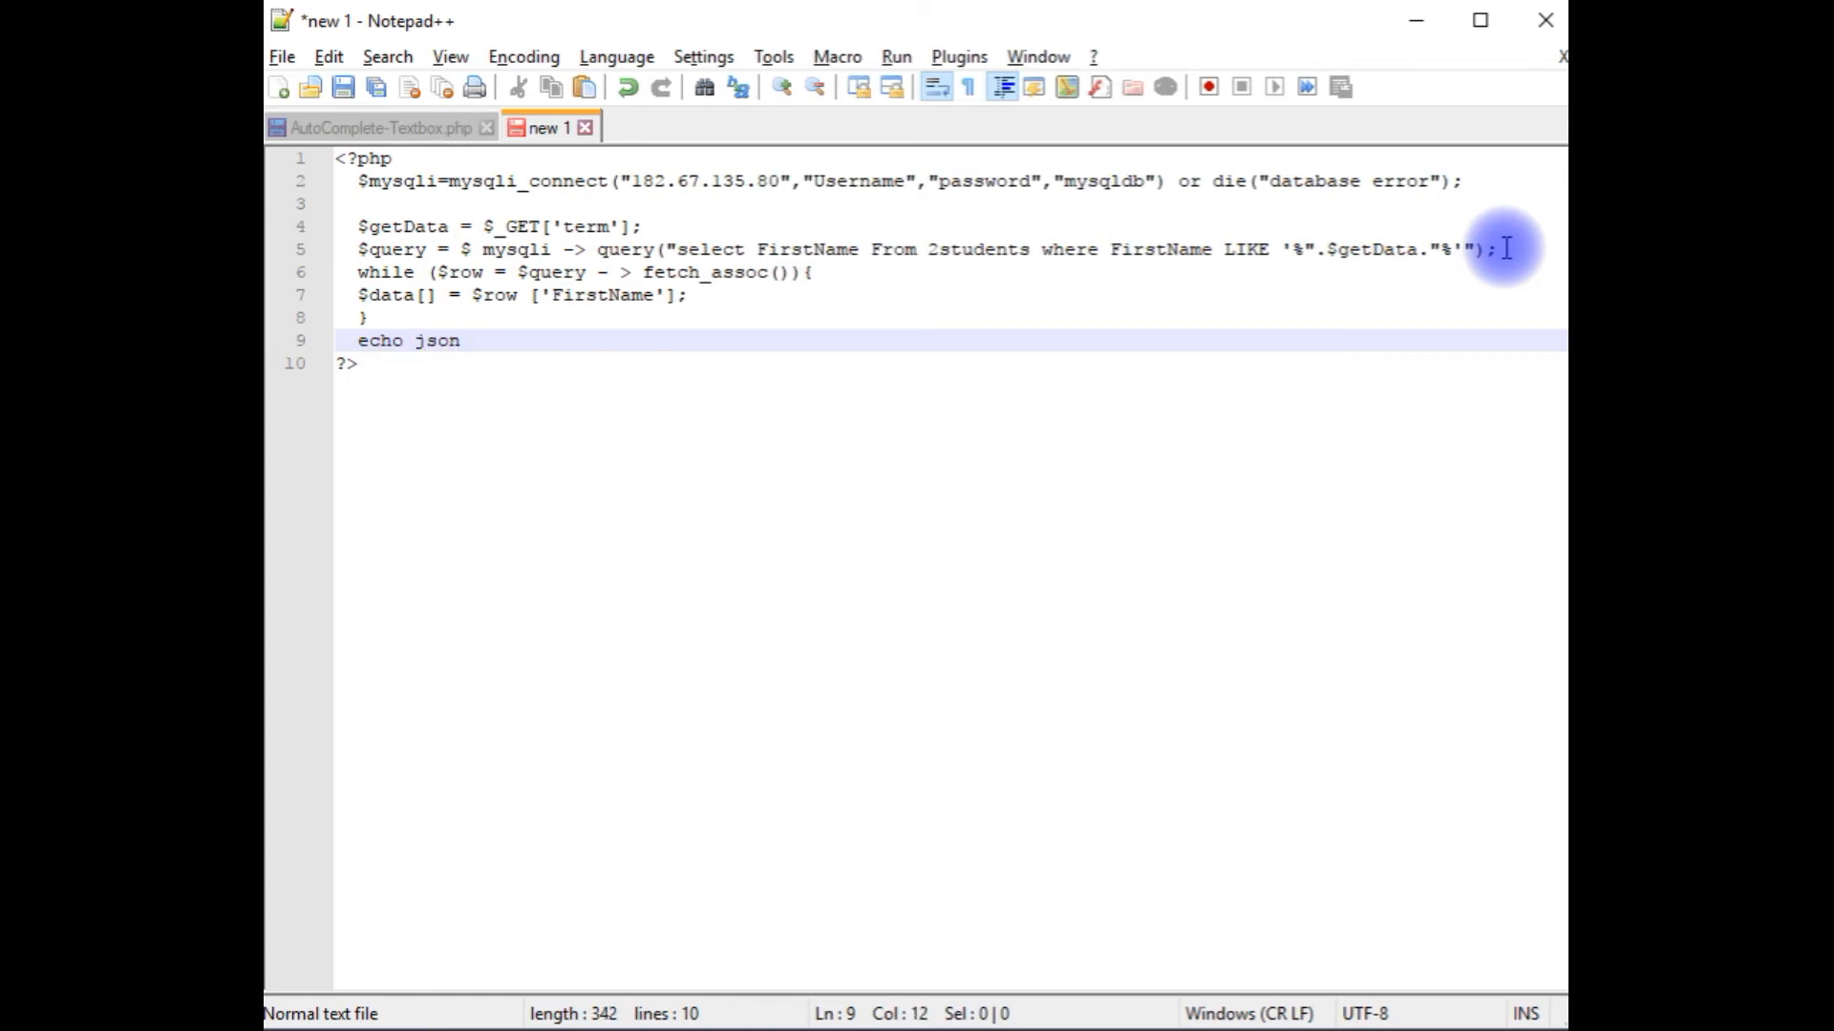
text(_encode)
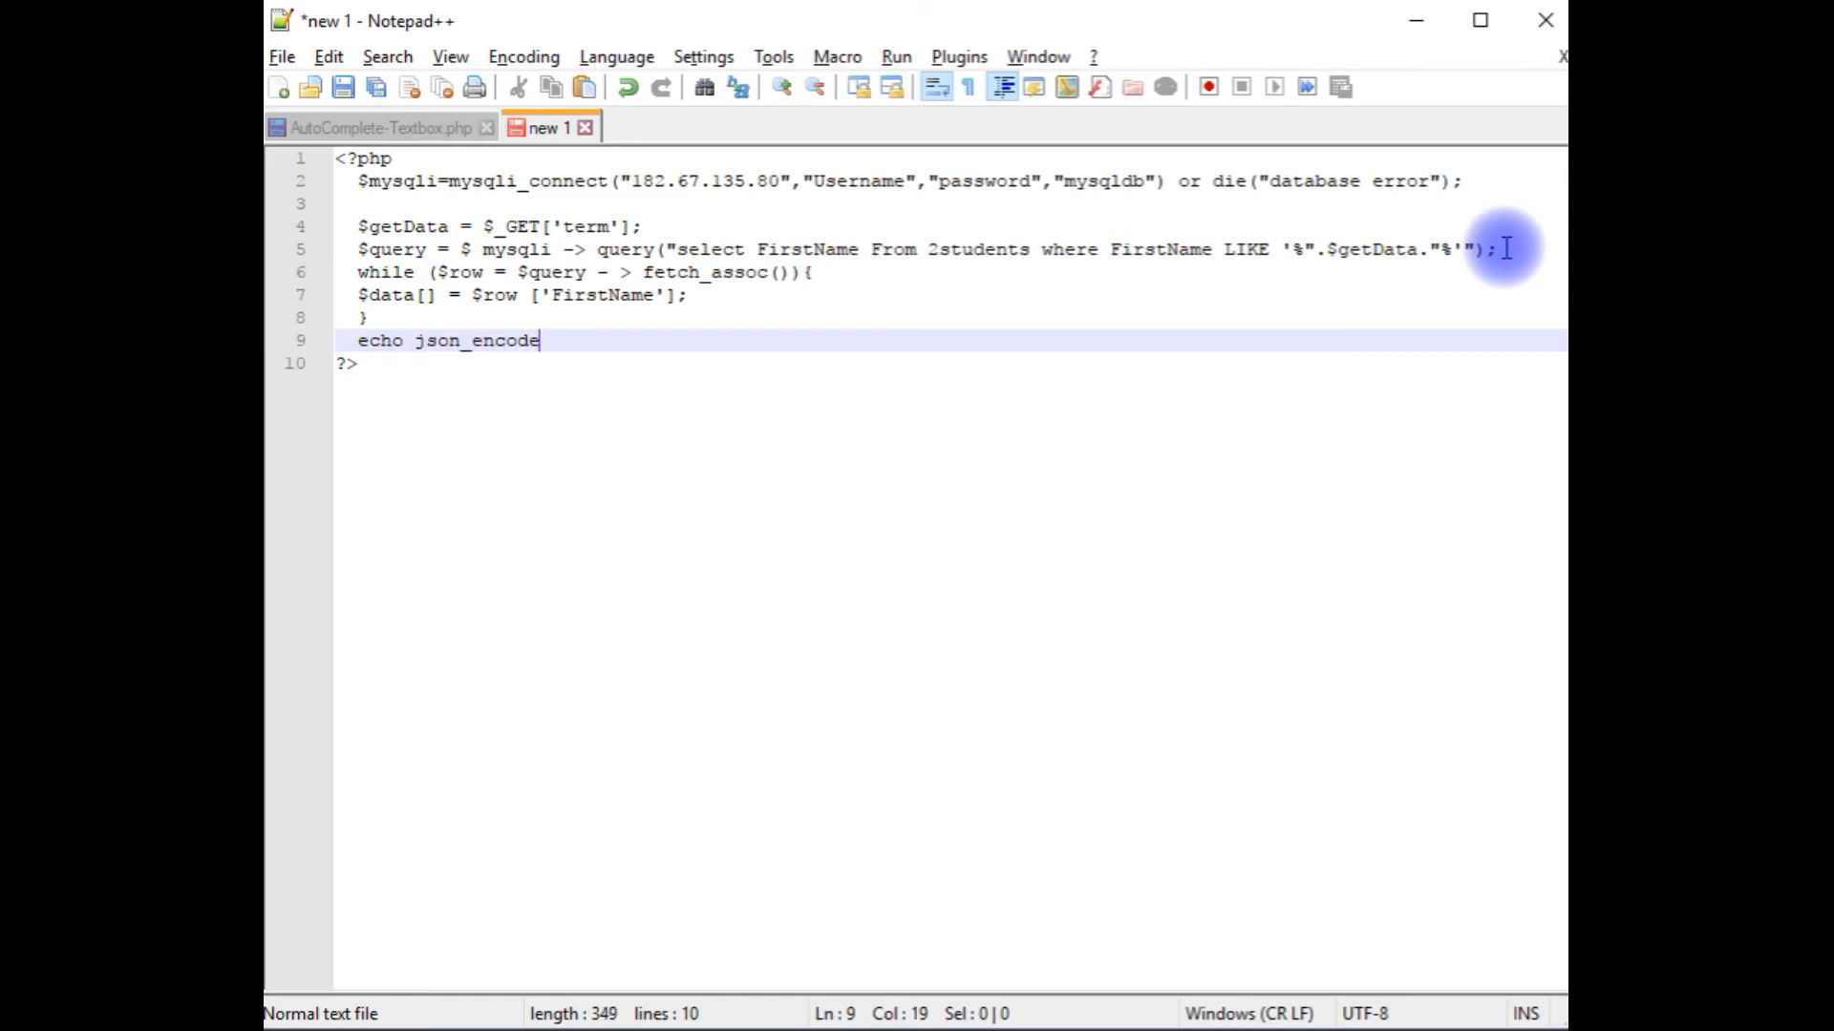
text(())
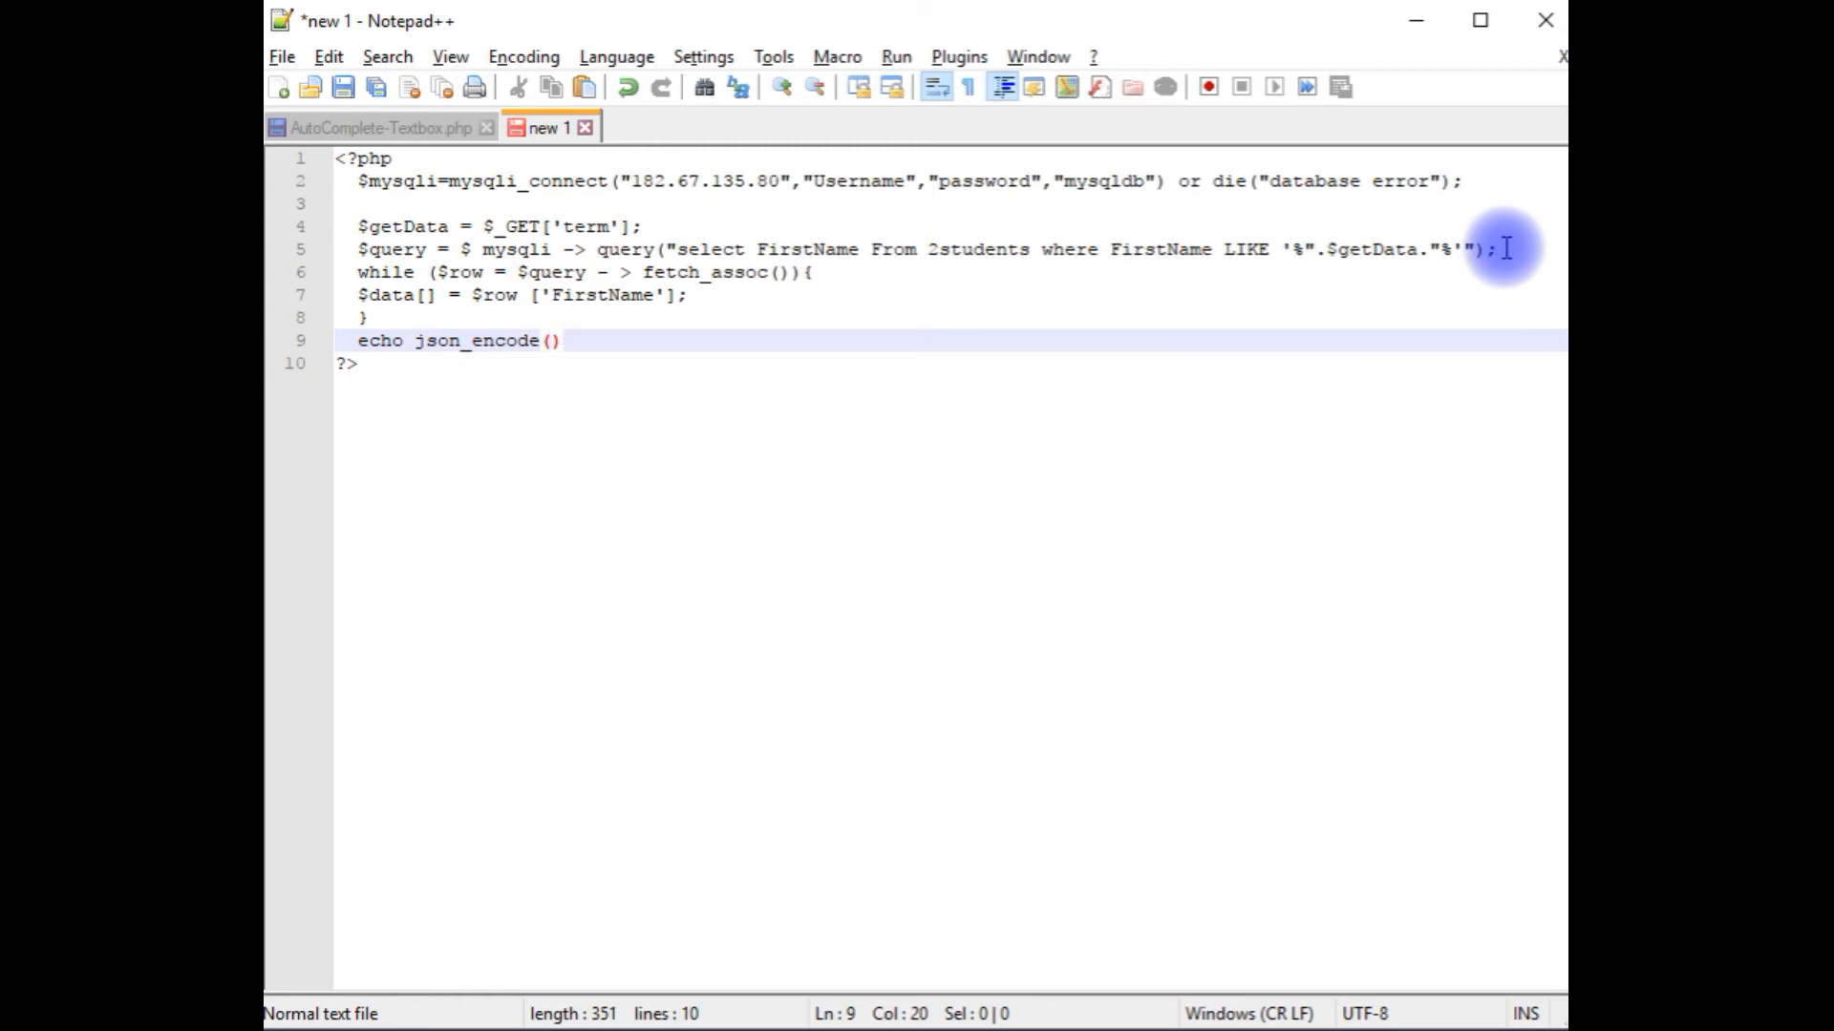
text($data)
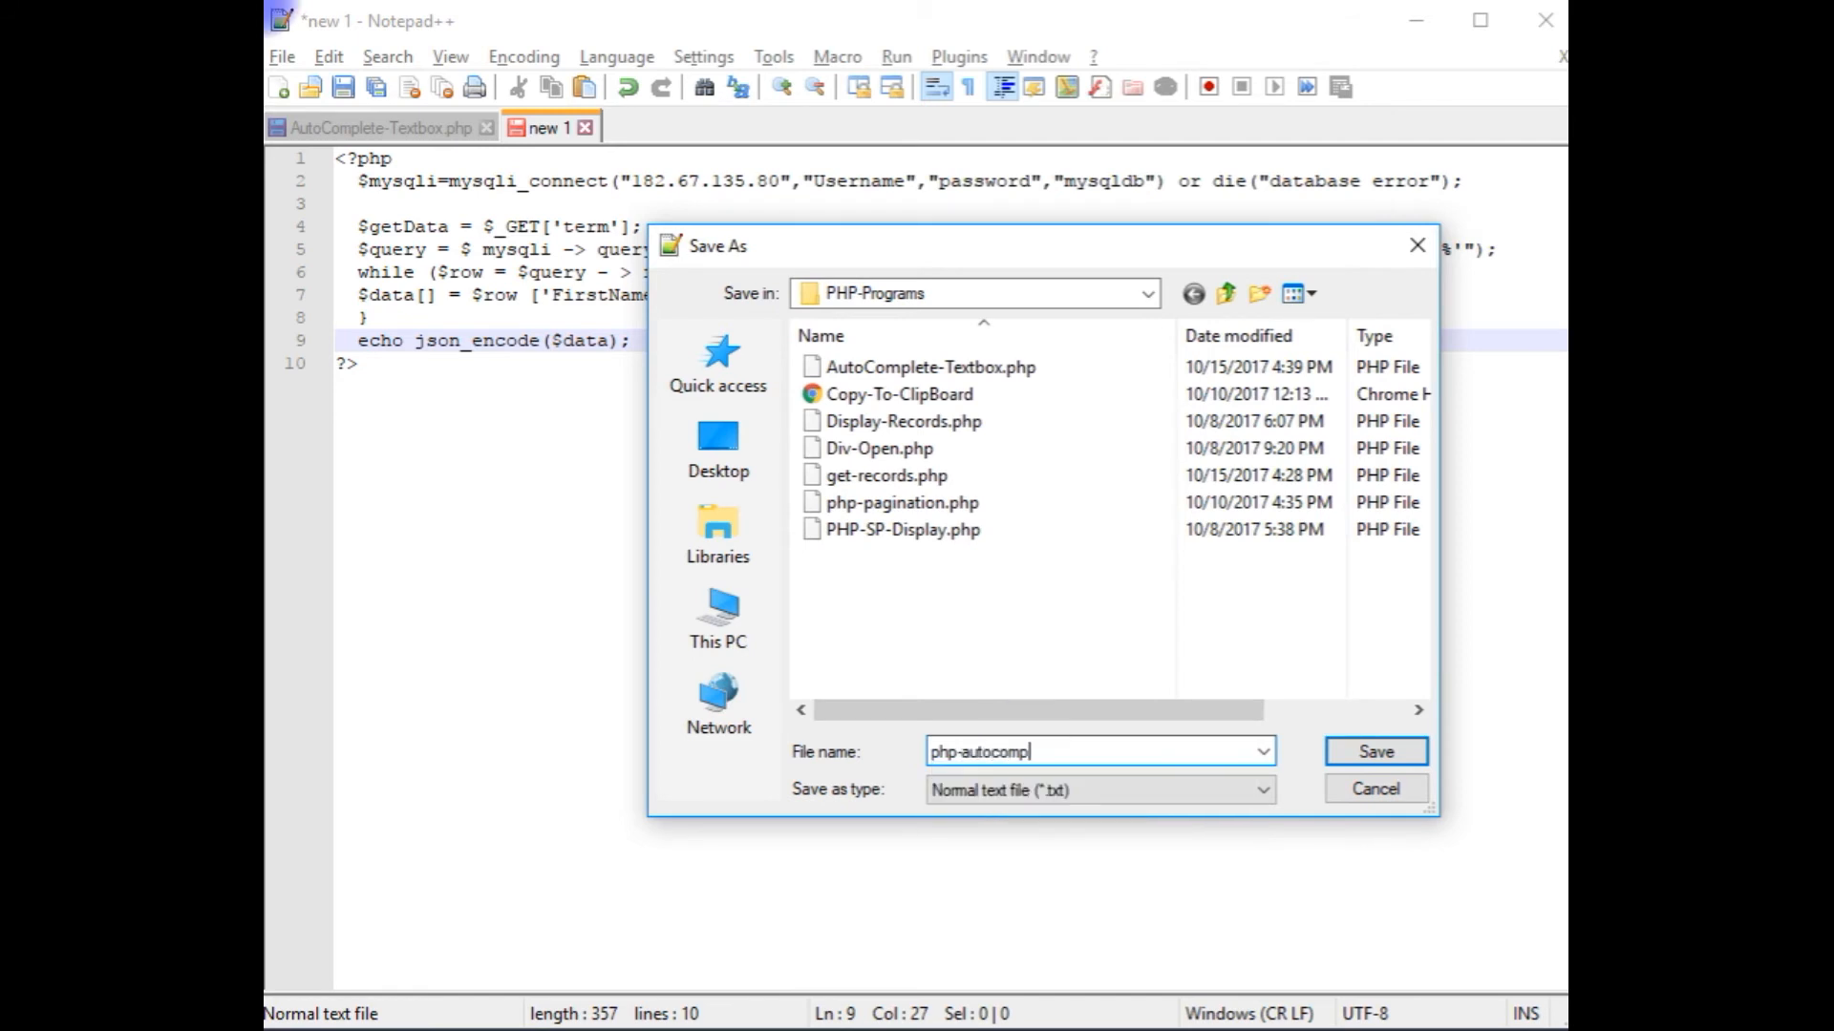
text(lete.php)
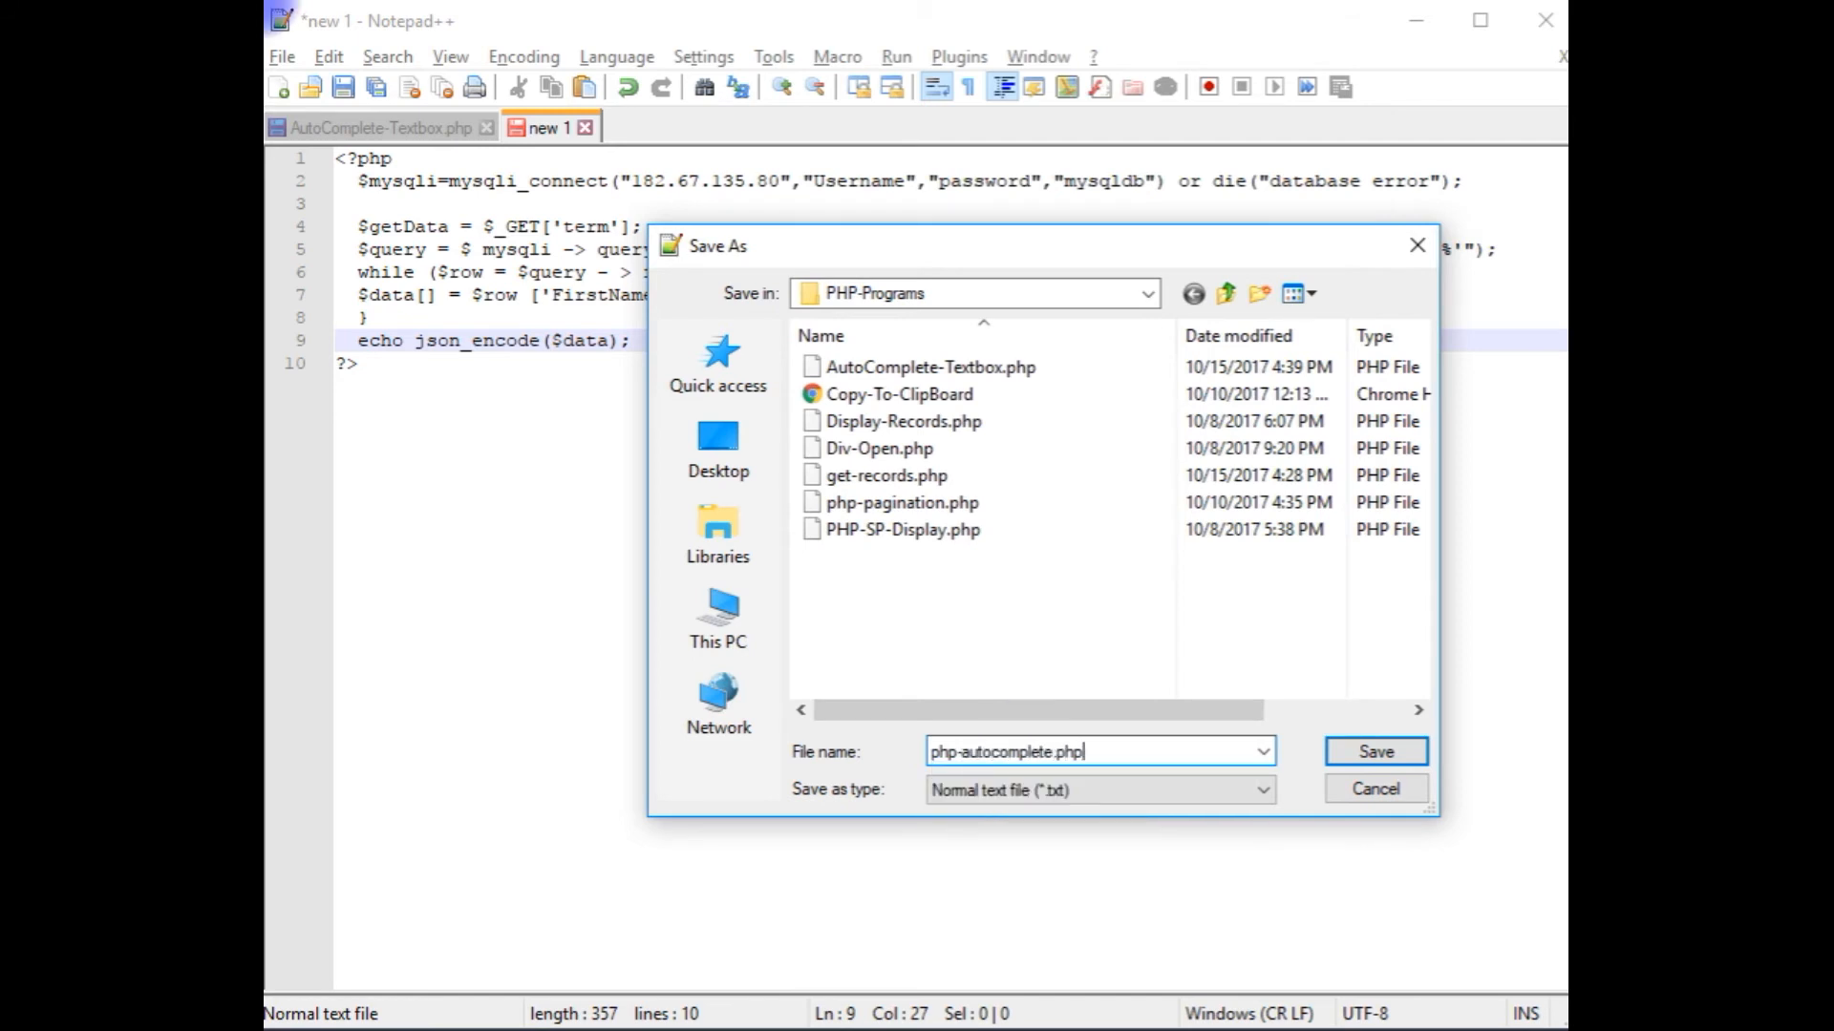
click(1374, 751)
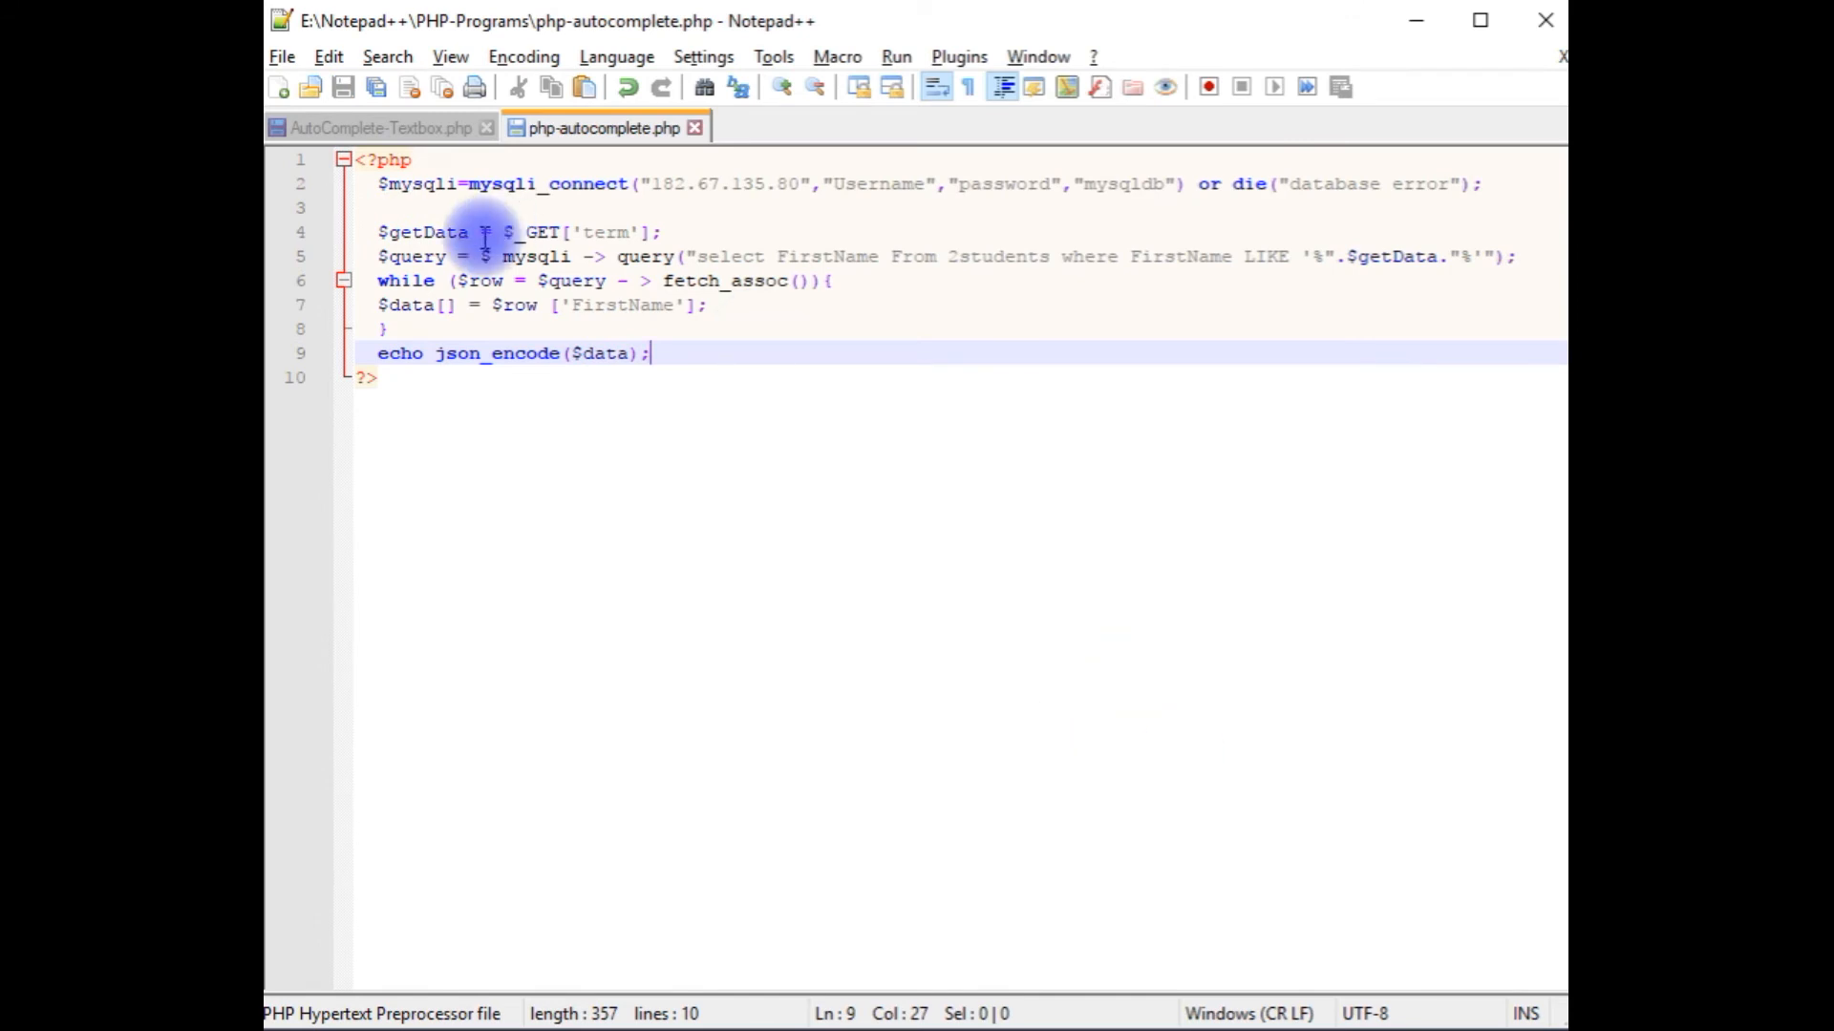
mouse_move(380, 127)
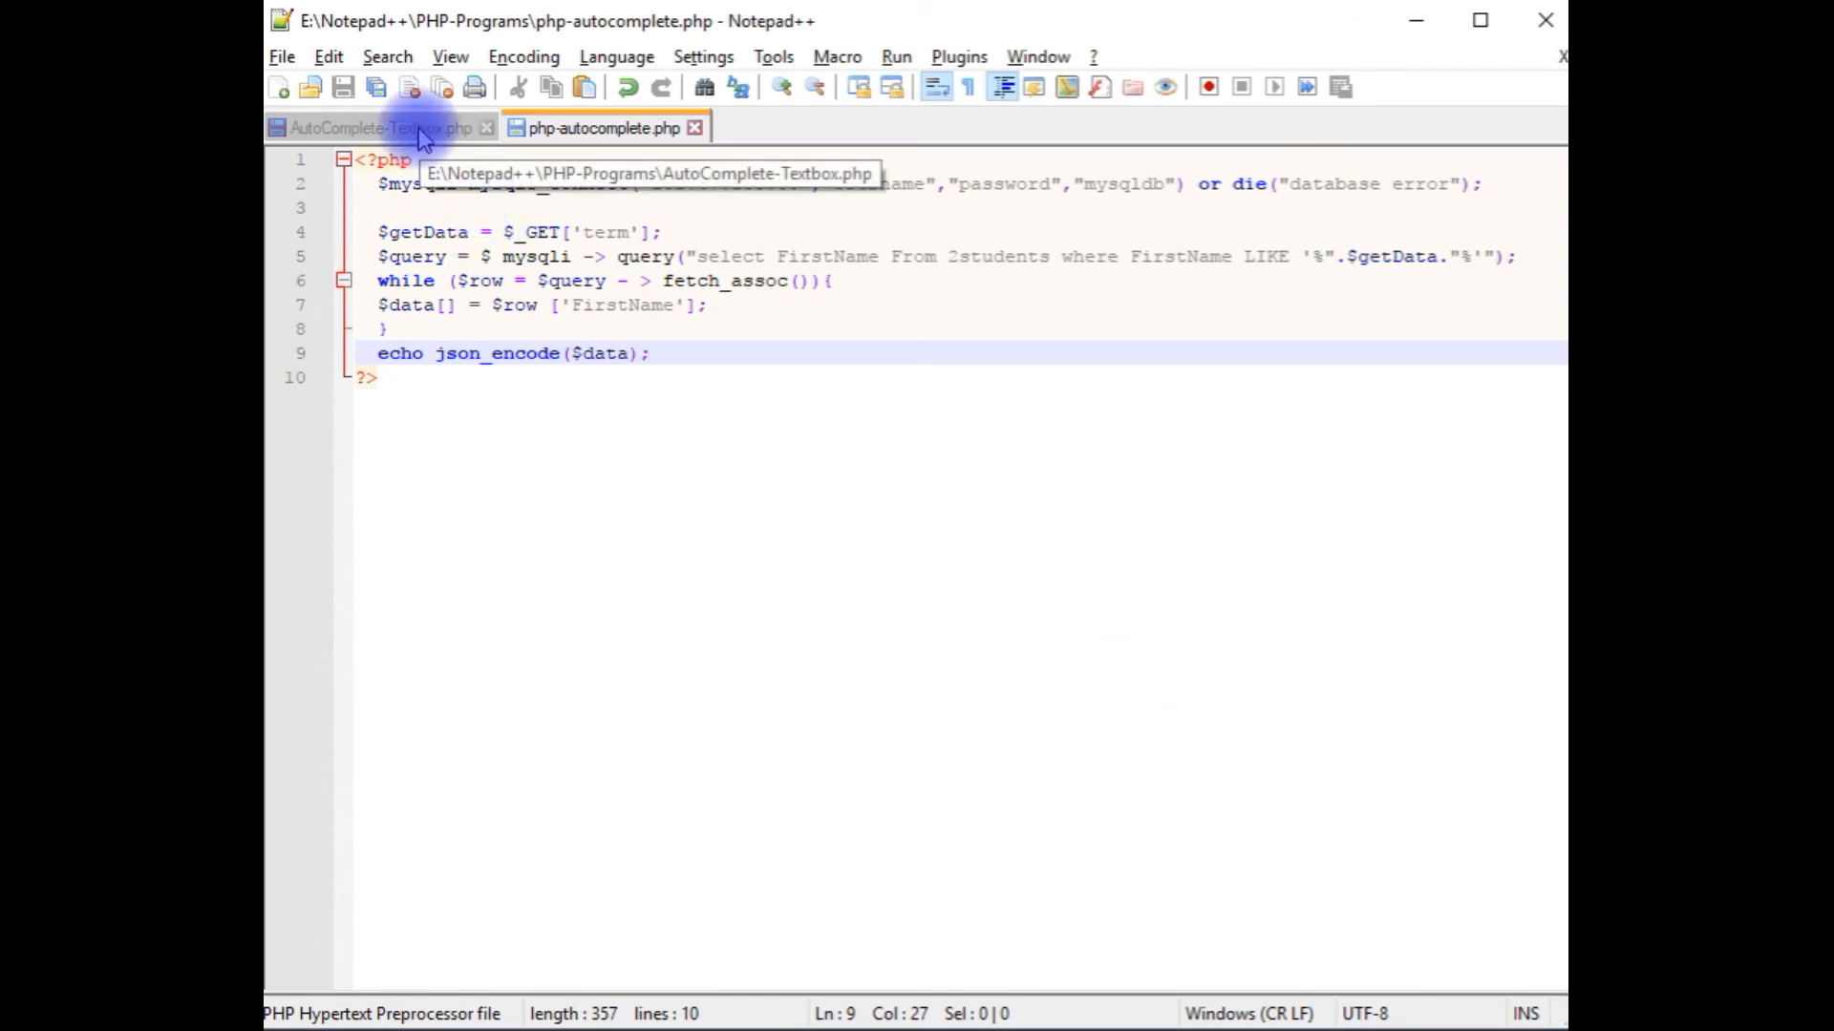
Add jquery-1.12.4.js and jQuery UI 1.12.1 script includes to AutoComplete-Textbox.php's head.
click(374, 127)
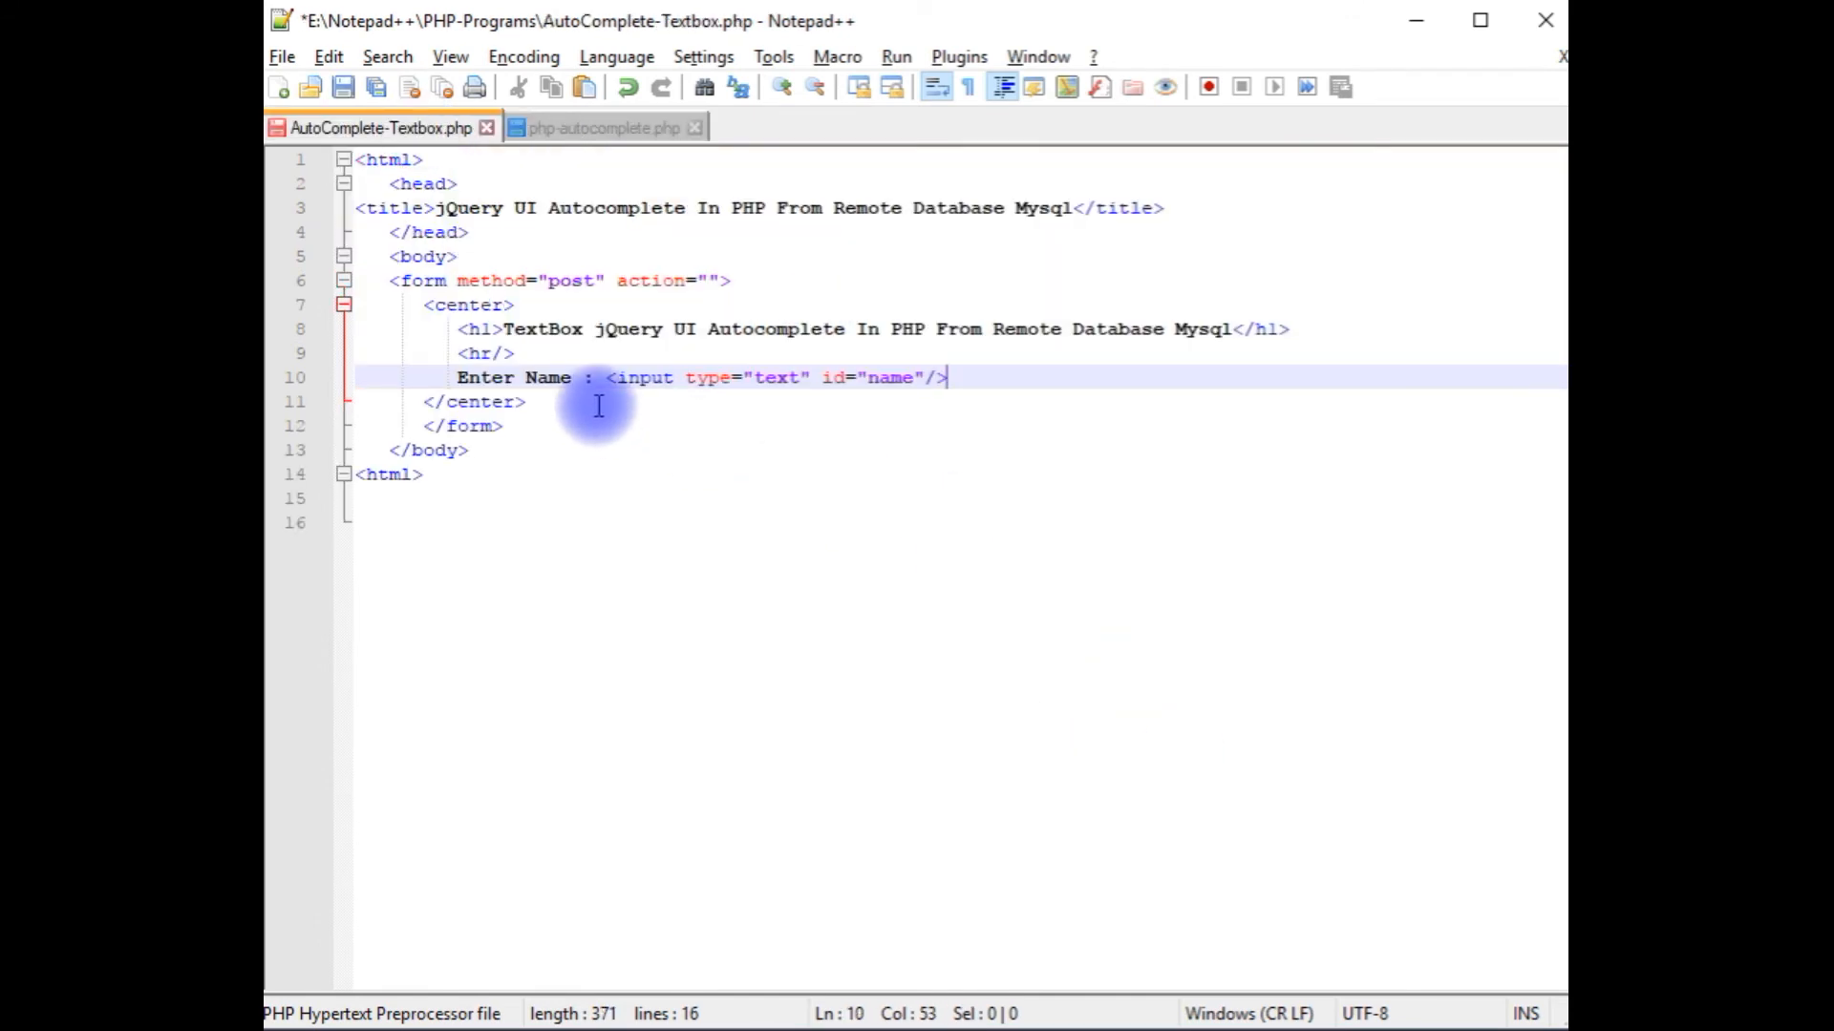
mouse_move(802, 426)
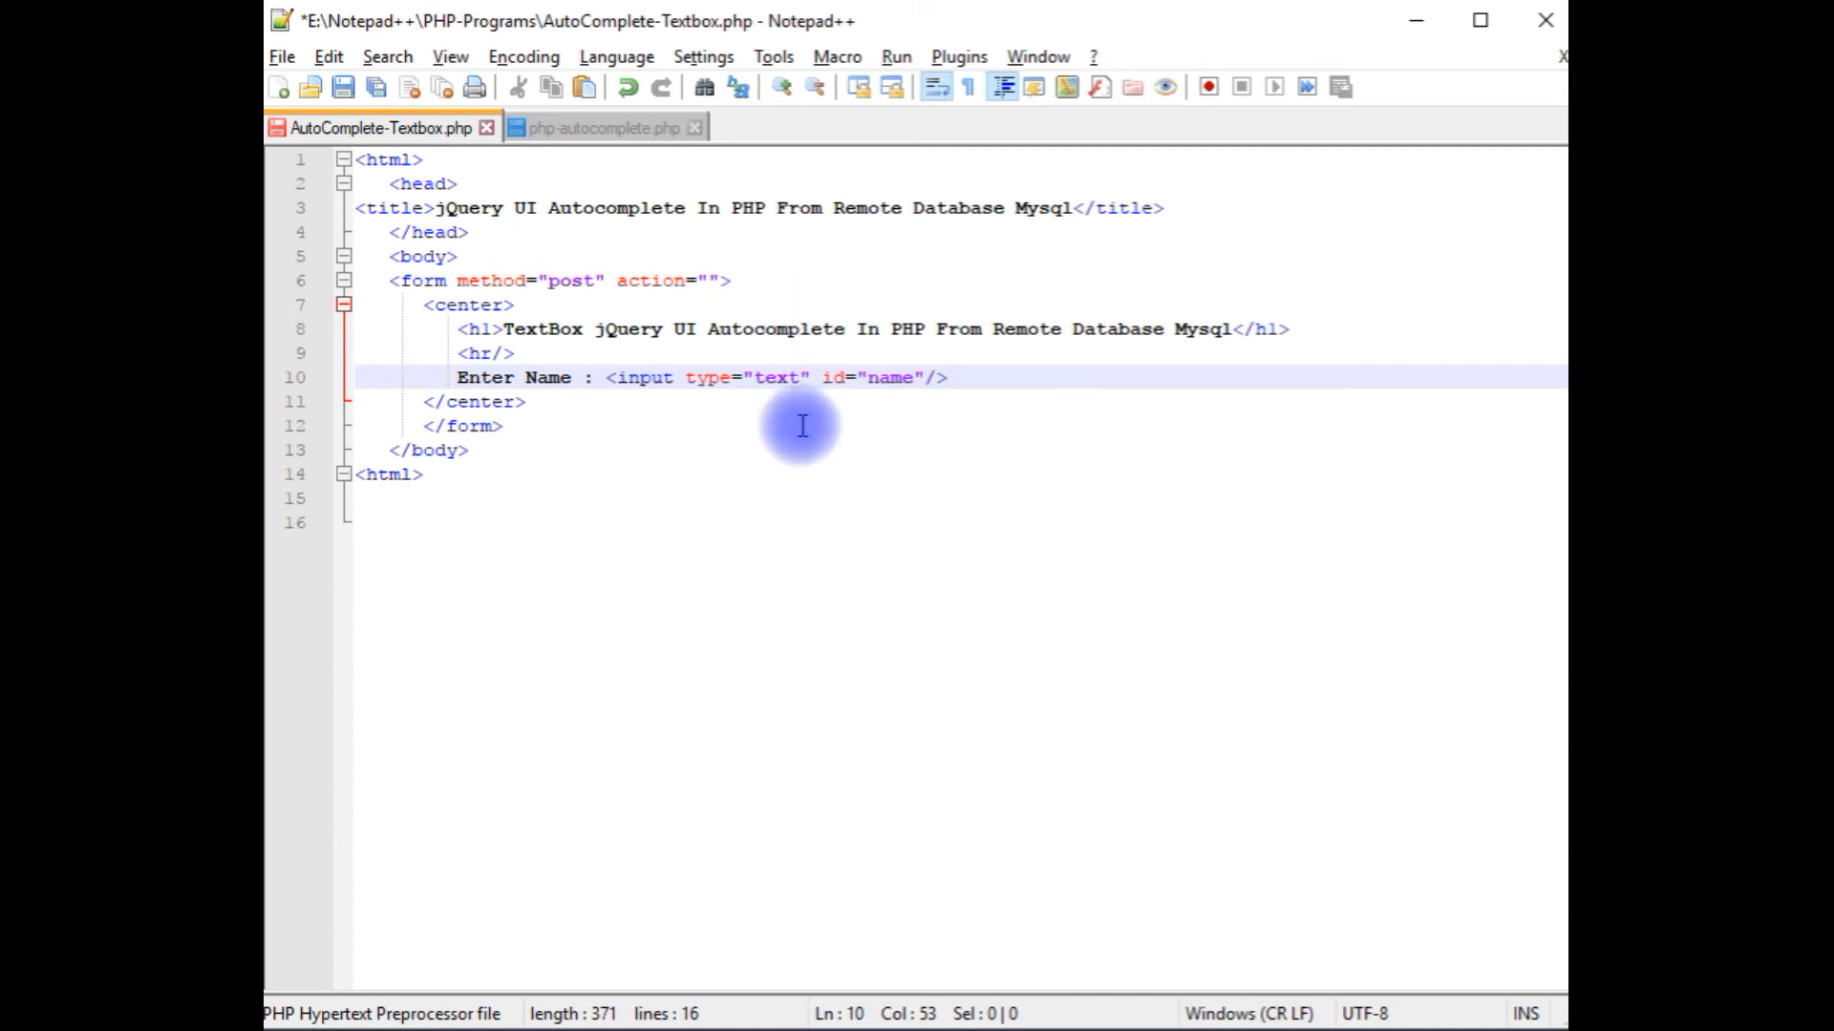
click(1169, 208)
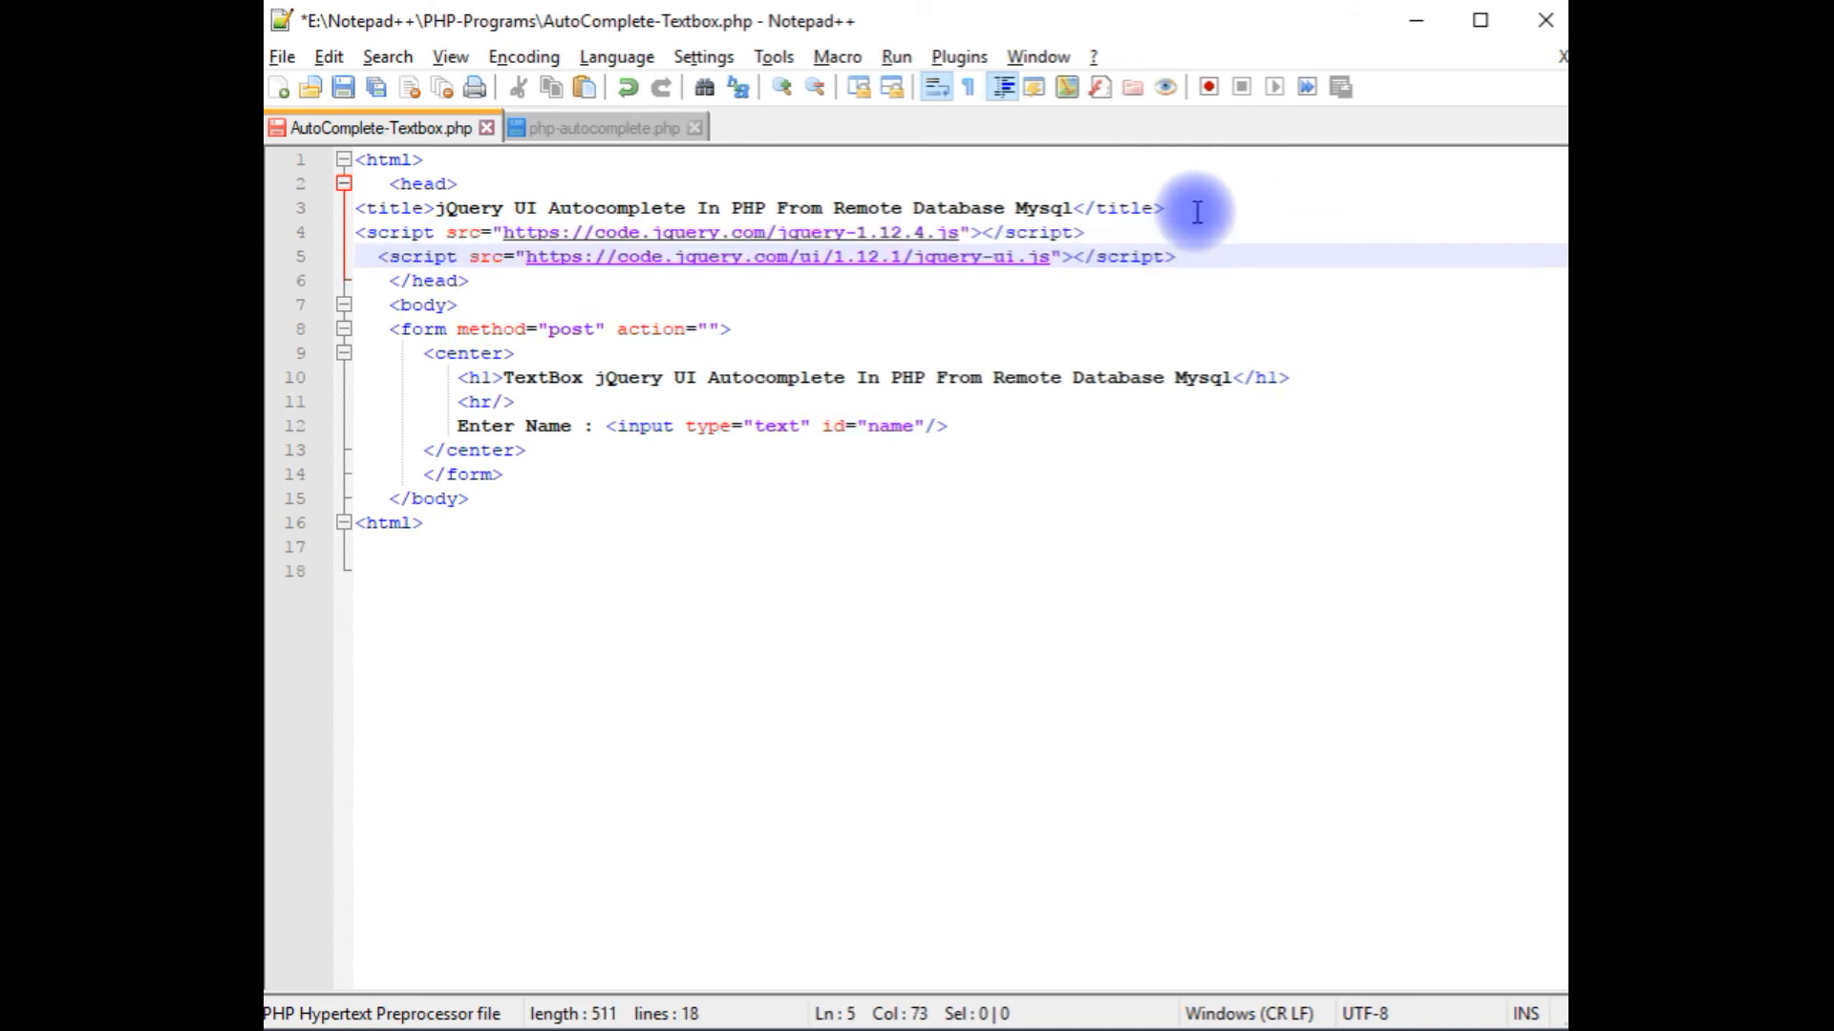
mouse_move(839, 256)
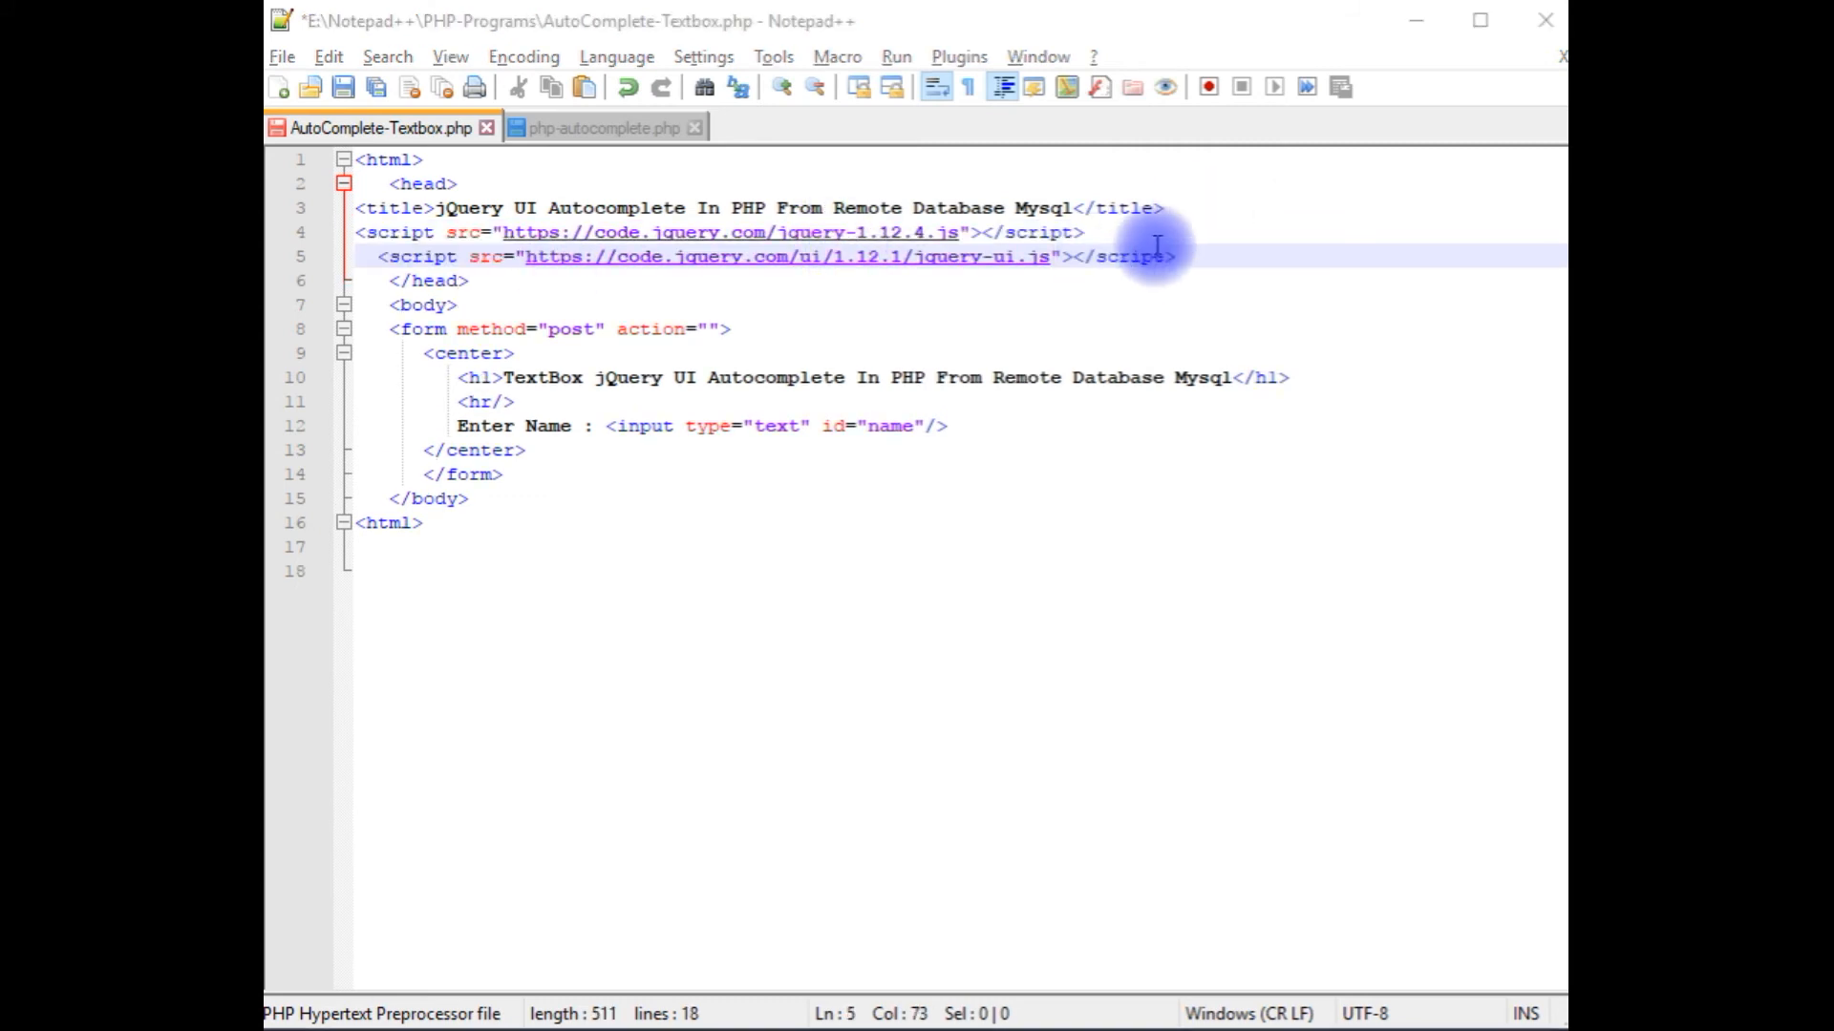
Add a <script> block opening a $(function(){ document-ready handler.
key(Enter)
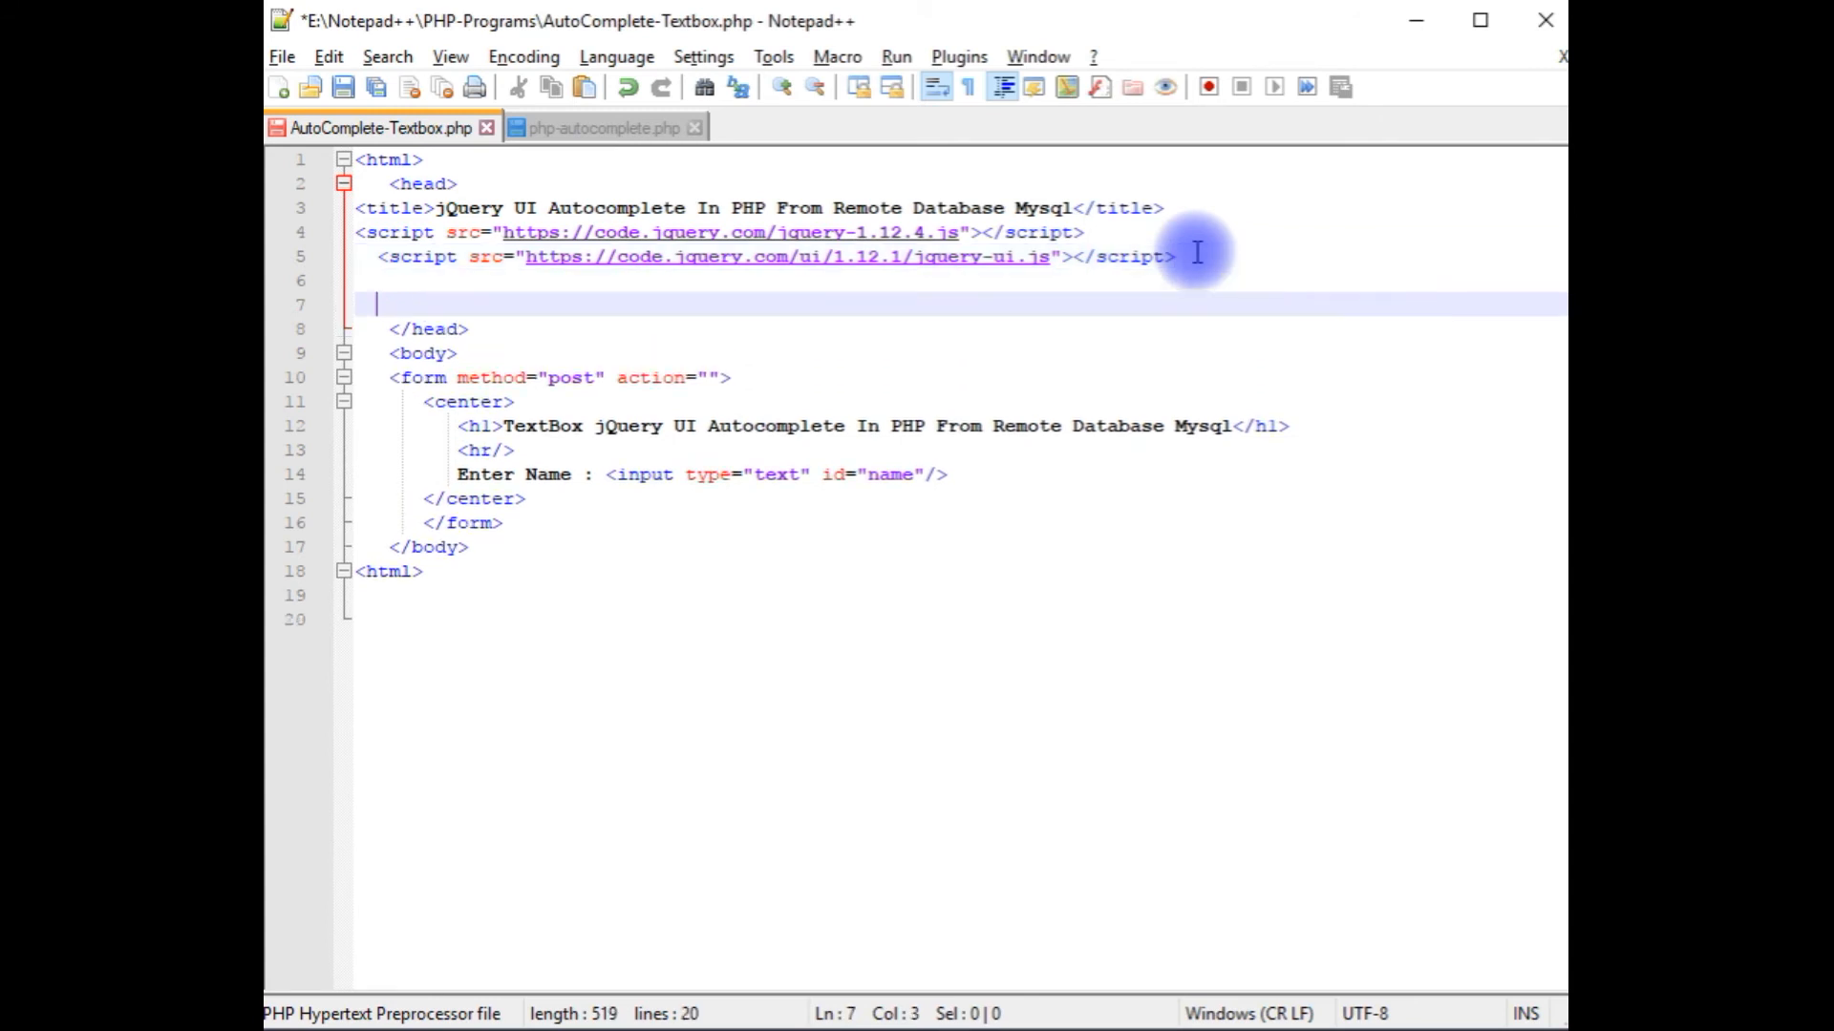
text(<script>)
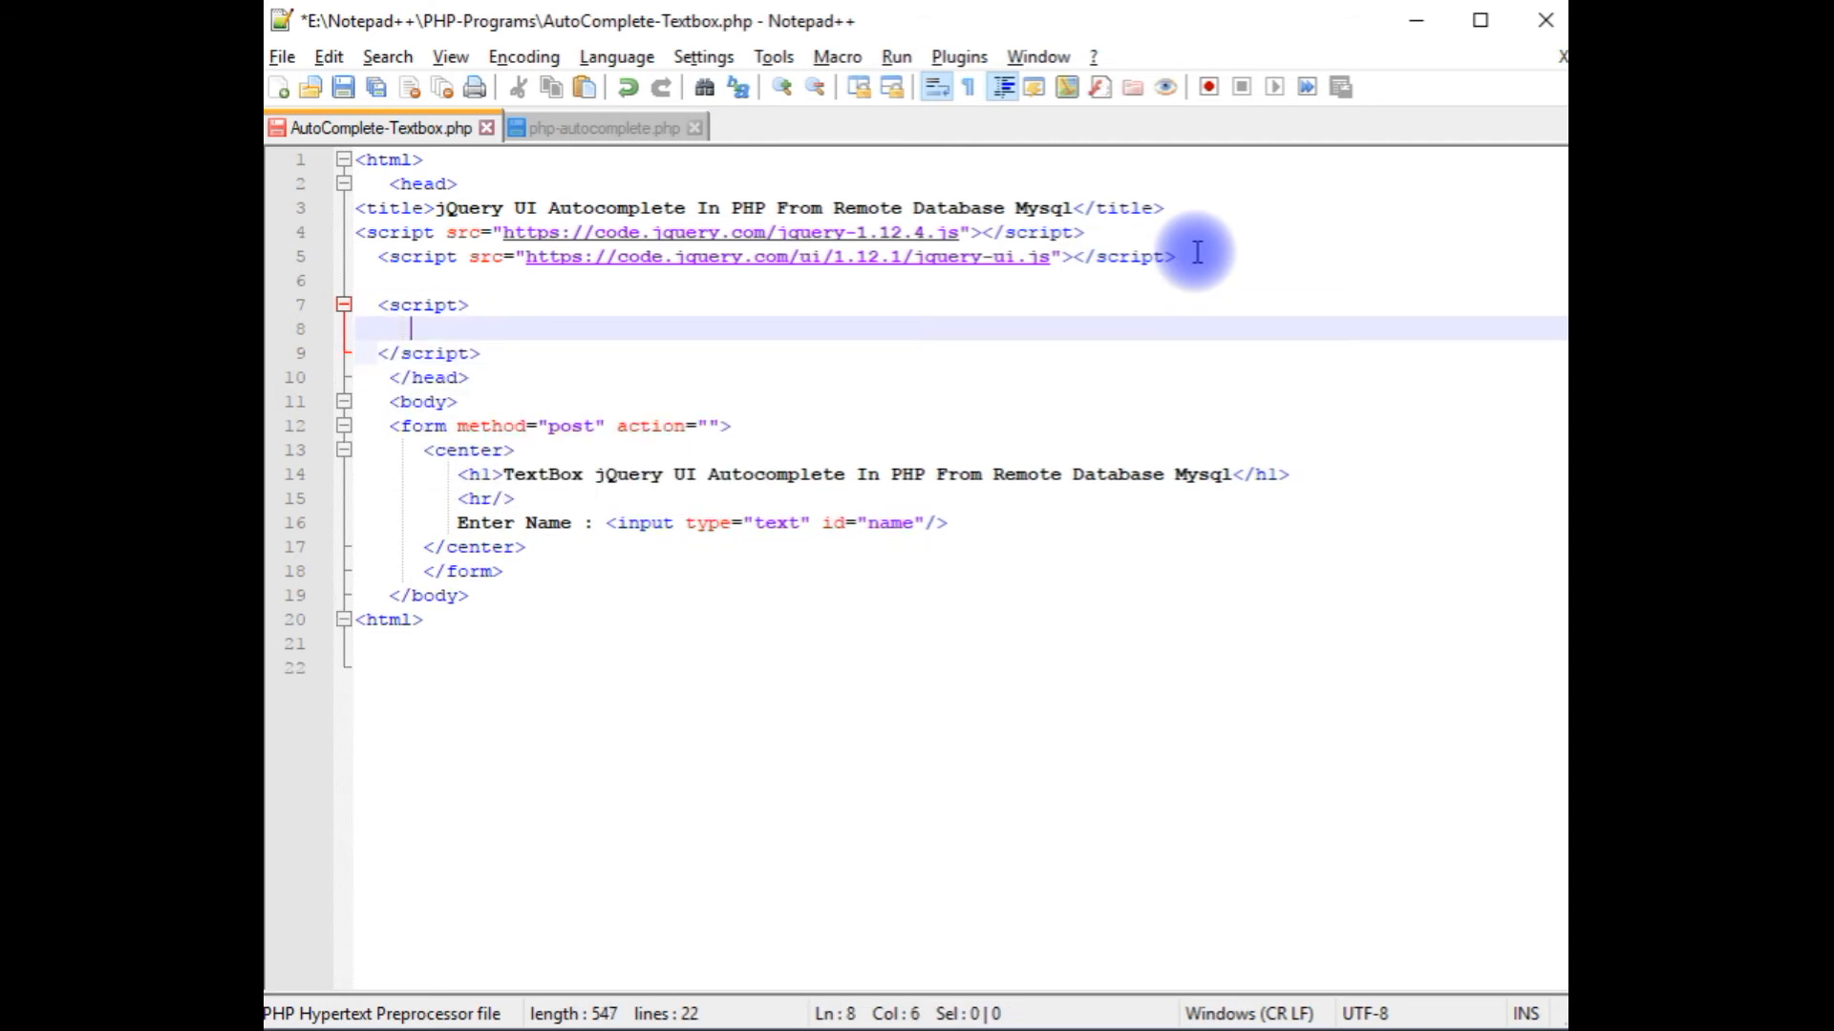
text($)
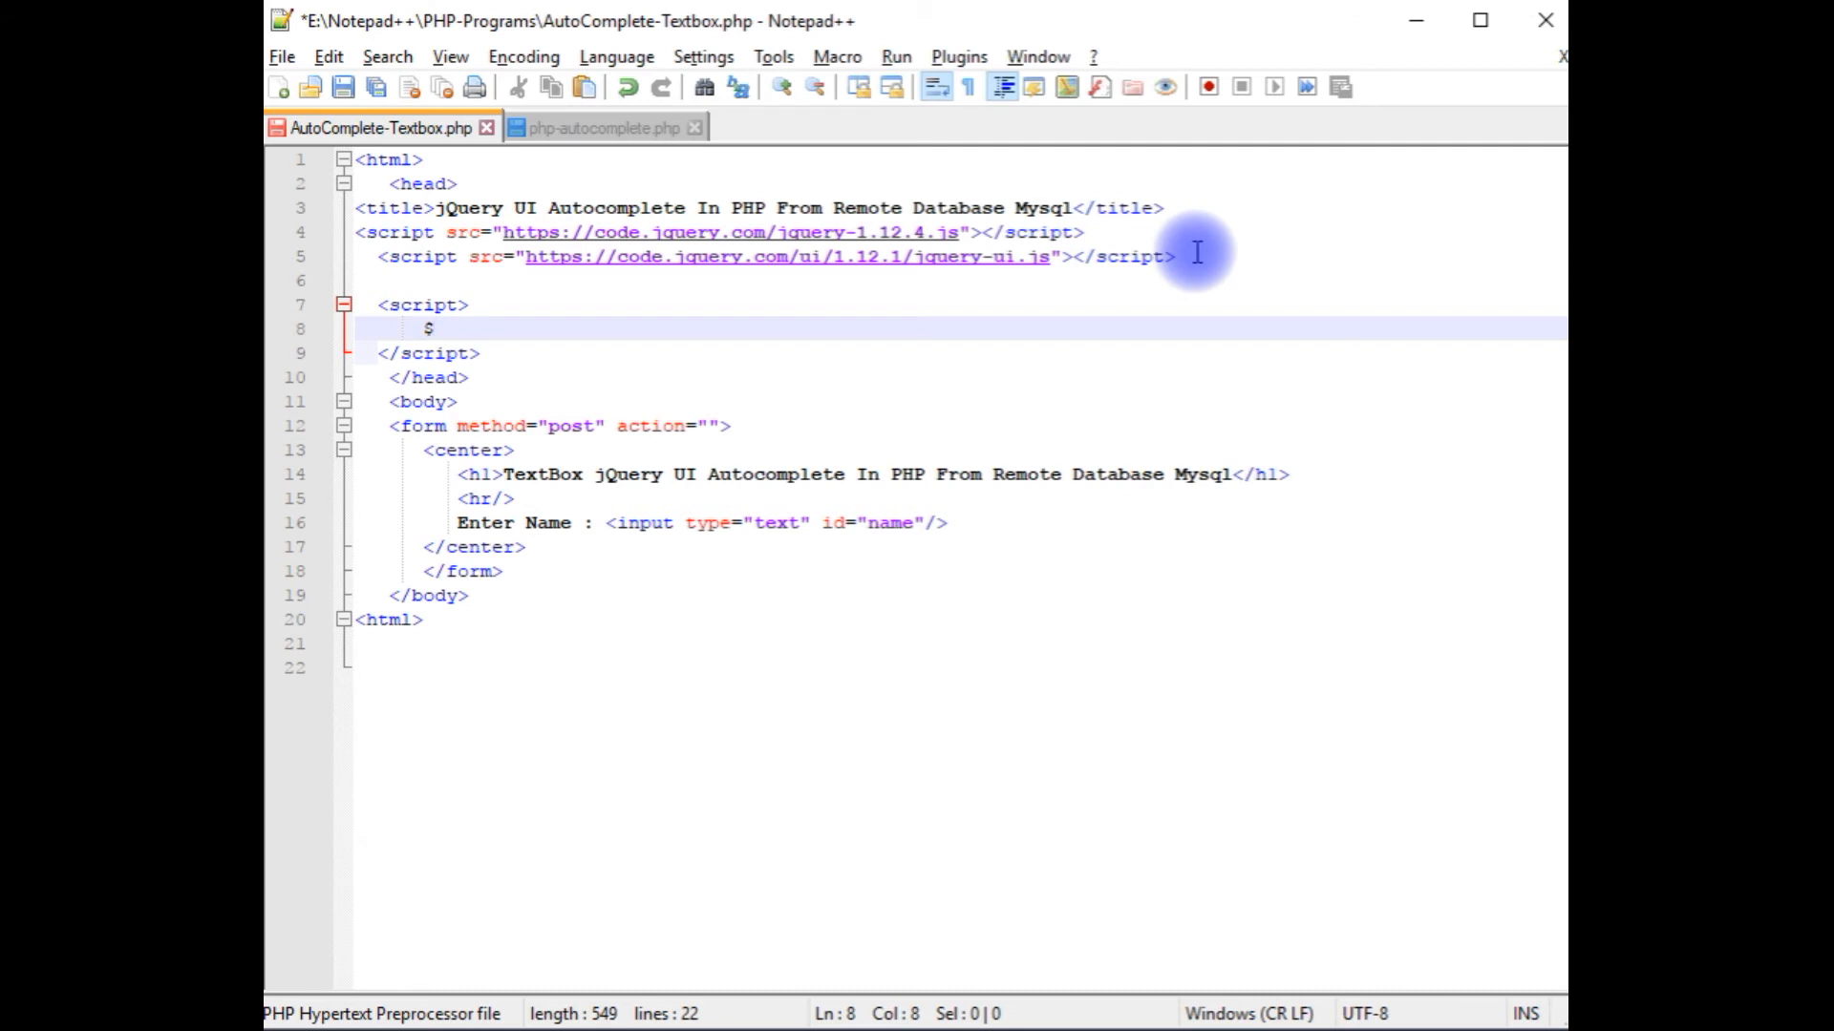
text(())
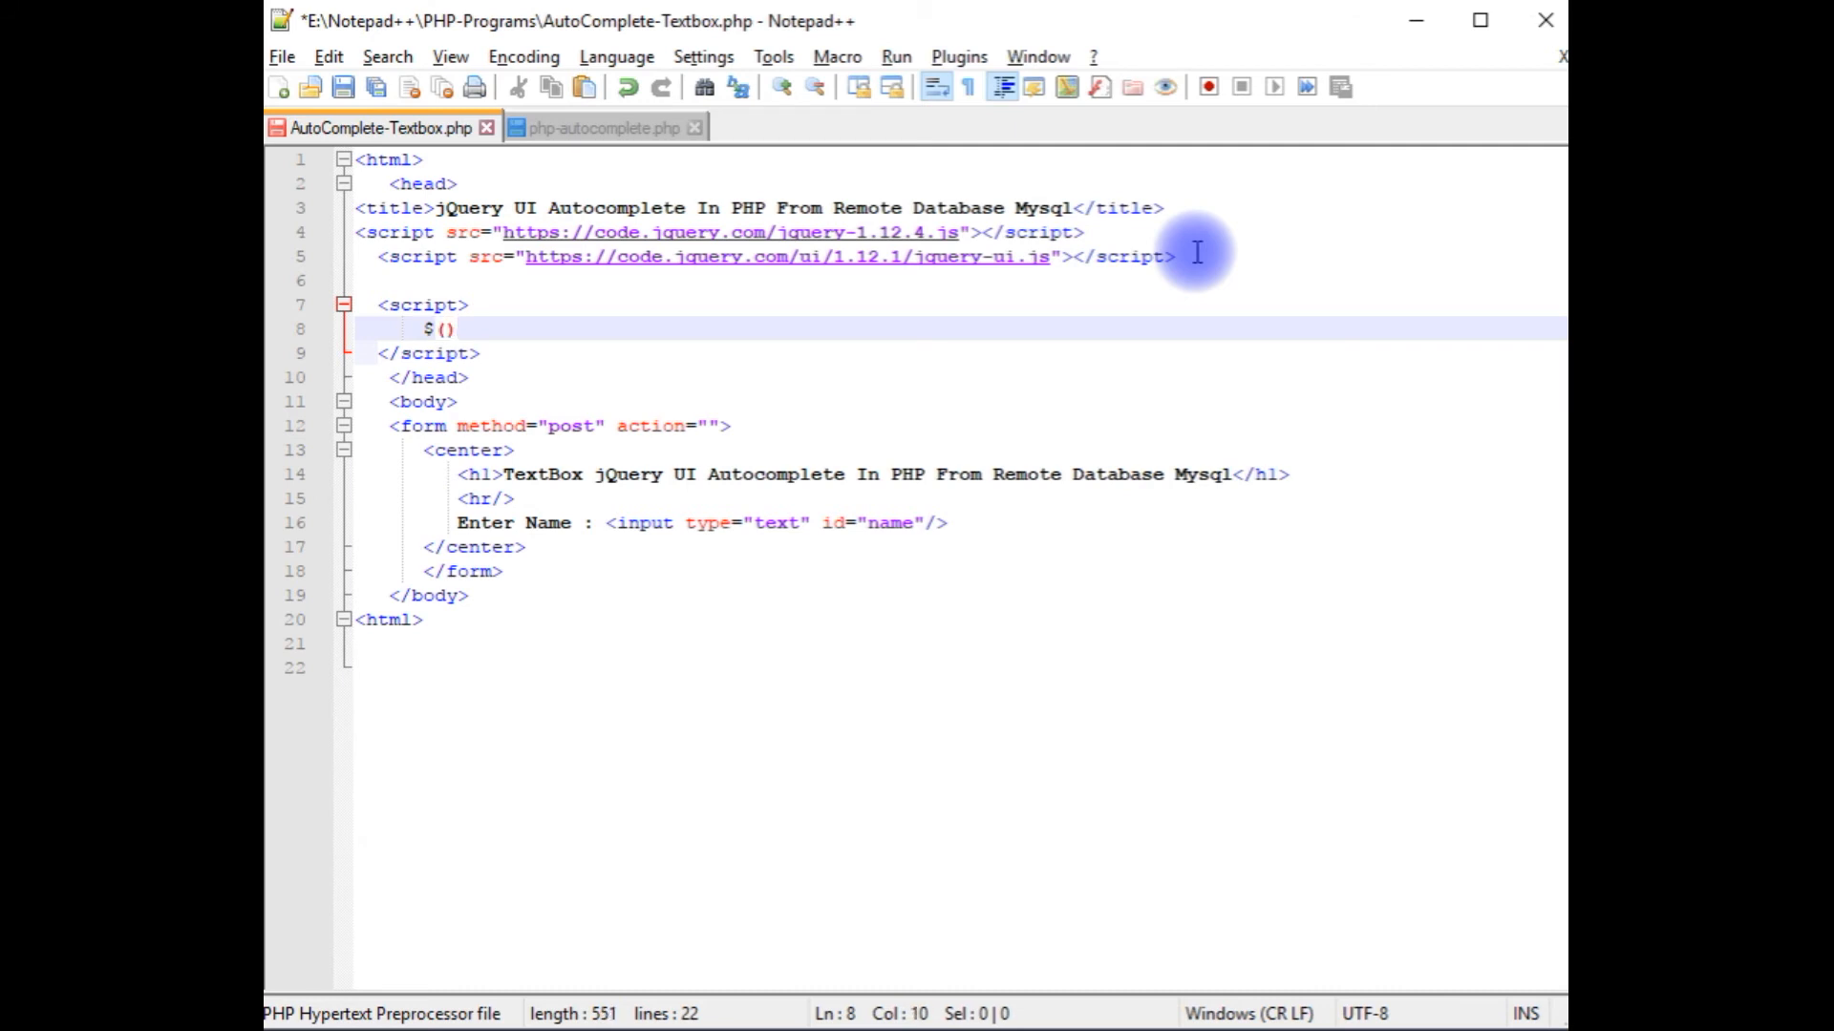
text(function ()
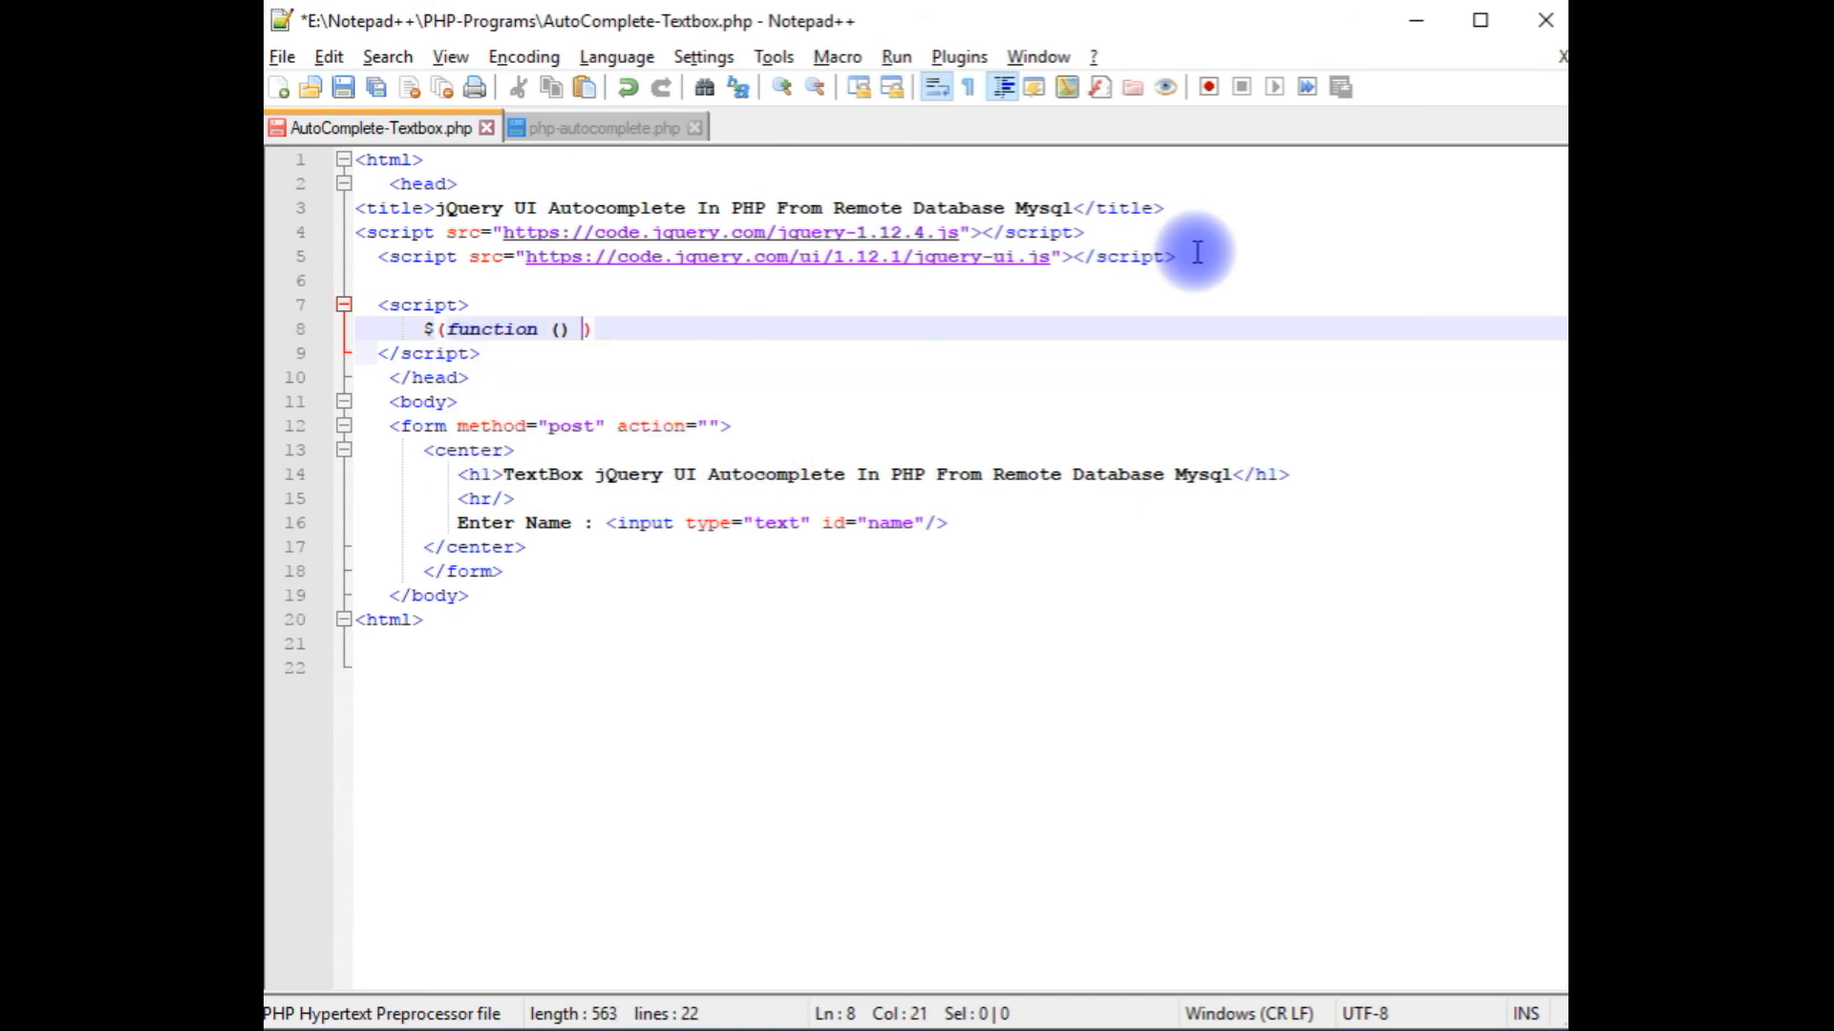
text({)
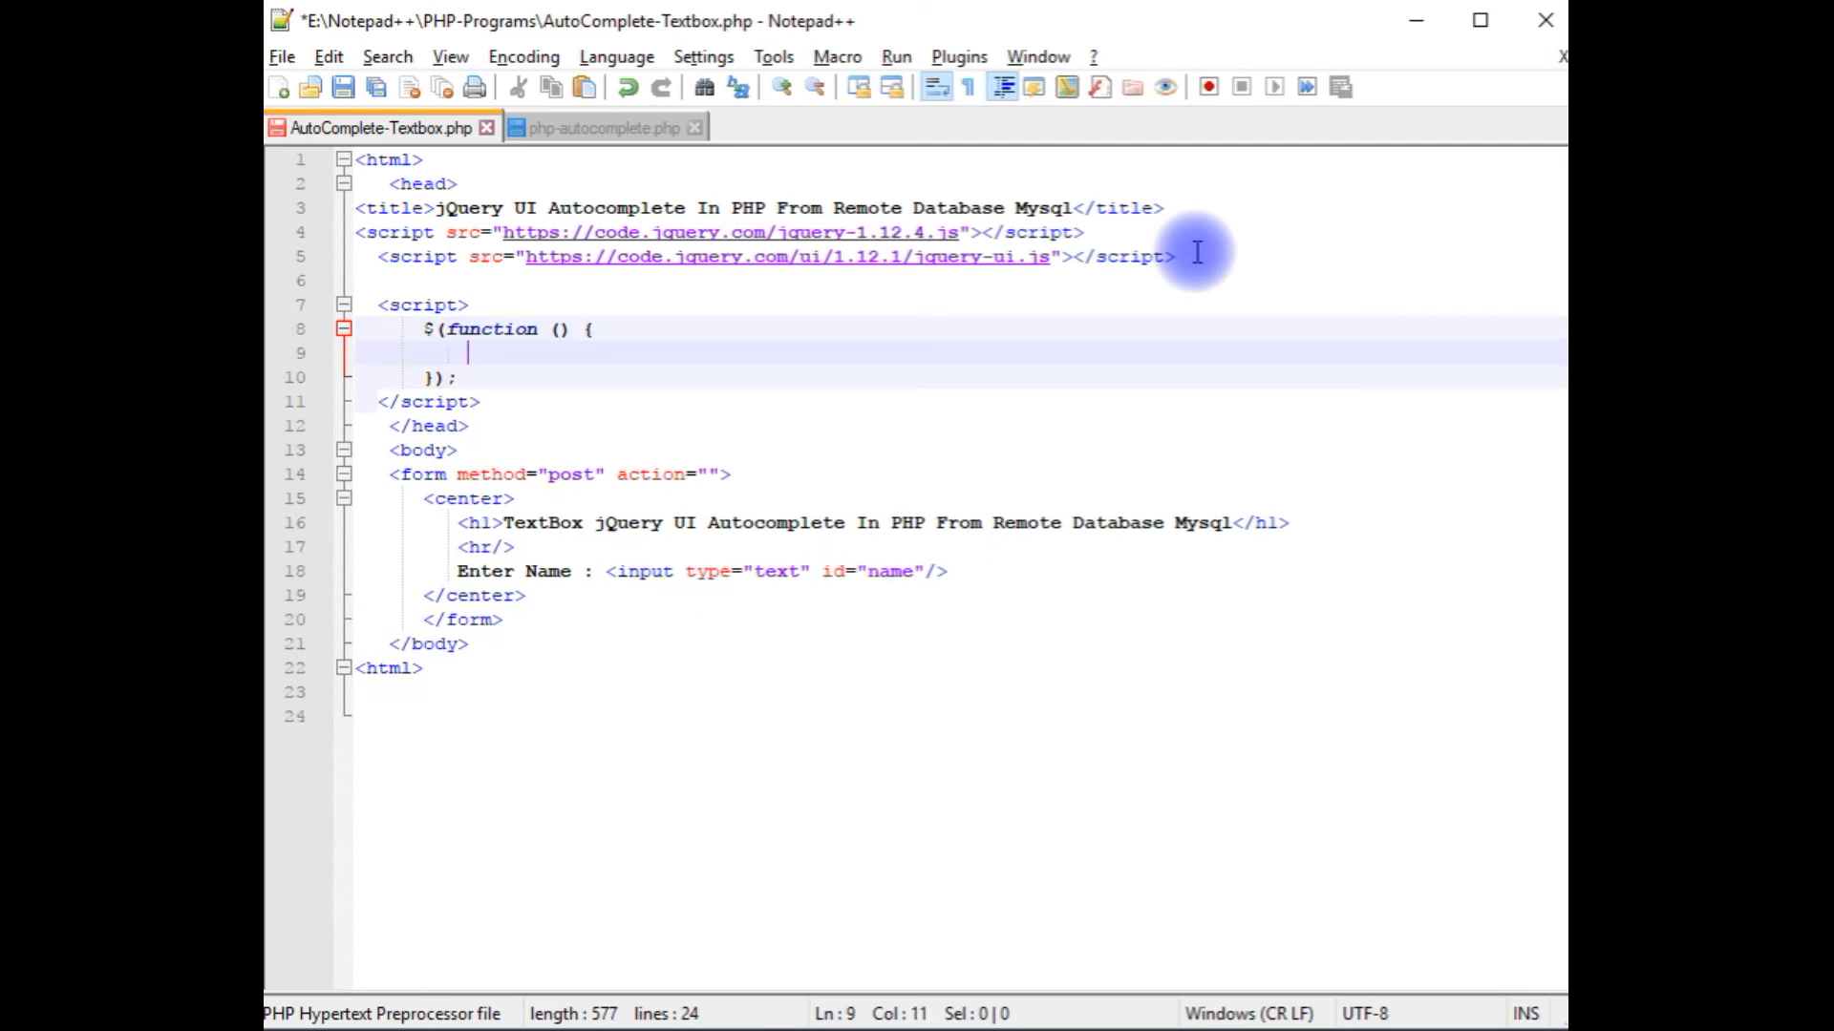
Call $("#name").autocomplete({ source:'' }) inside the ready handler.
text($ ()
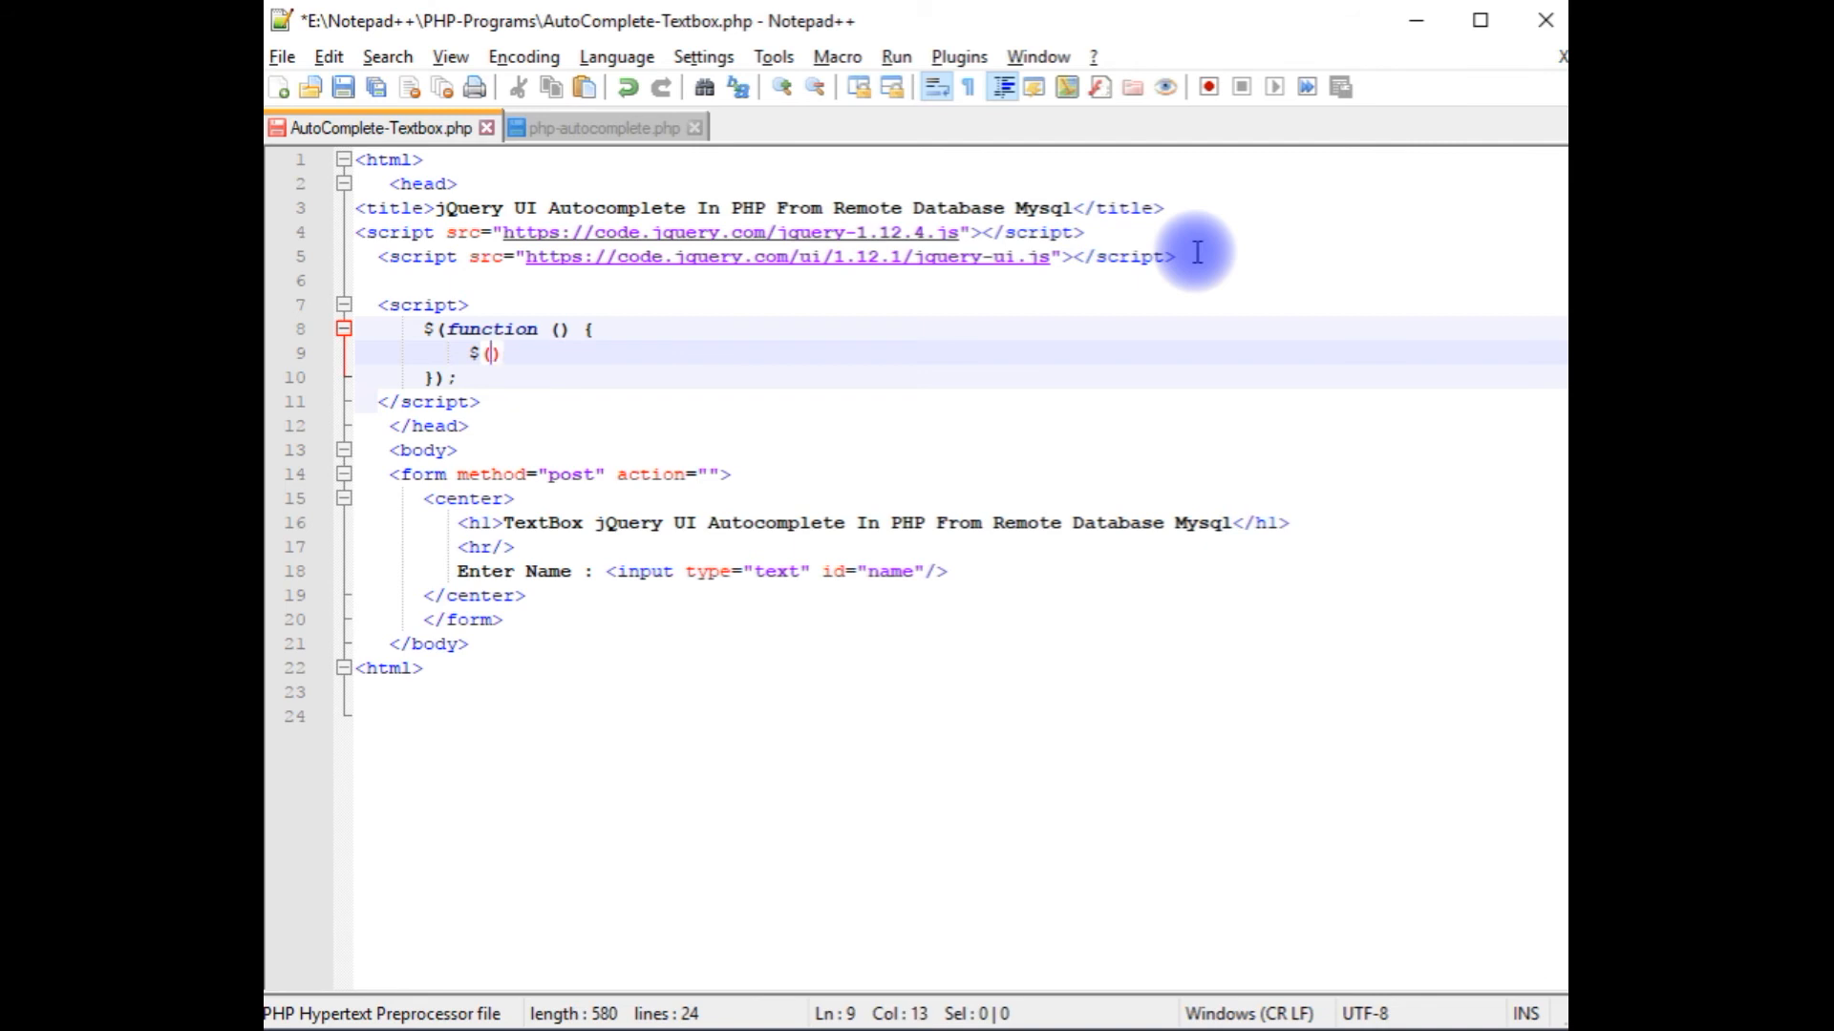
text("")
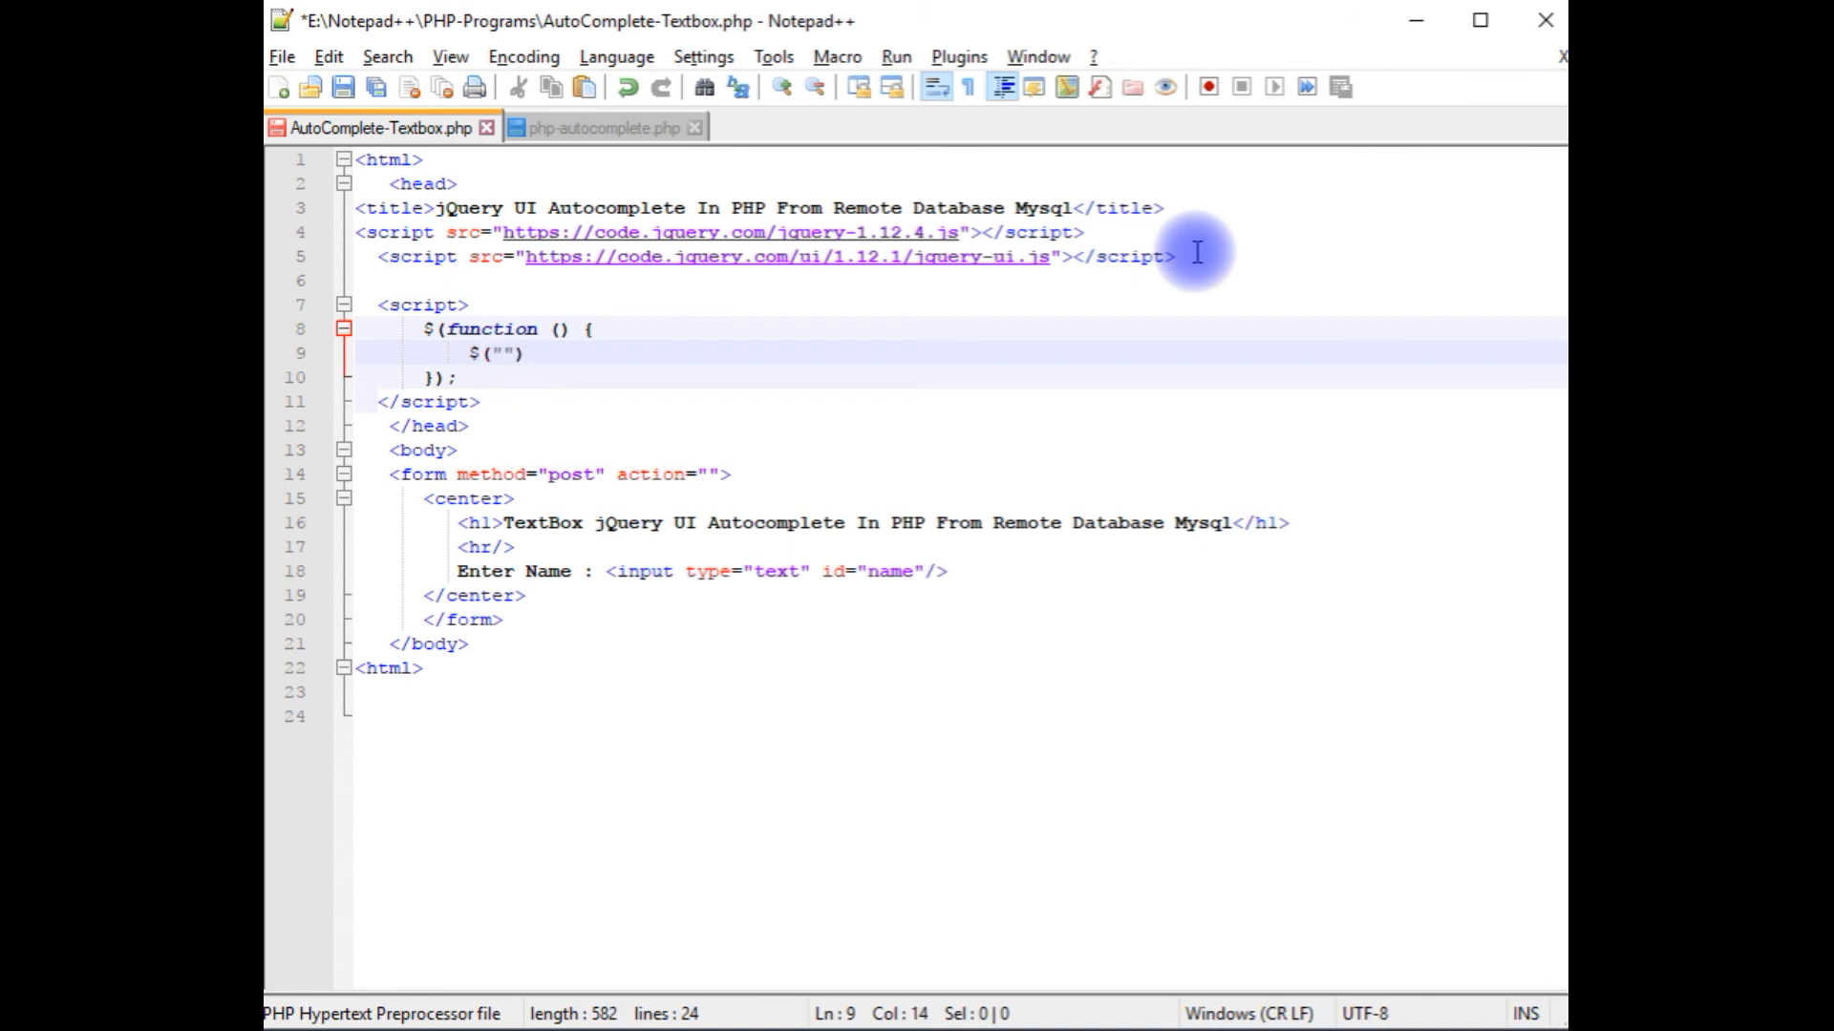
mouse_move(660, 572)
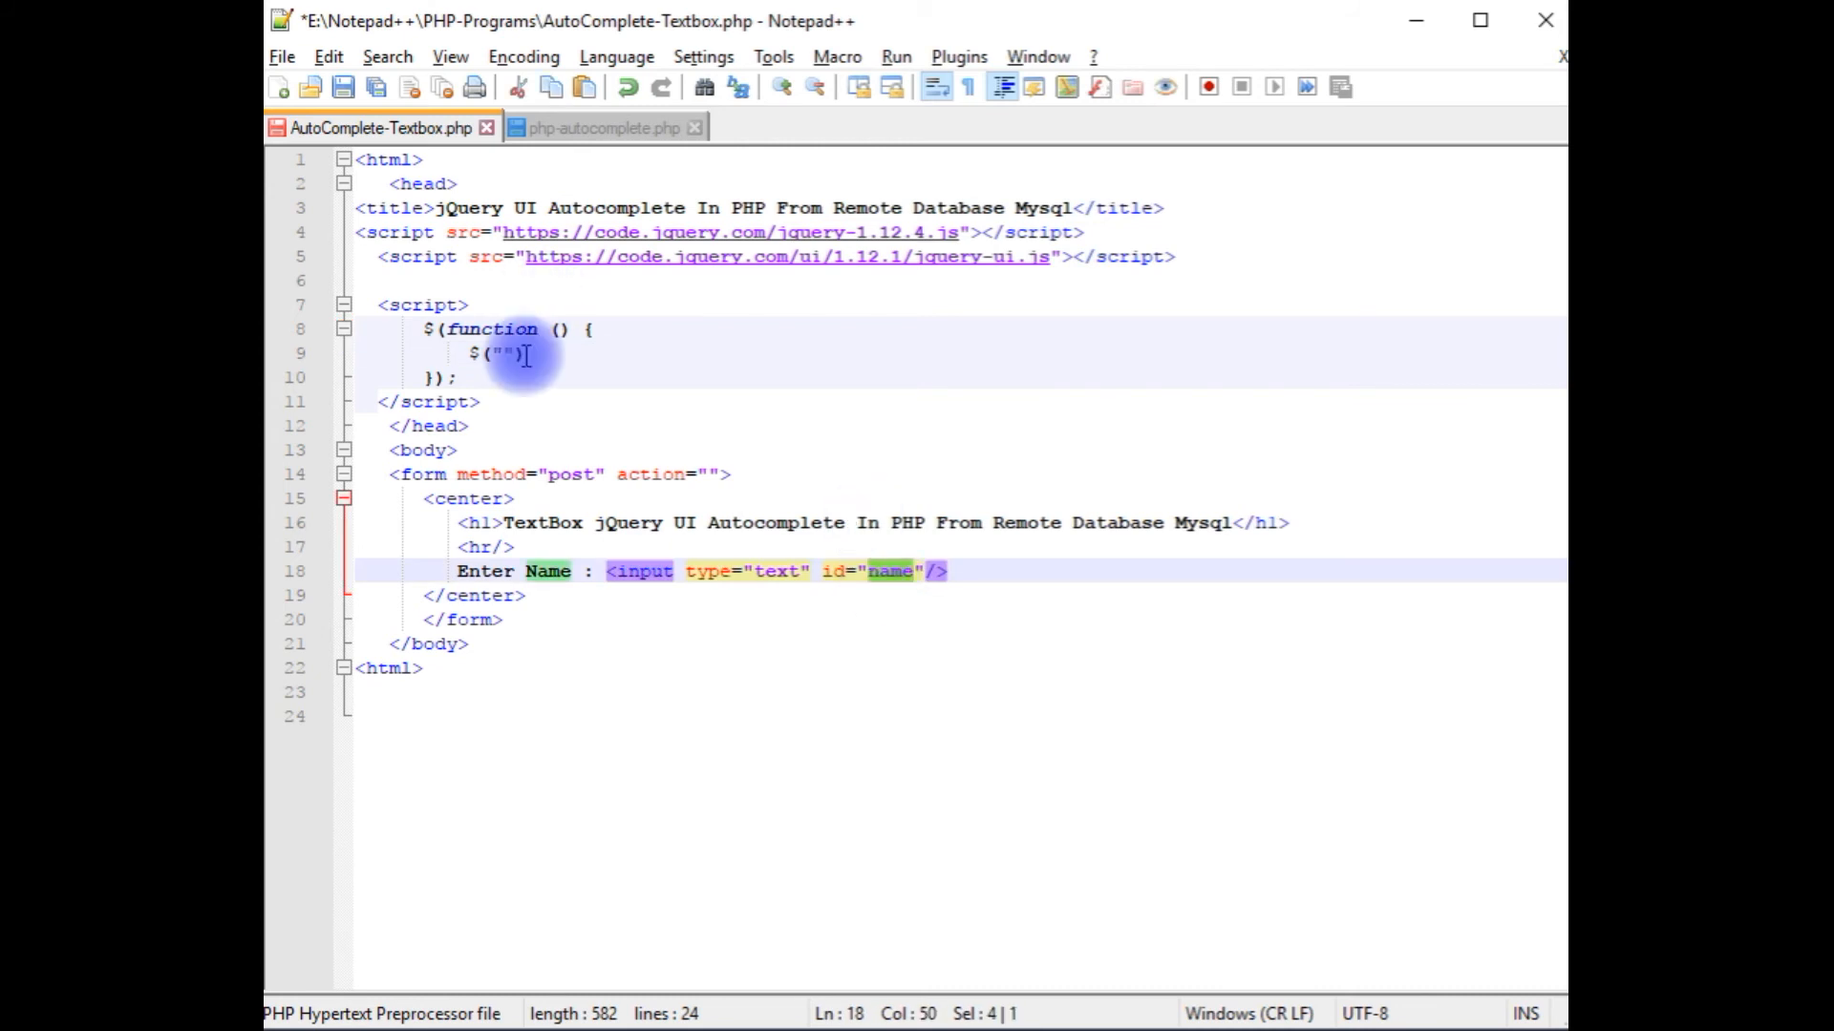
text(name)
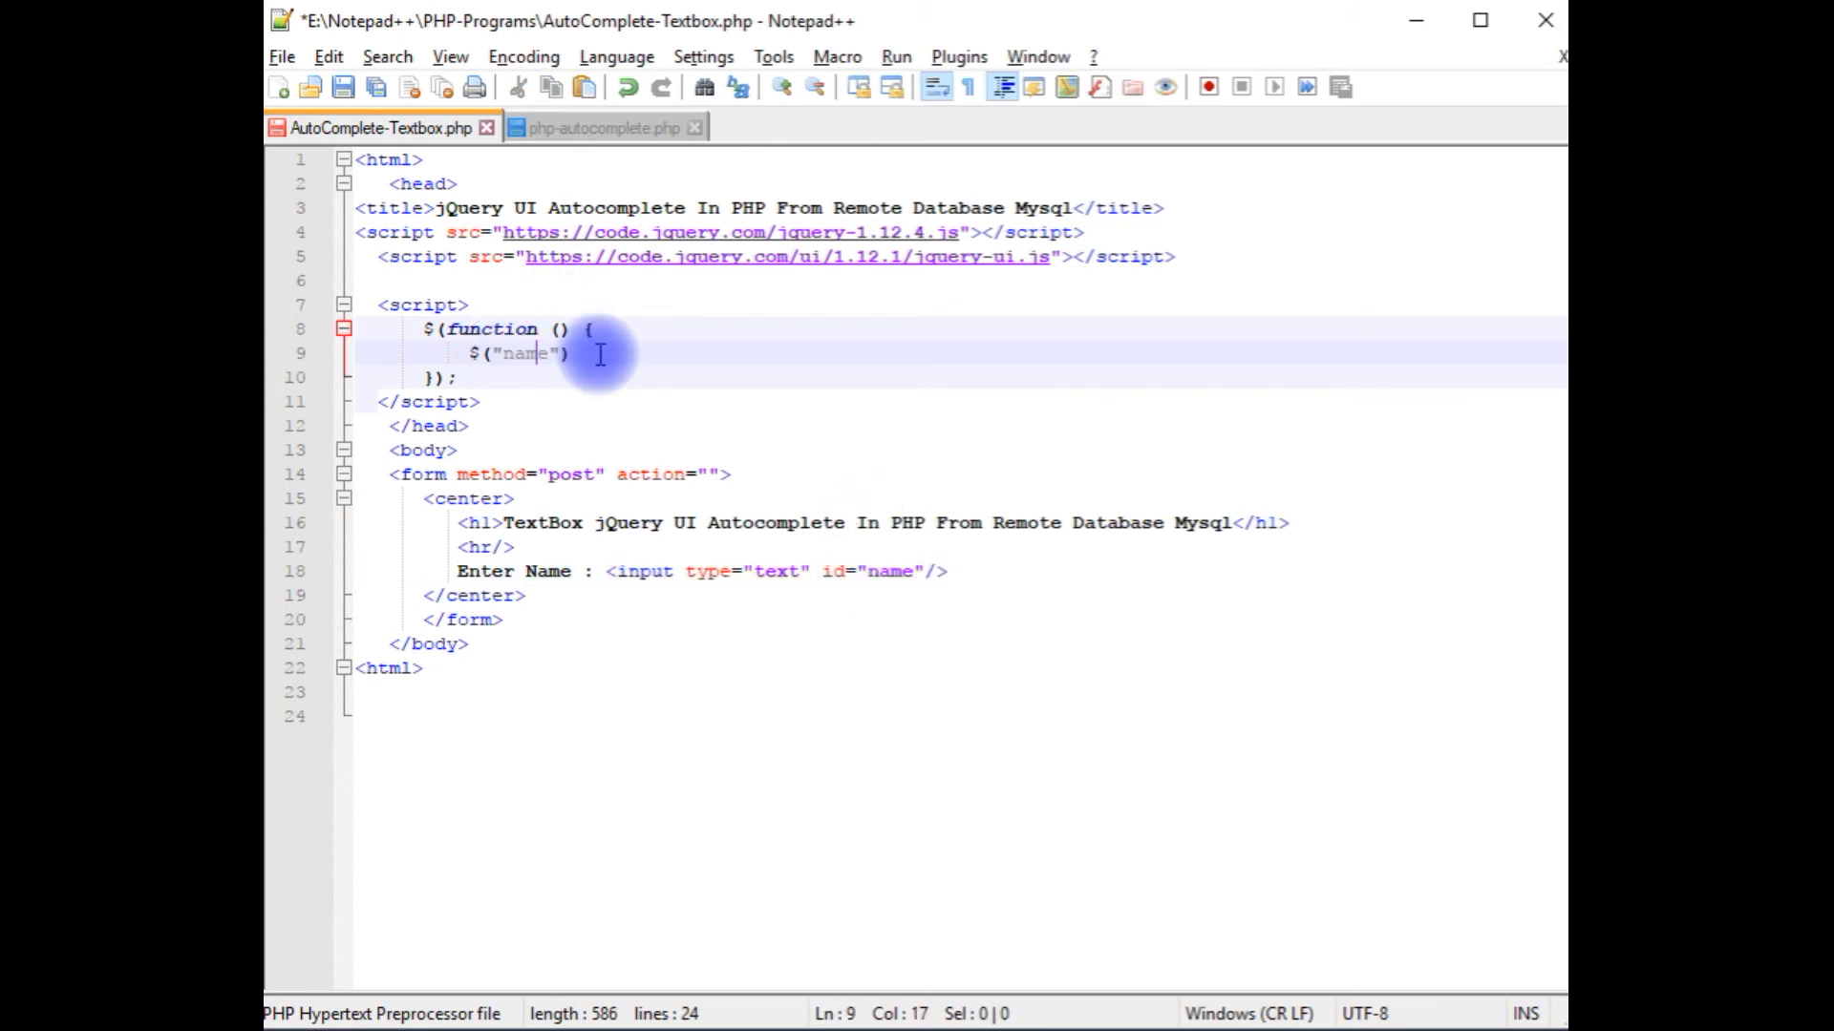
text(#)
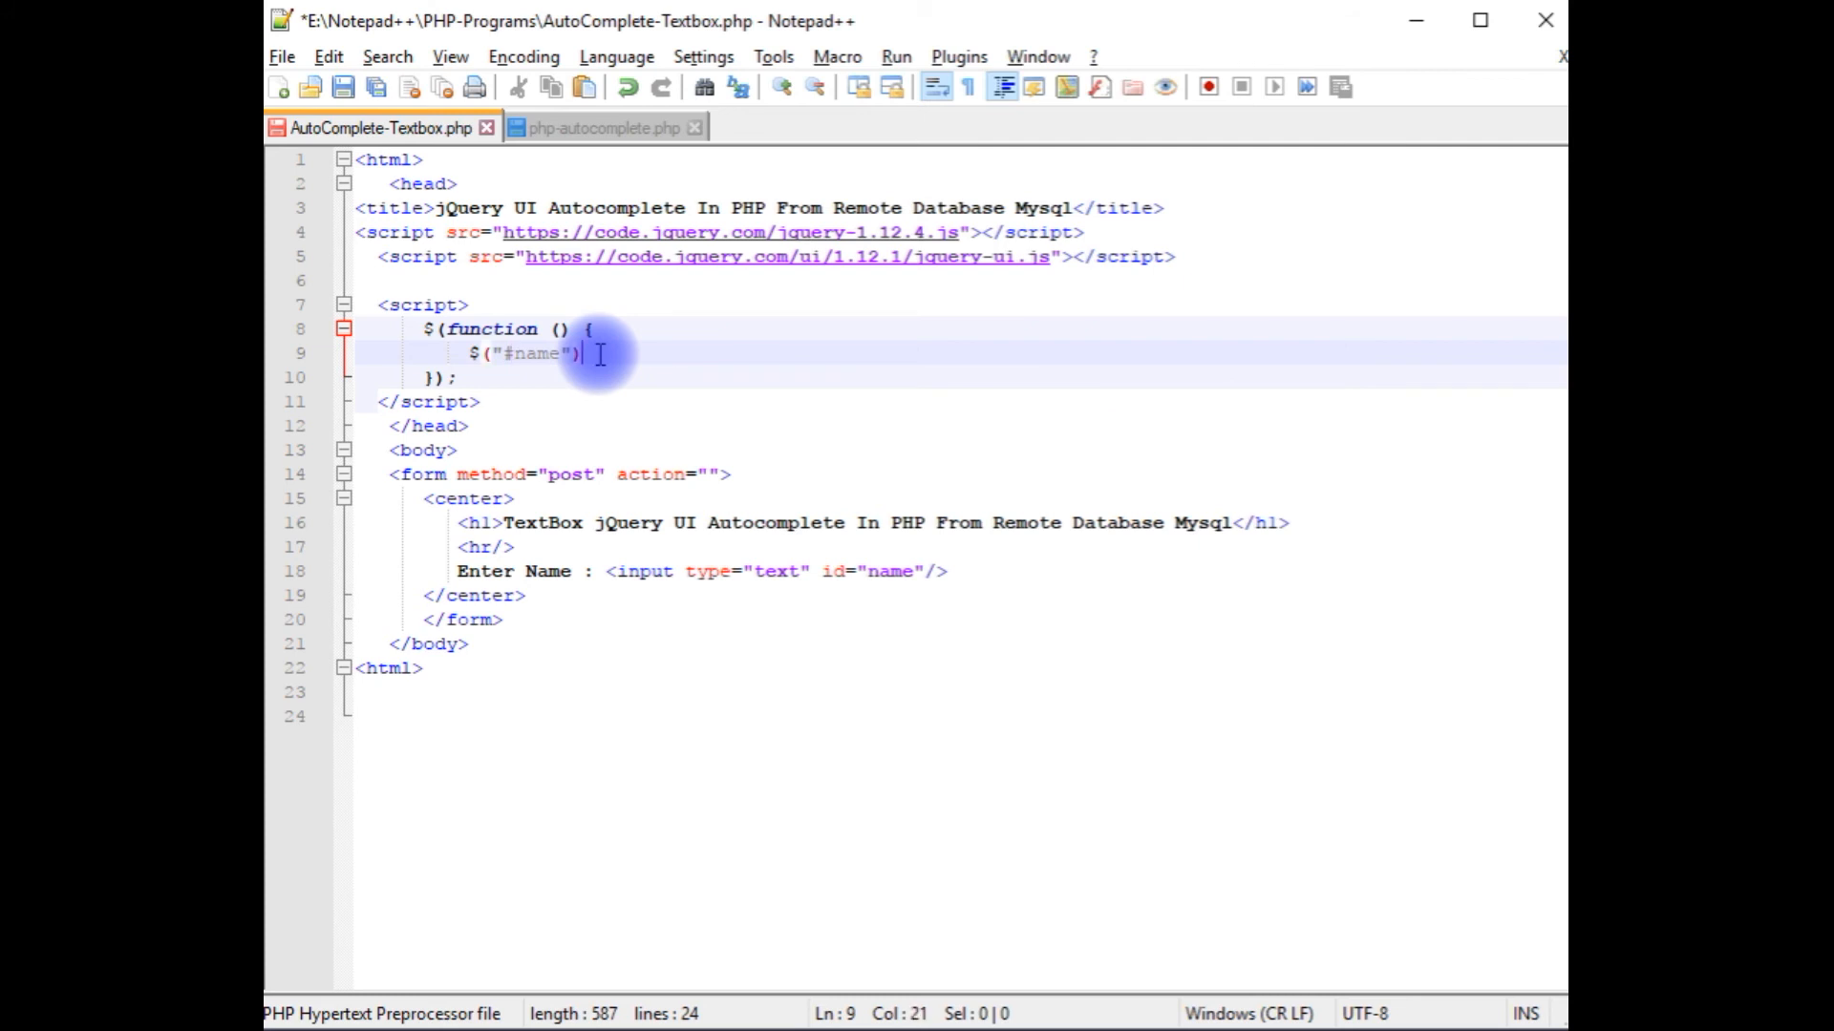
text(.auct)
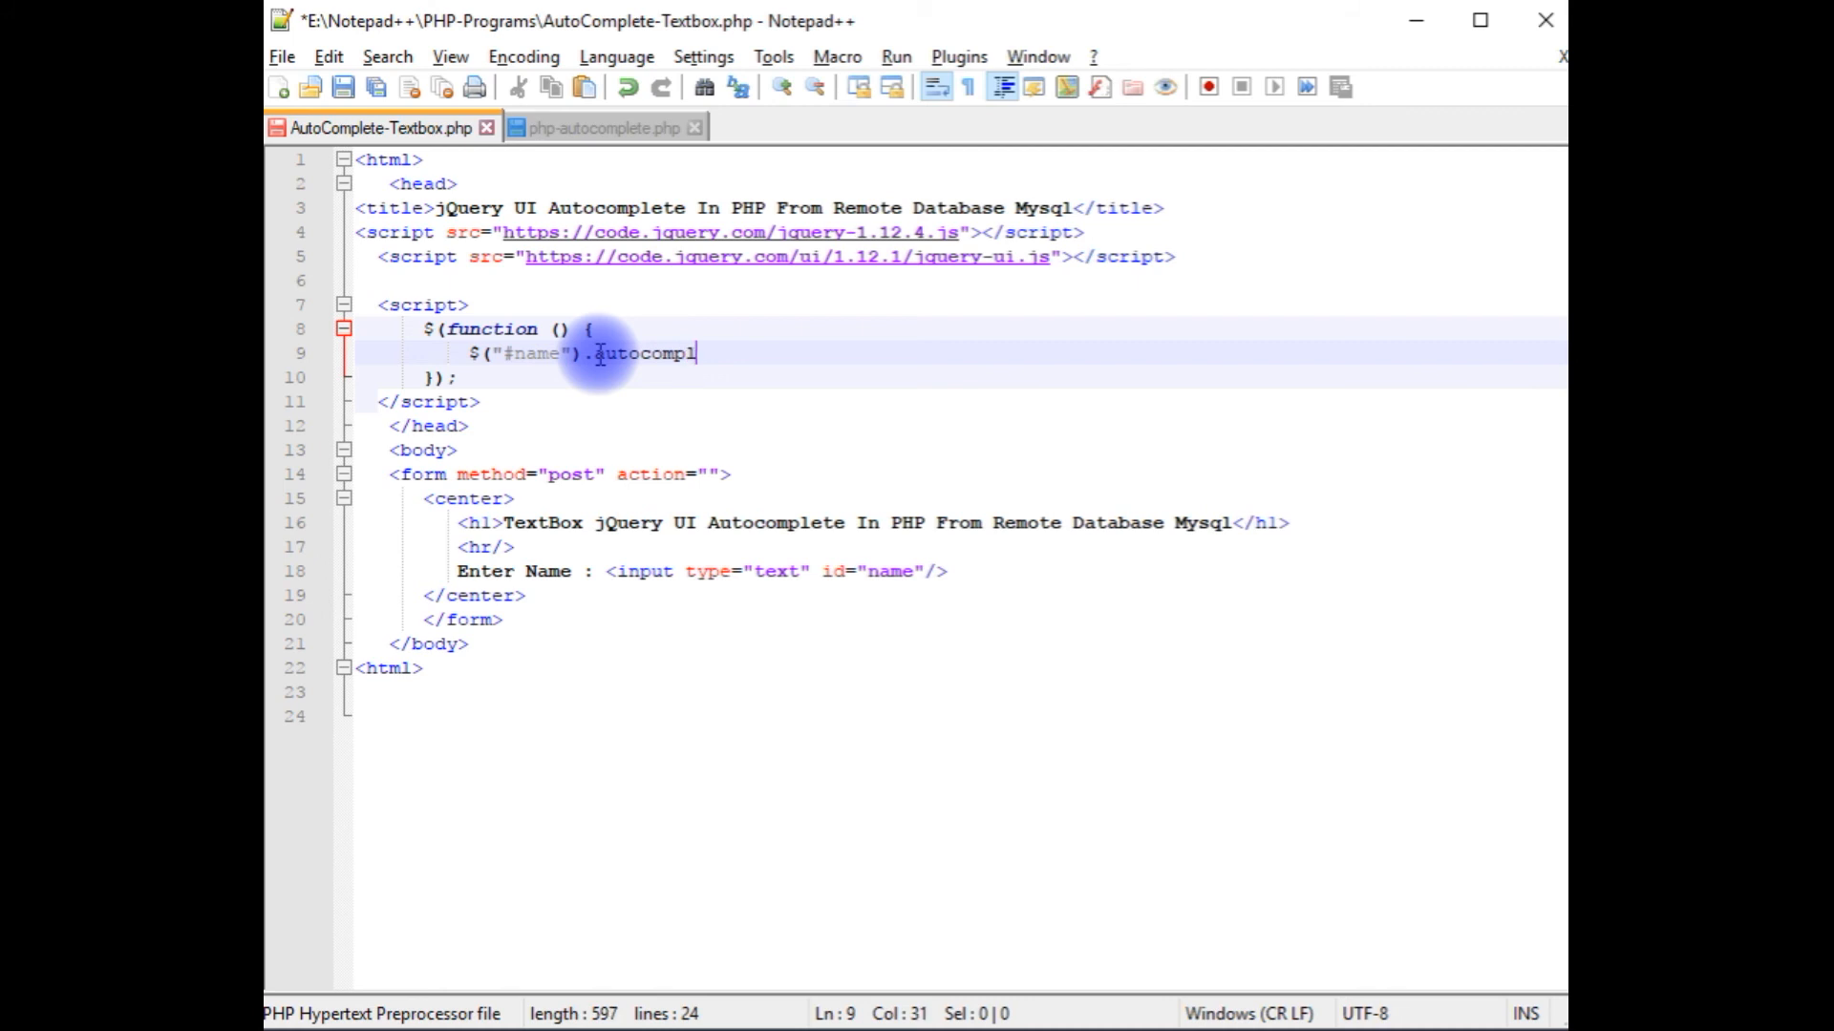
text(ete)
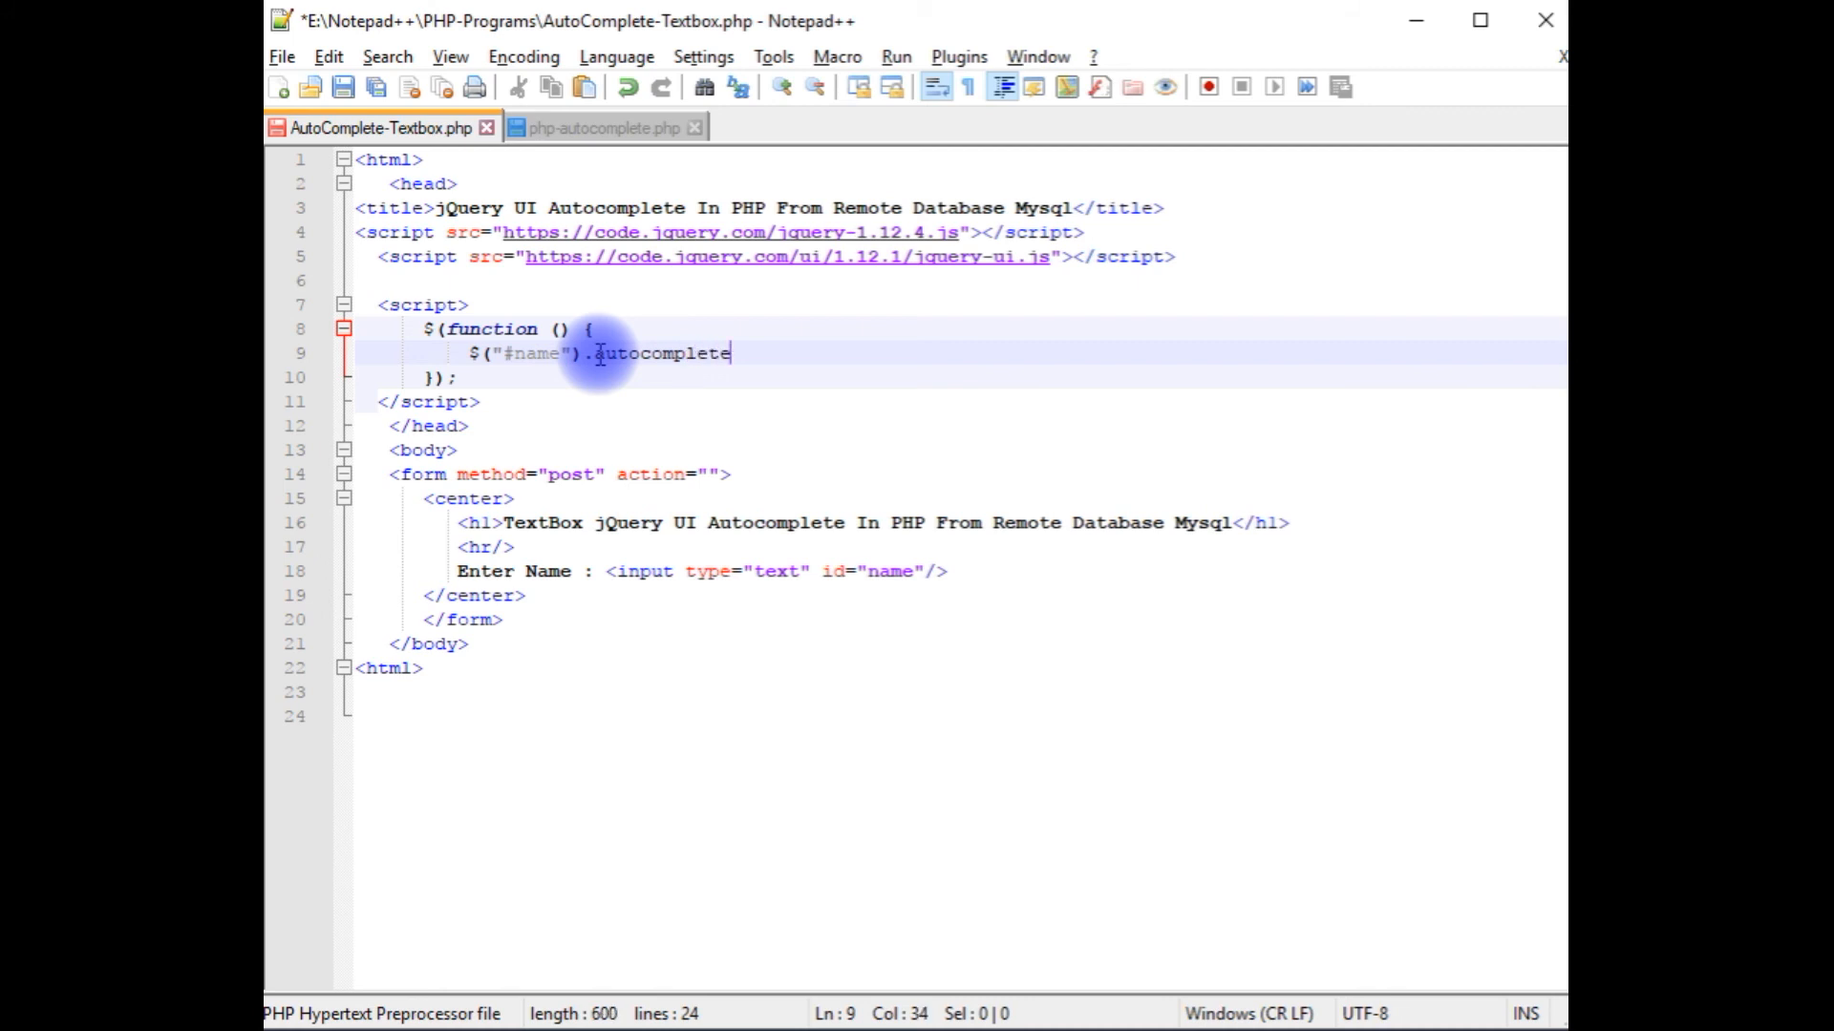
text(({)
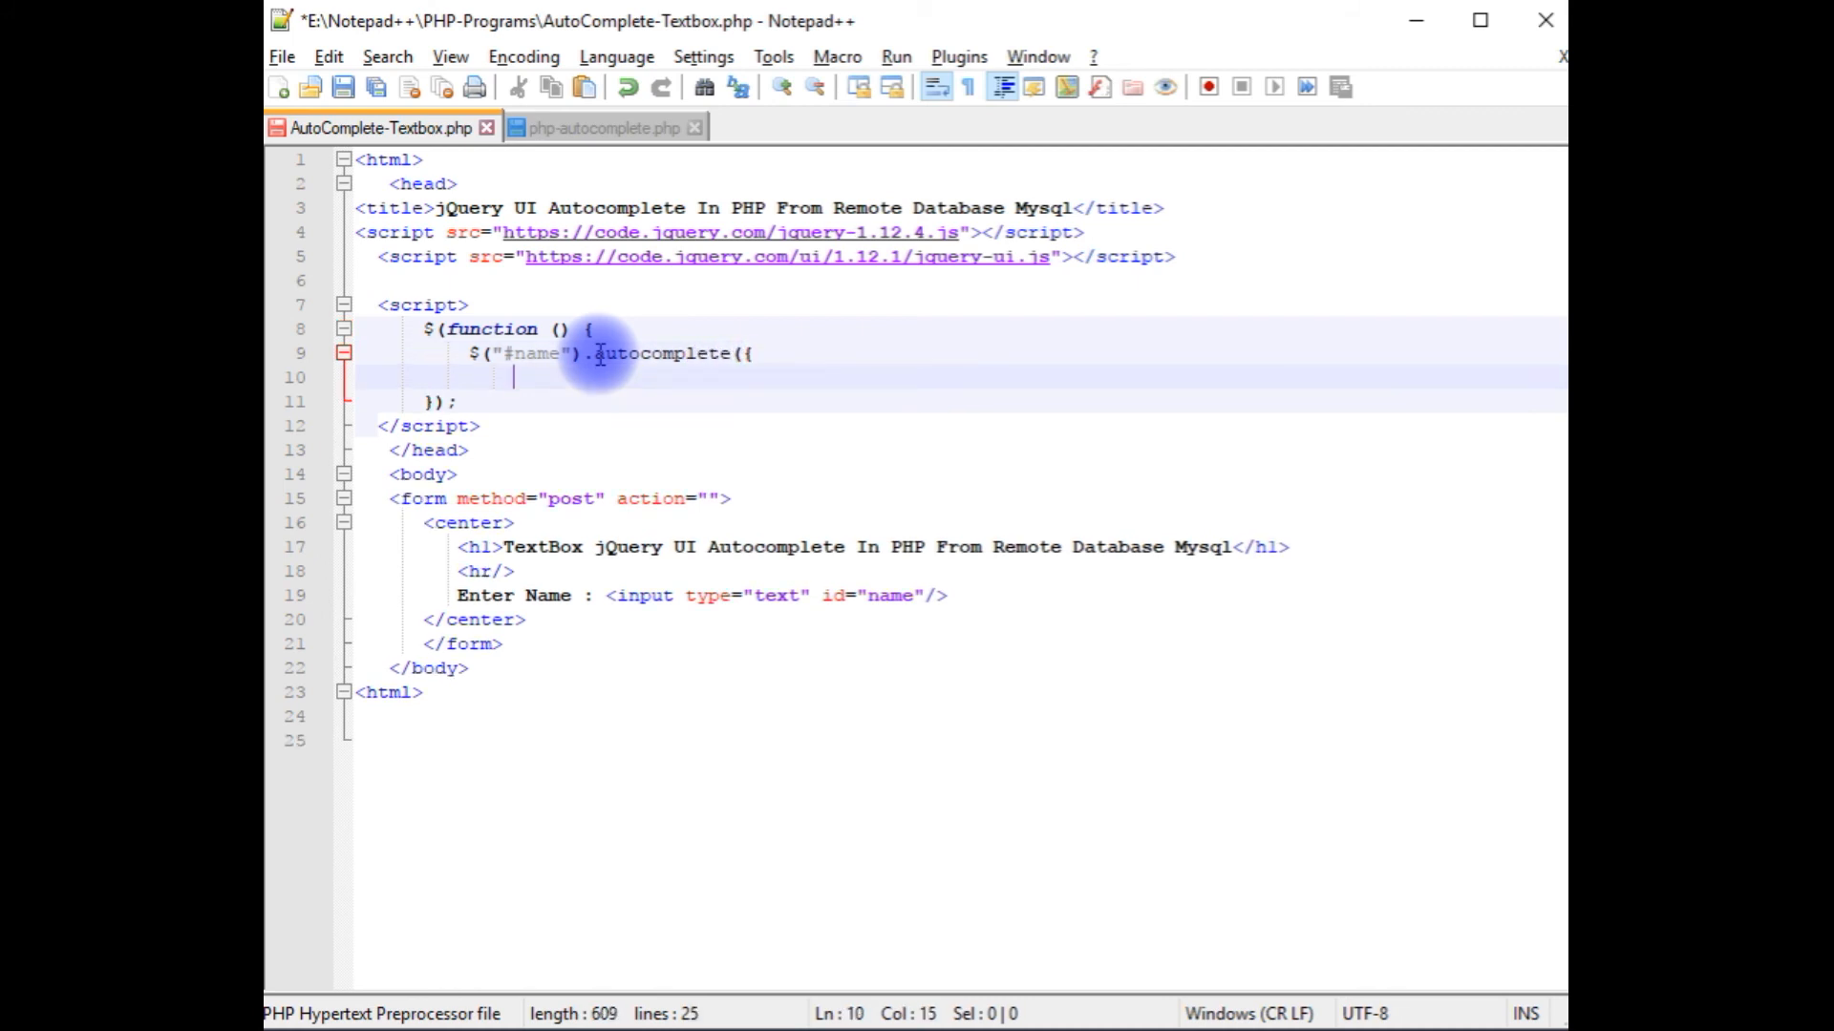
text(});)
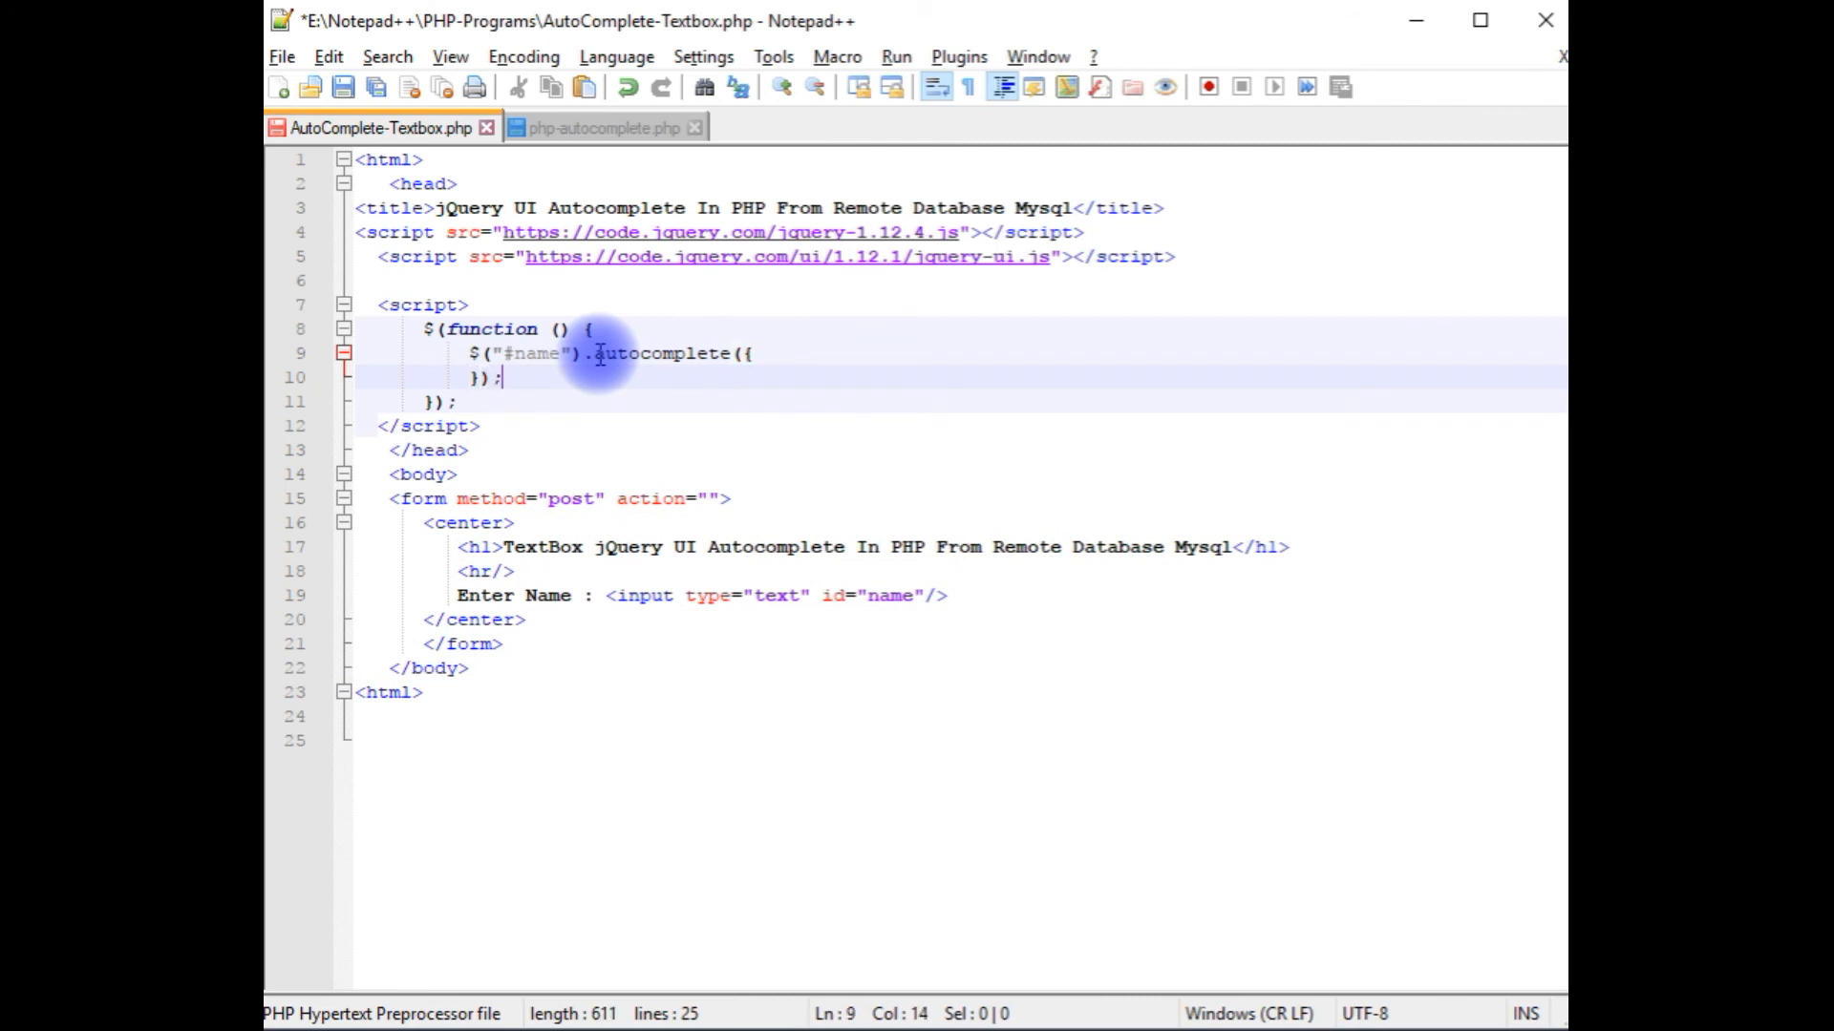
text(sq)
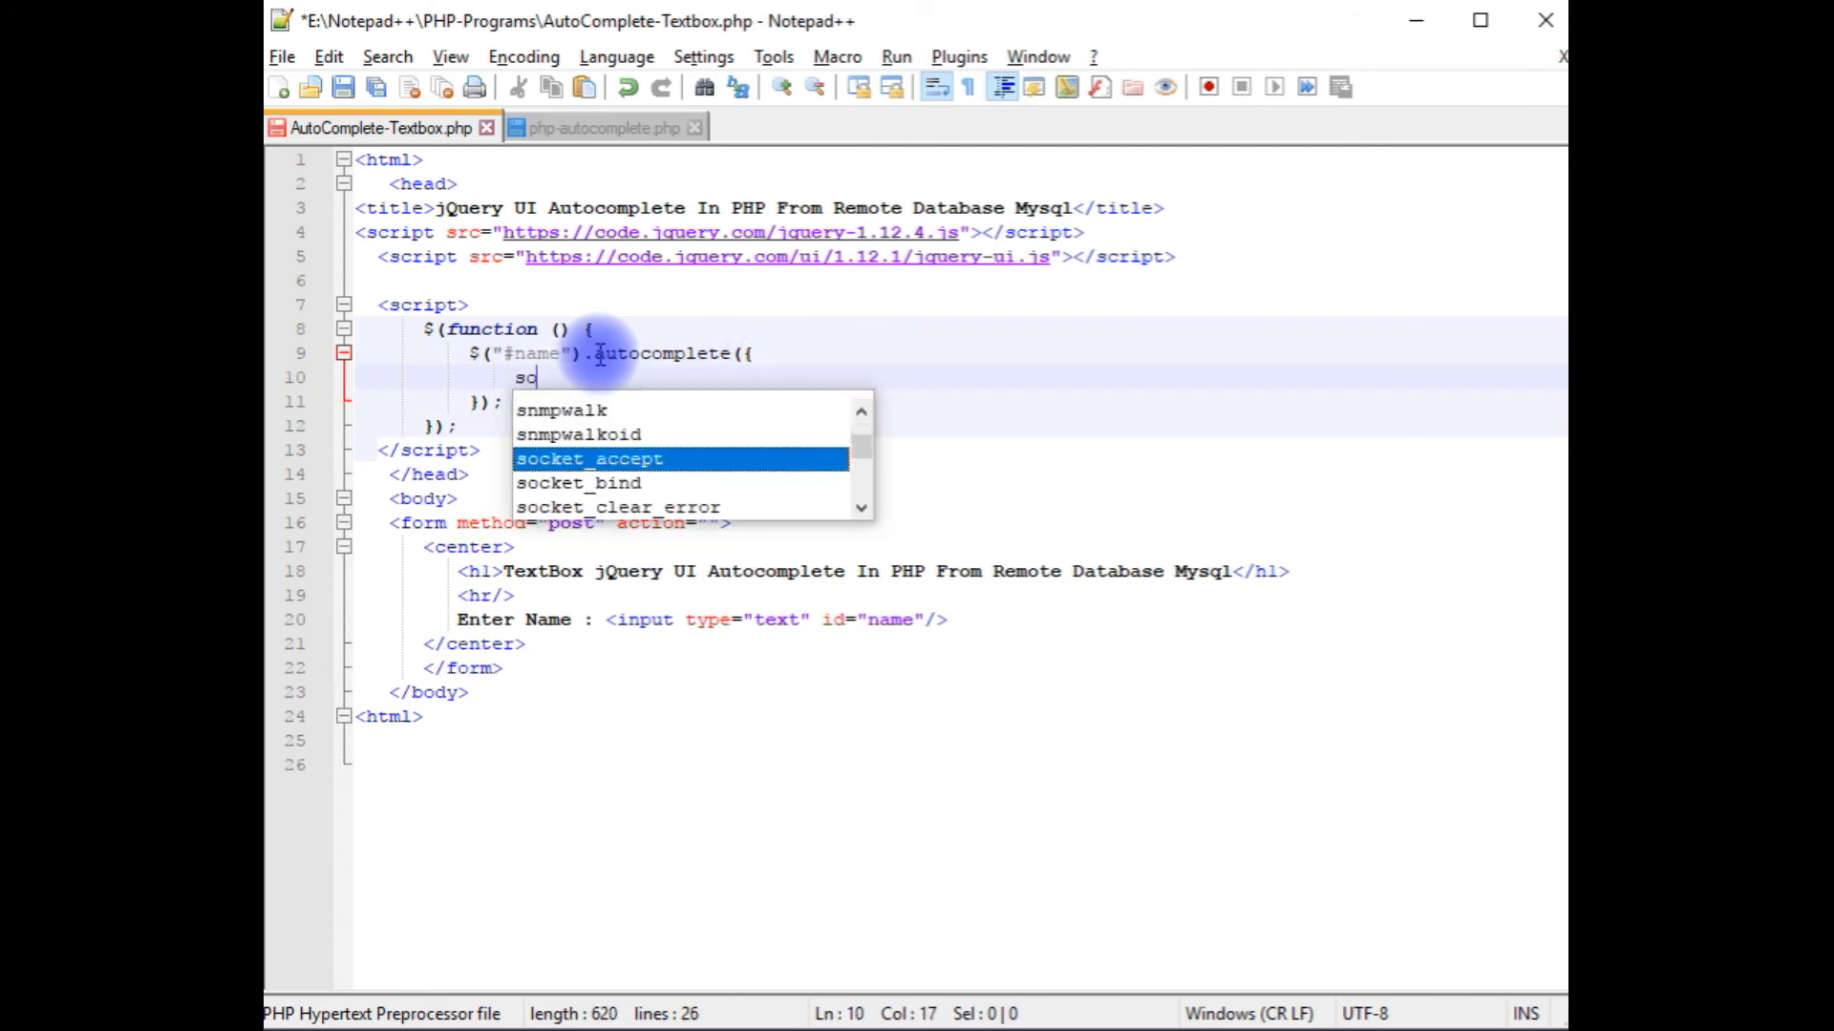
text(ource:)
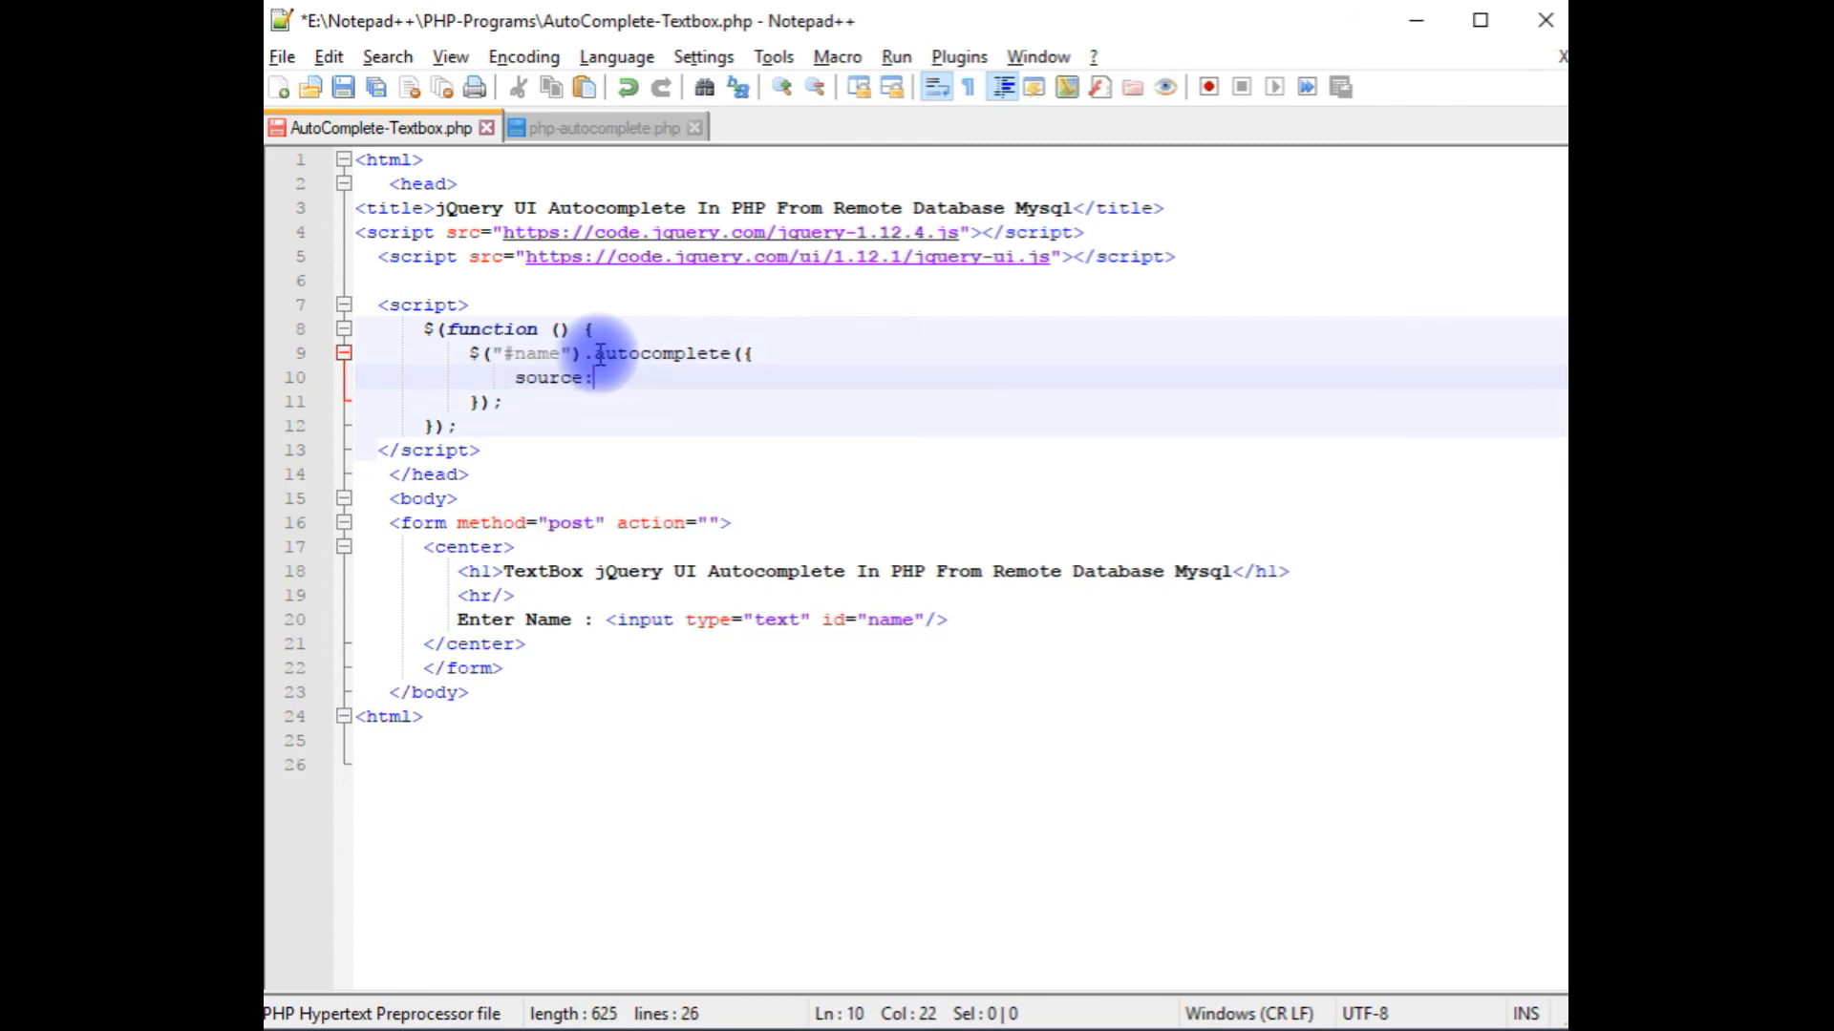
text('';)
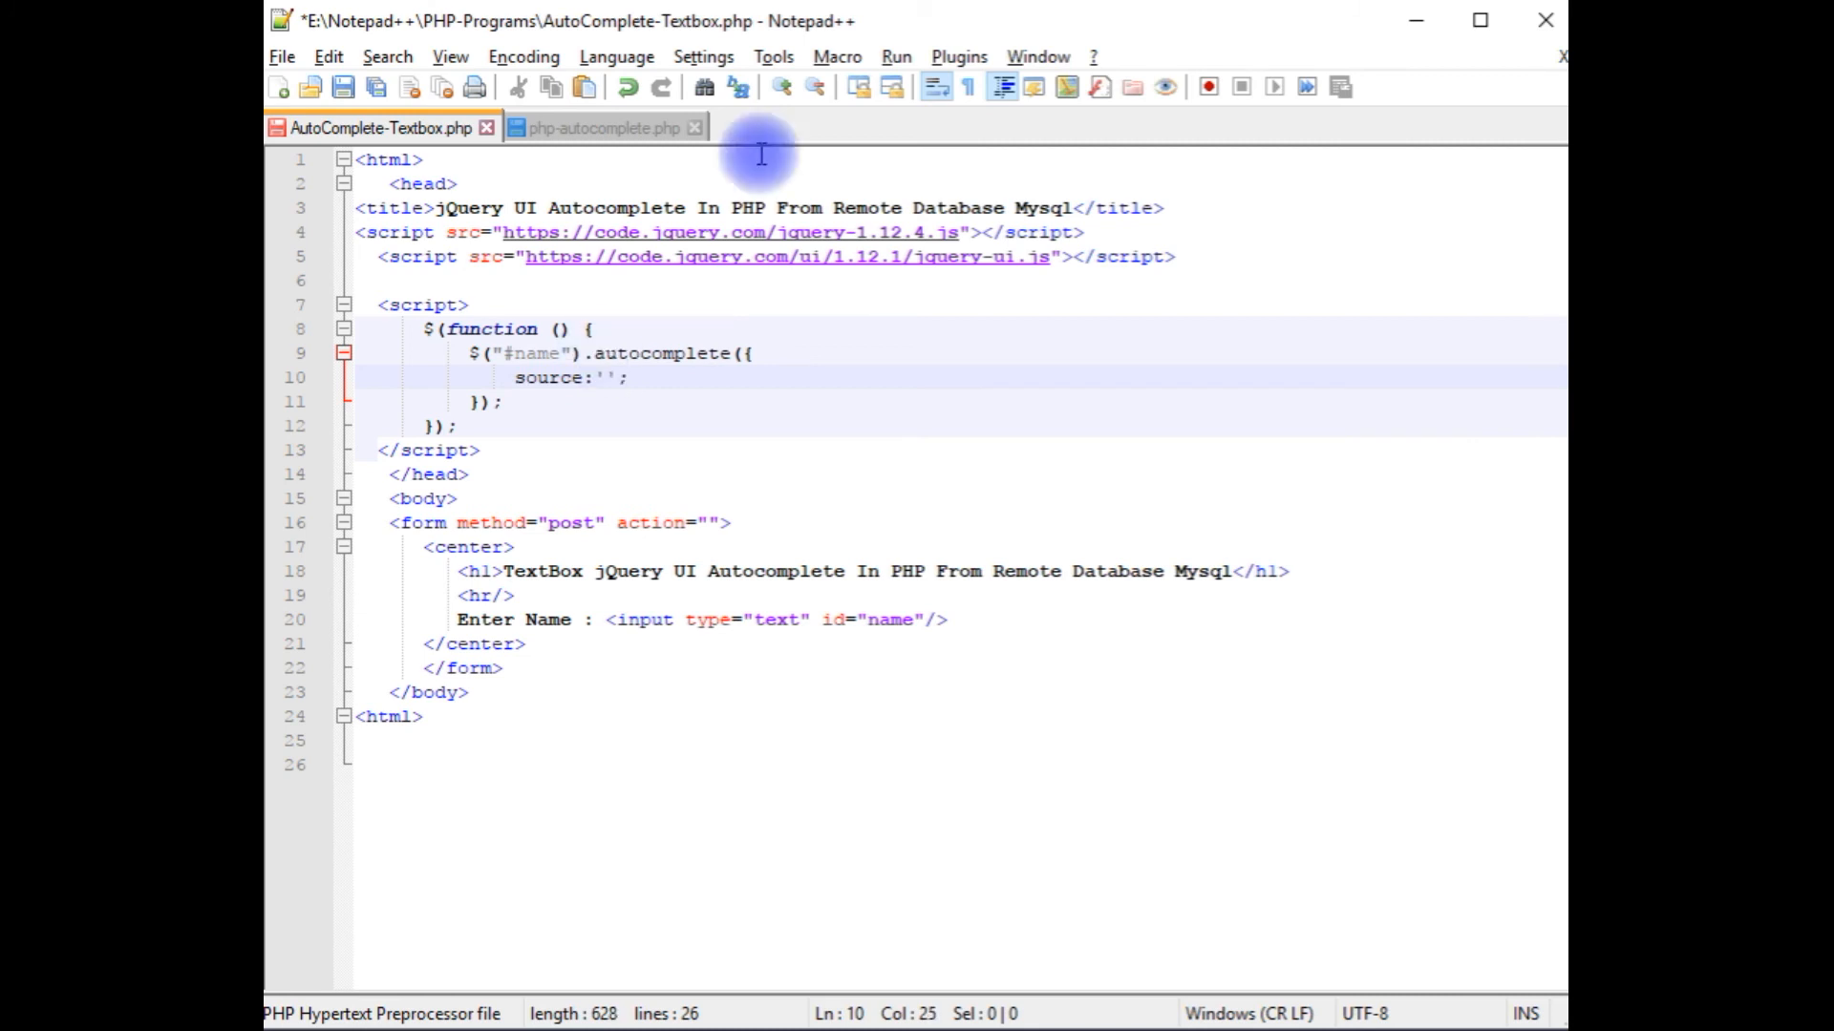
Review php-autocomplete.php, then start typing 'php-auto' as the AutoComplete-Textbox.php source.
click(596, 127)
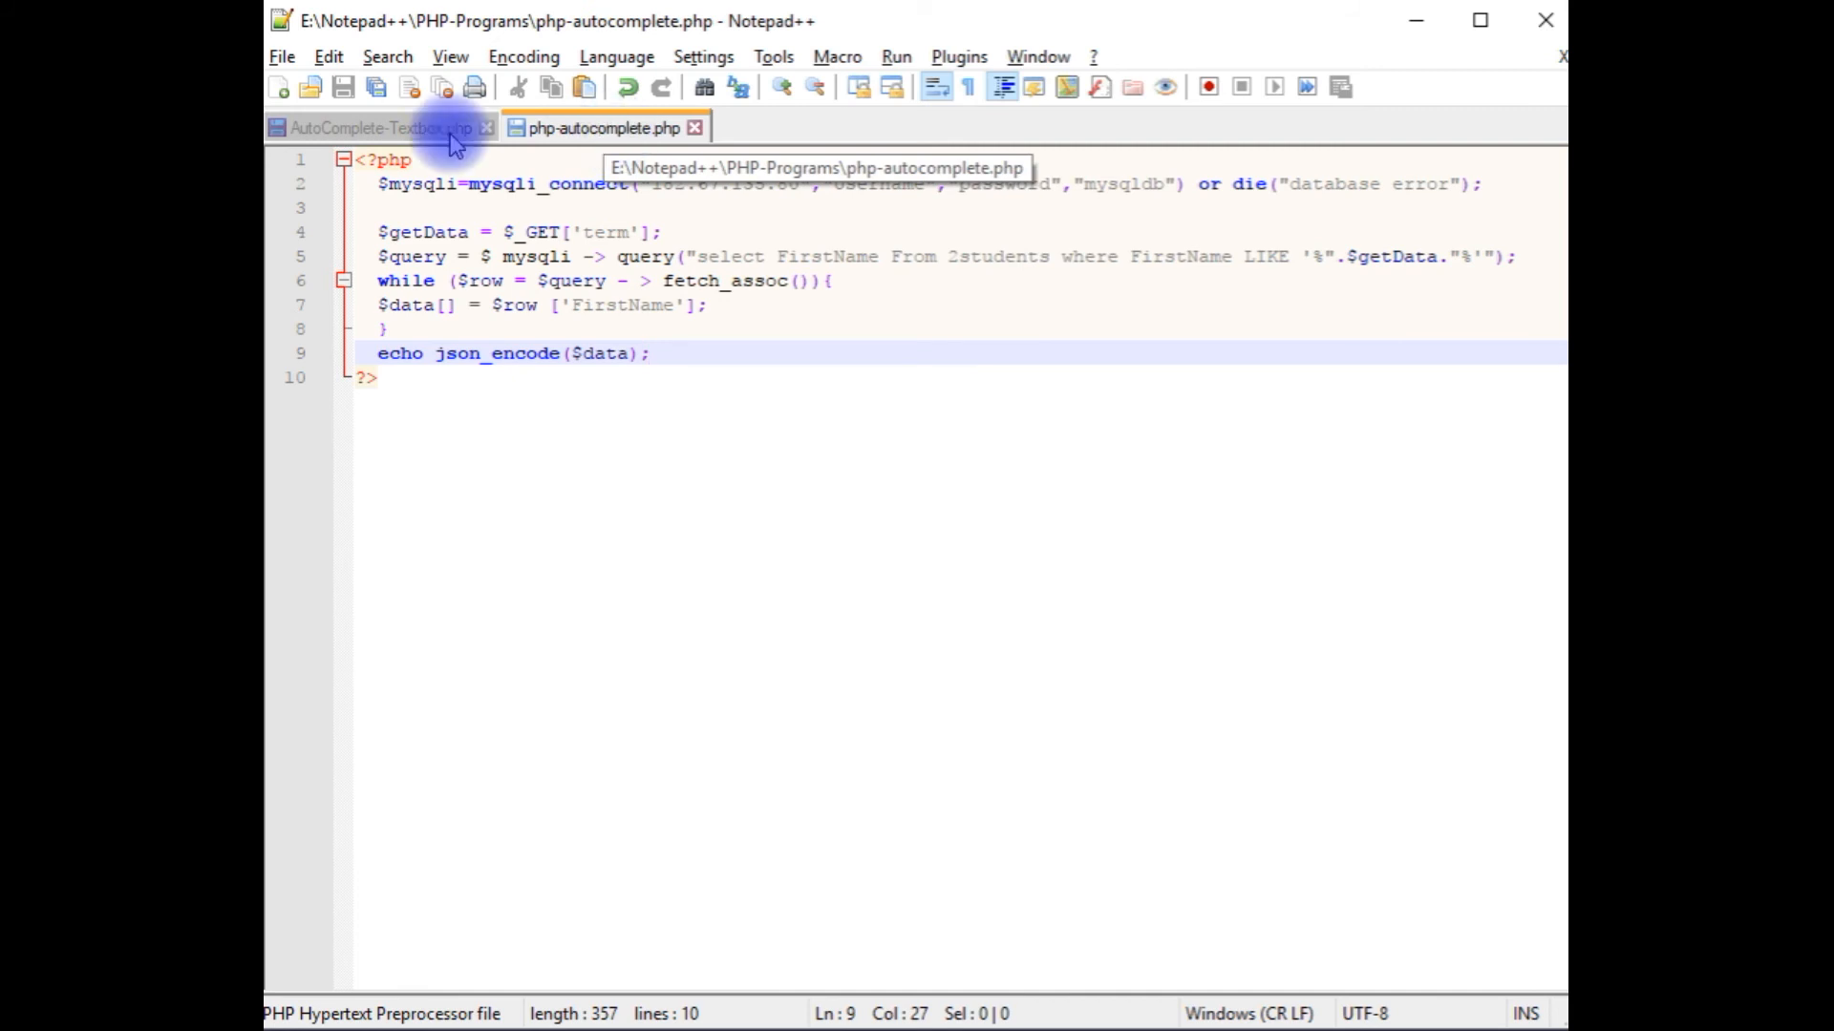
click(374, 127)
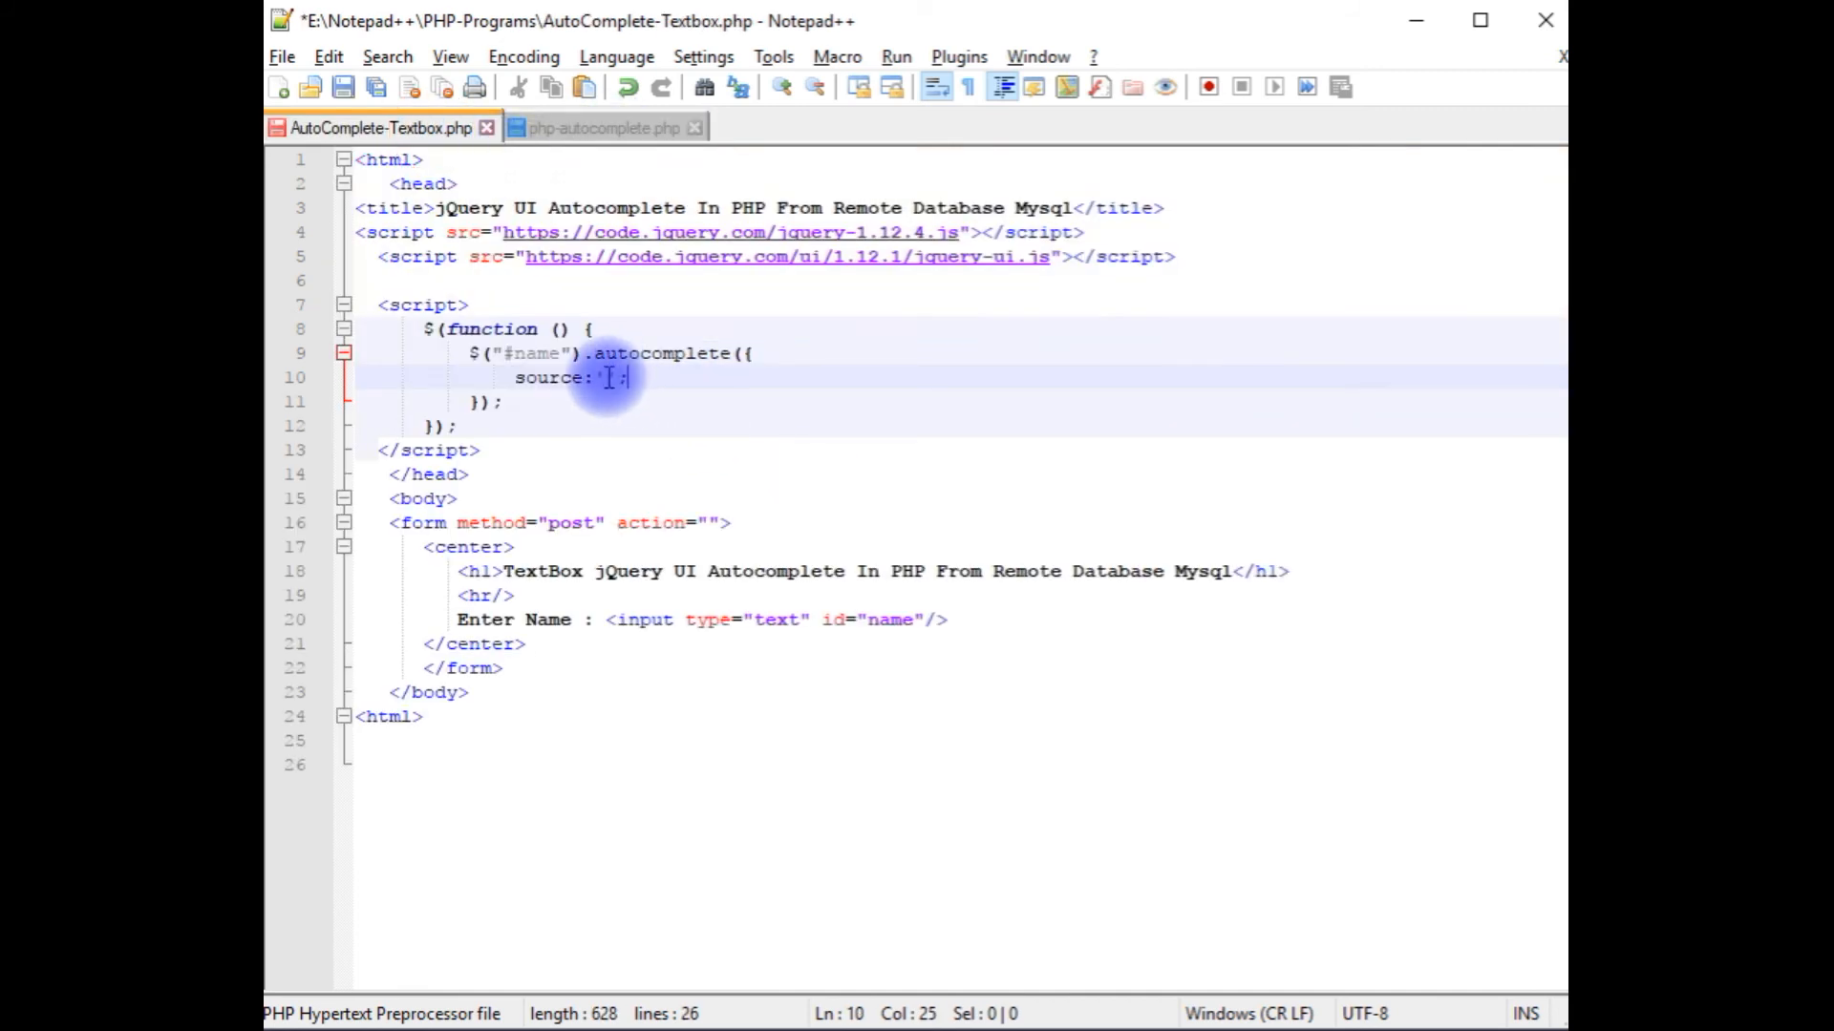
text(php)
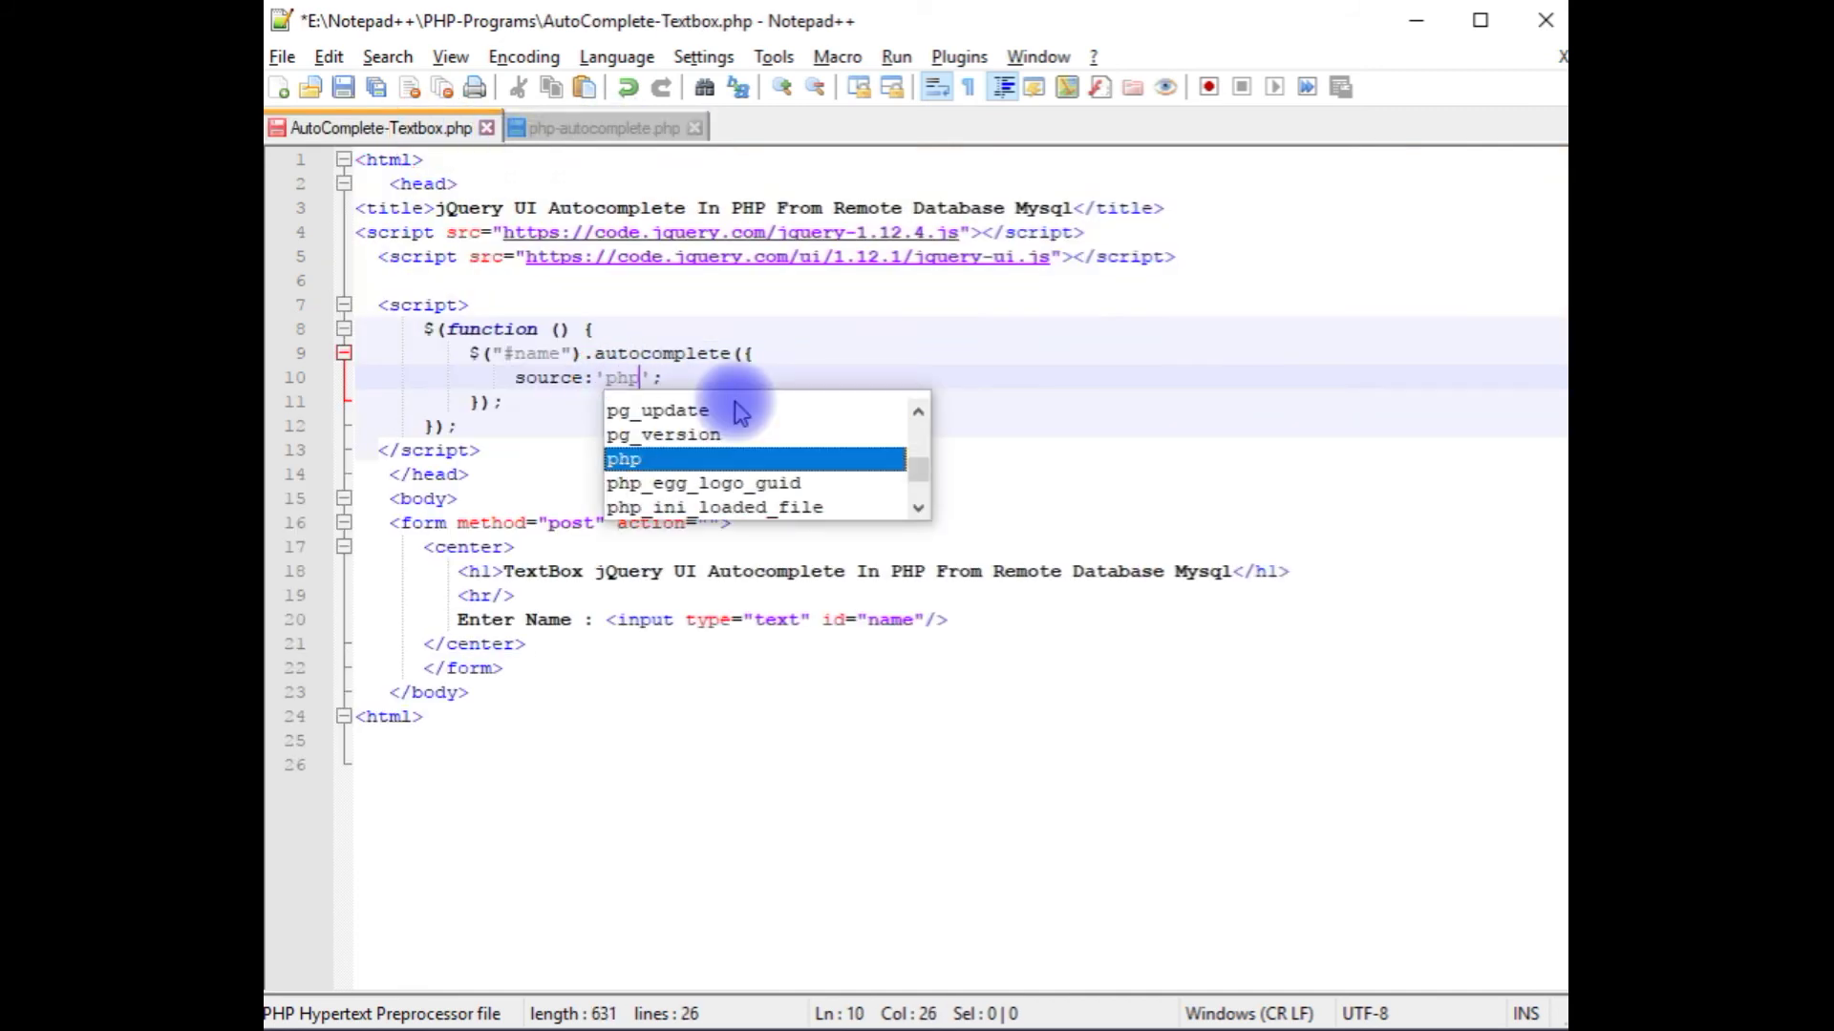
text(-auto)
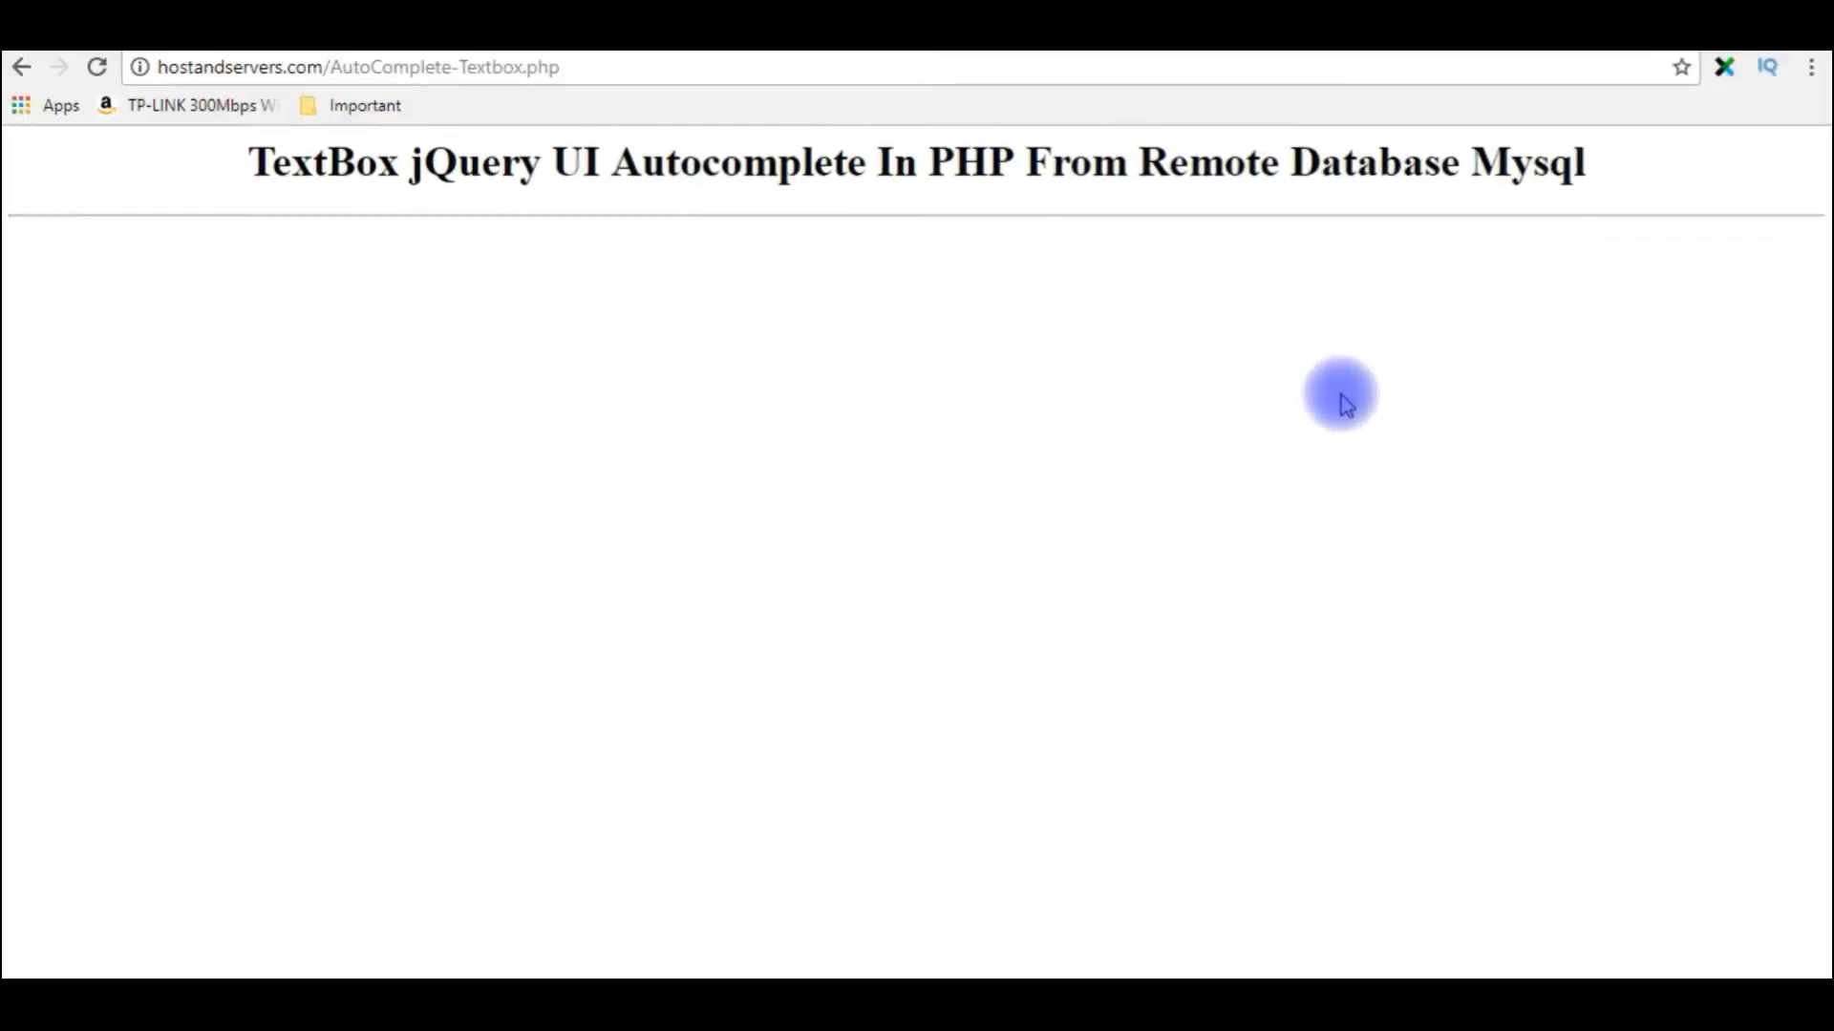
mouse_move(876, 830)
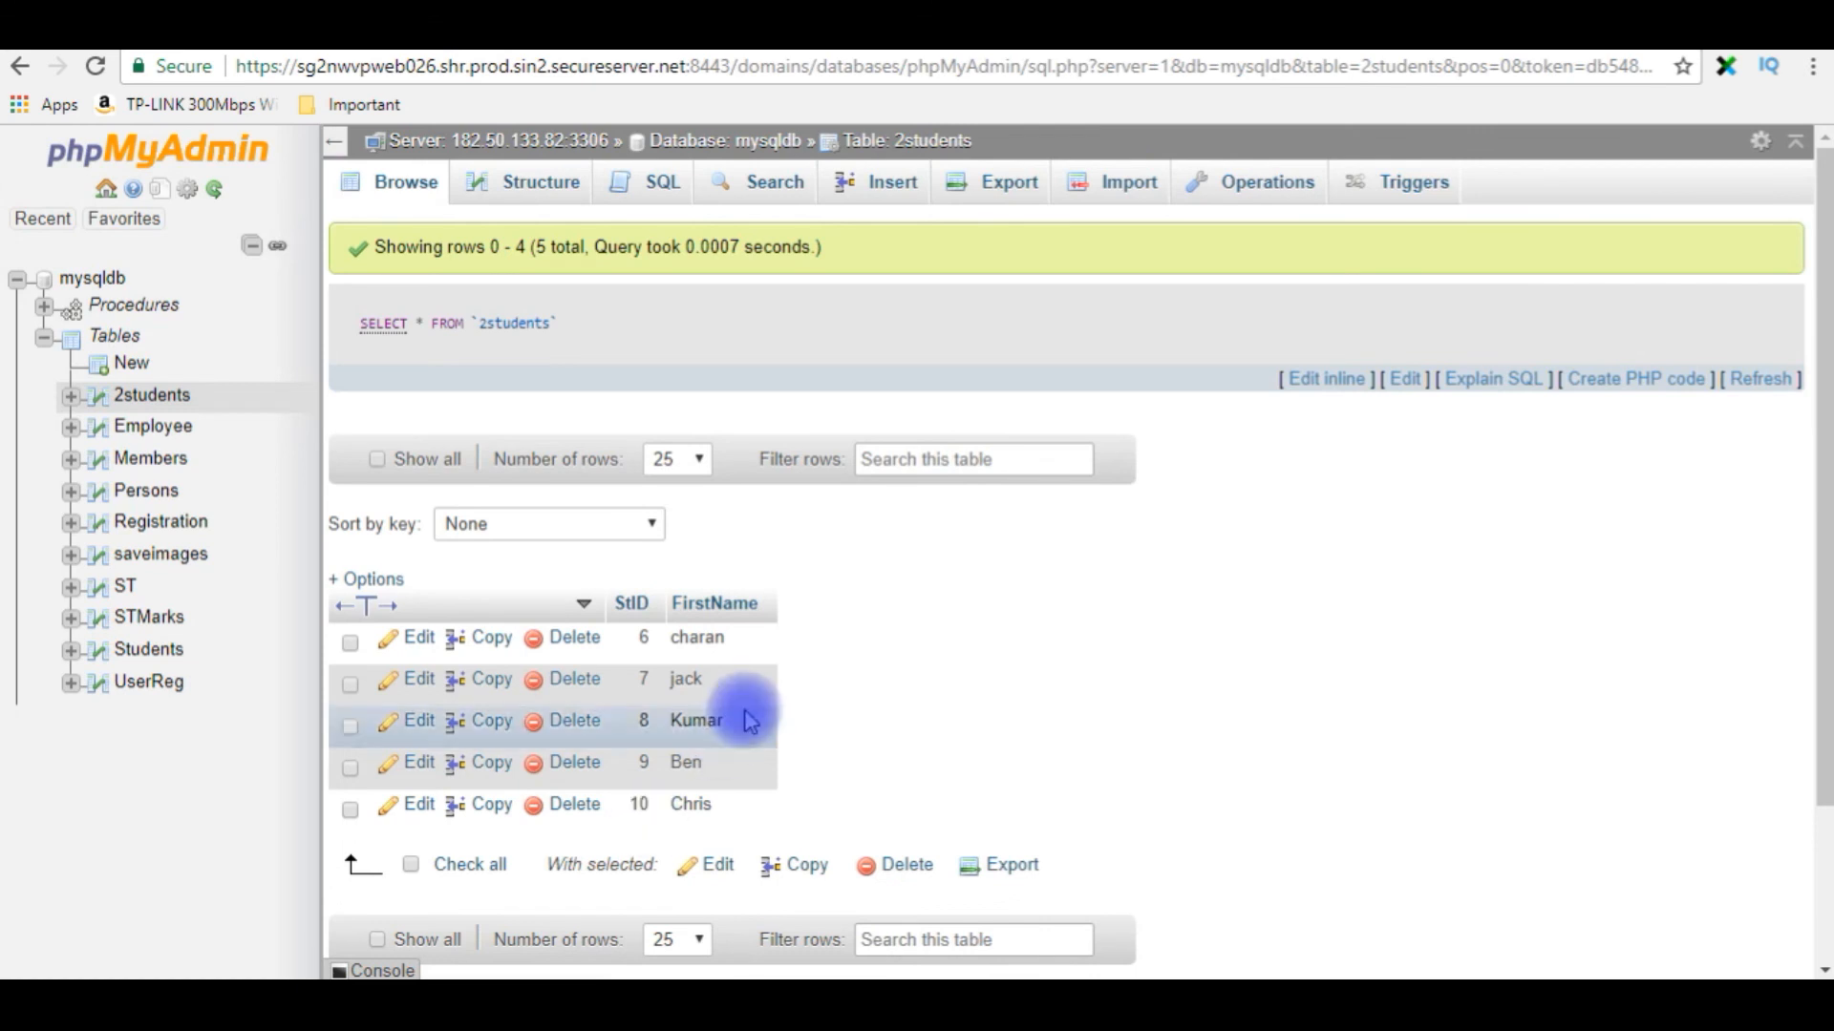
mouse_move(661, 684)
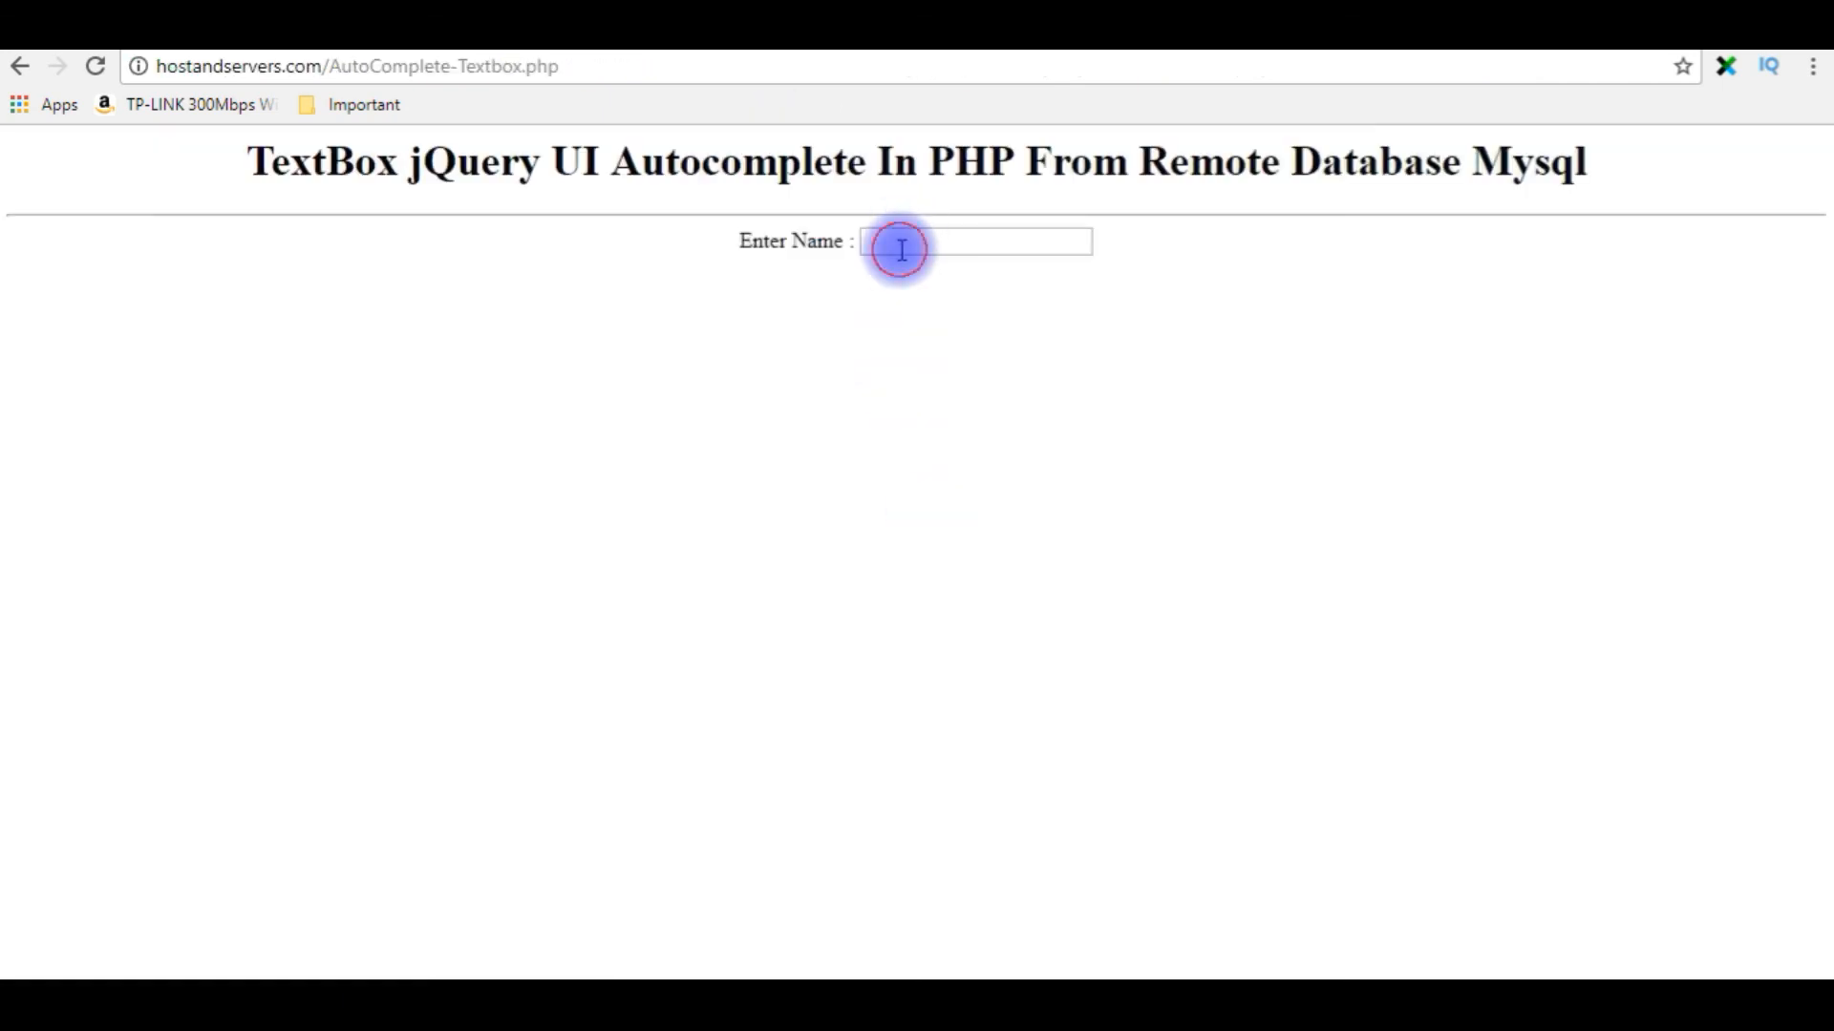
Type j, b, d and c in Enter Name, then pick 'Chris' from the suggestions.
click(975, 240)
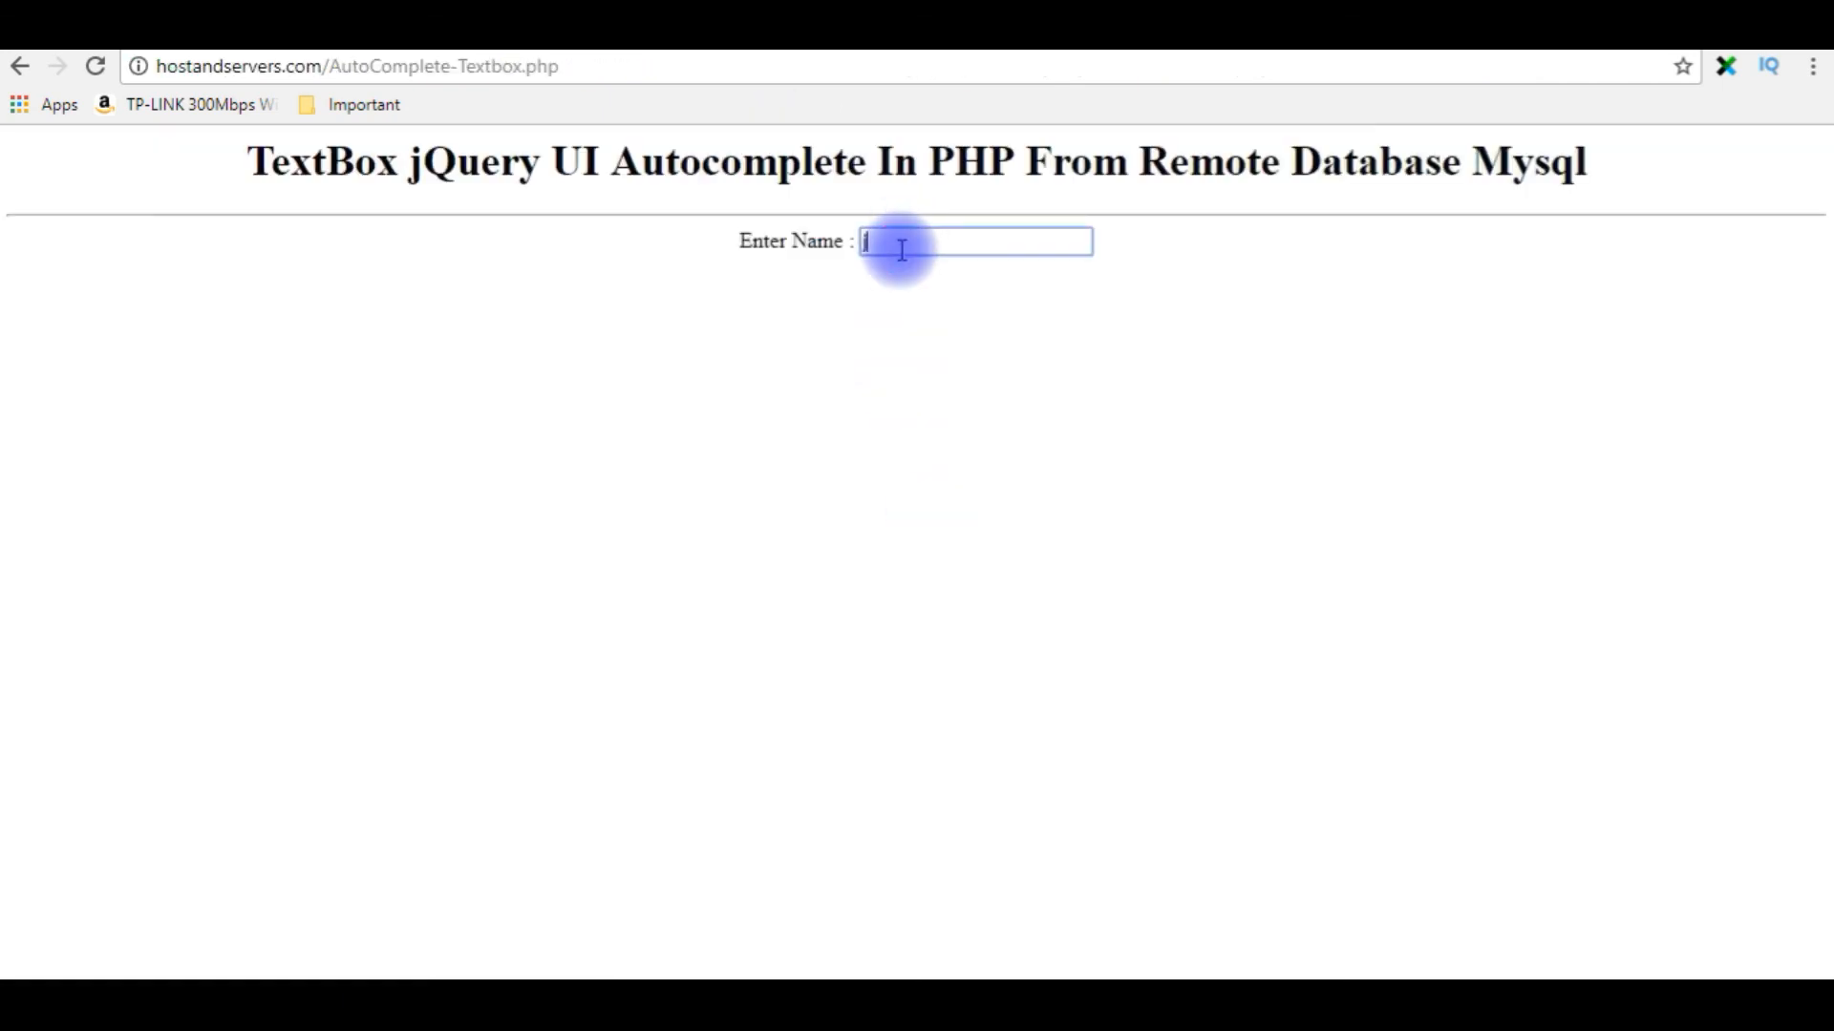
text(j)
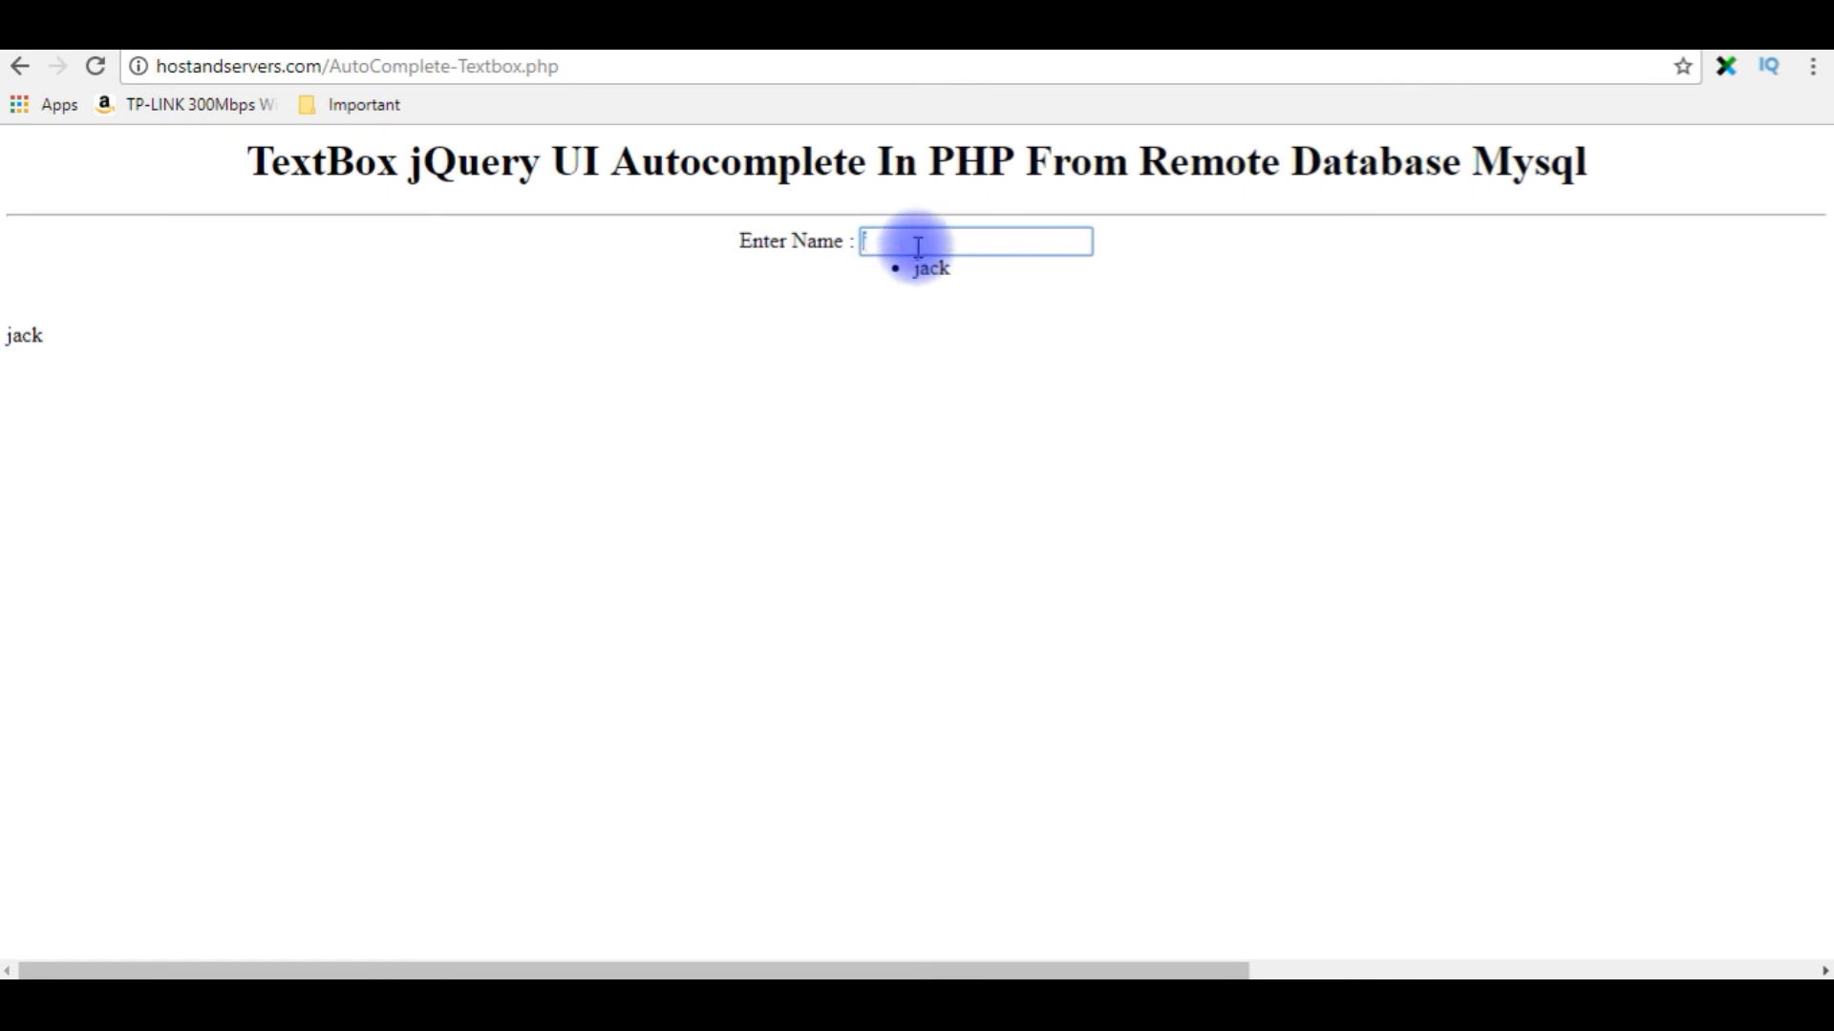
text(b)
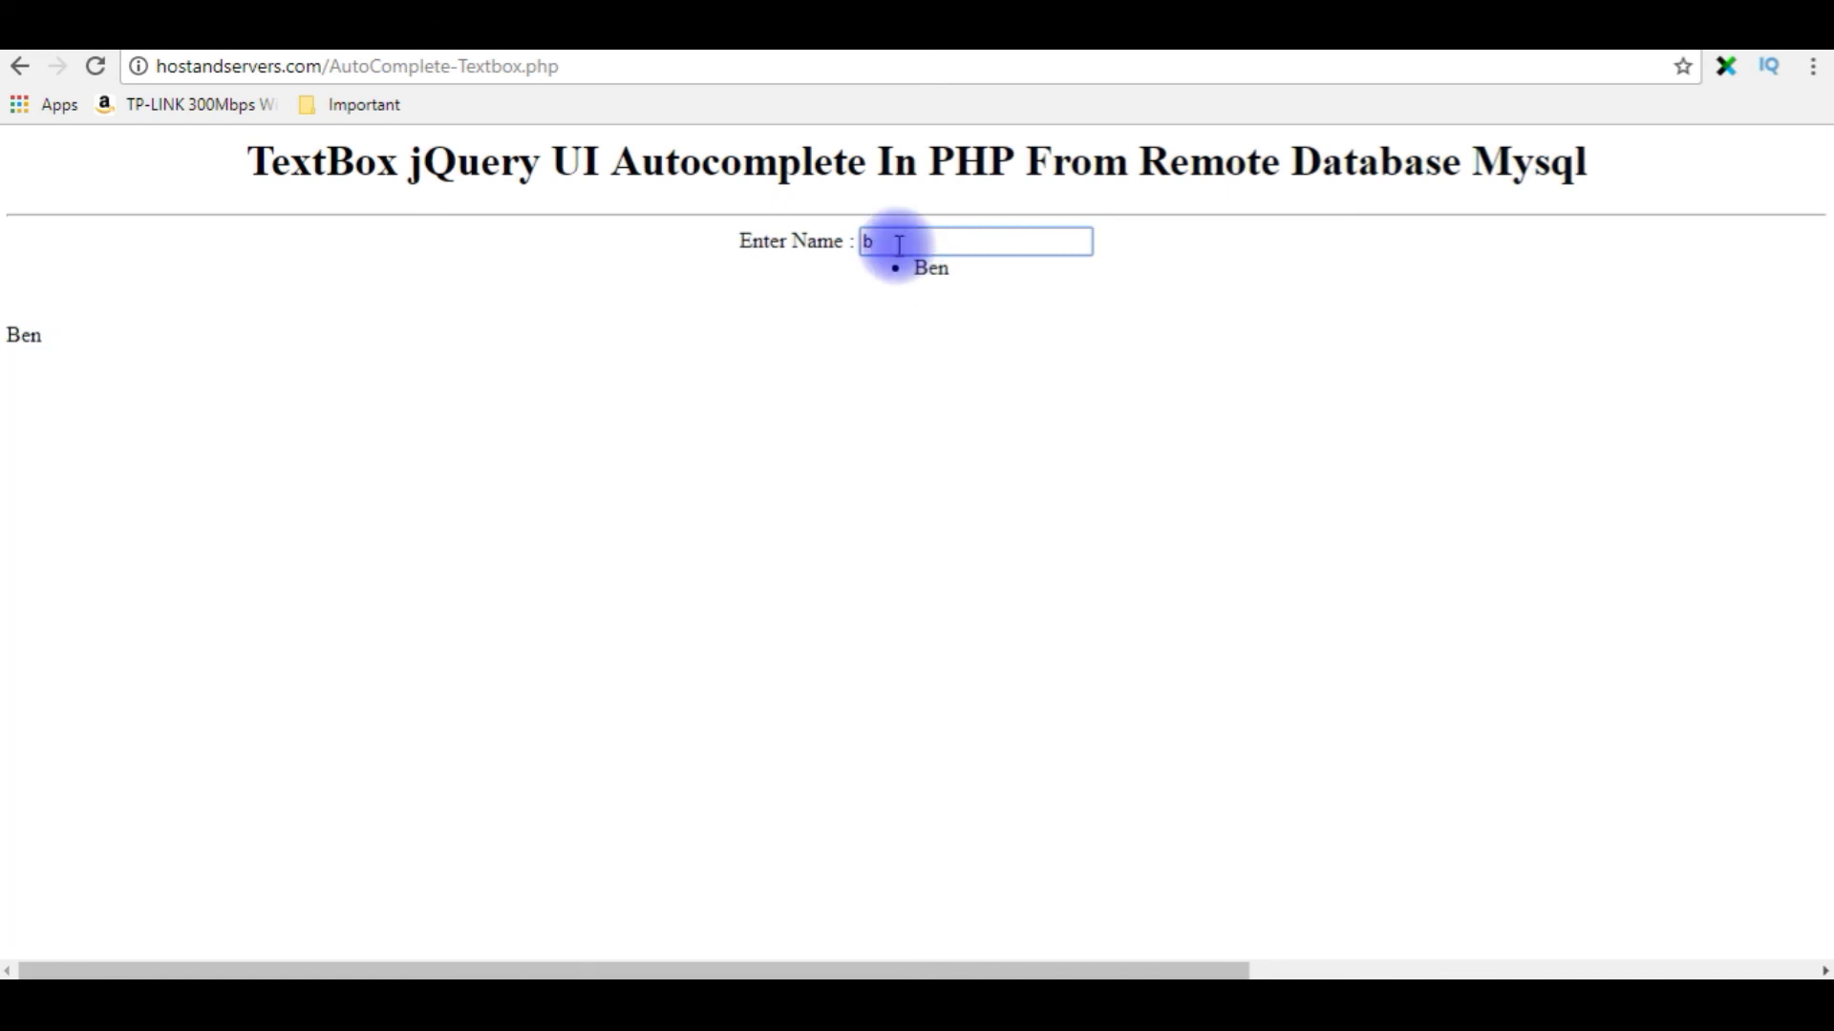
text(d)
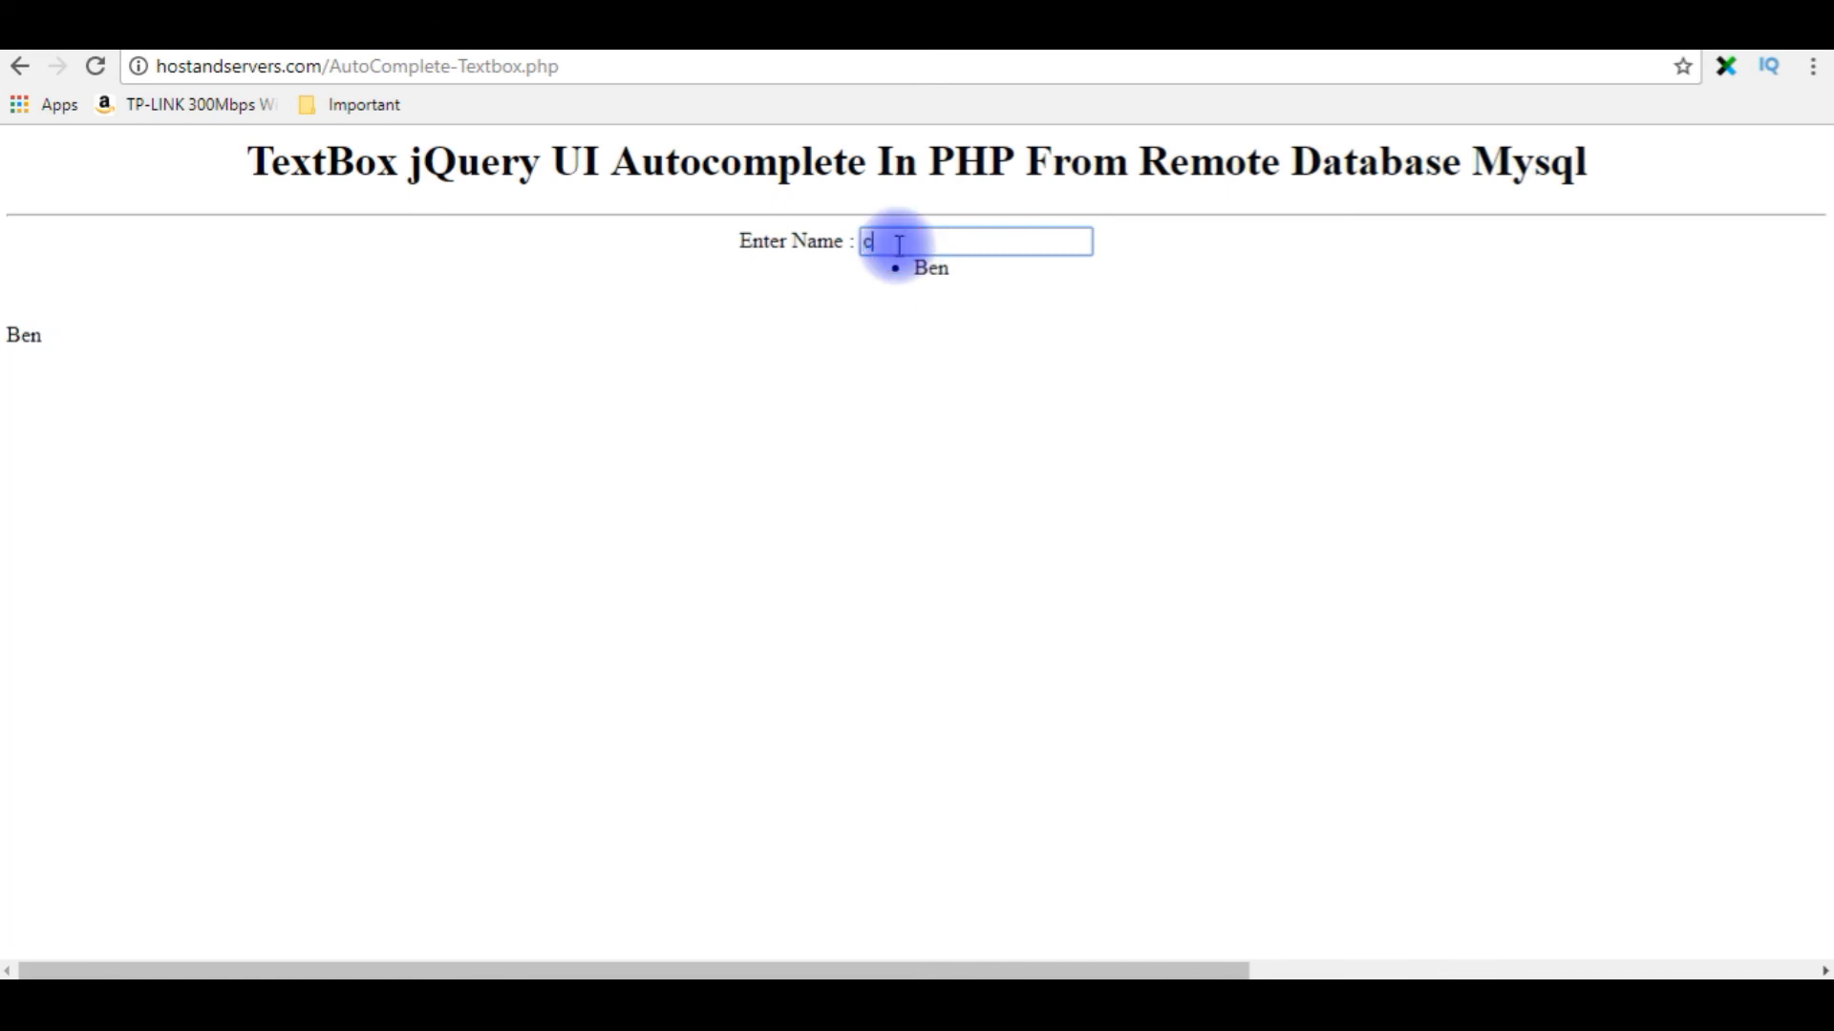
text(c)
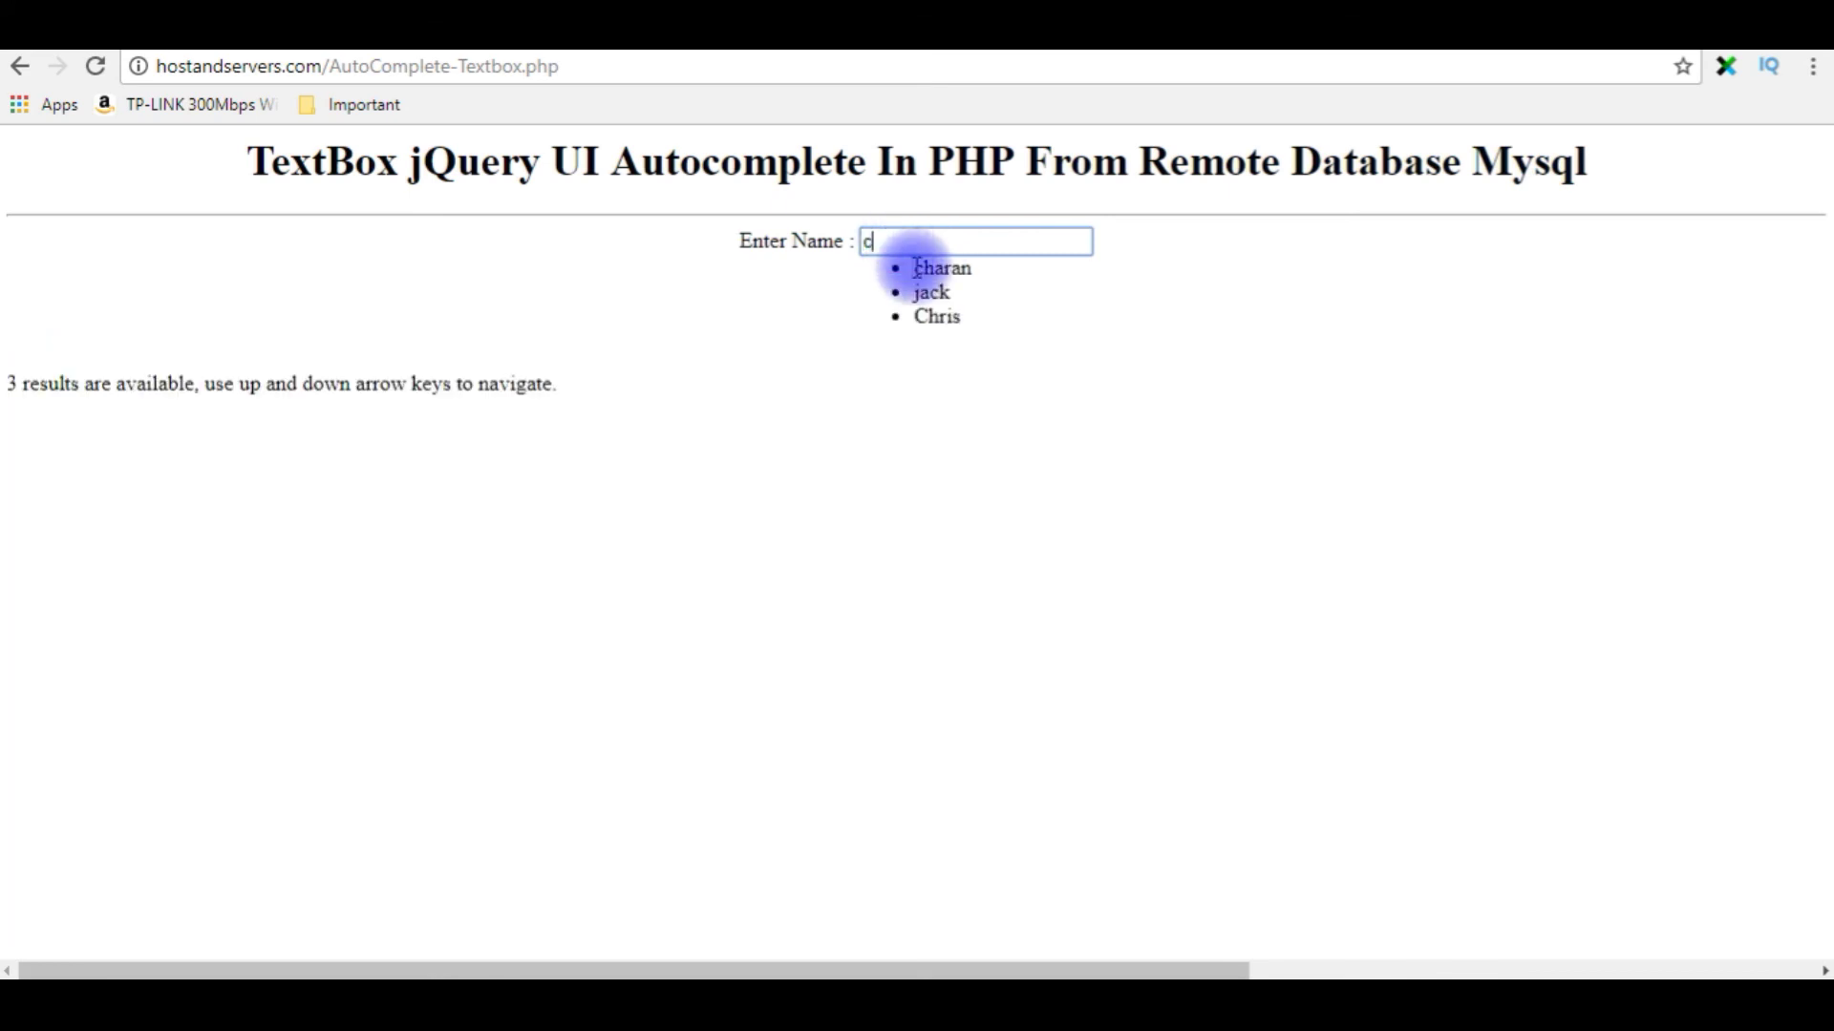
click(936, 316)
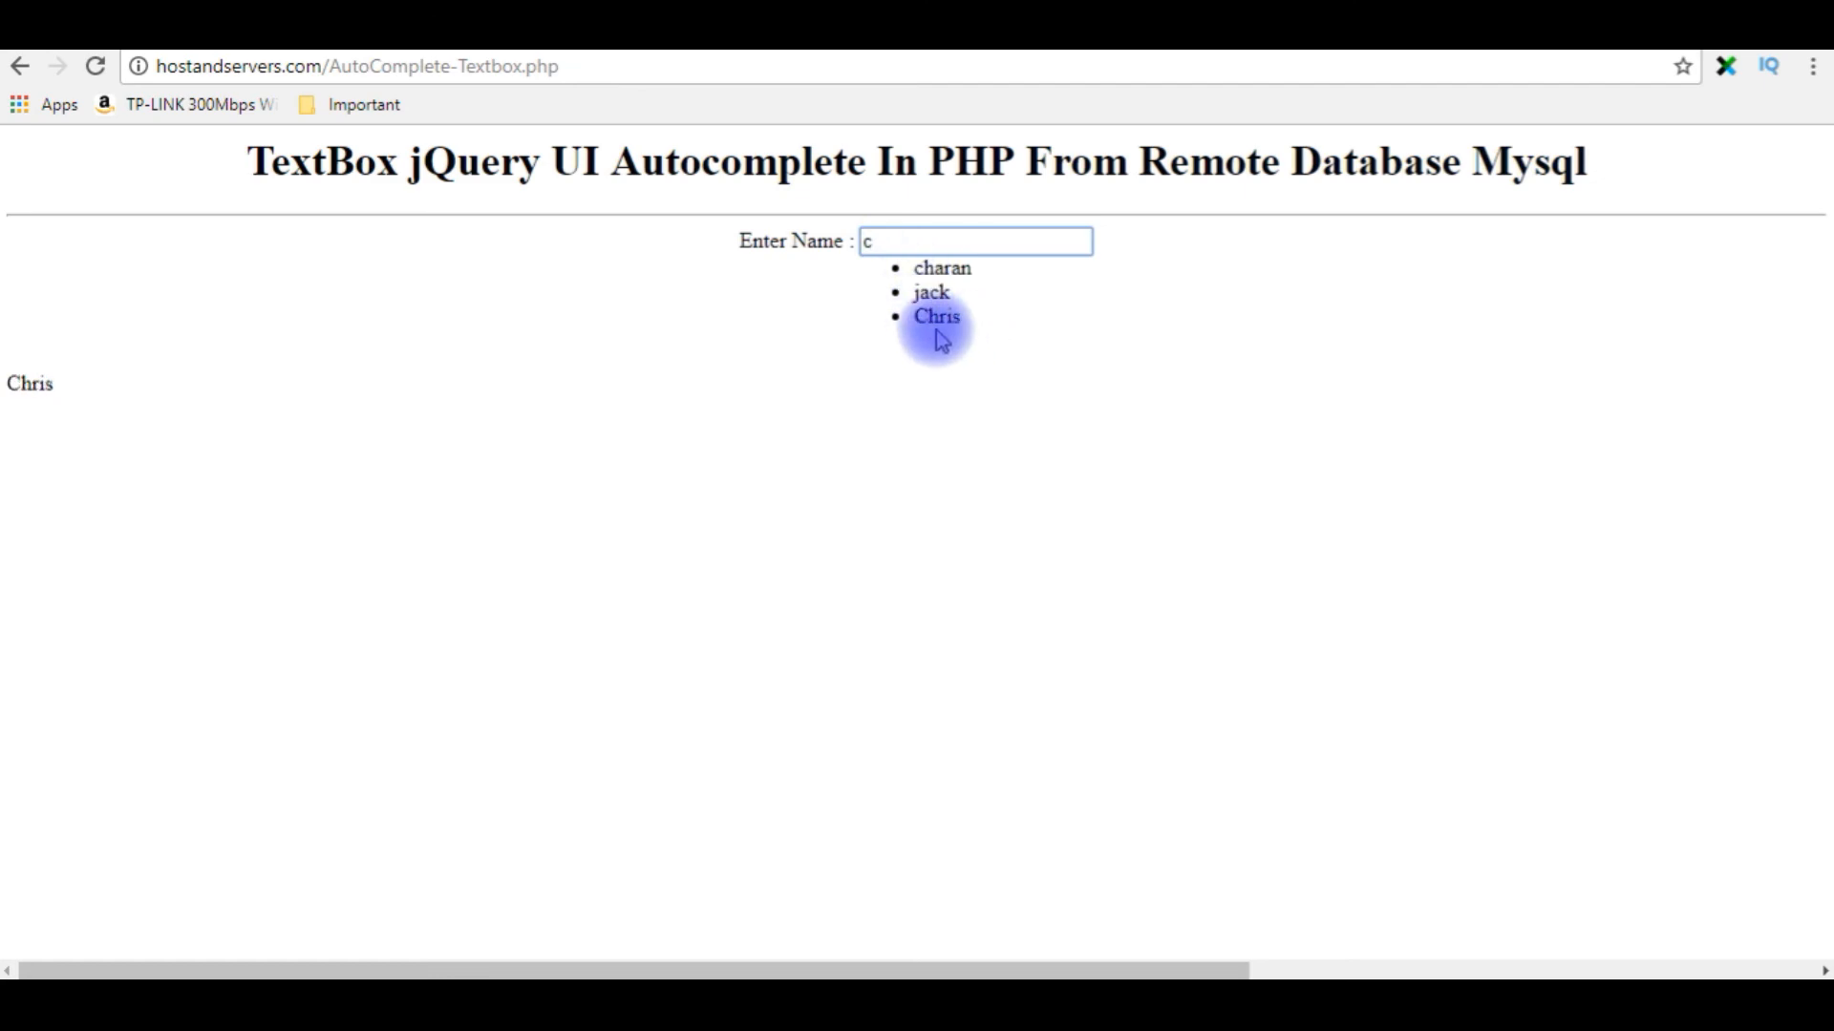